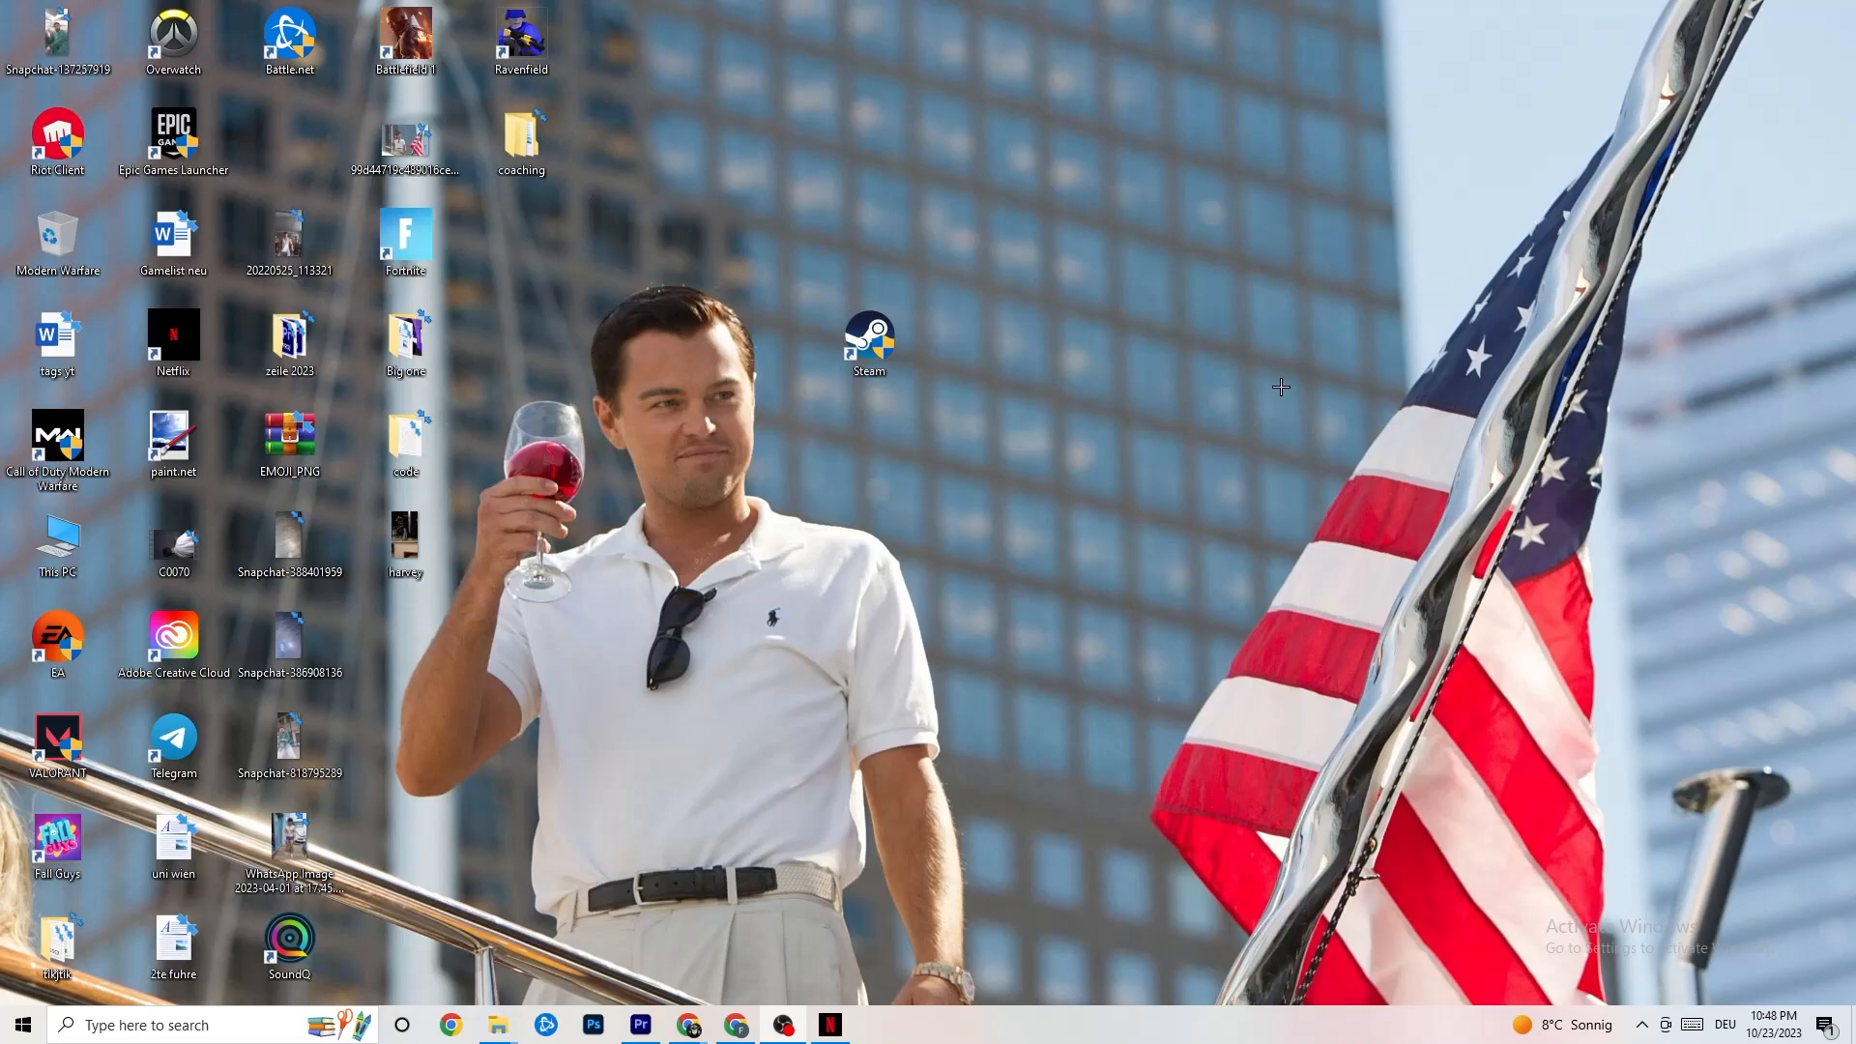
pyautogui.moveTo(1321, 346)
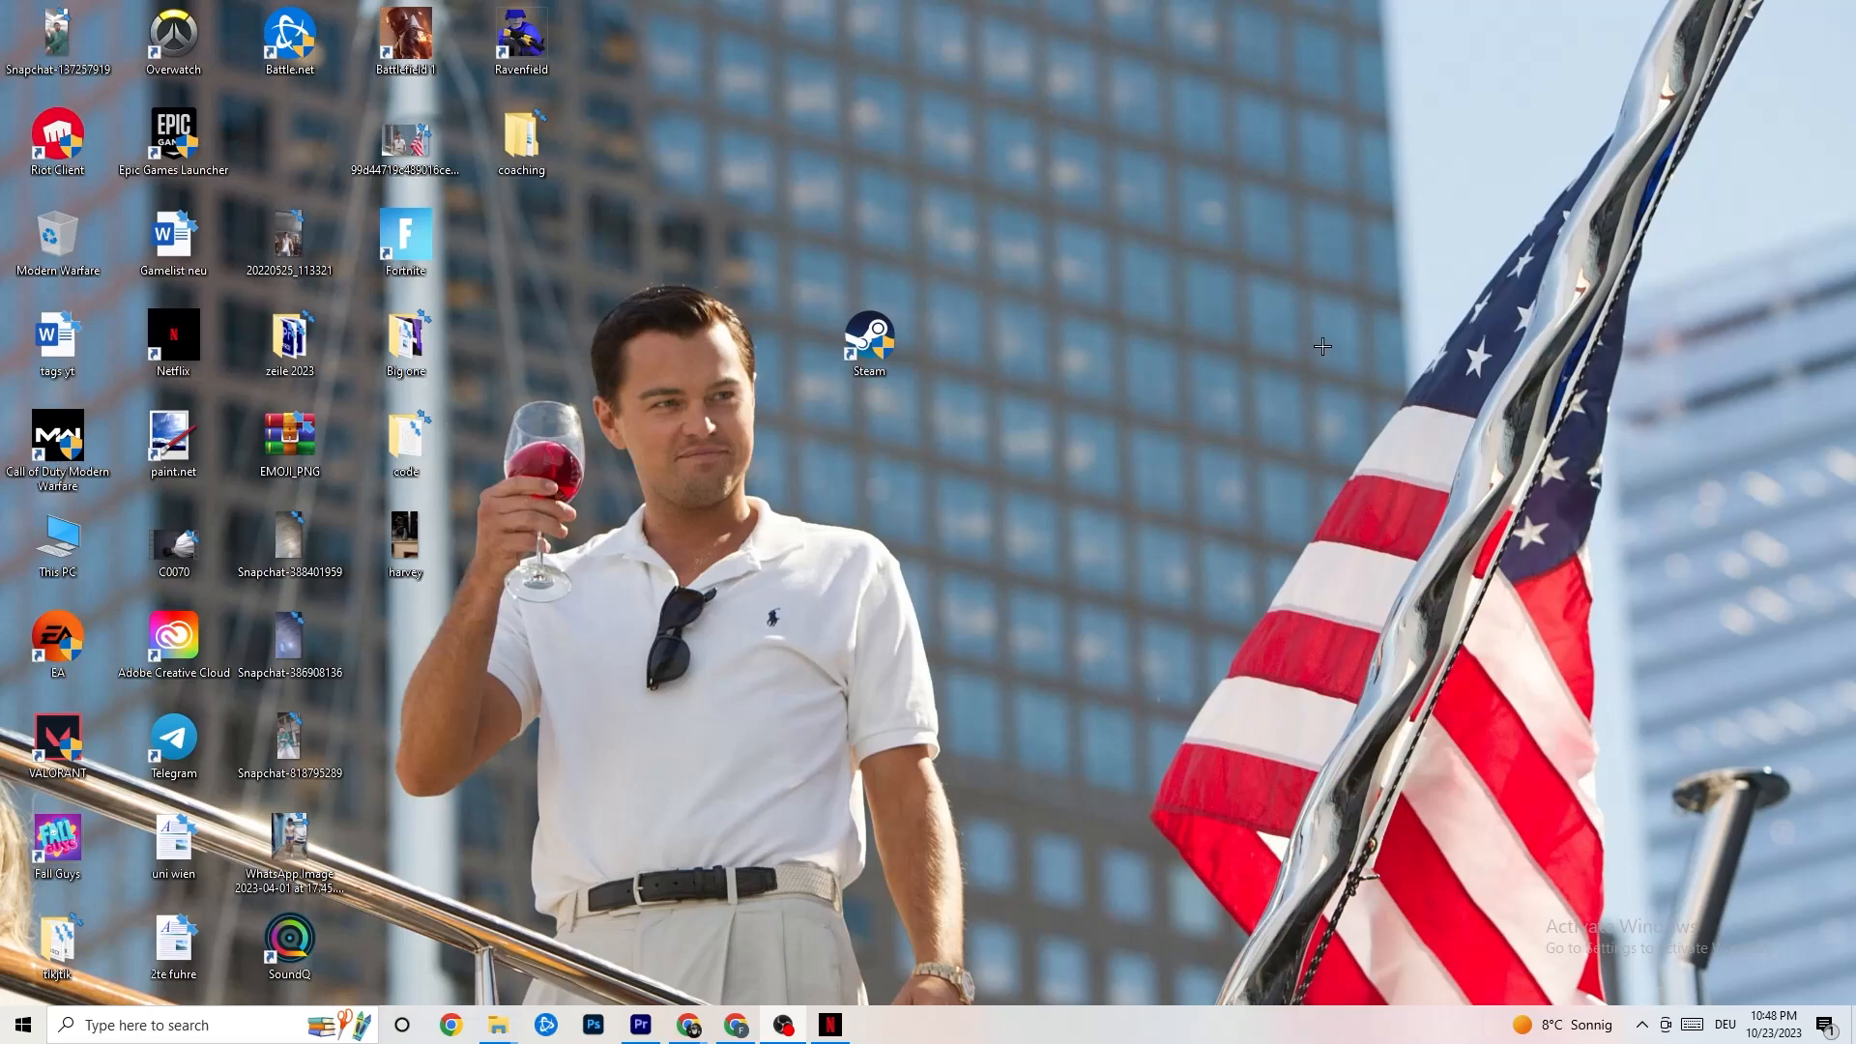
pyautogui.moveTo(1082, 403)
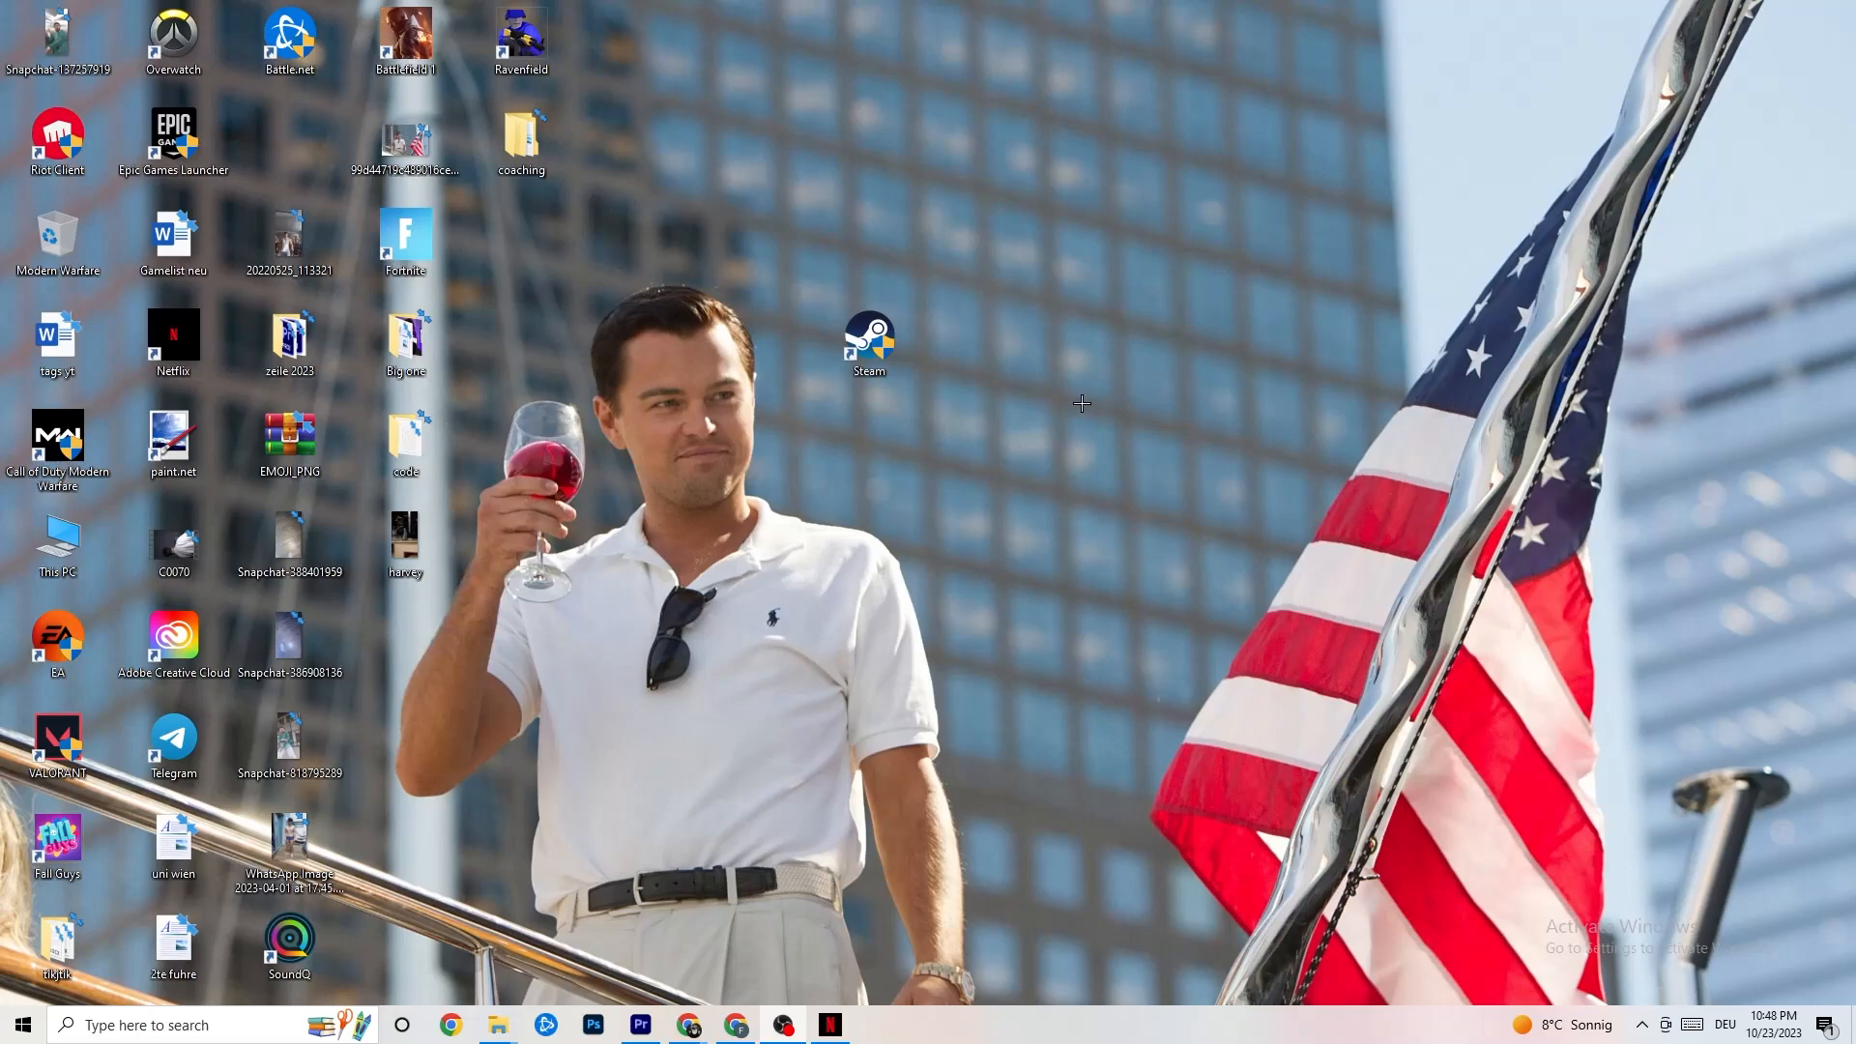
# - Open Windows Settings from the Start menu
pyautogui.click(27, 1025)
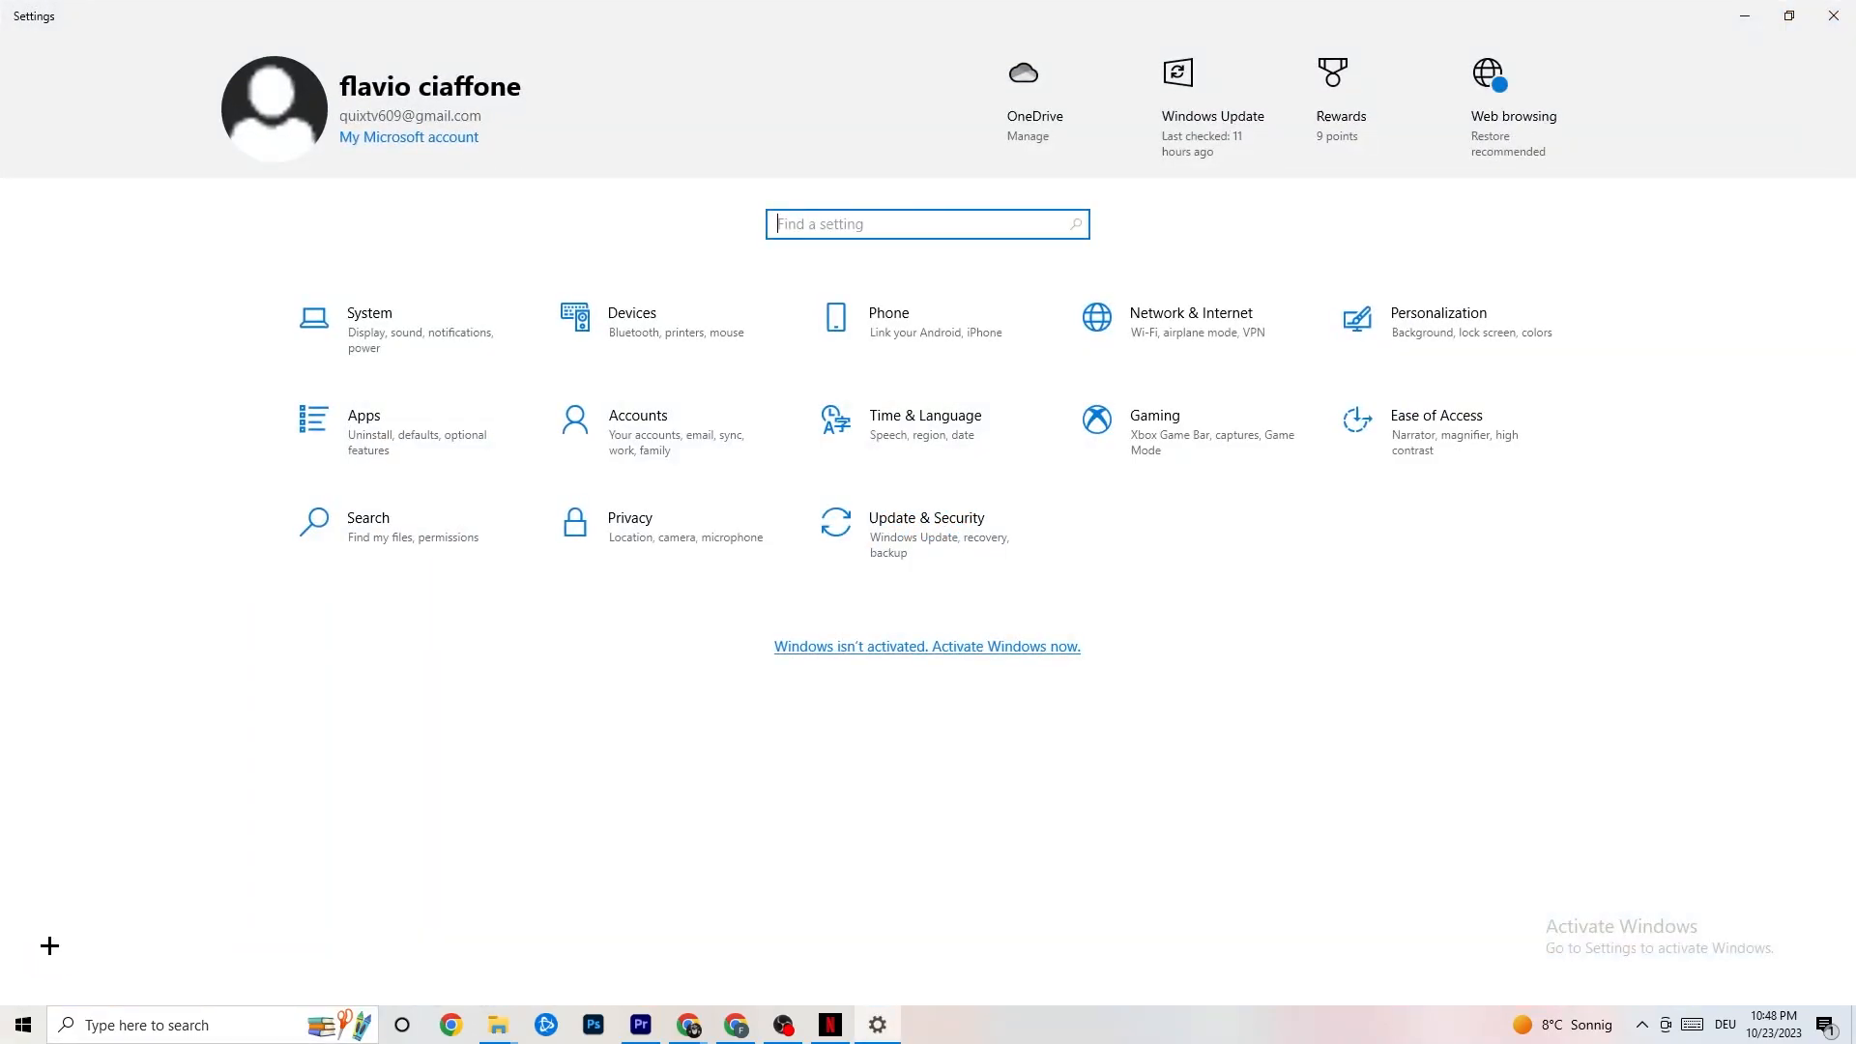
pyautogui.moveTo(894, 557)
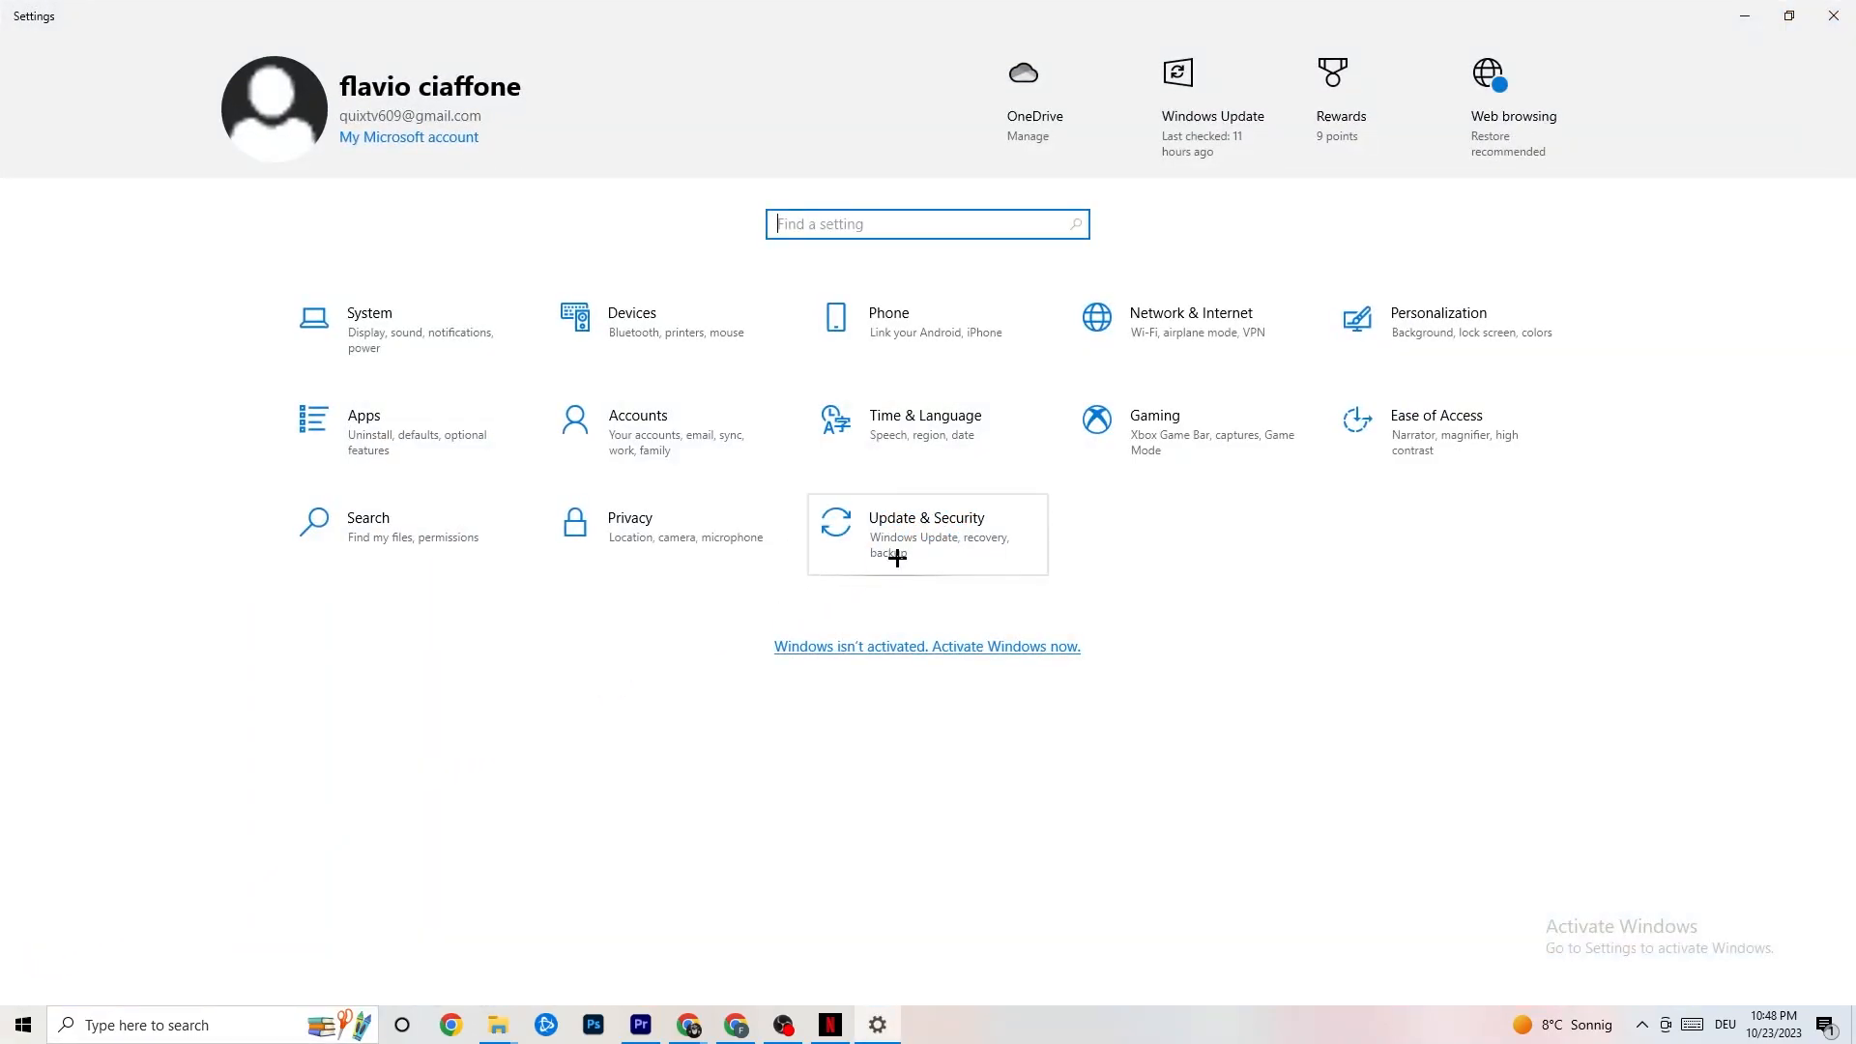
# - Go to Update & Security, where Windows Update reports the PC is up to date
pyautogui.click(926, 525)
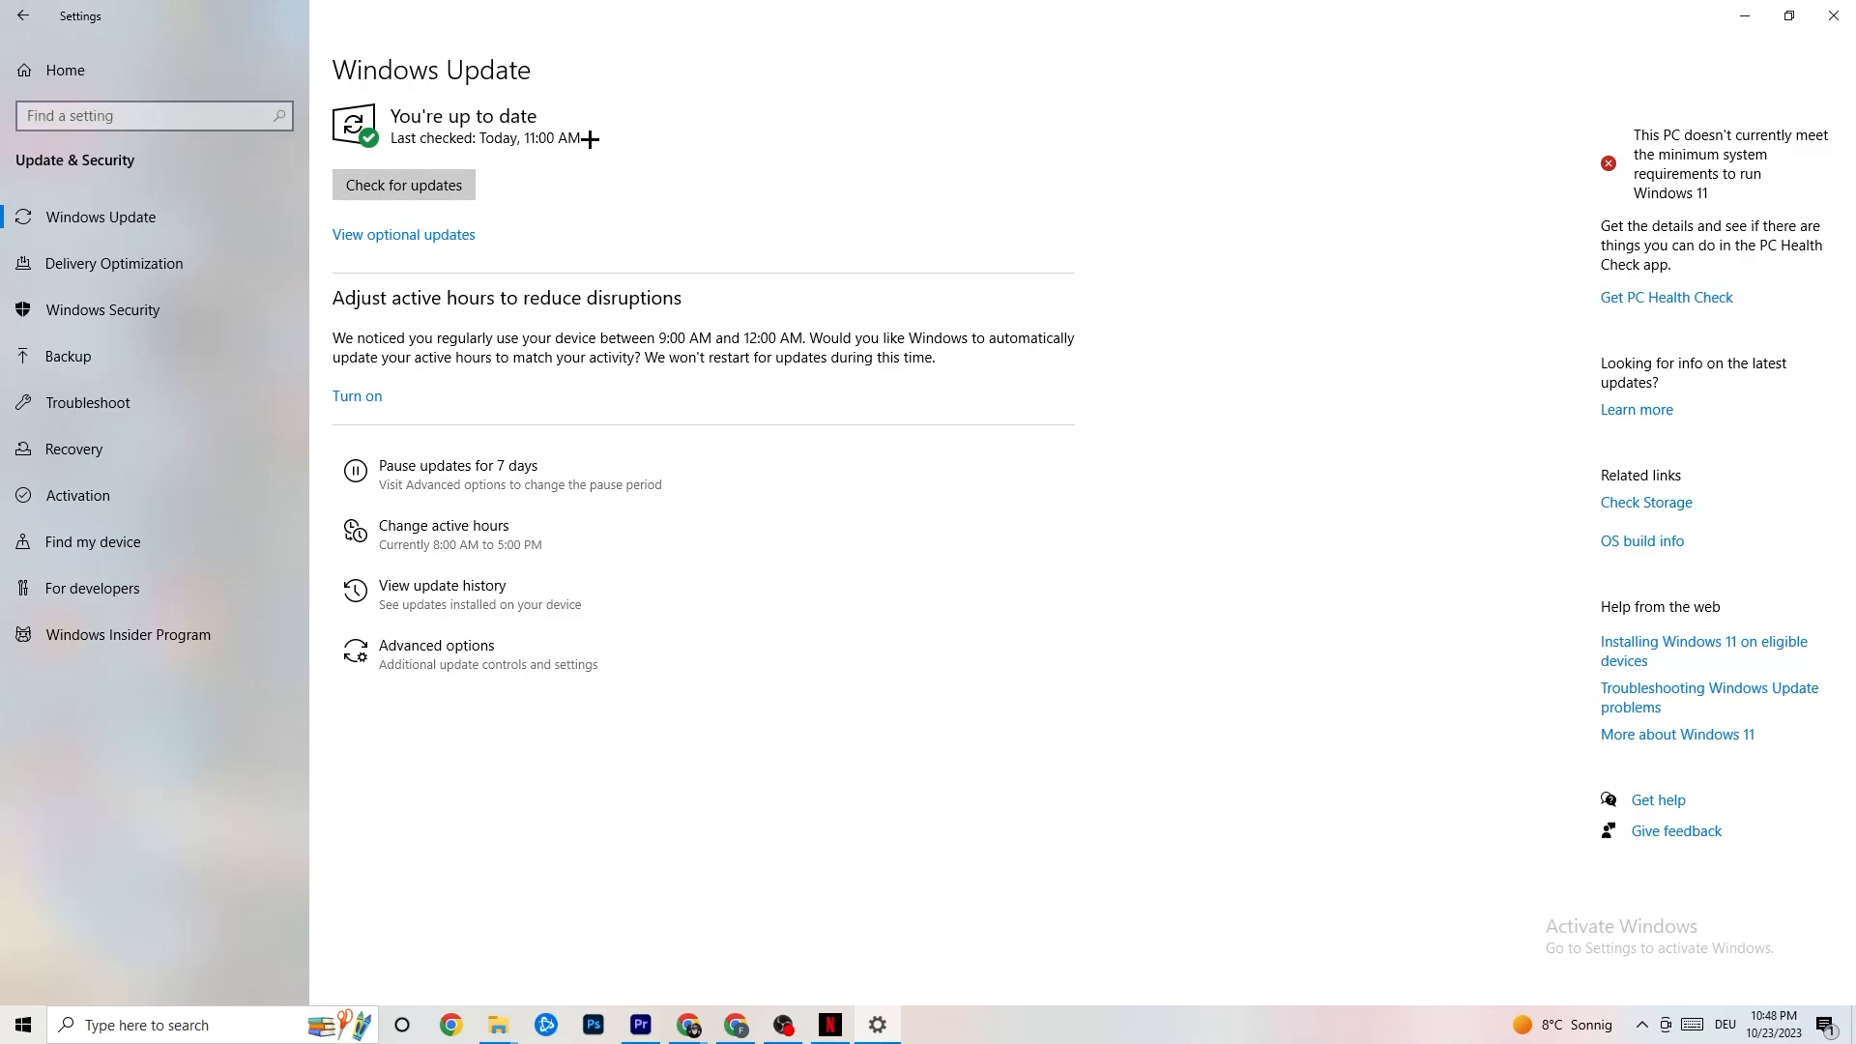
pyautogui.moveTo(696, 231)
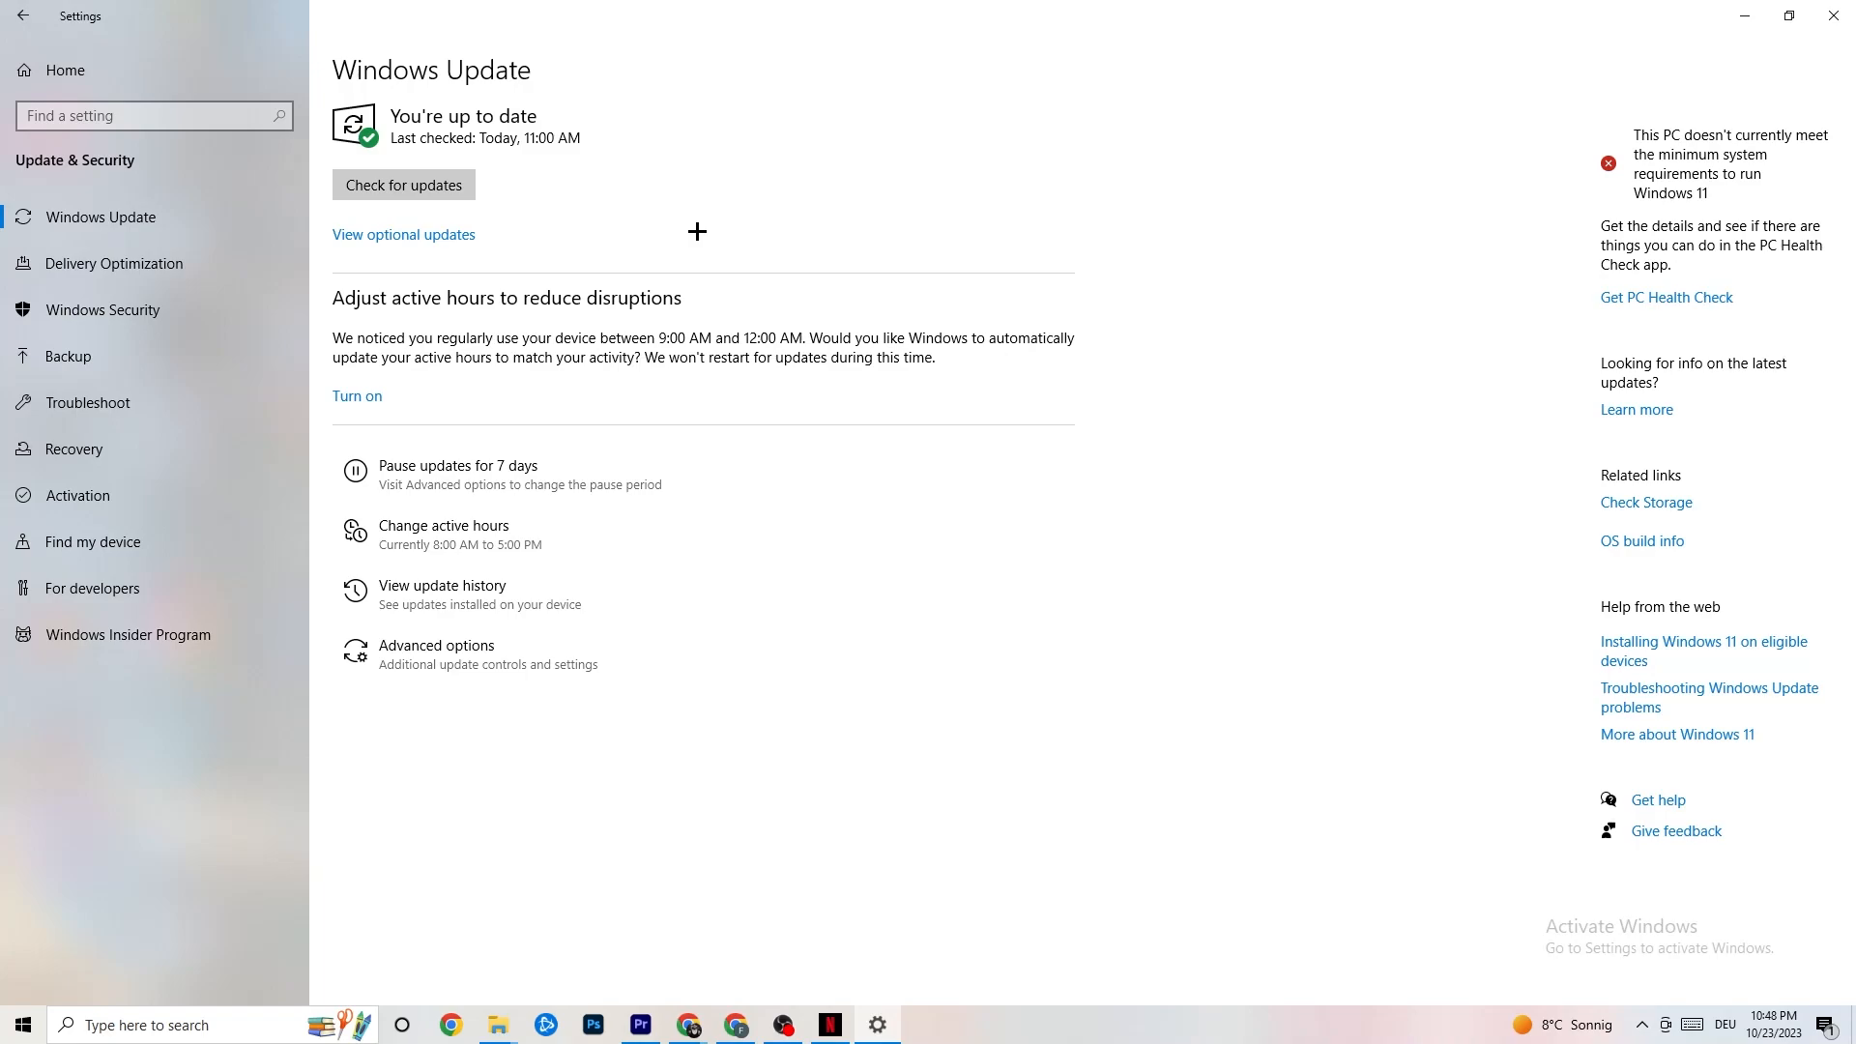
pyautogui.moveTo(412, 98)
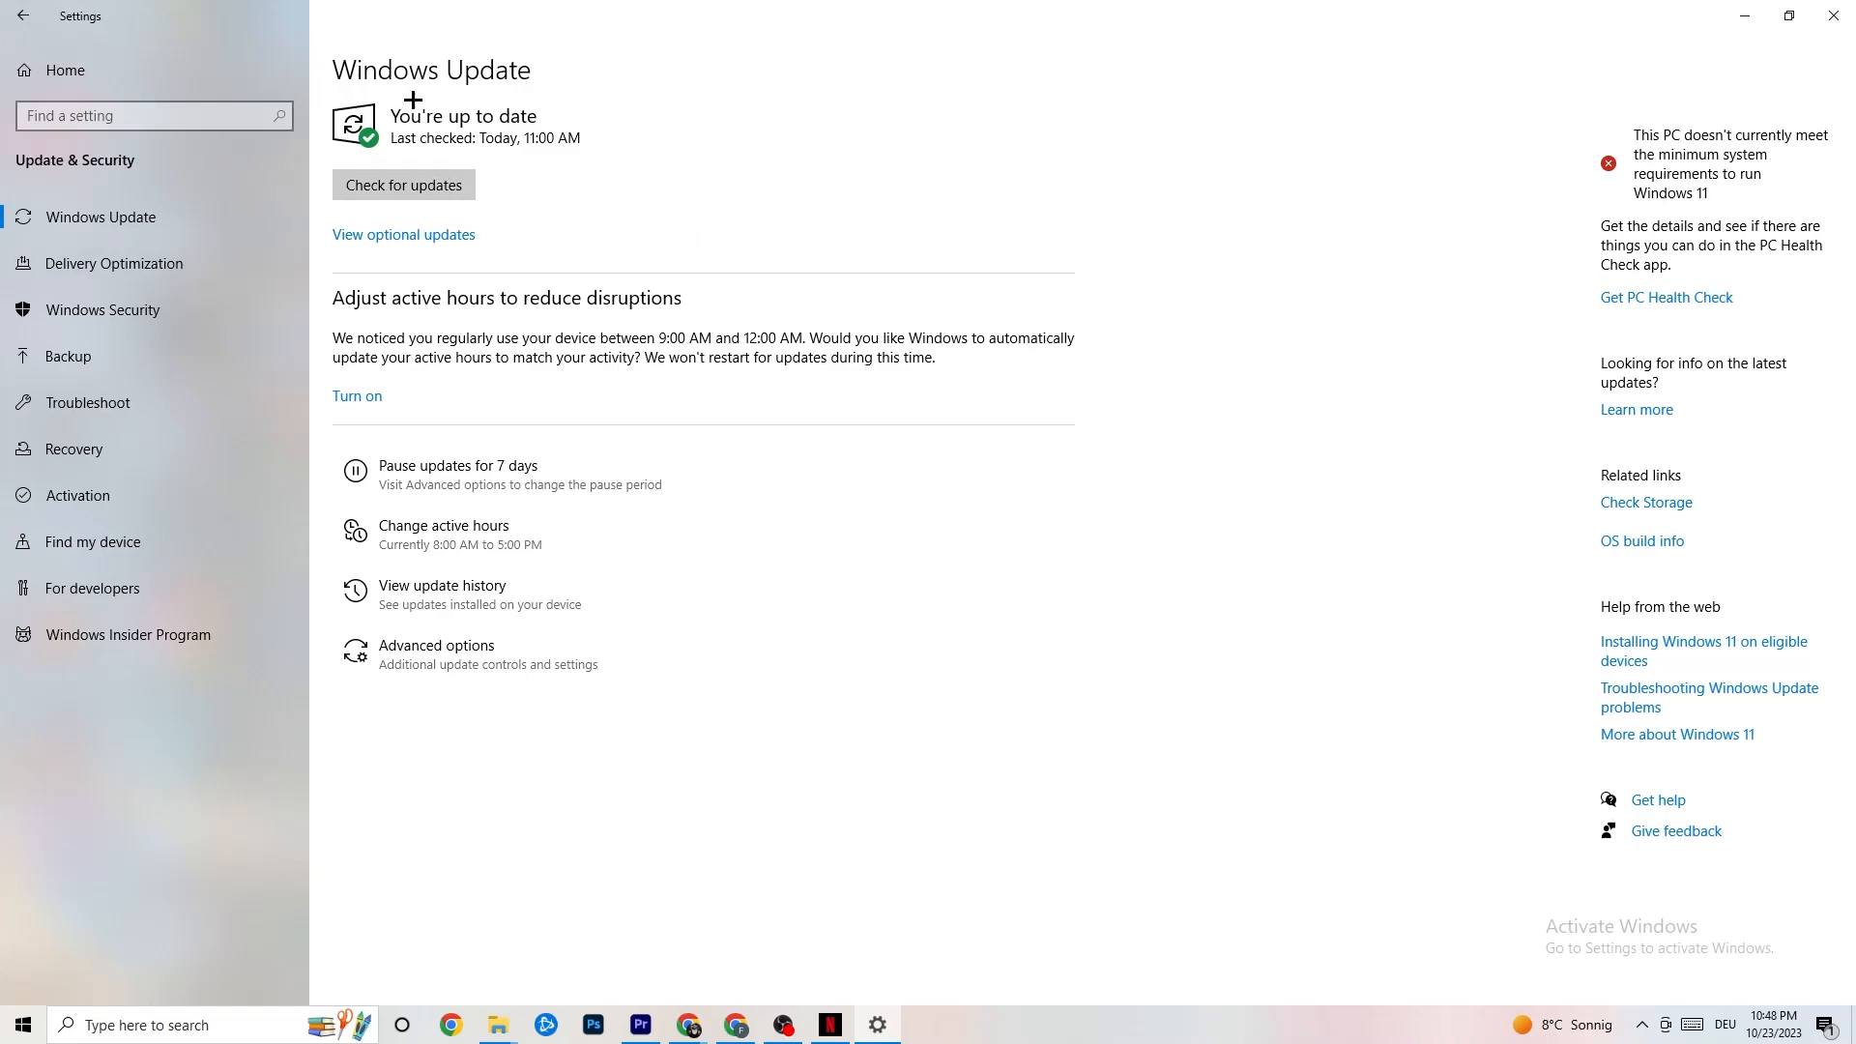
pyautogui.moveTo(93, 423)
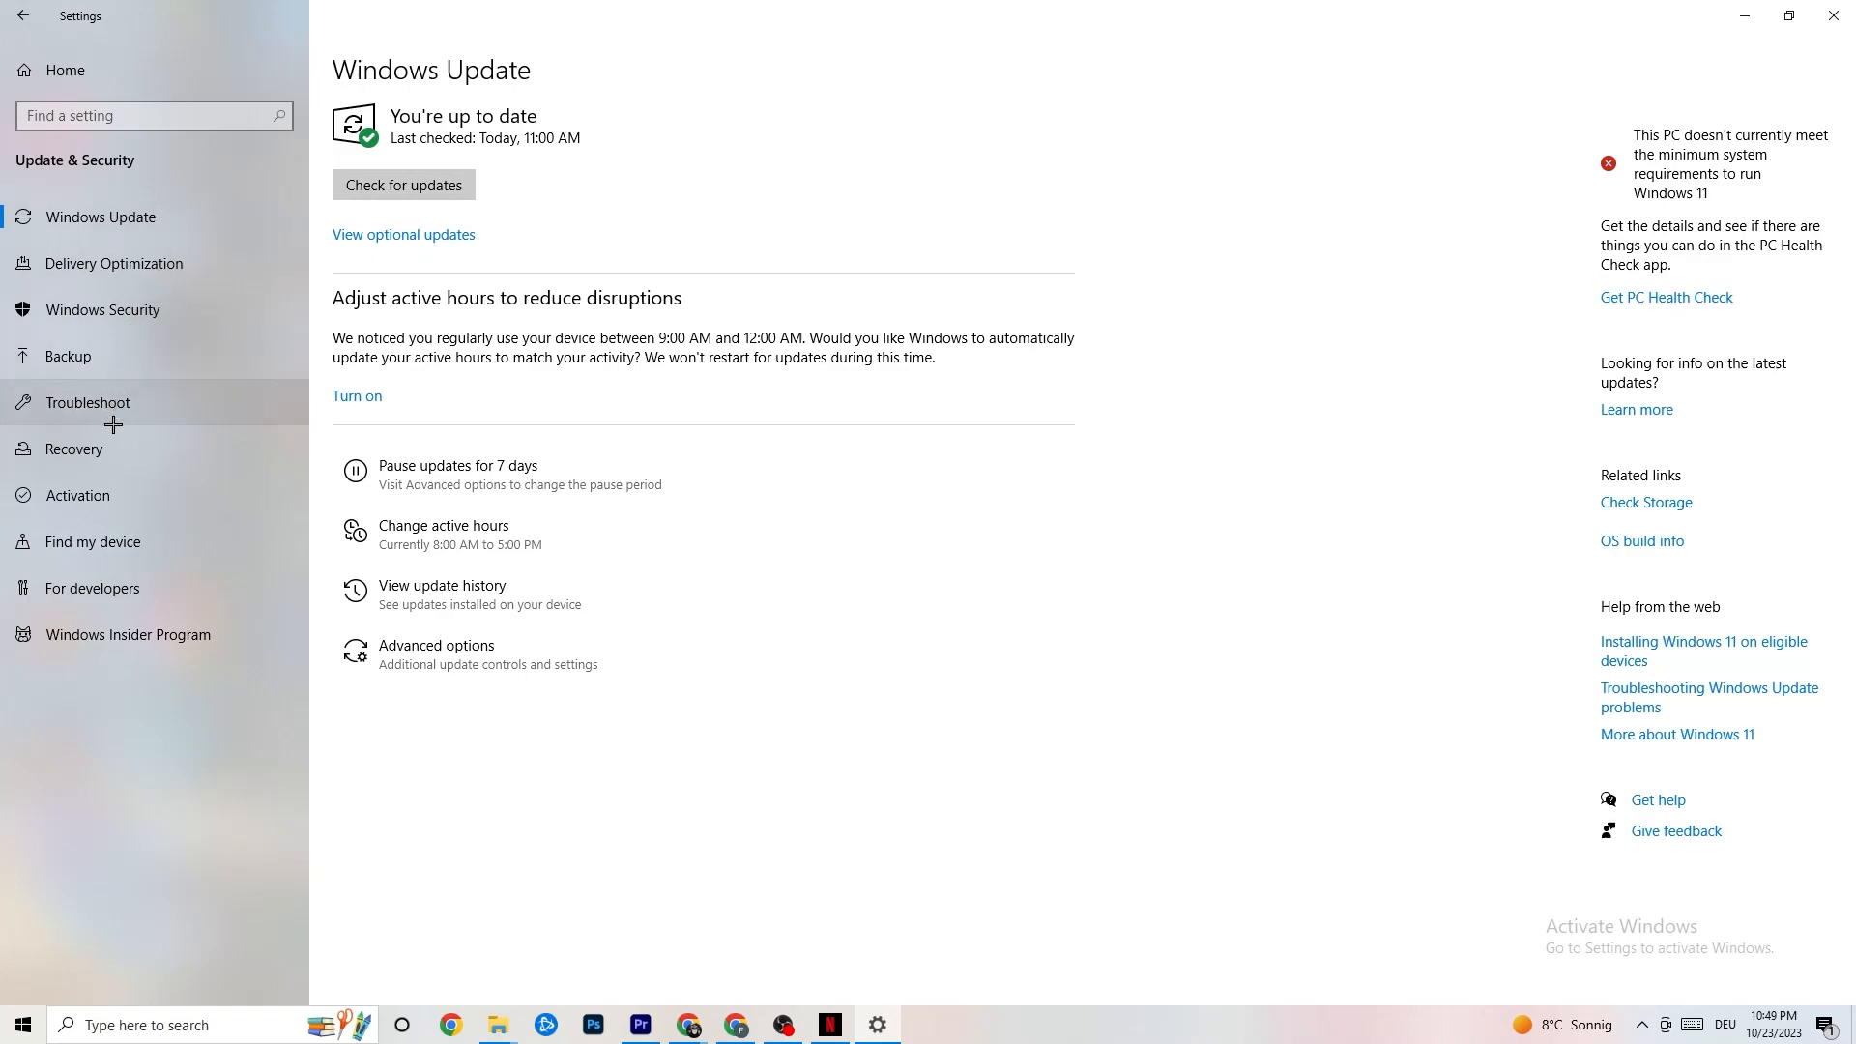
# - View the Troubleshoot page, which lists no recommended troubleshooters
pyautogui.click(88, 403)
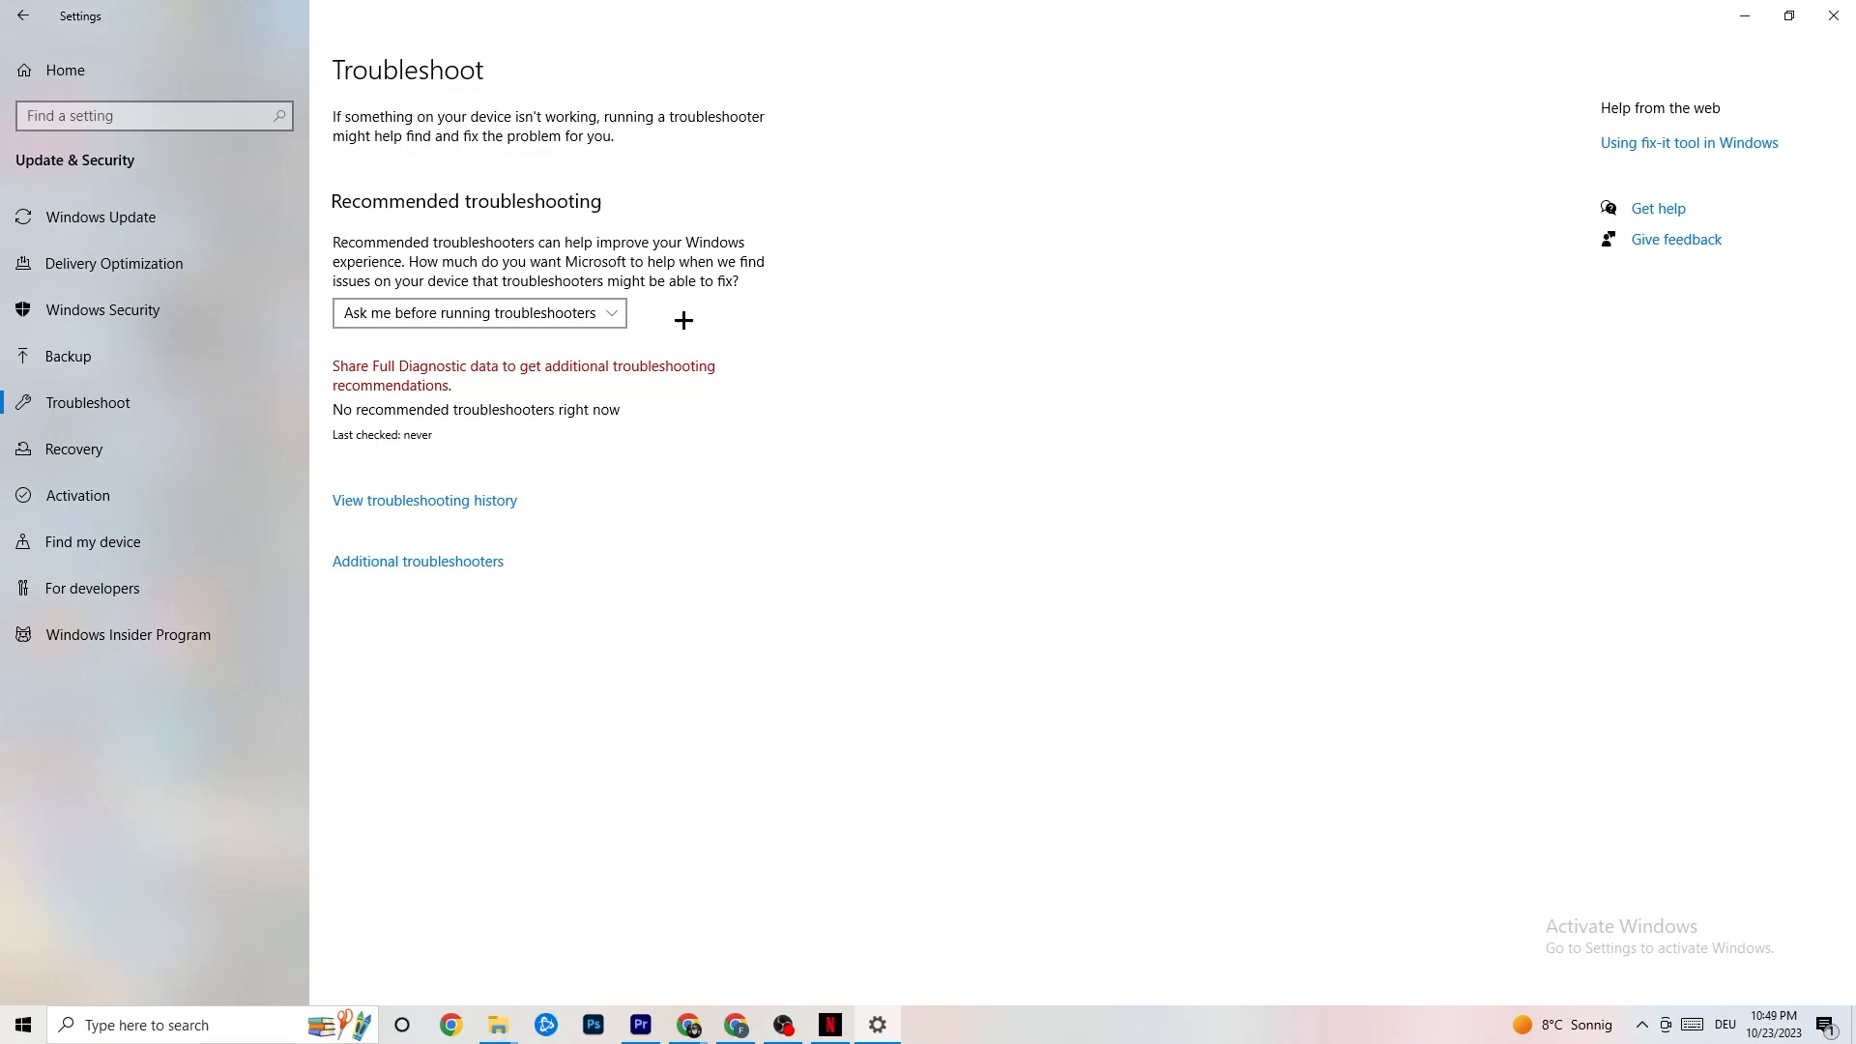
pyautogui.moveTo(1014, 139)
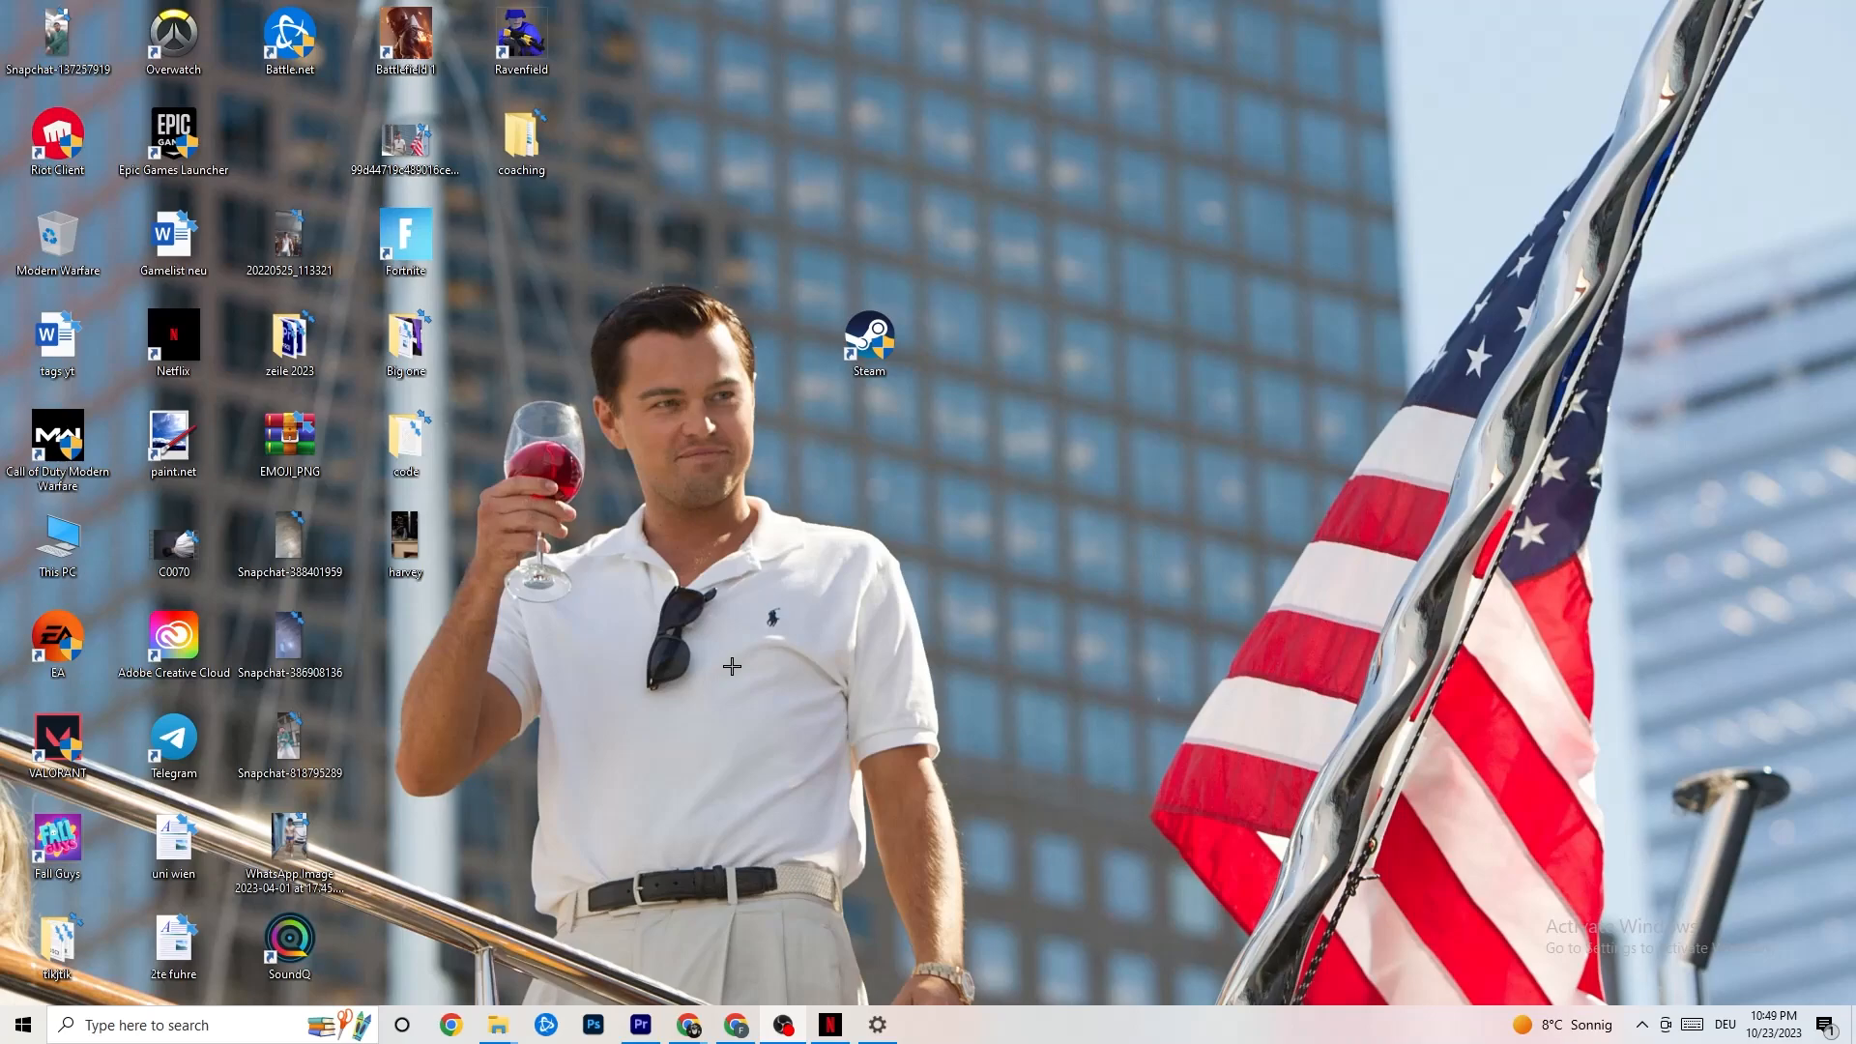
pyautogui.moveTo(870, 342); pyautogui.dragTo(850, 364)
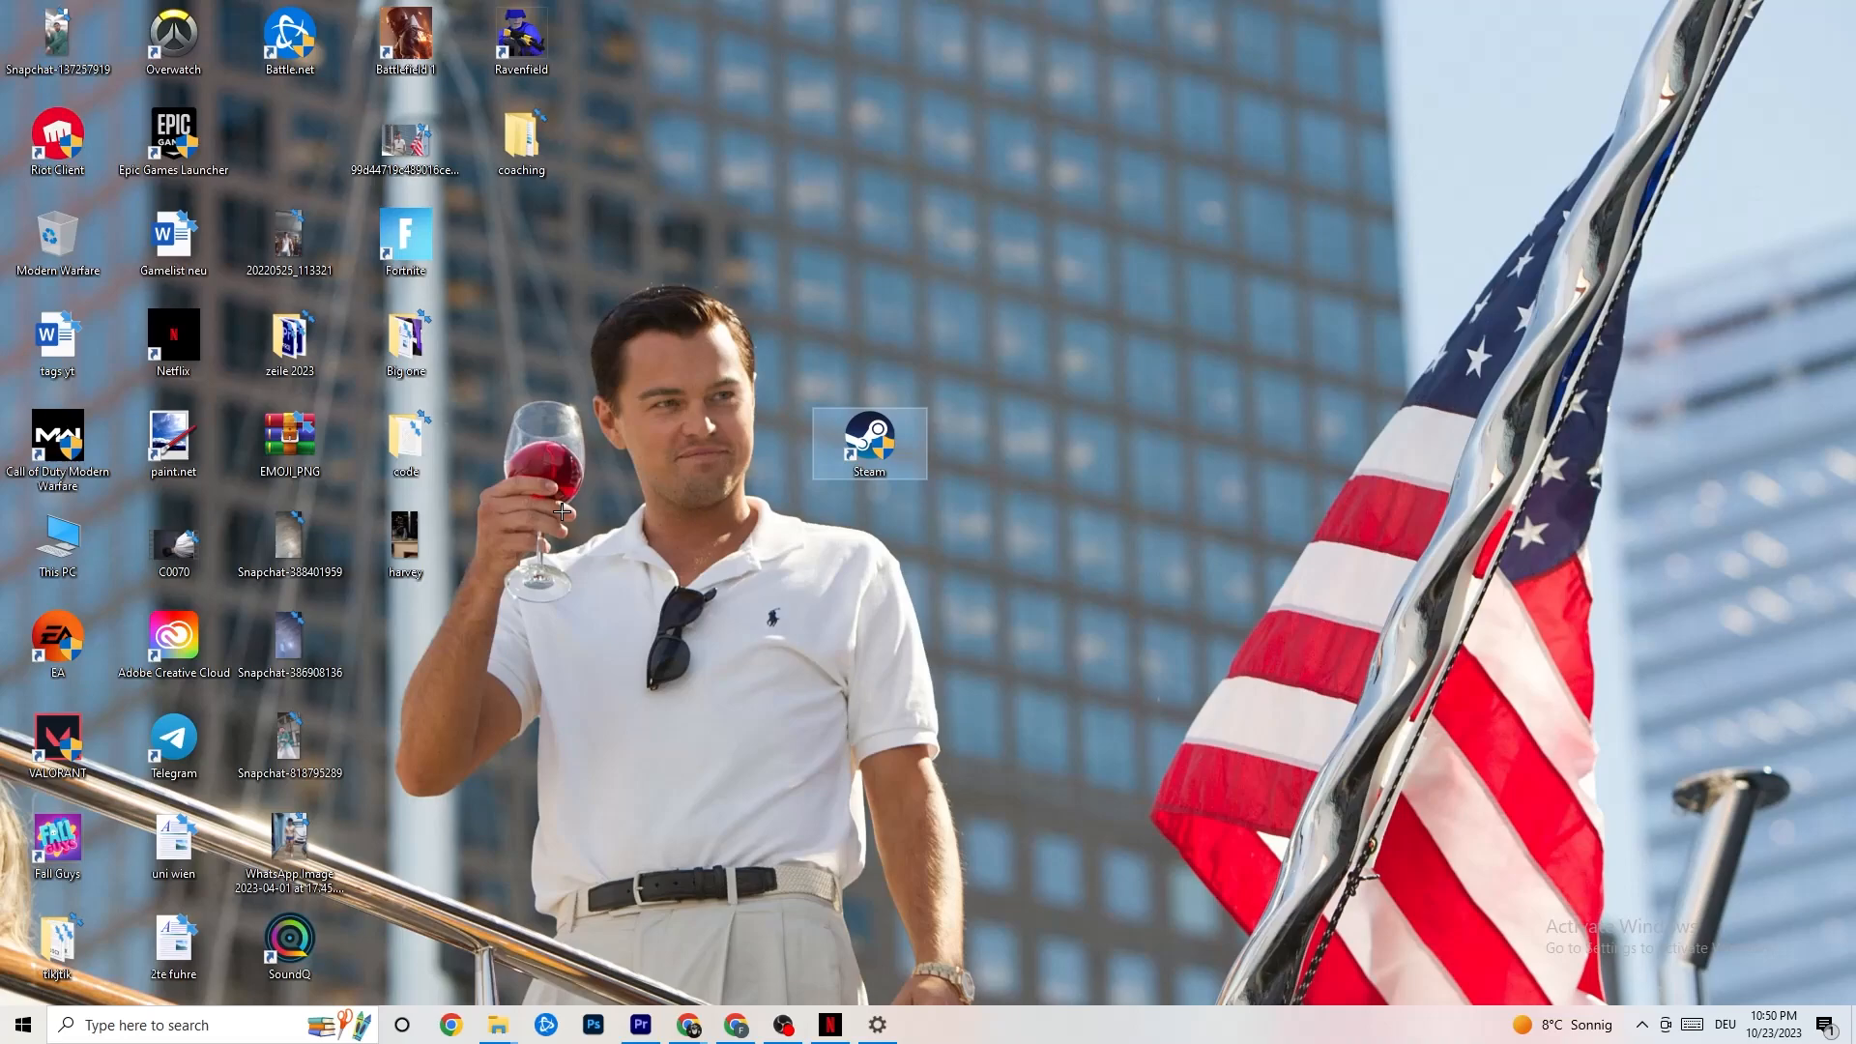
pyautogui.rightClick(868, 443)
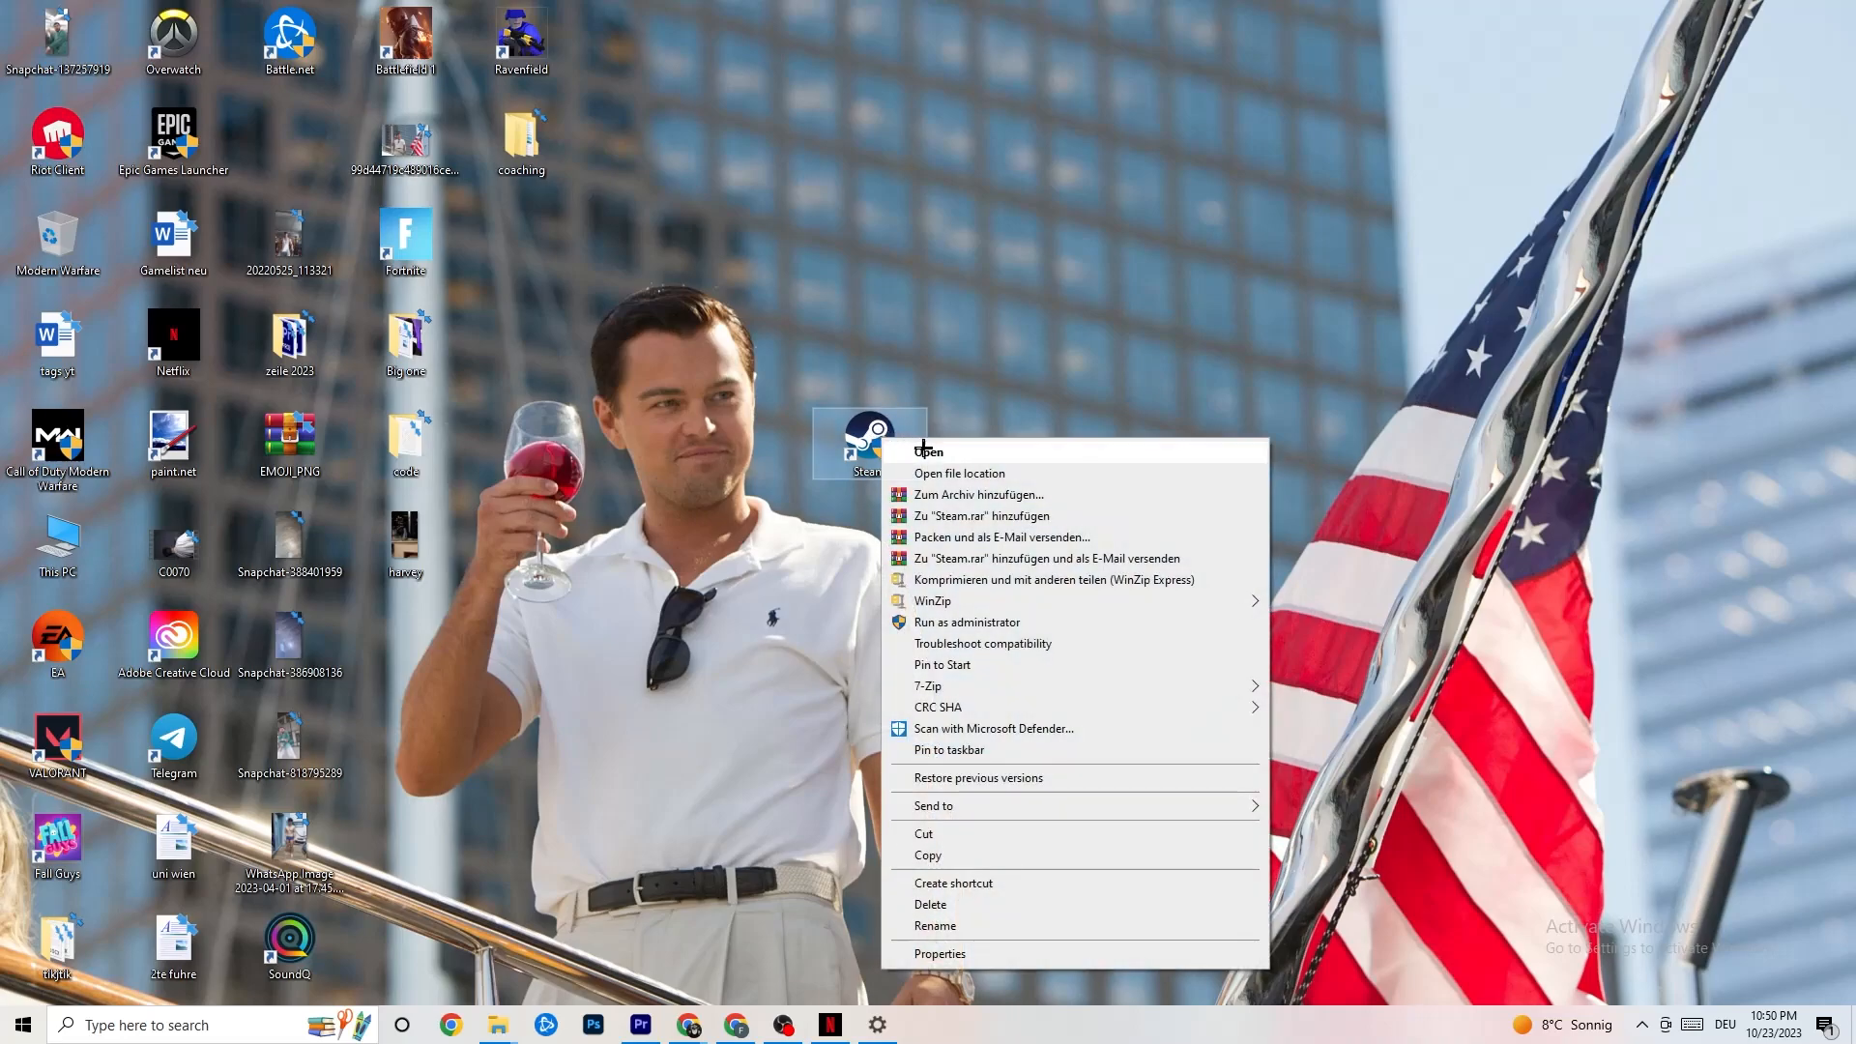
pyautogui.moveTo(951, 622)
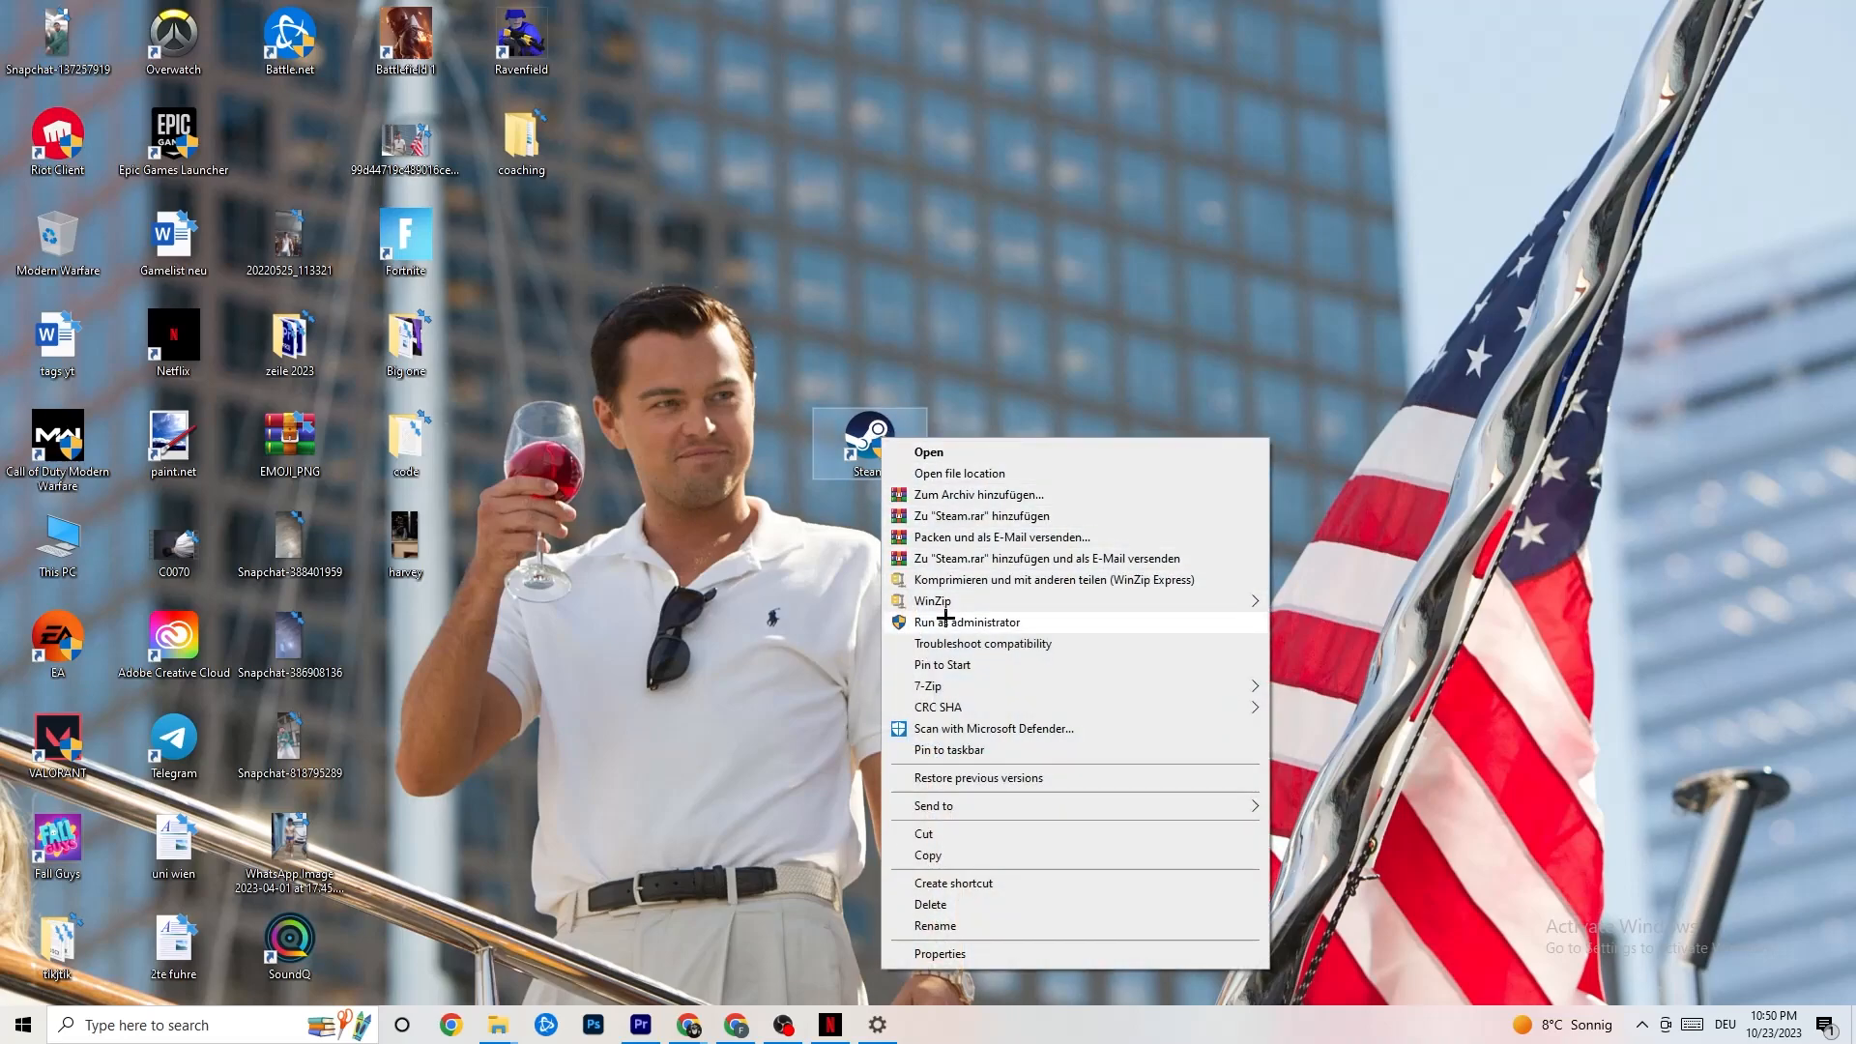
pyautogui.click(685, 562)
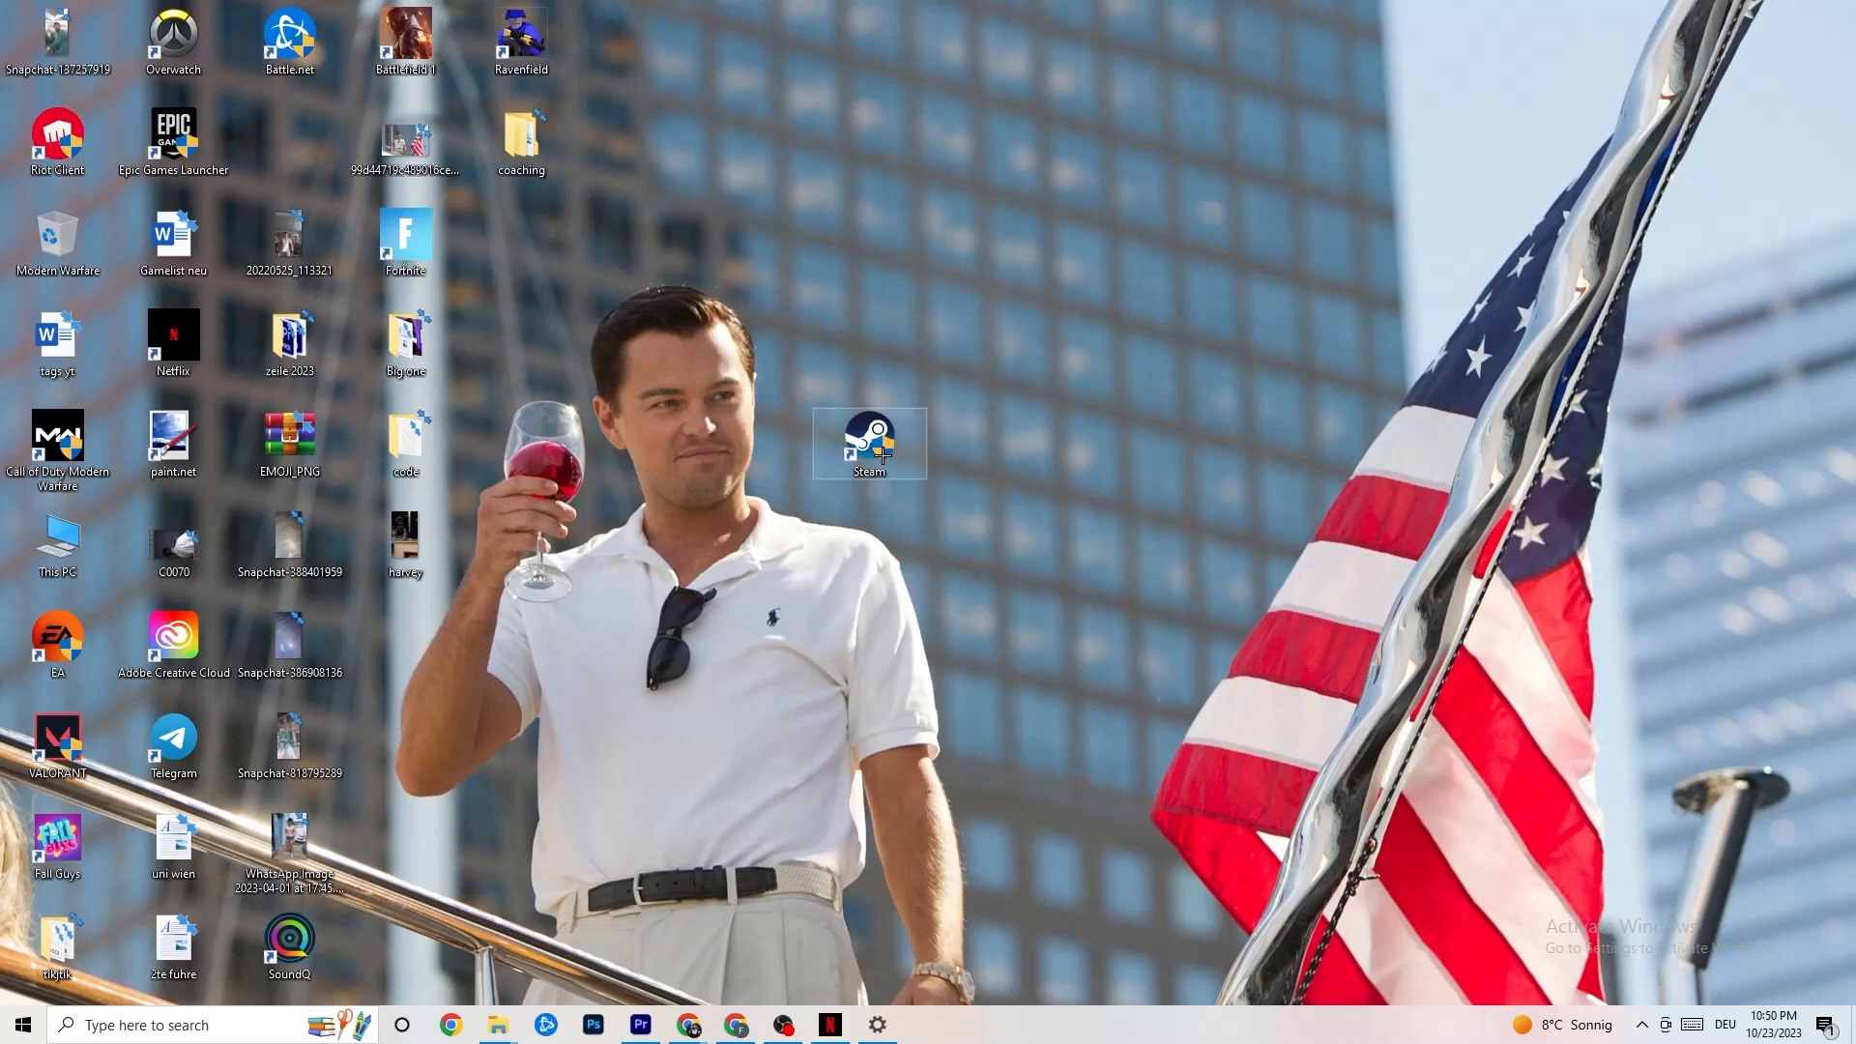
# - Set the Steam shortcut's compatibility mode to Windows 8 and confirm
pyautogui.rightClick(866, 451)
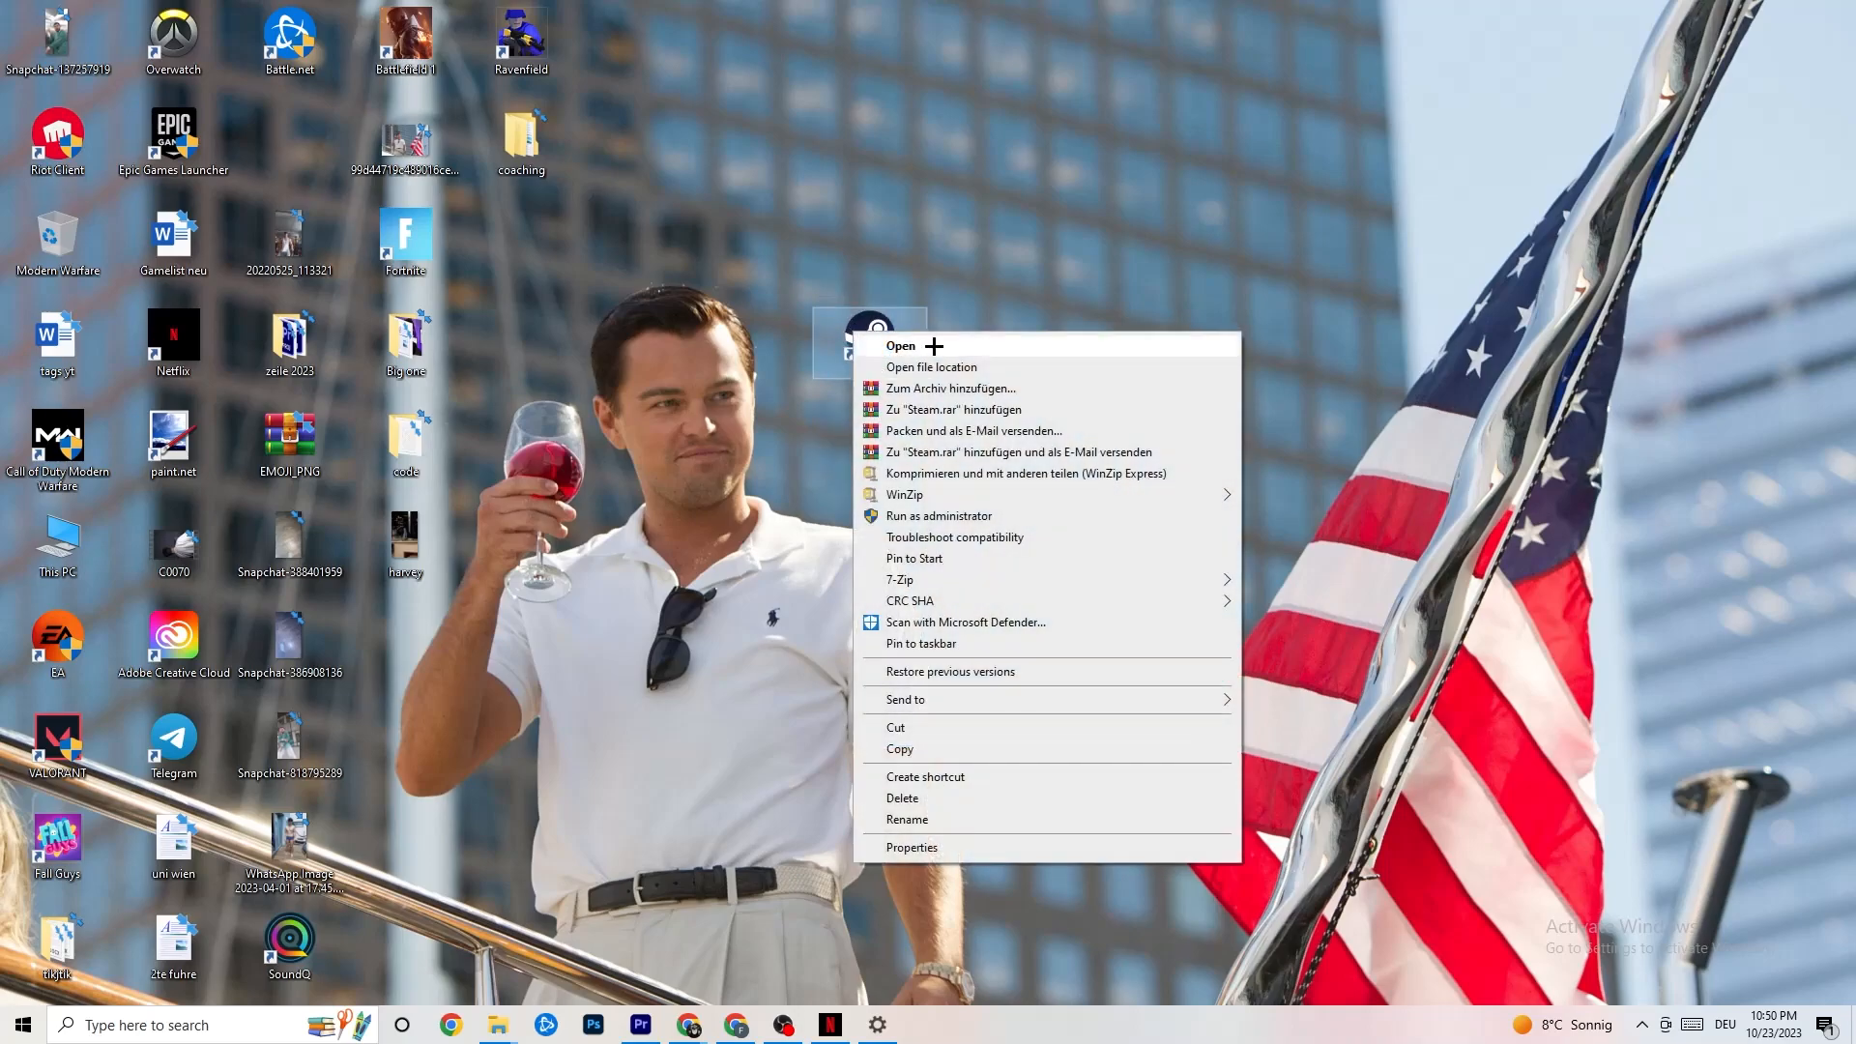
pyautogui.moveTo(927, 857)
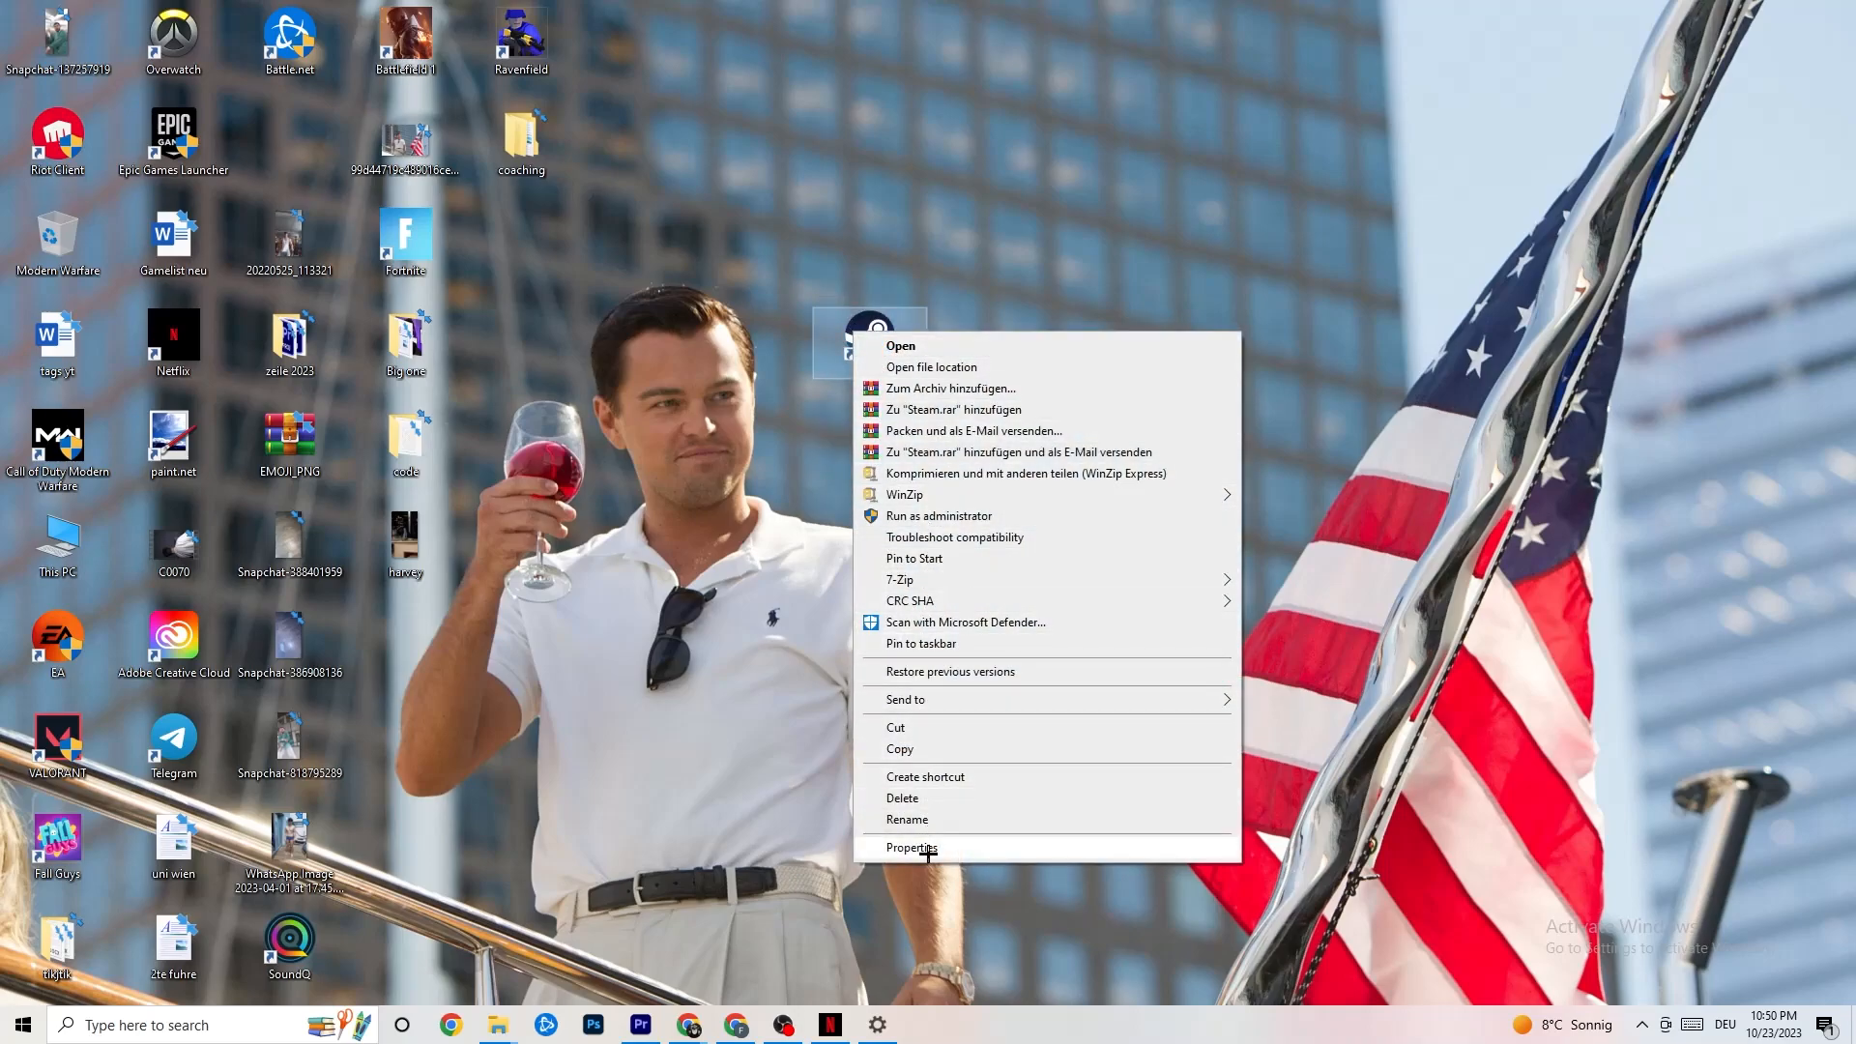
pyautogui.click(912, 848)
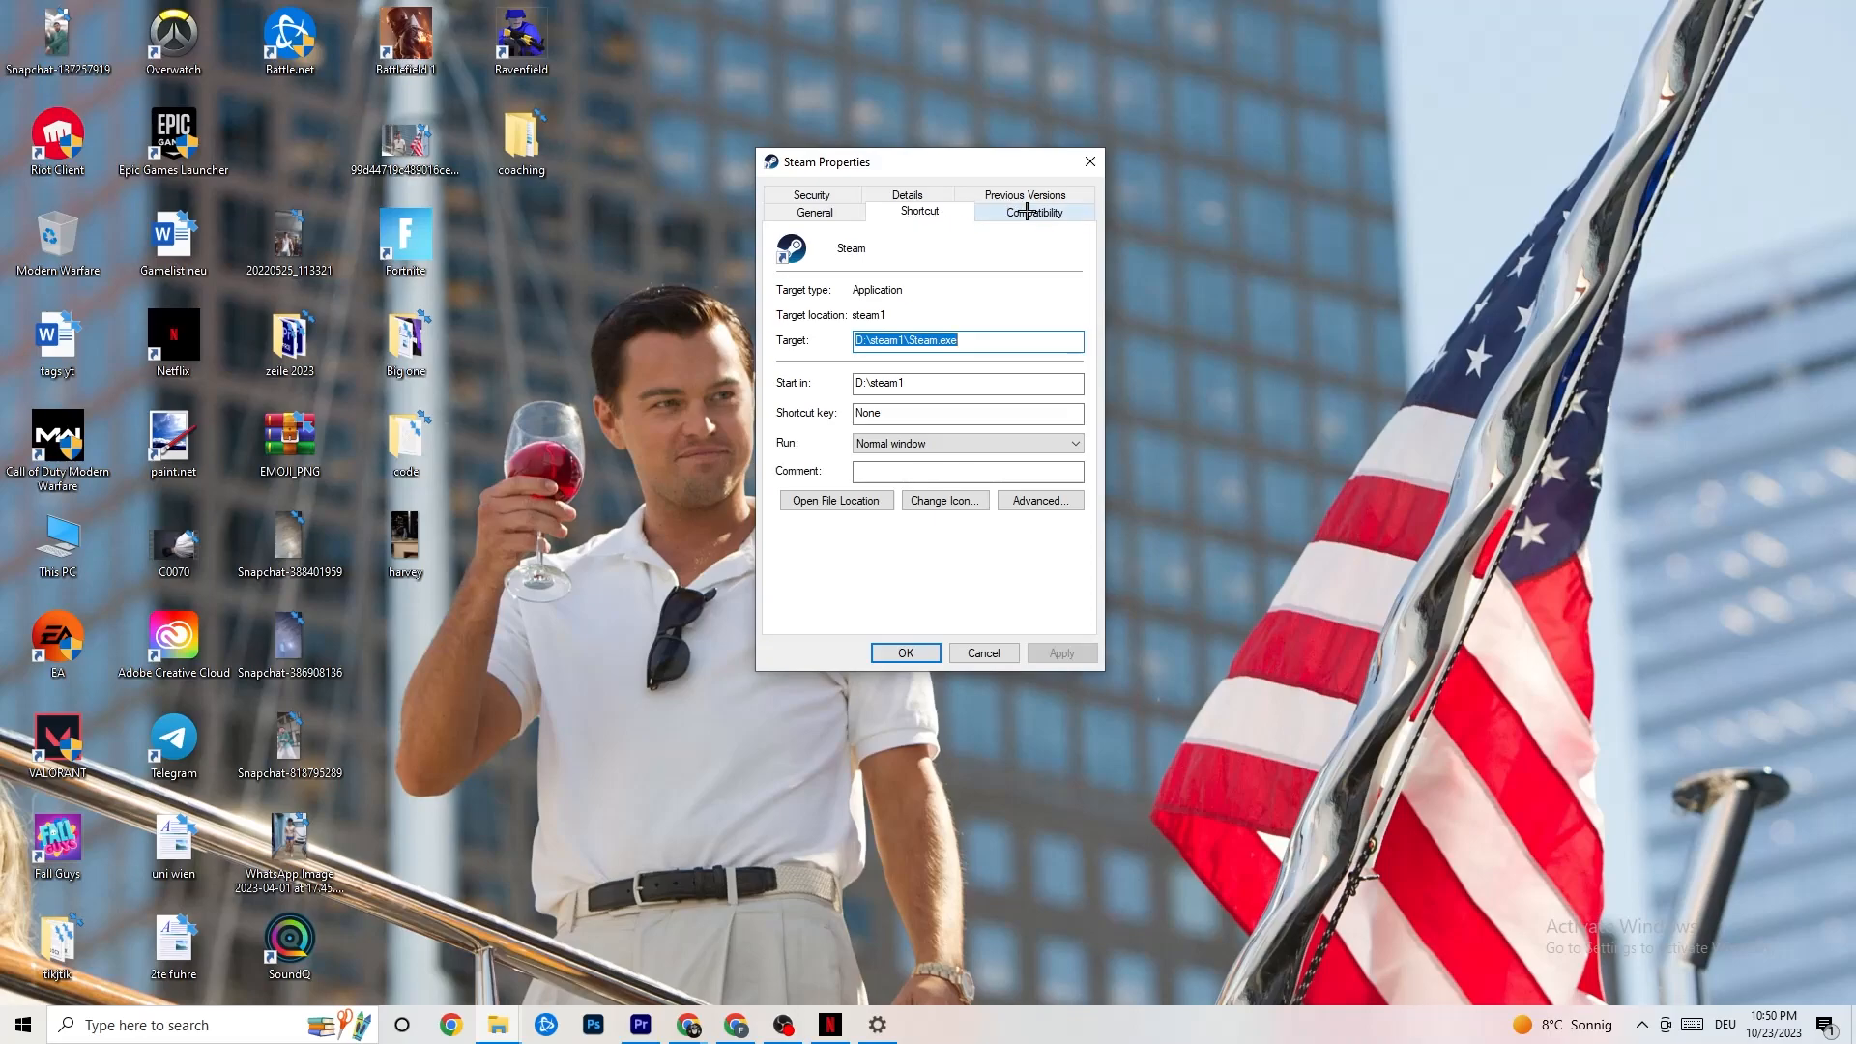
pyautogui.click(1034, 212)
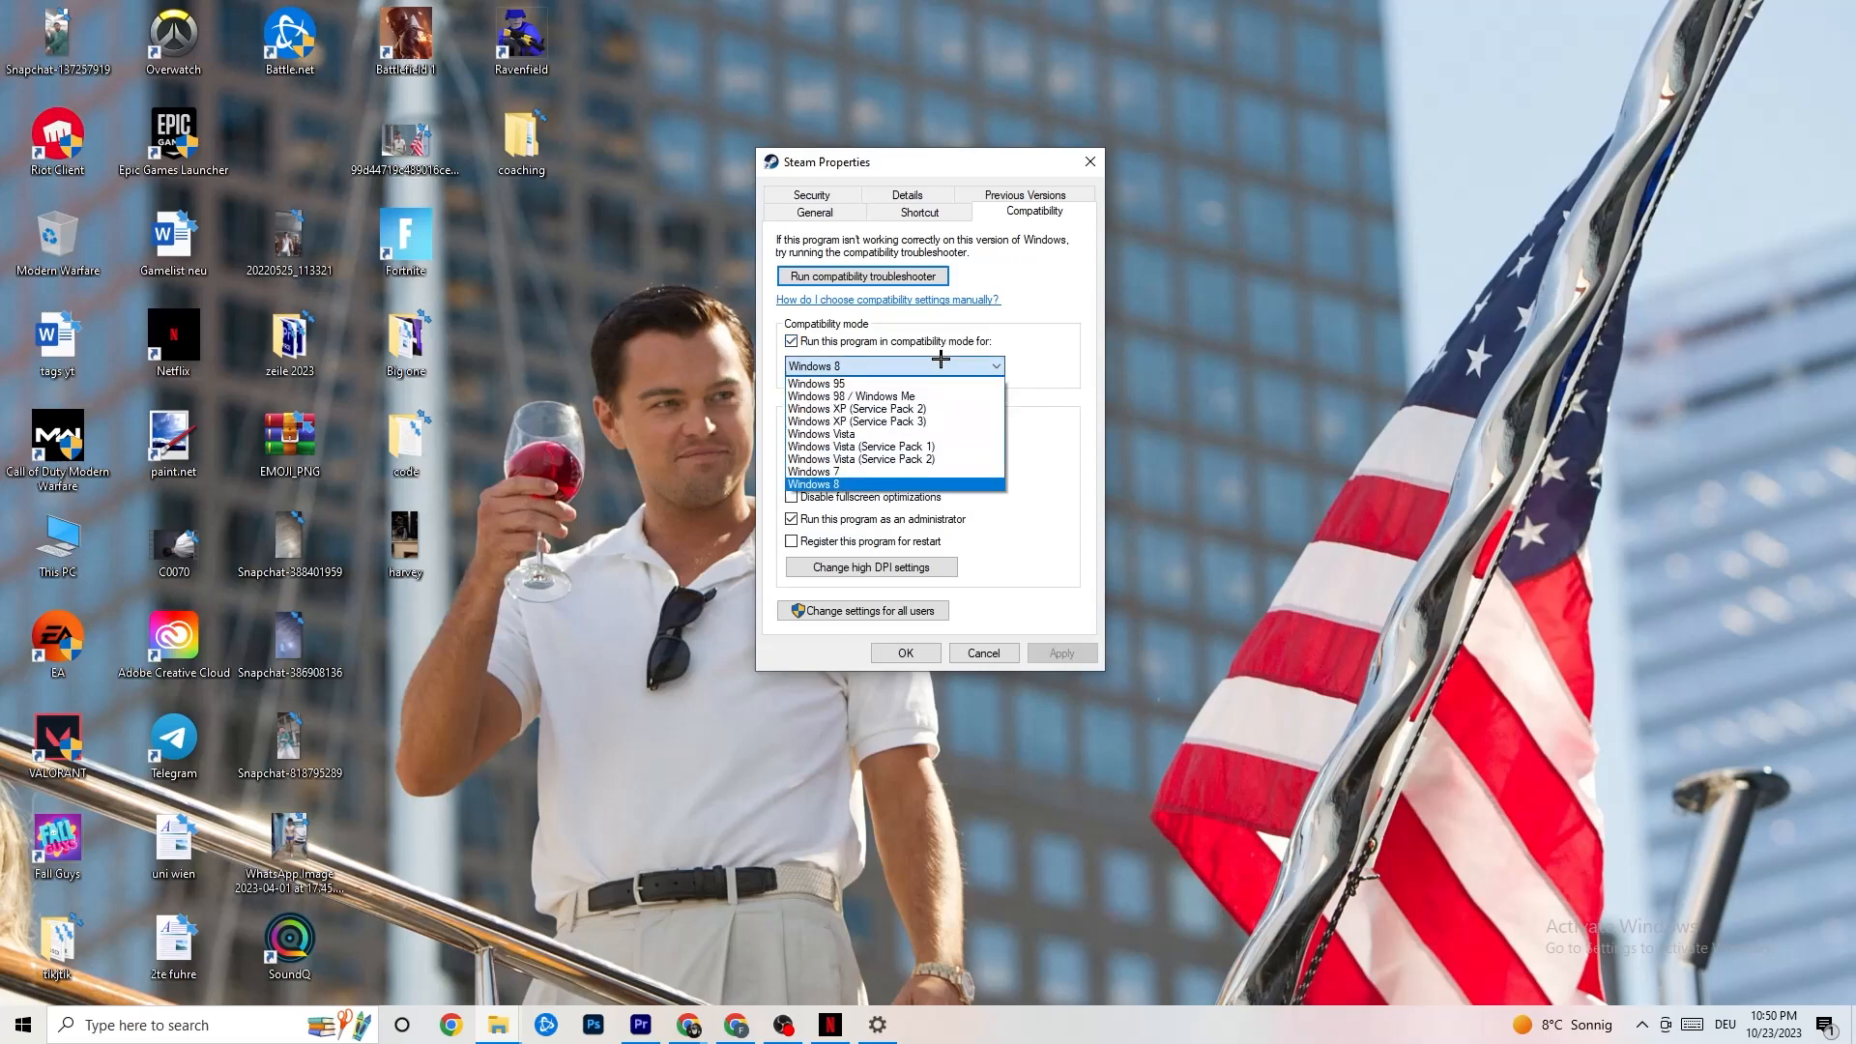
pyautogui.moveTo(908, 485)
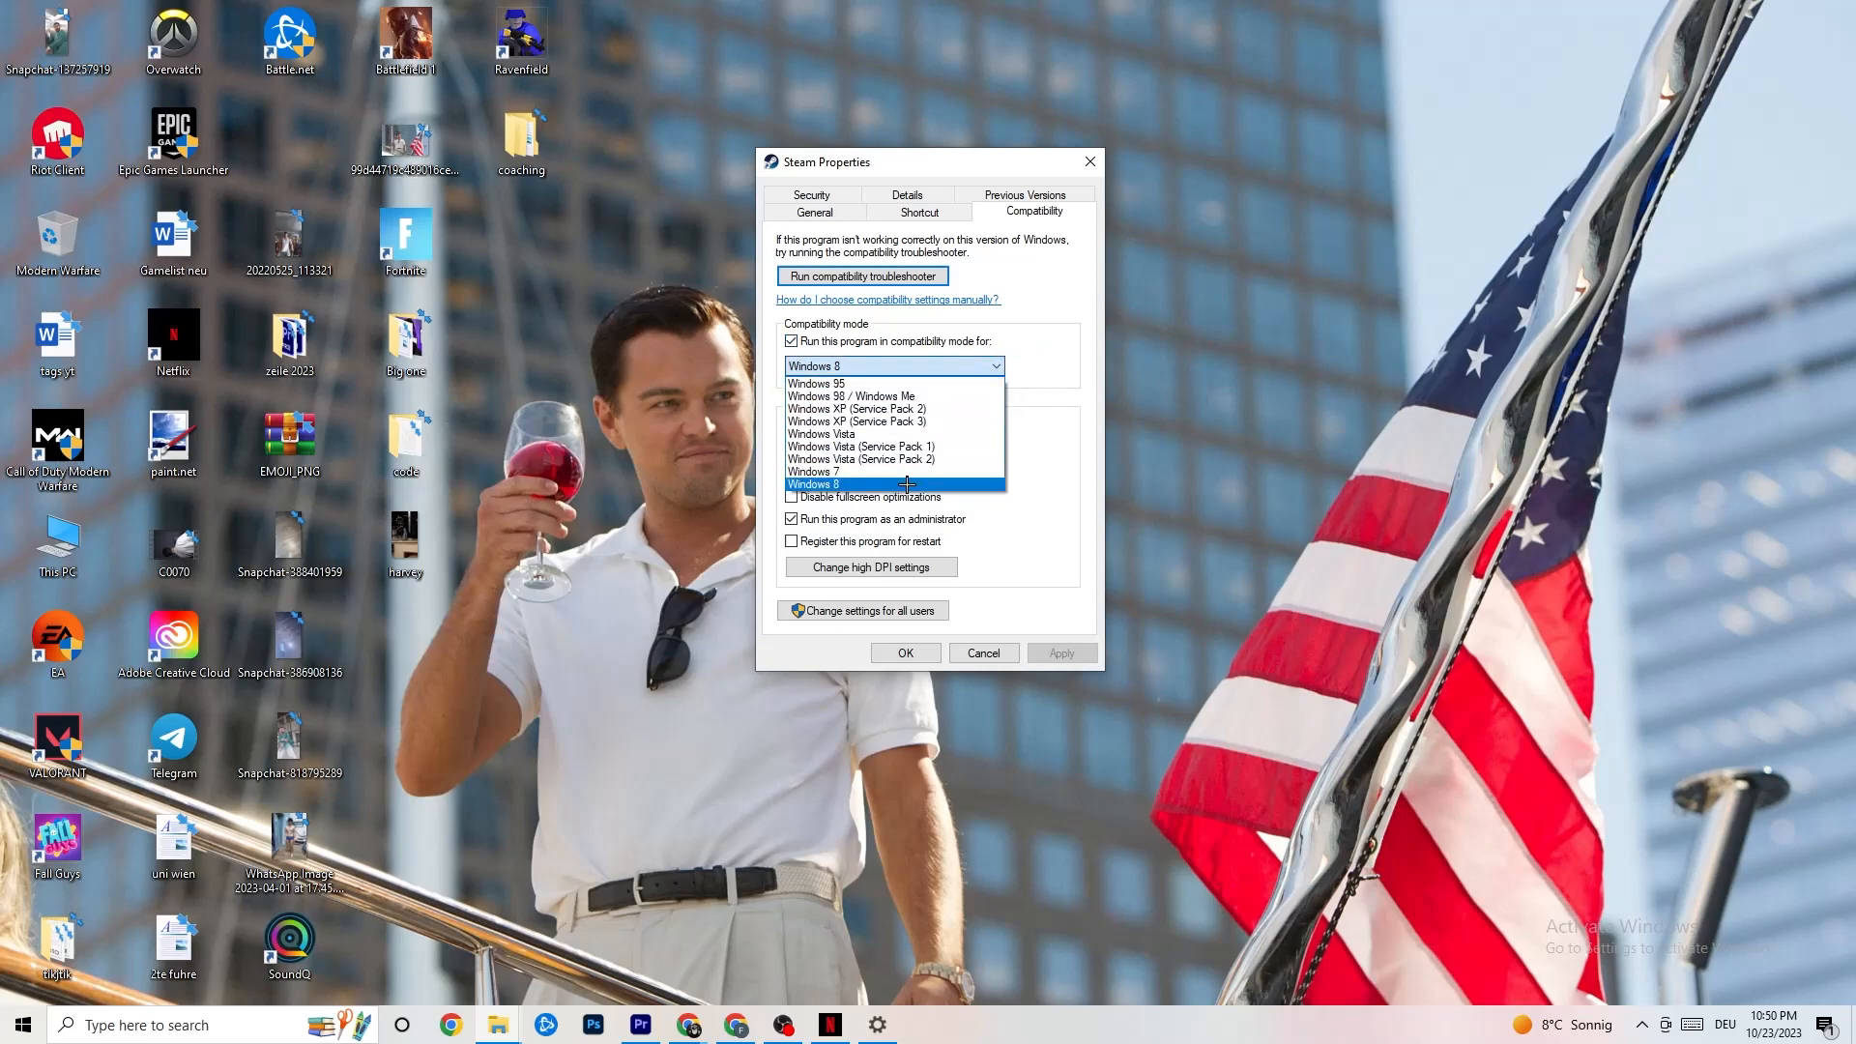
pyautogui.click(815, 484)
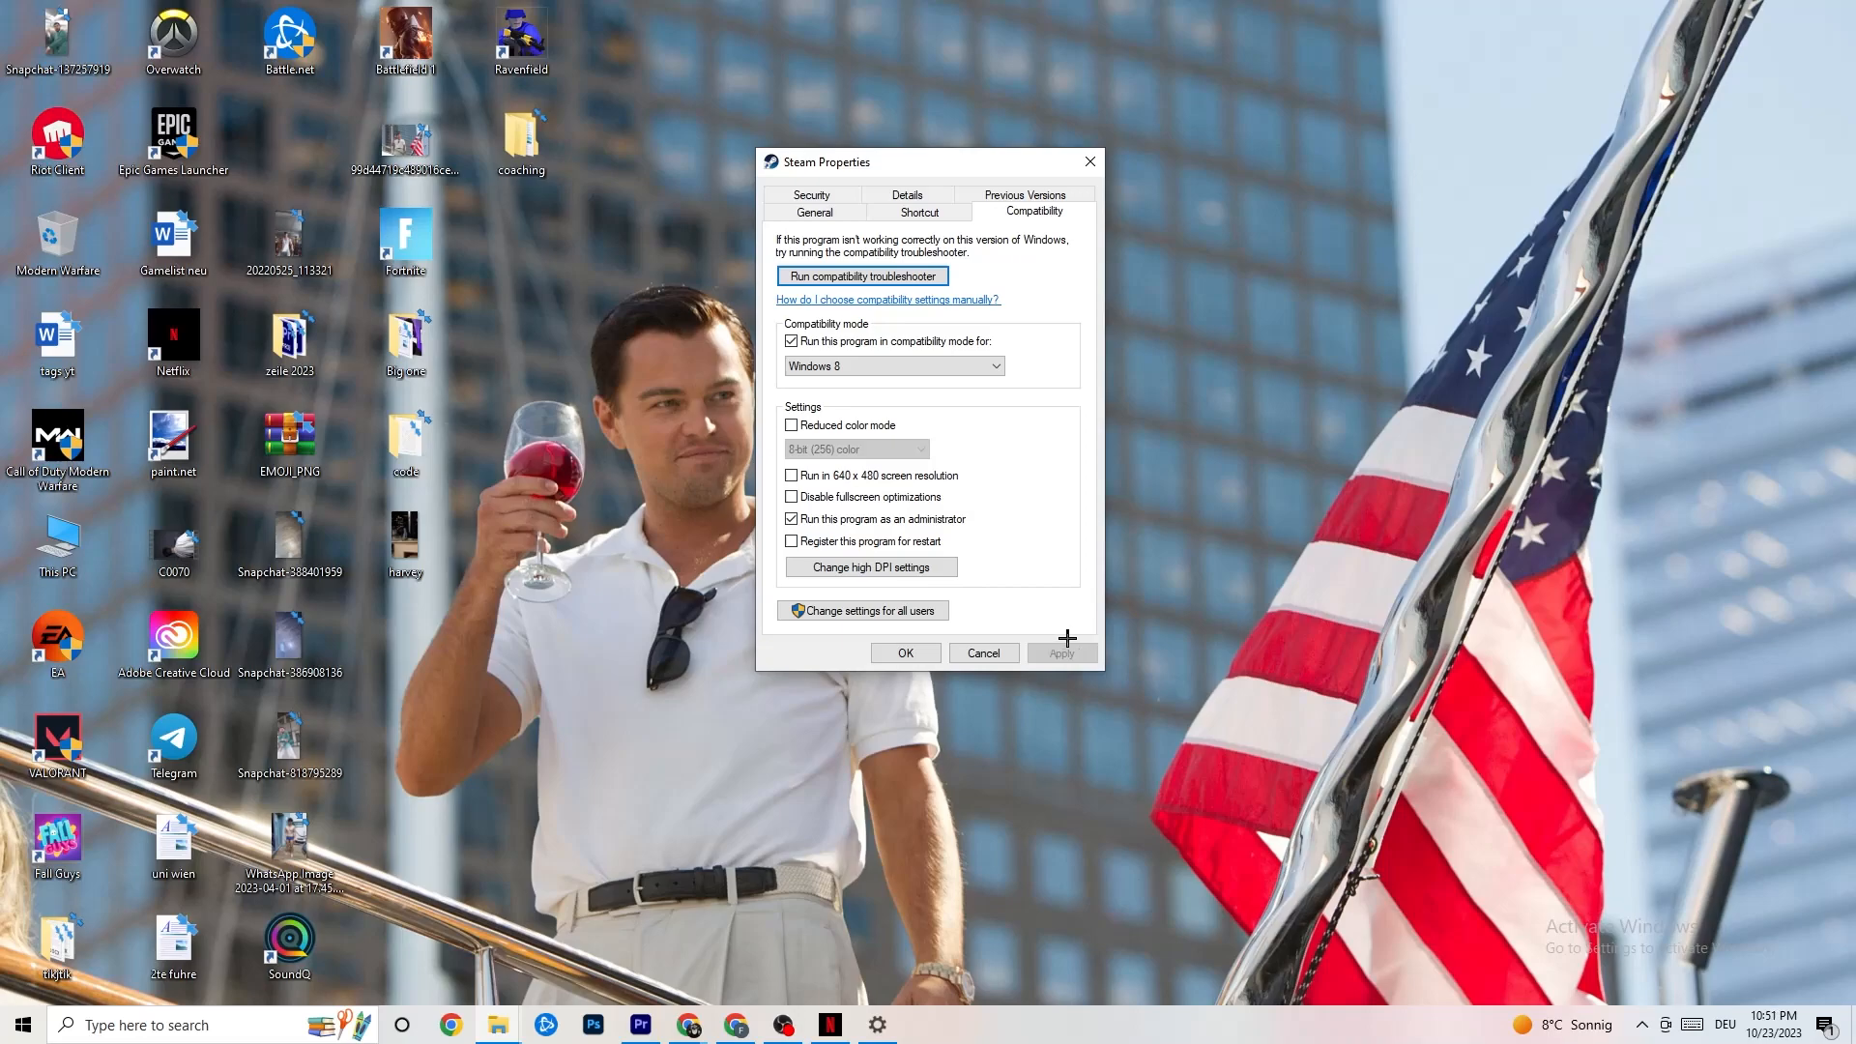
pyautogui.moveTo(1094, 659)
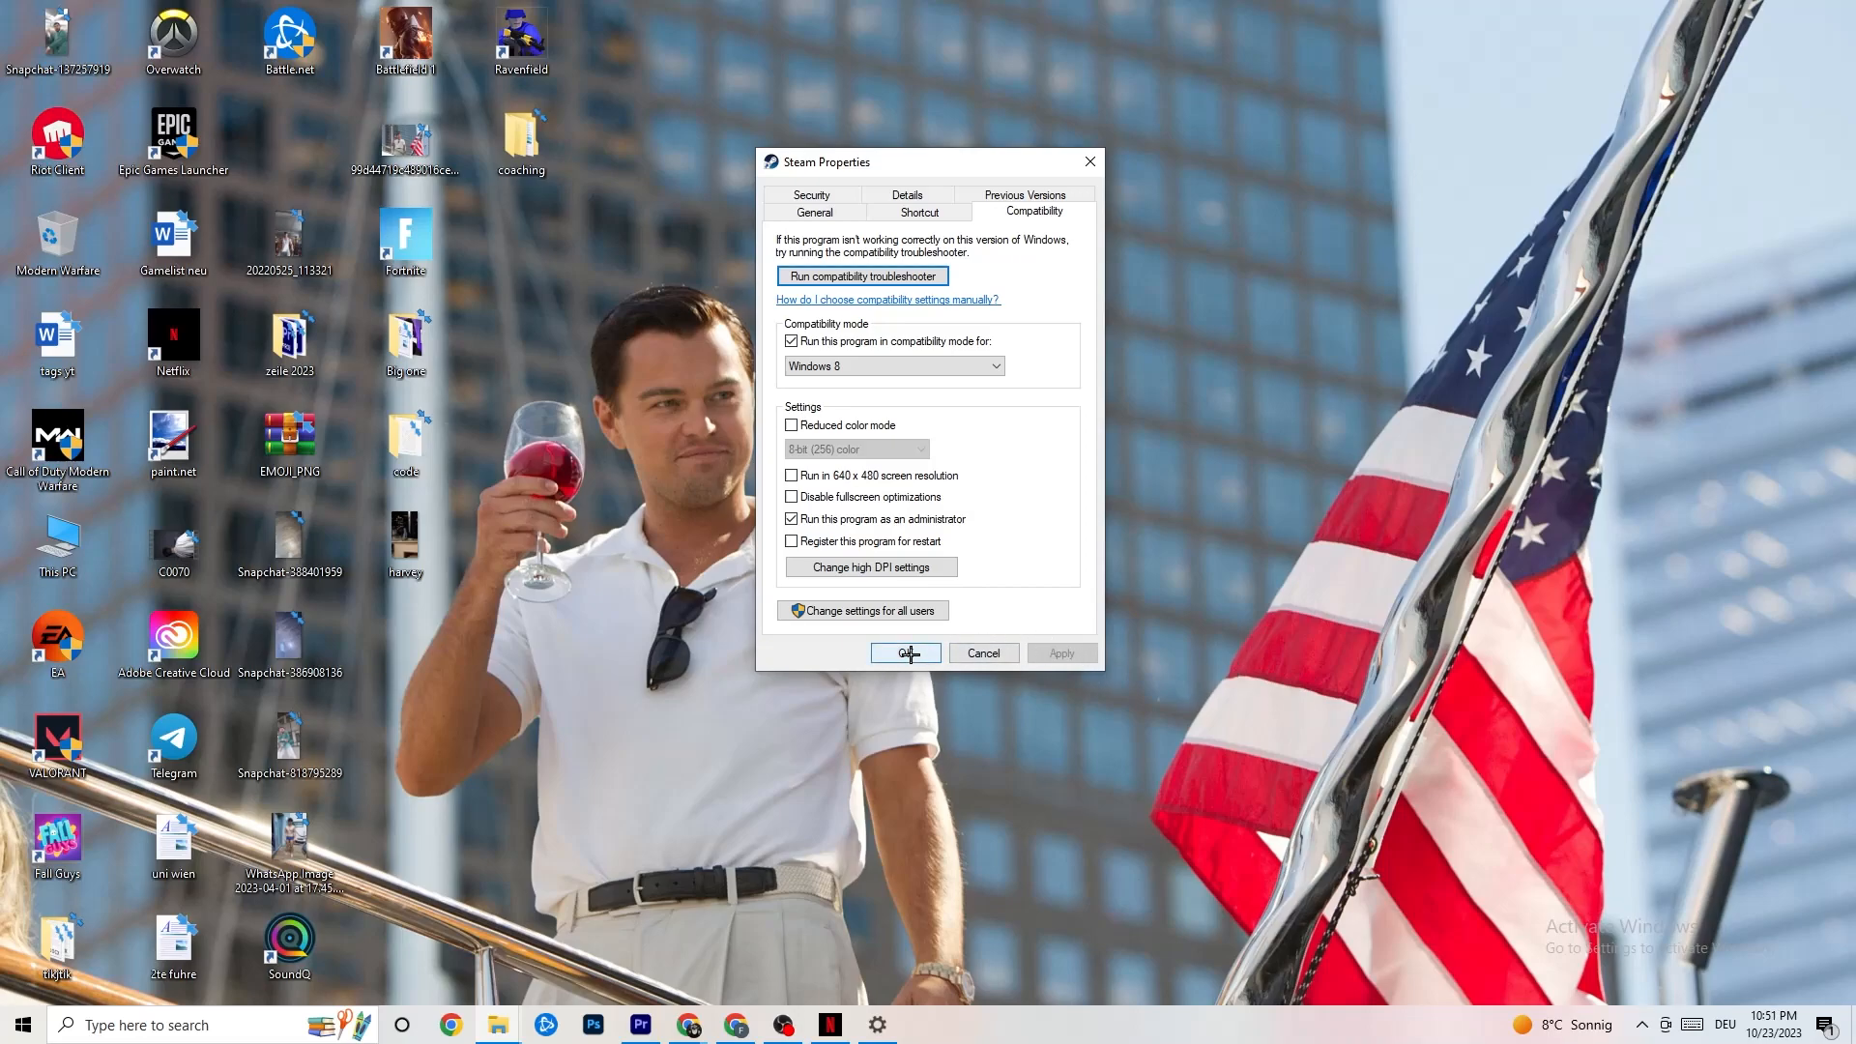
pyautogui.click(905, 653)
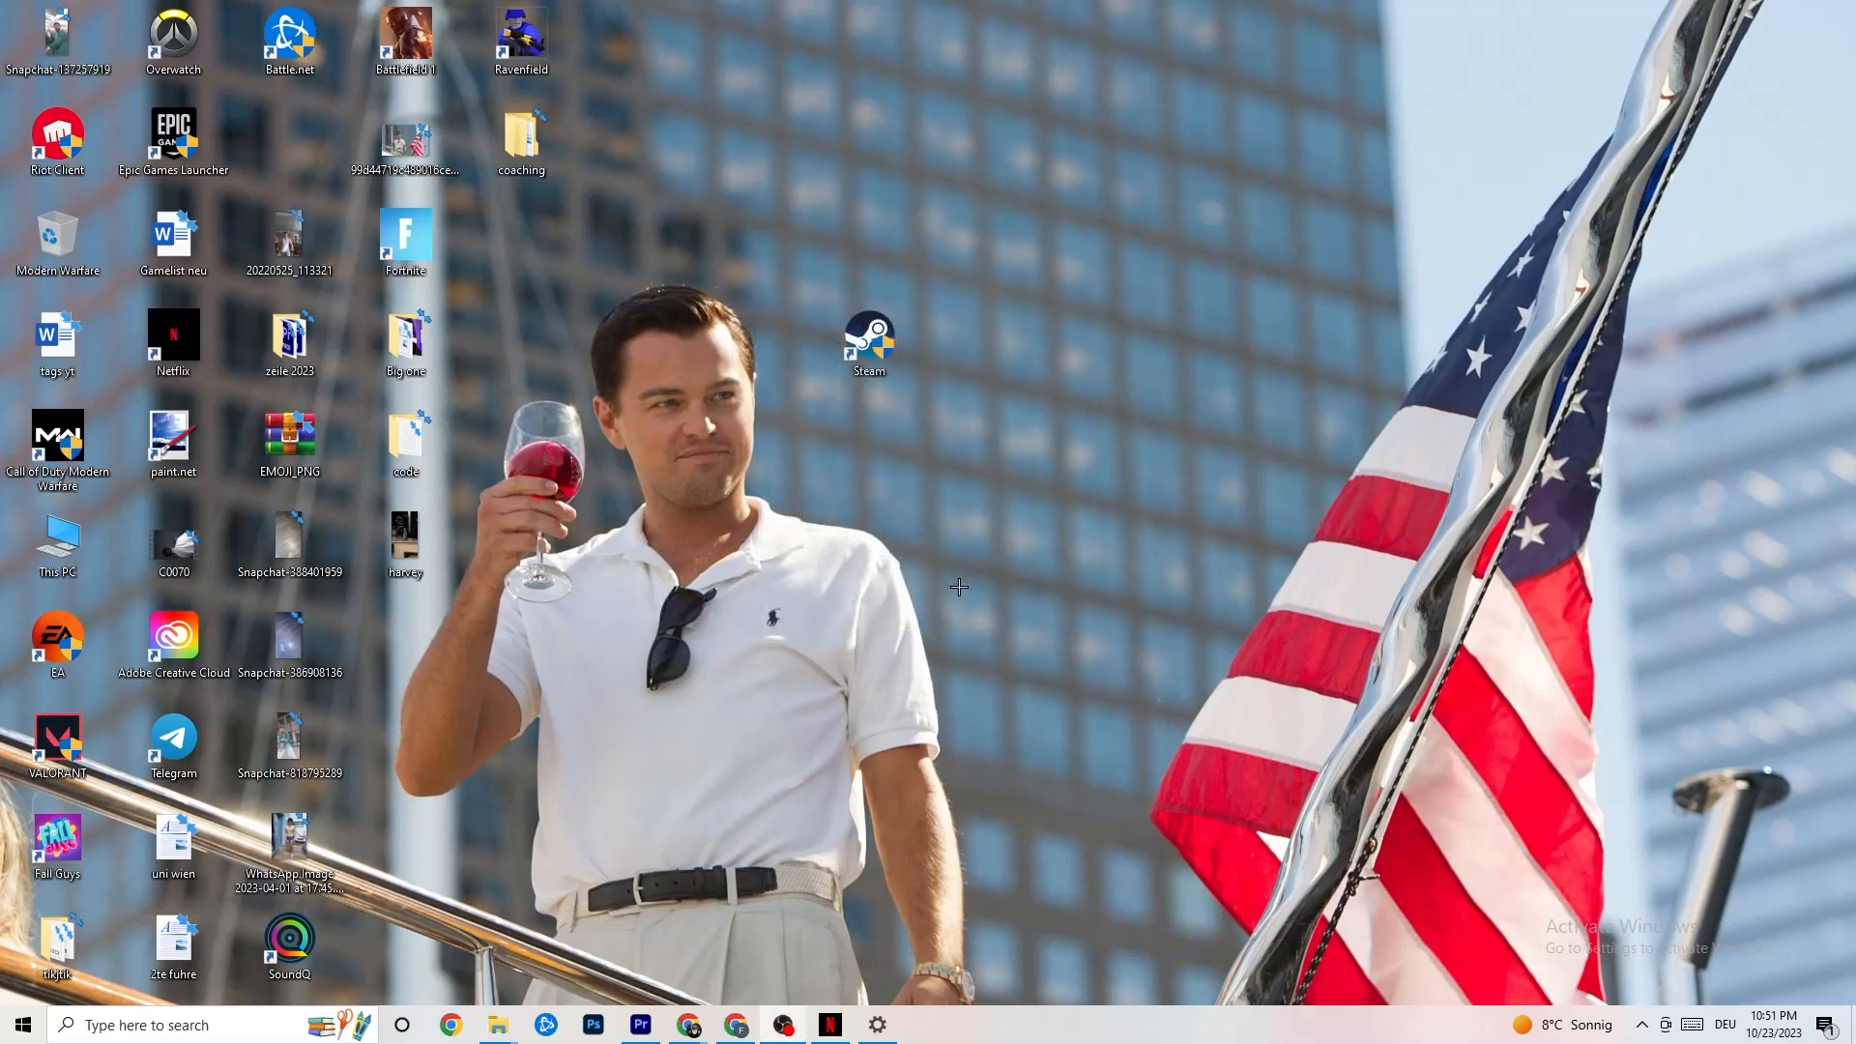
pyautogui.moveTo(621, 750)
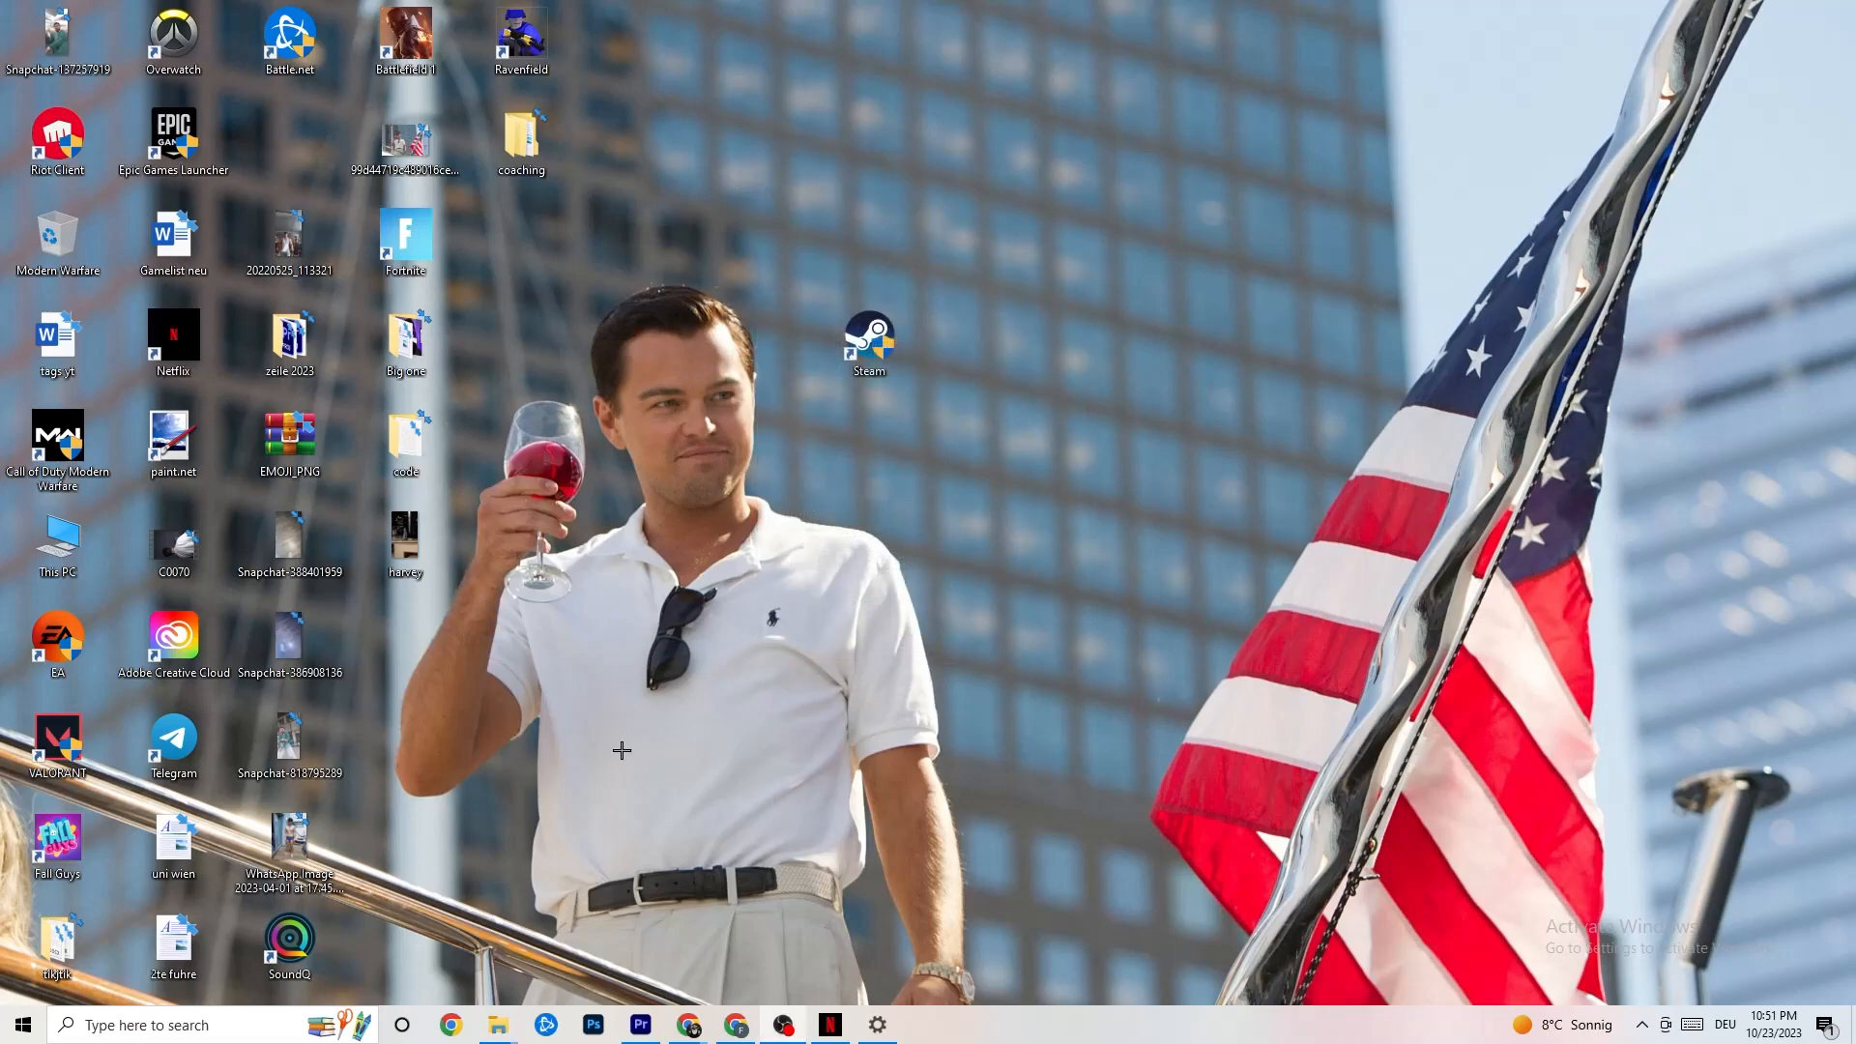
# - Select the Steam shortcut and dismiss its menu, then reopen Windows Settings
pyautogui.click(871, 348)
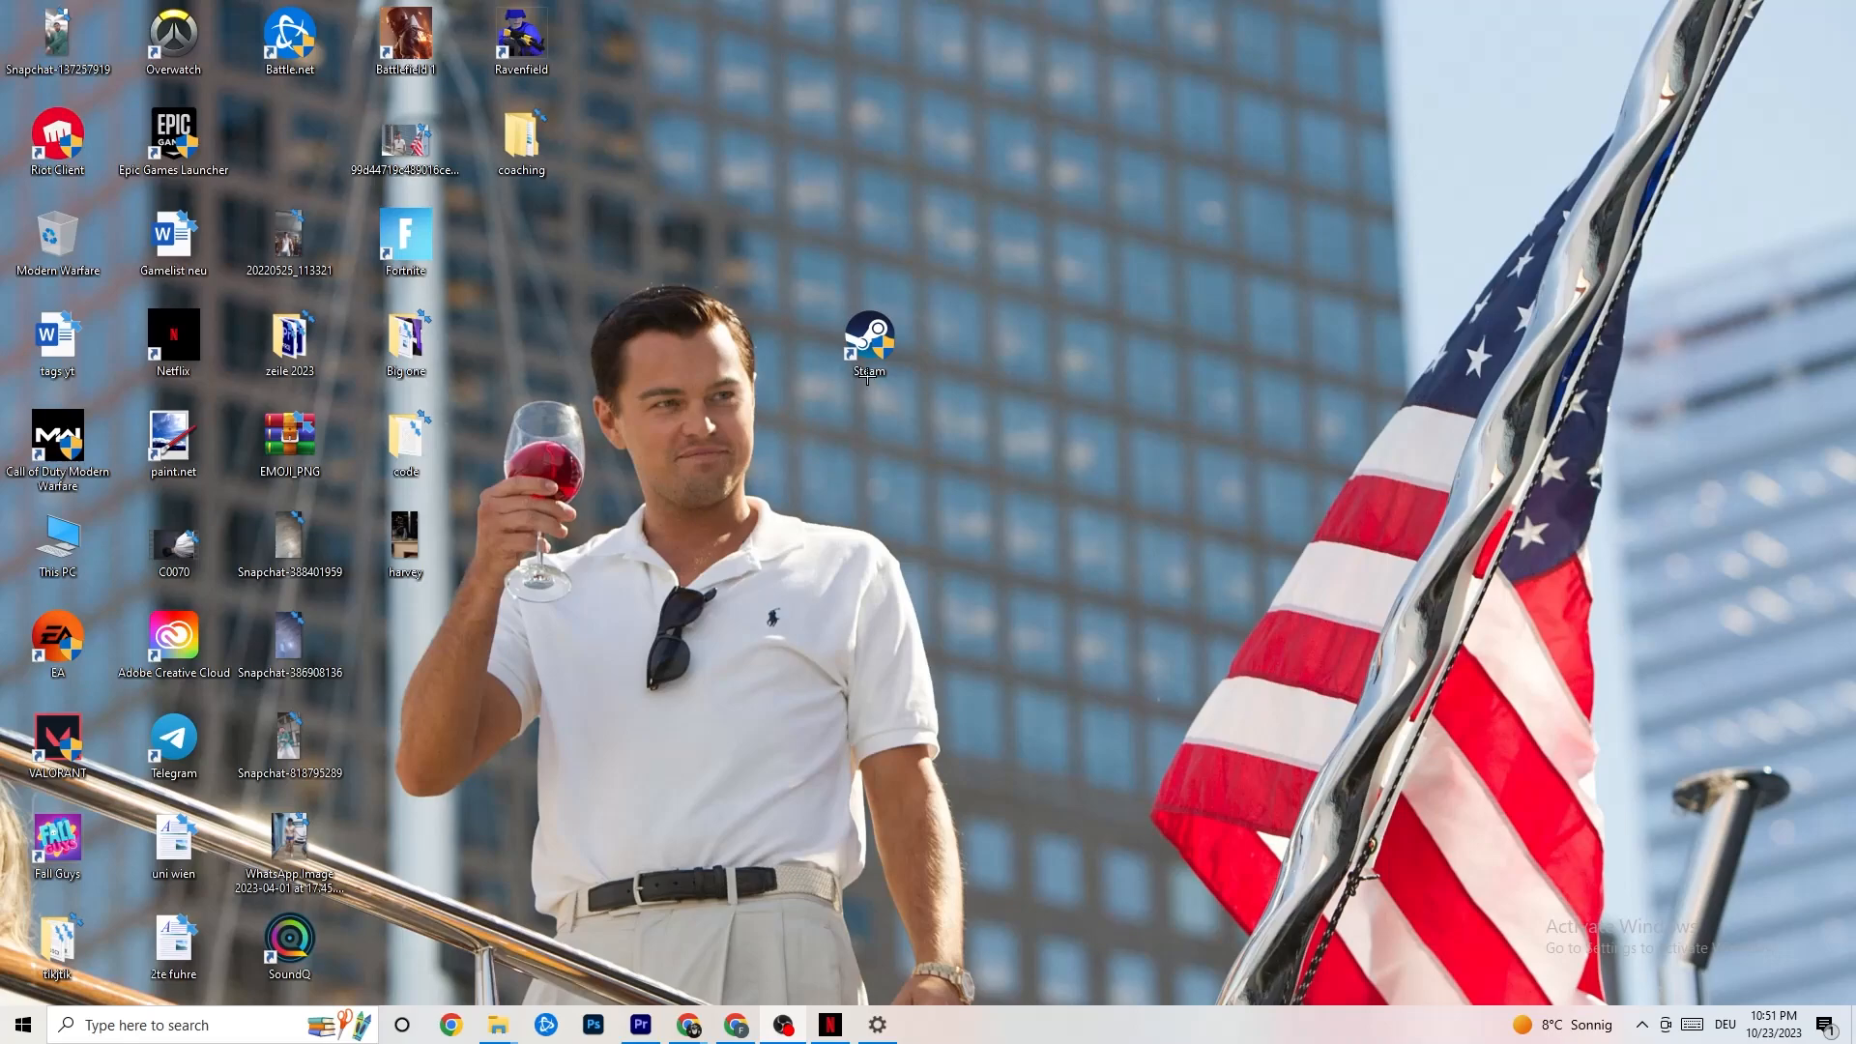
pyautogui.click(868, 343)
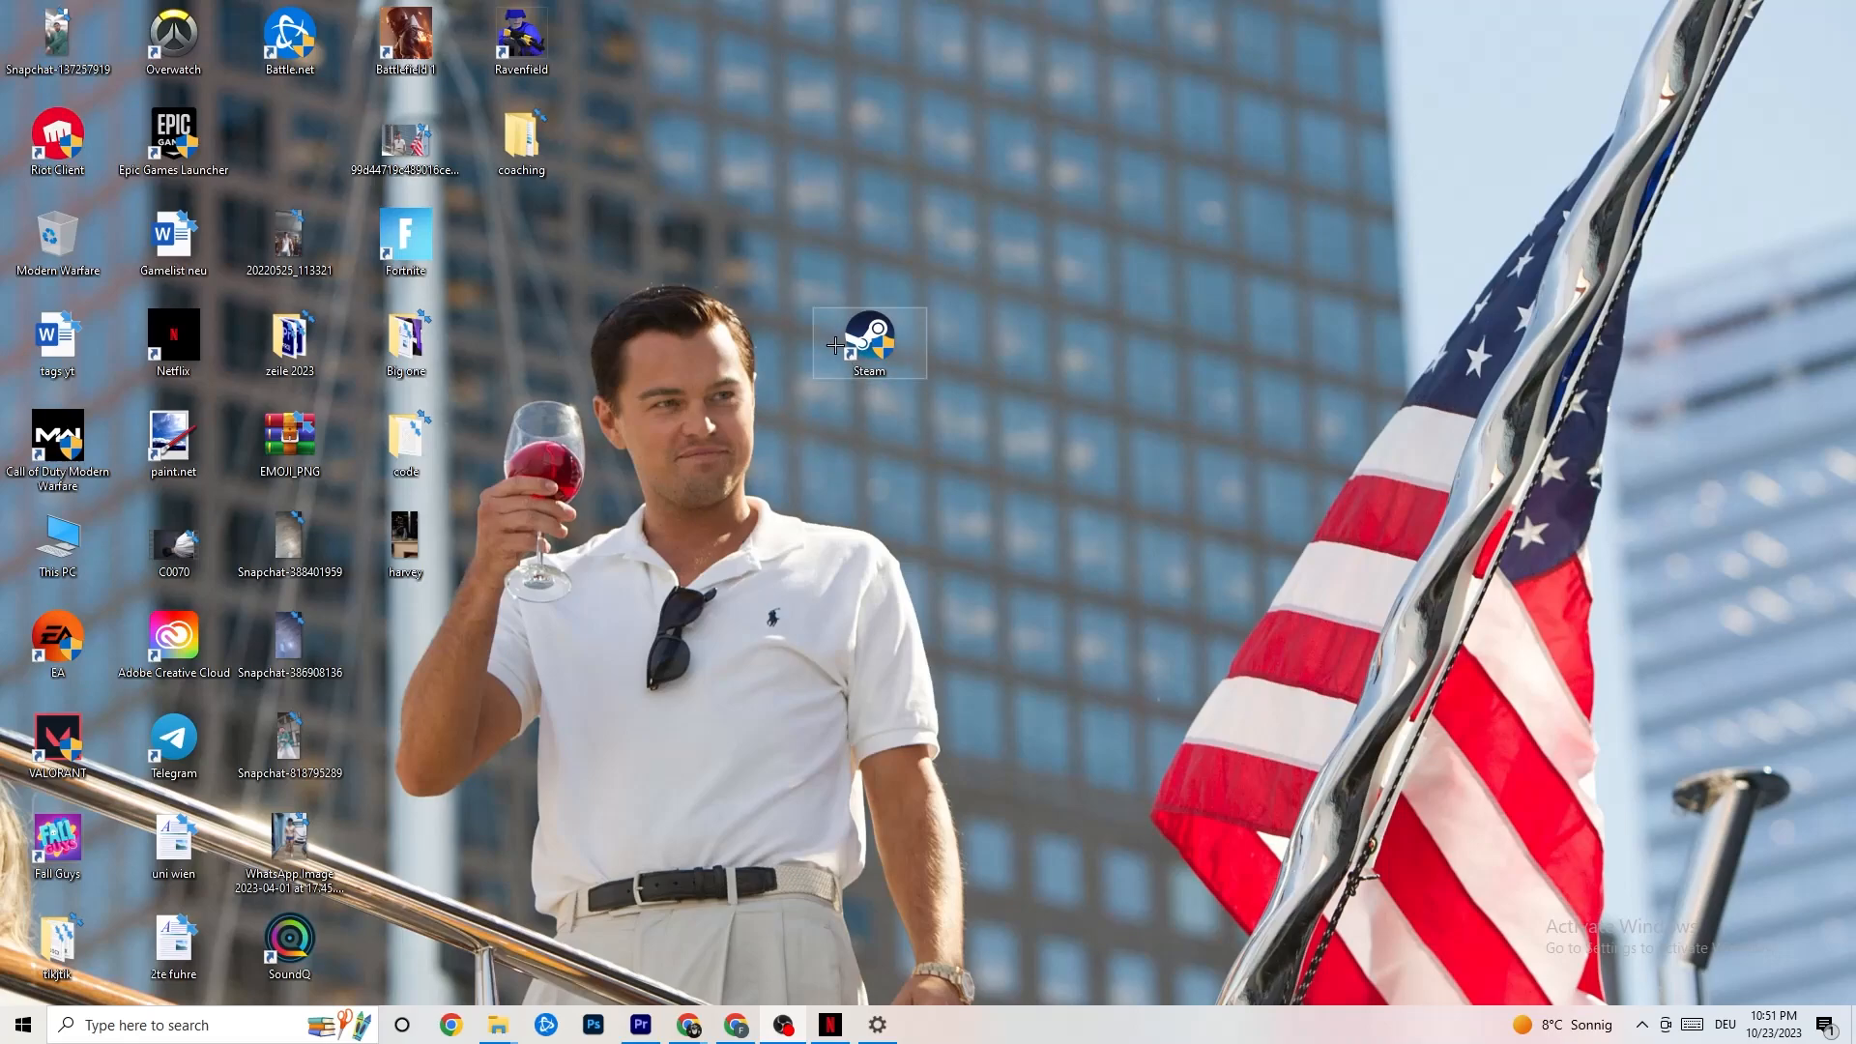
pyautogui.rightClick(869, 343)
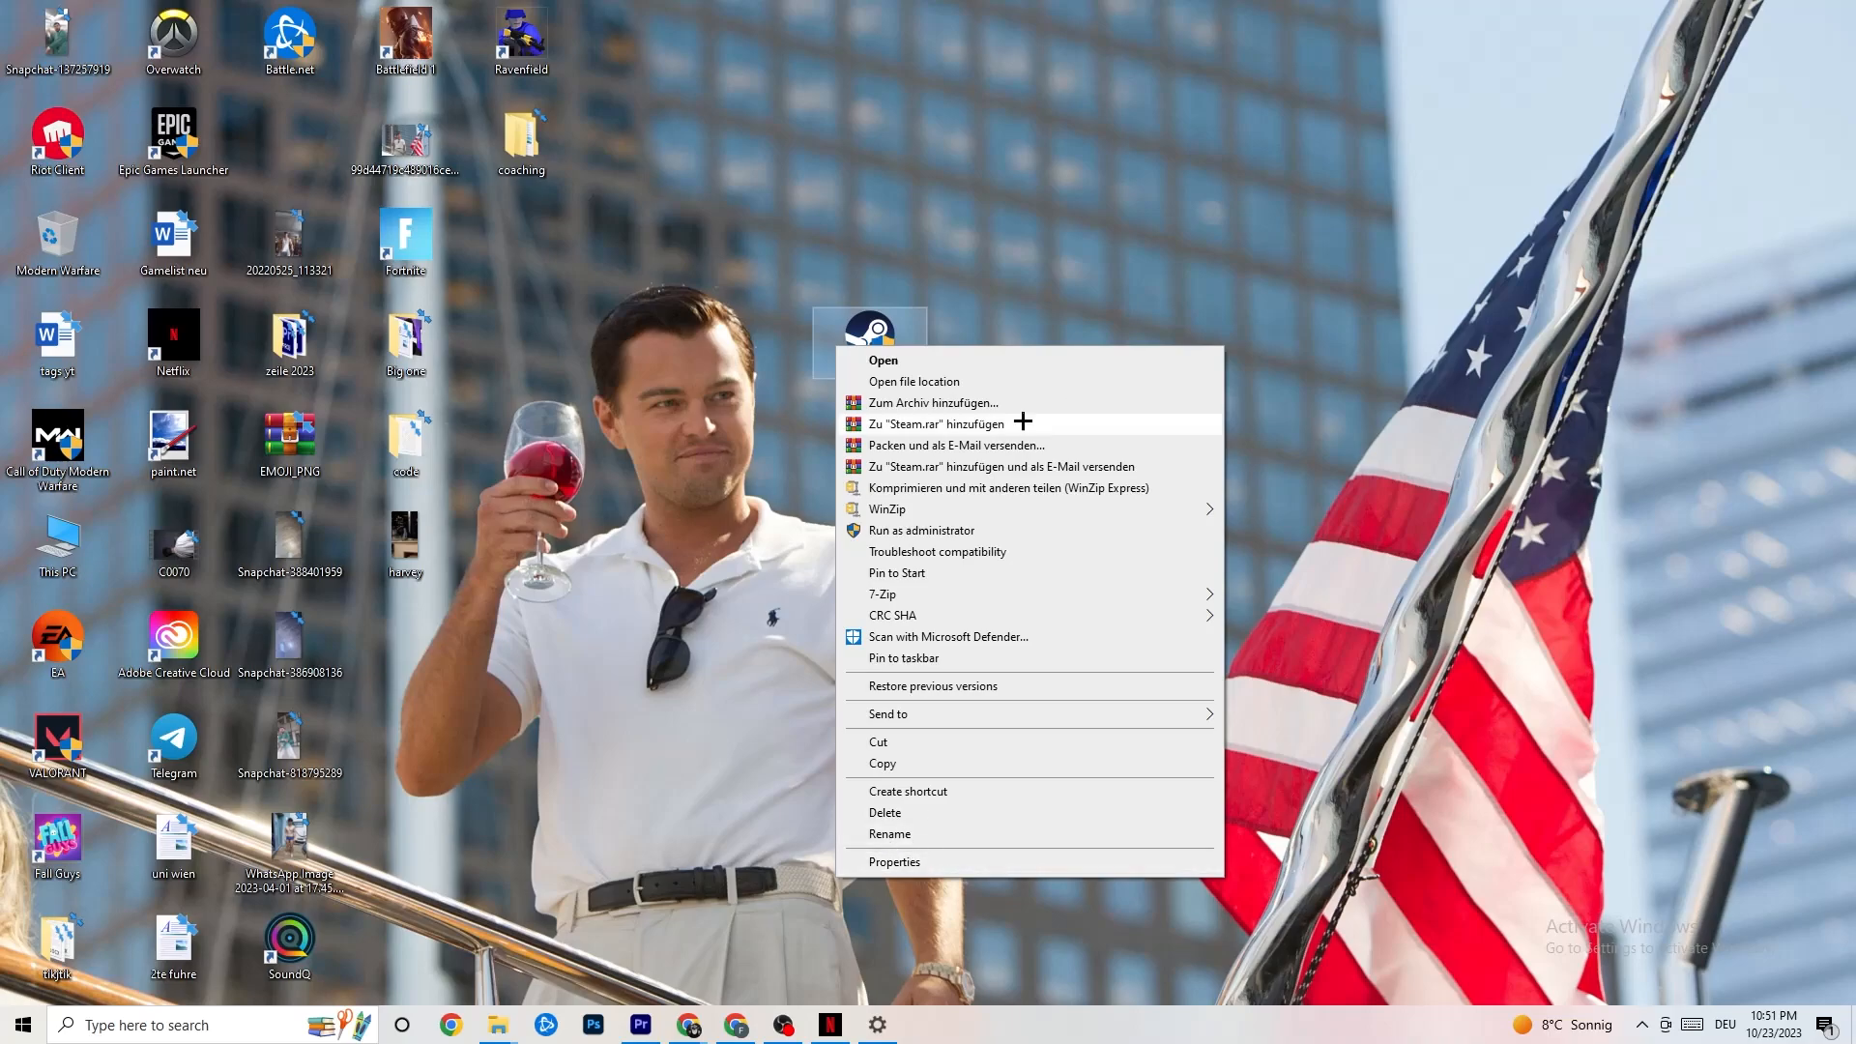
pyautogui.click(799, 431)
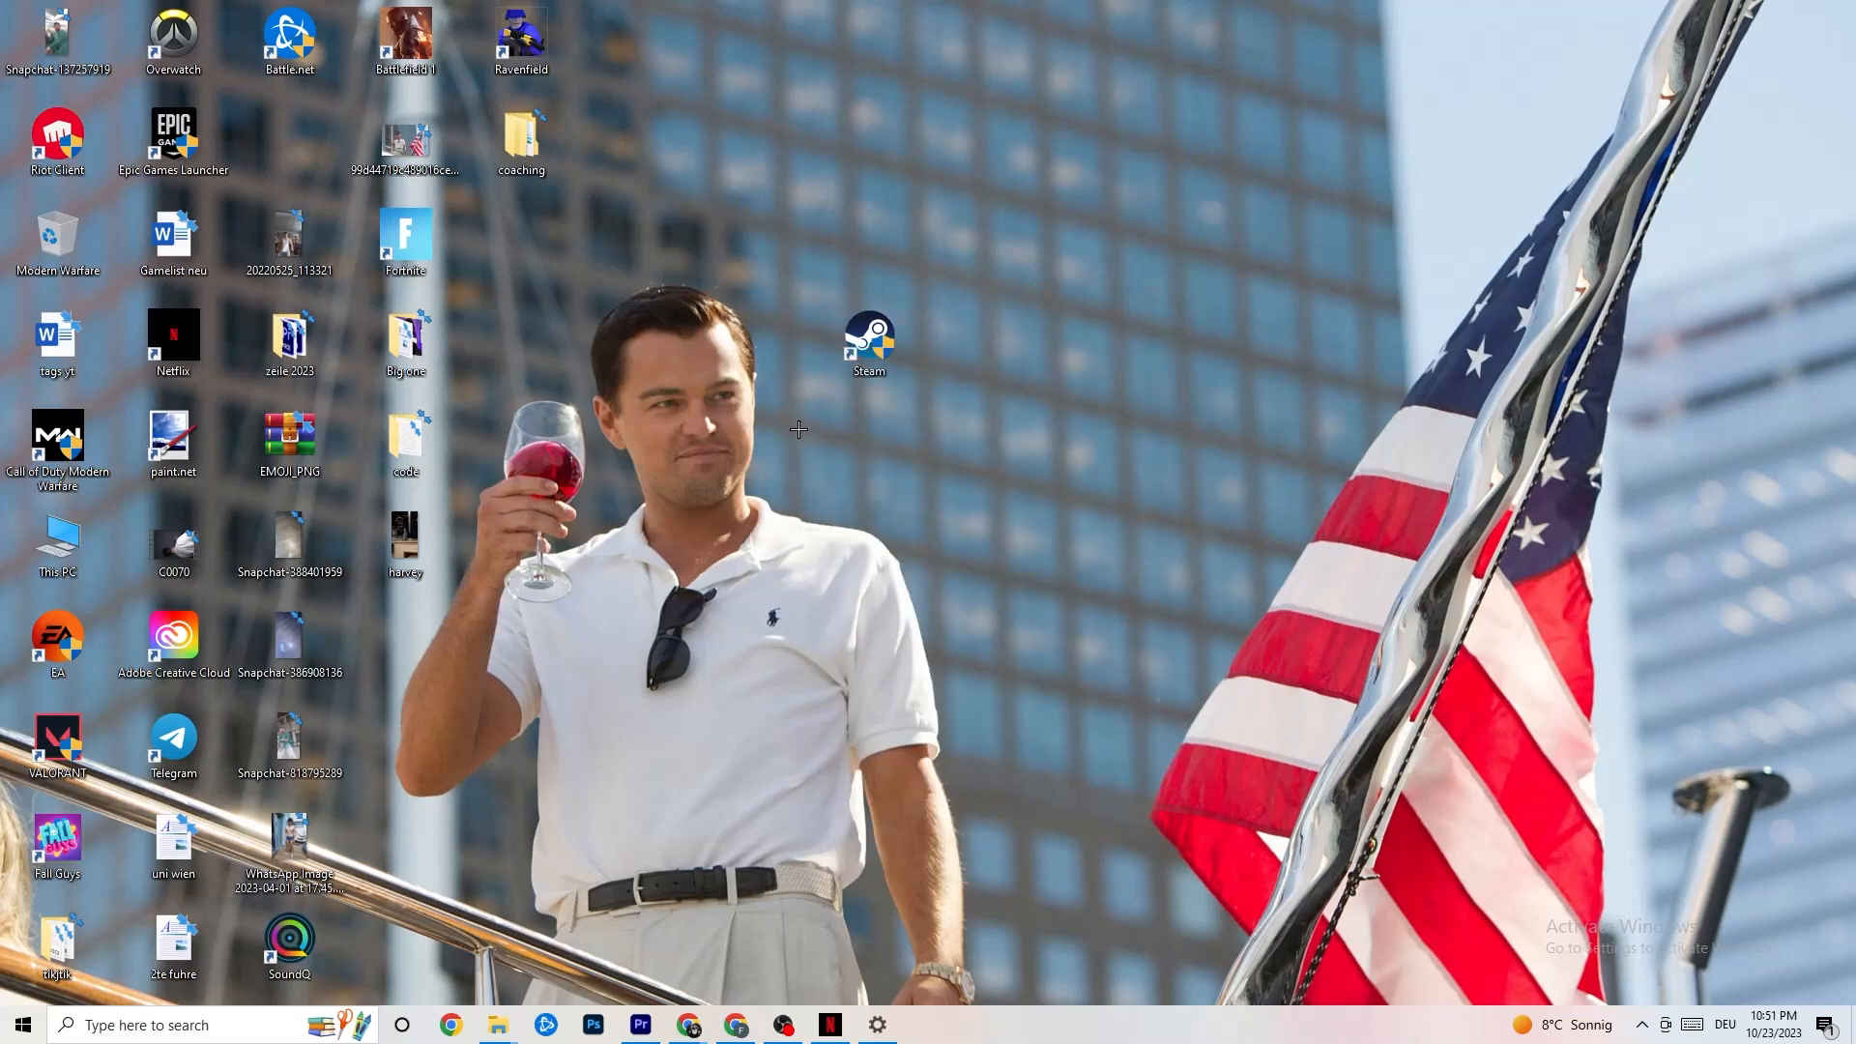
pyautogui.moveTo(836, 405)
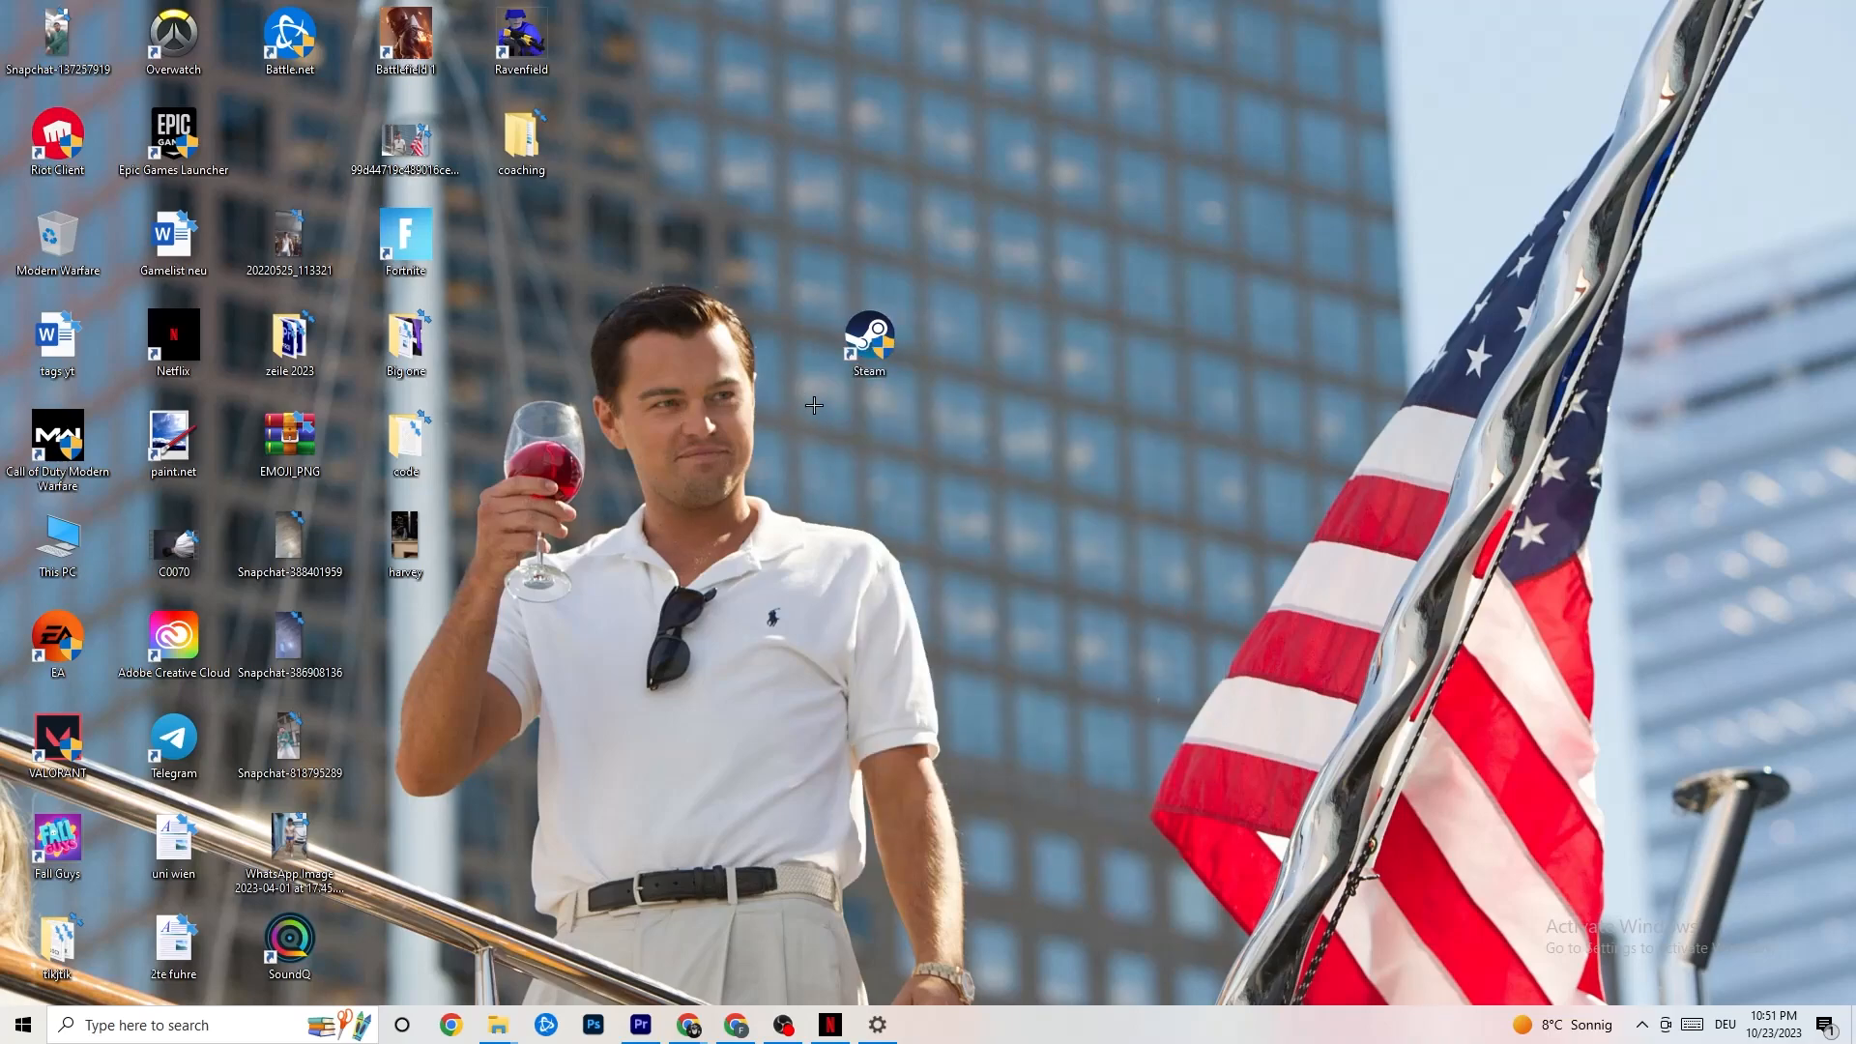
pyautogui.moveTo(868, 503)
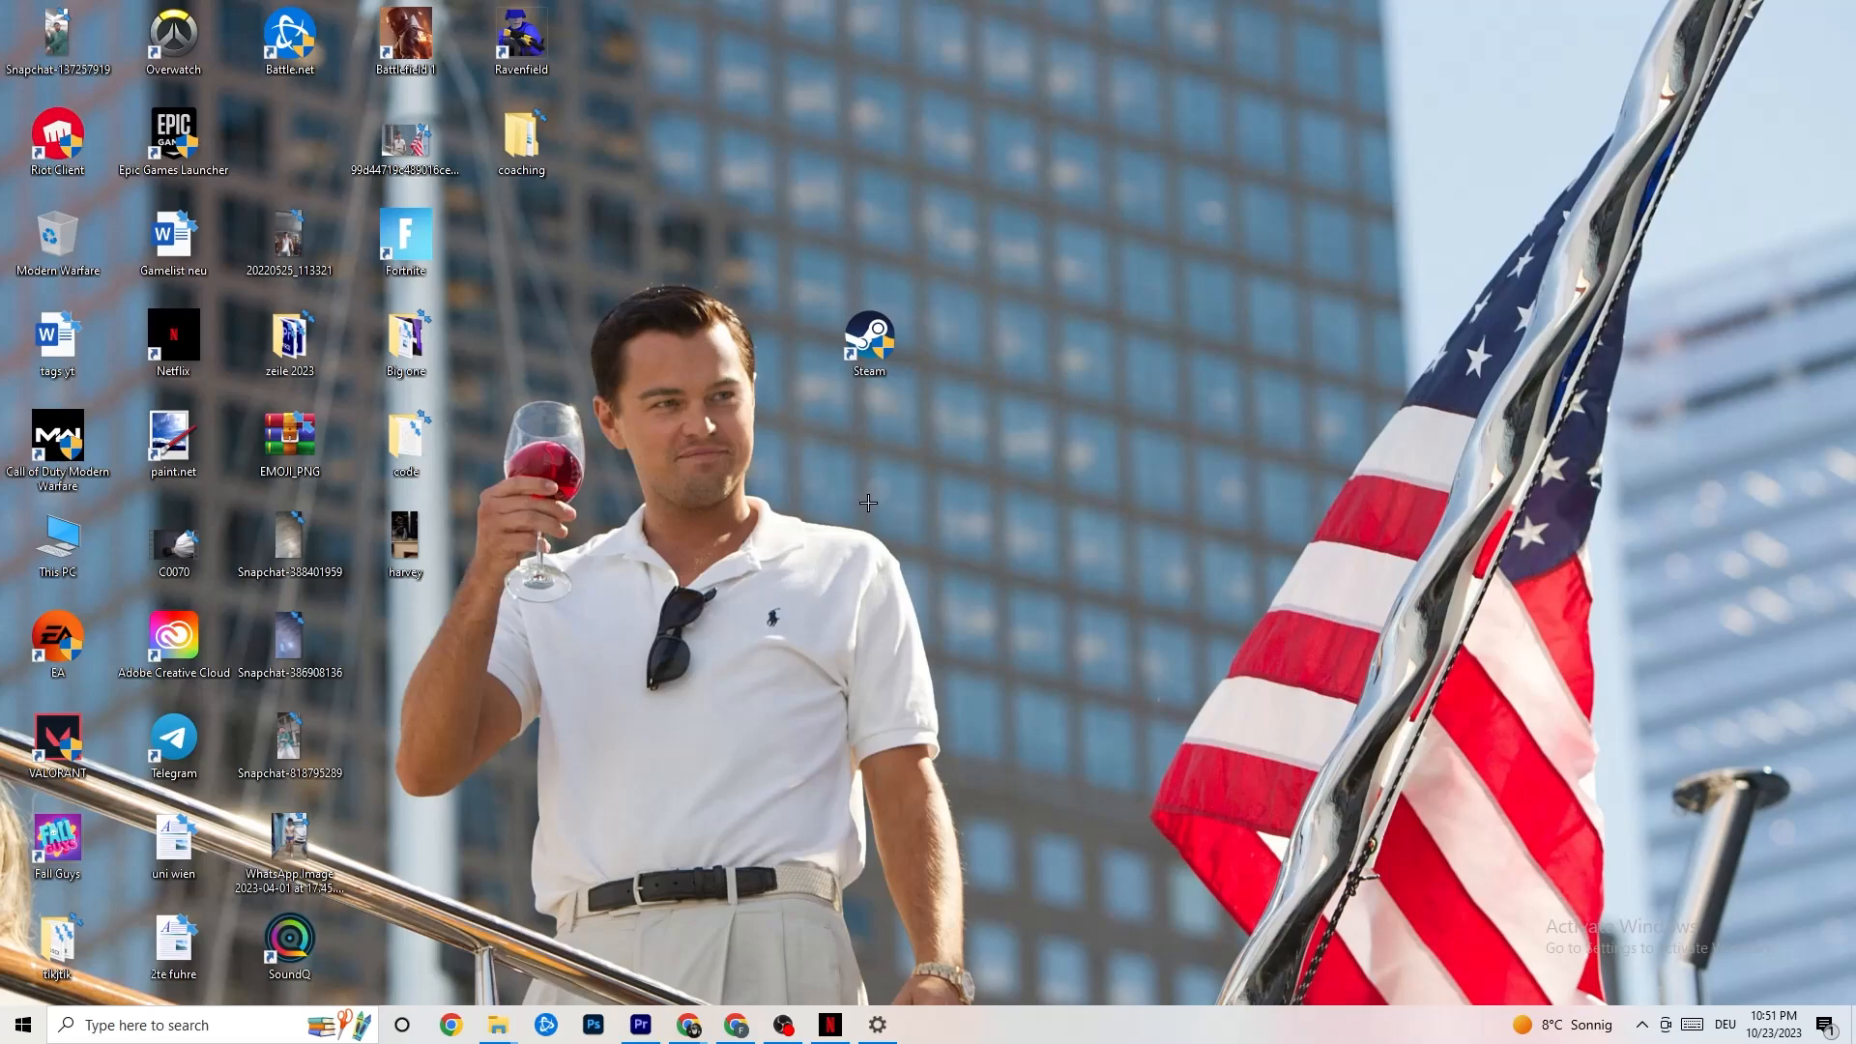
pyautogui.click(26, 1026)
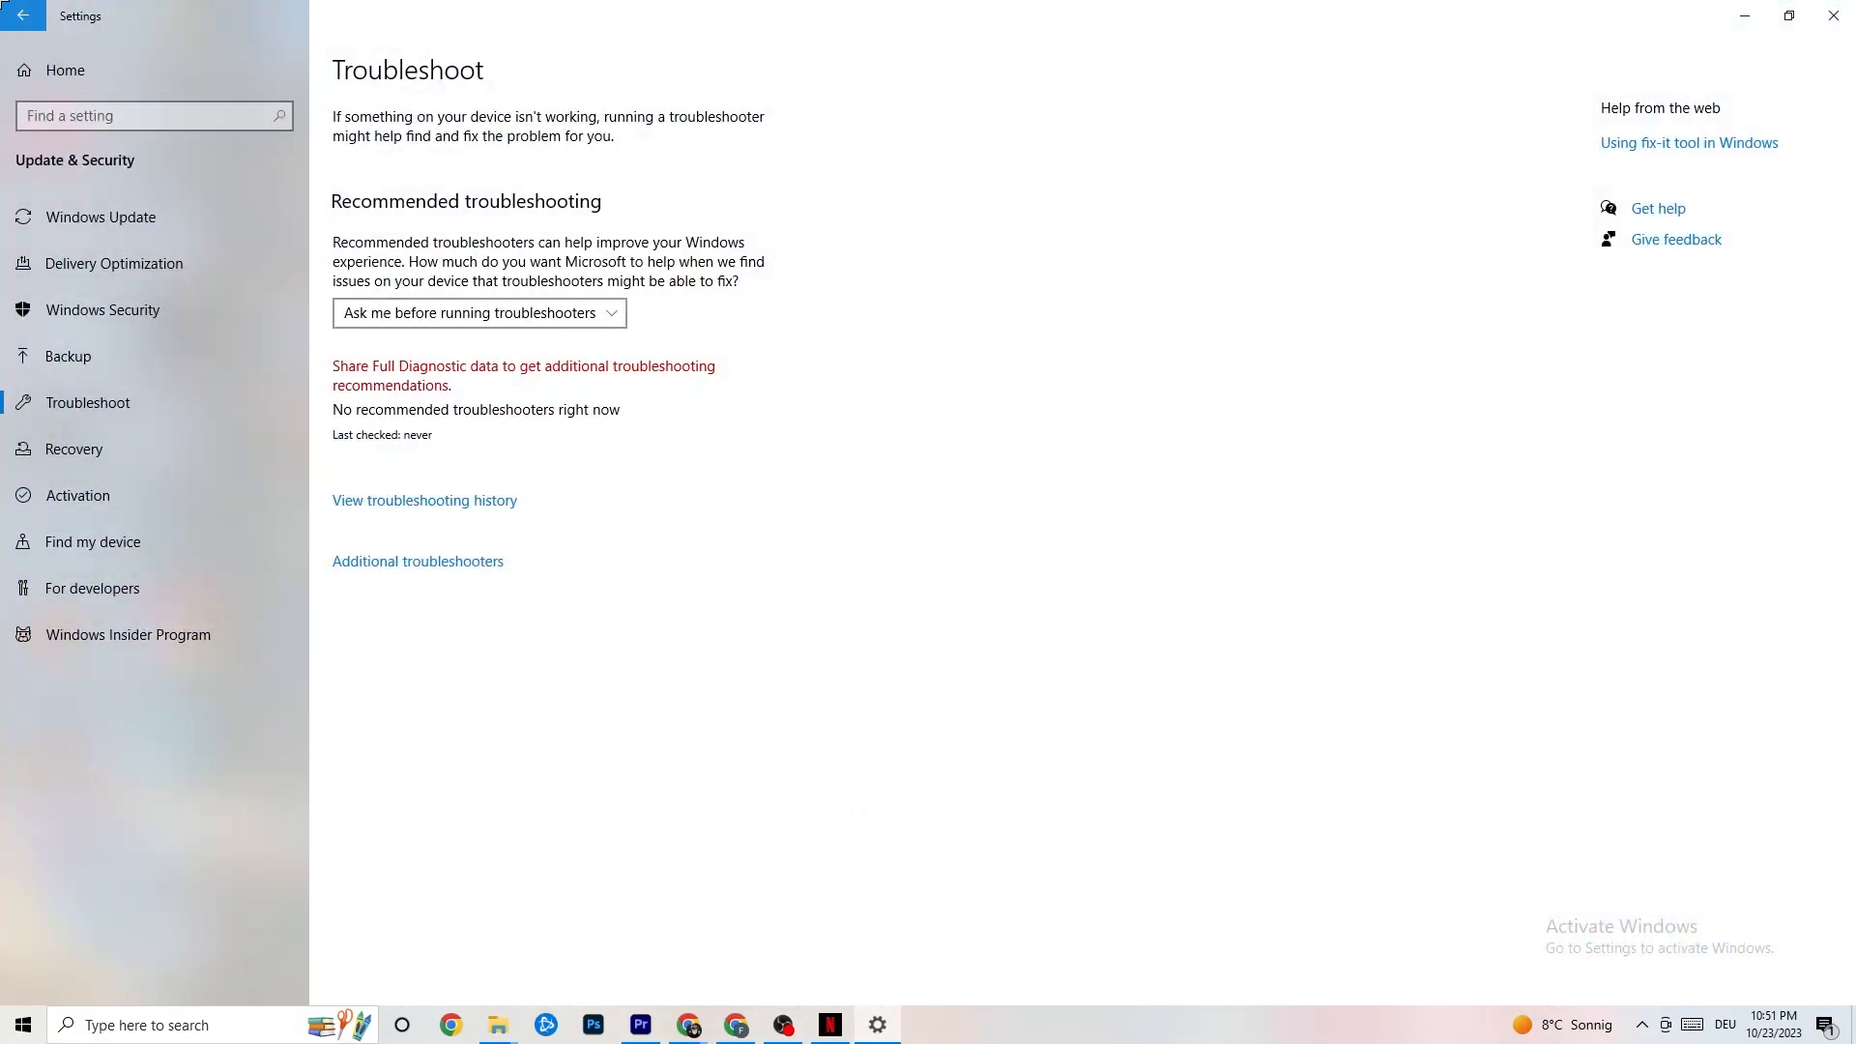
# - Check System > Display and keep scaling at 100% (Recommended)
pyautogui.click(23, 23)
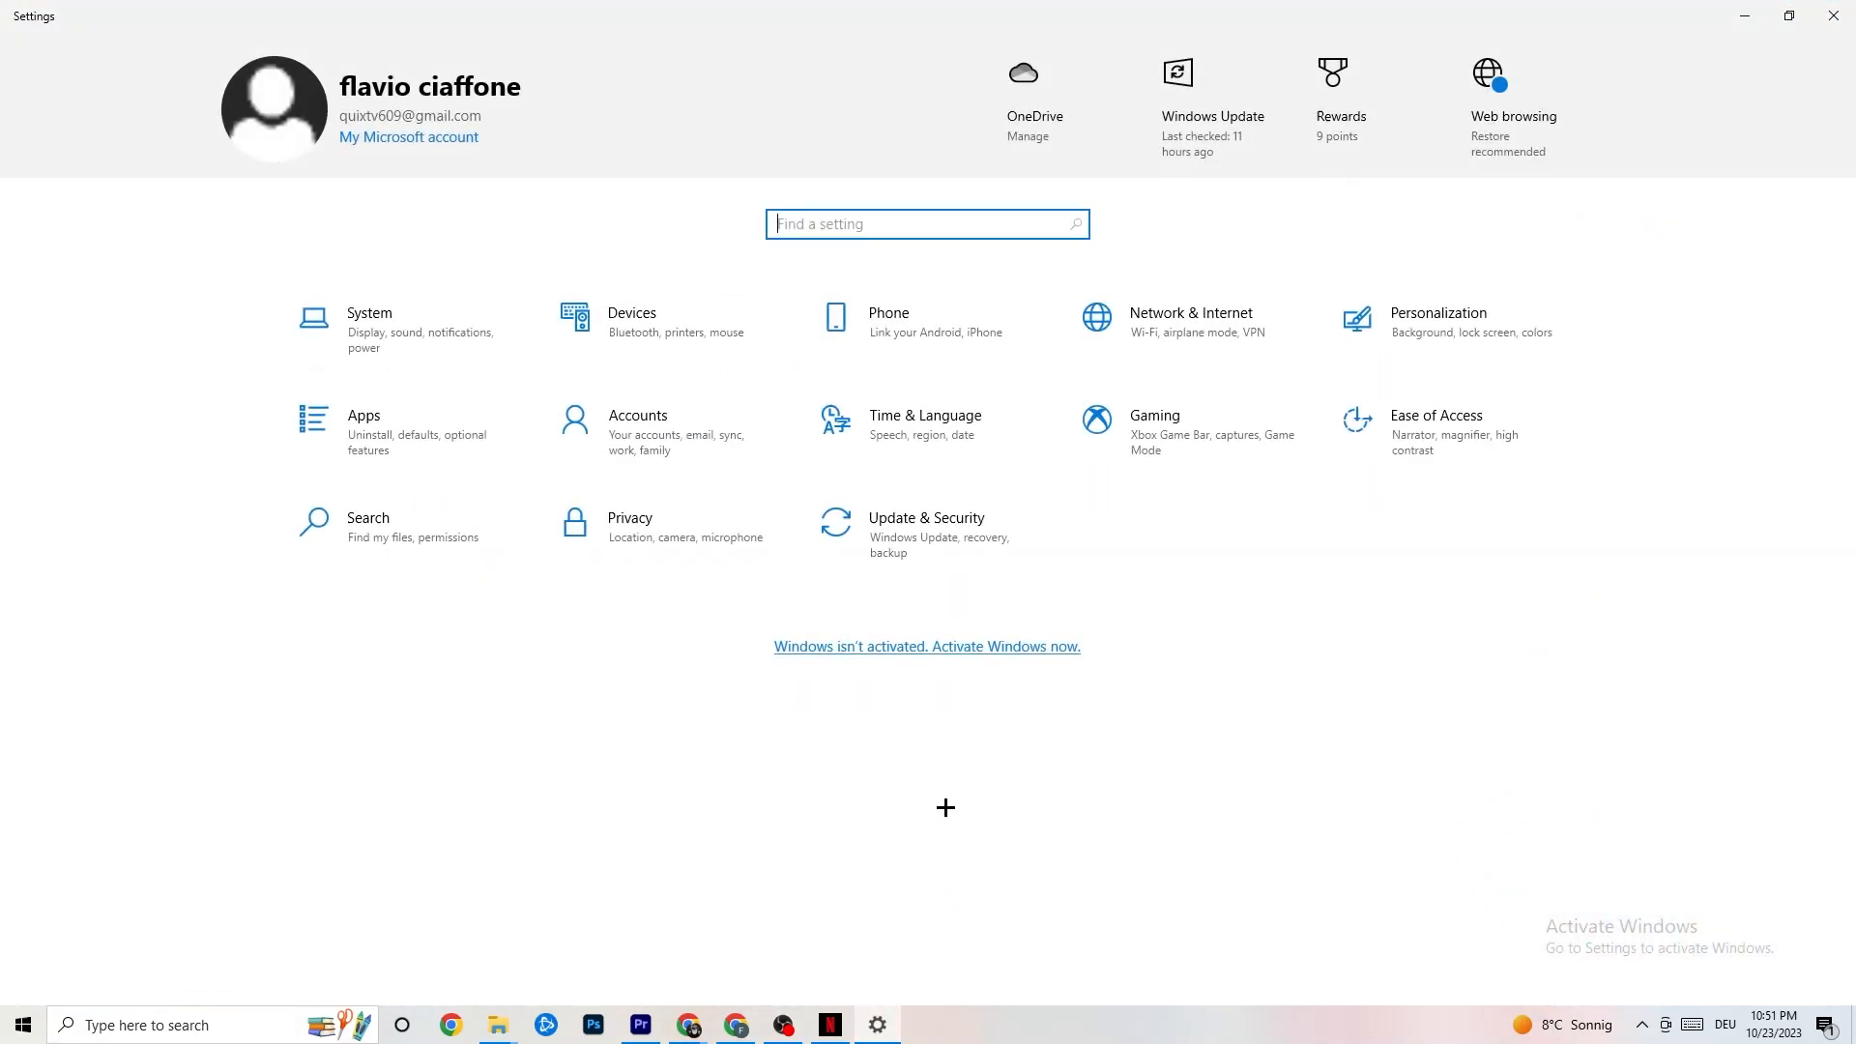
pyautogui.click(368, 329)
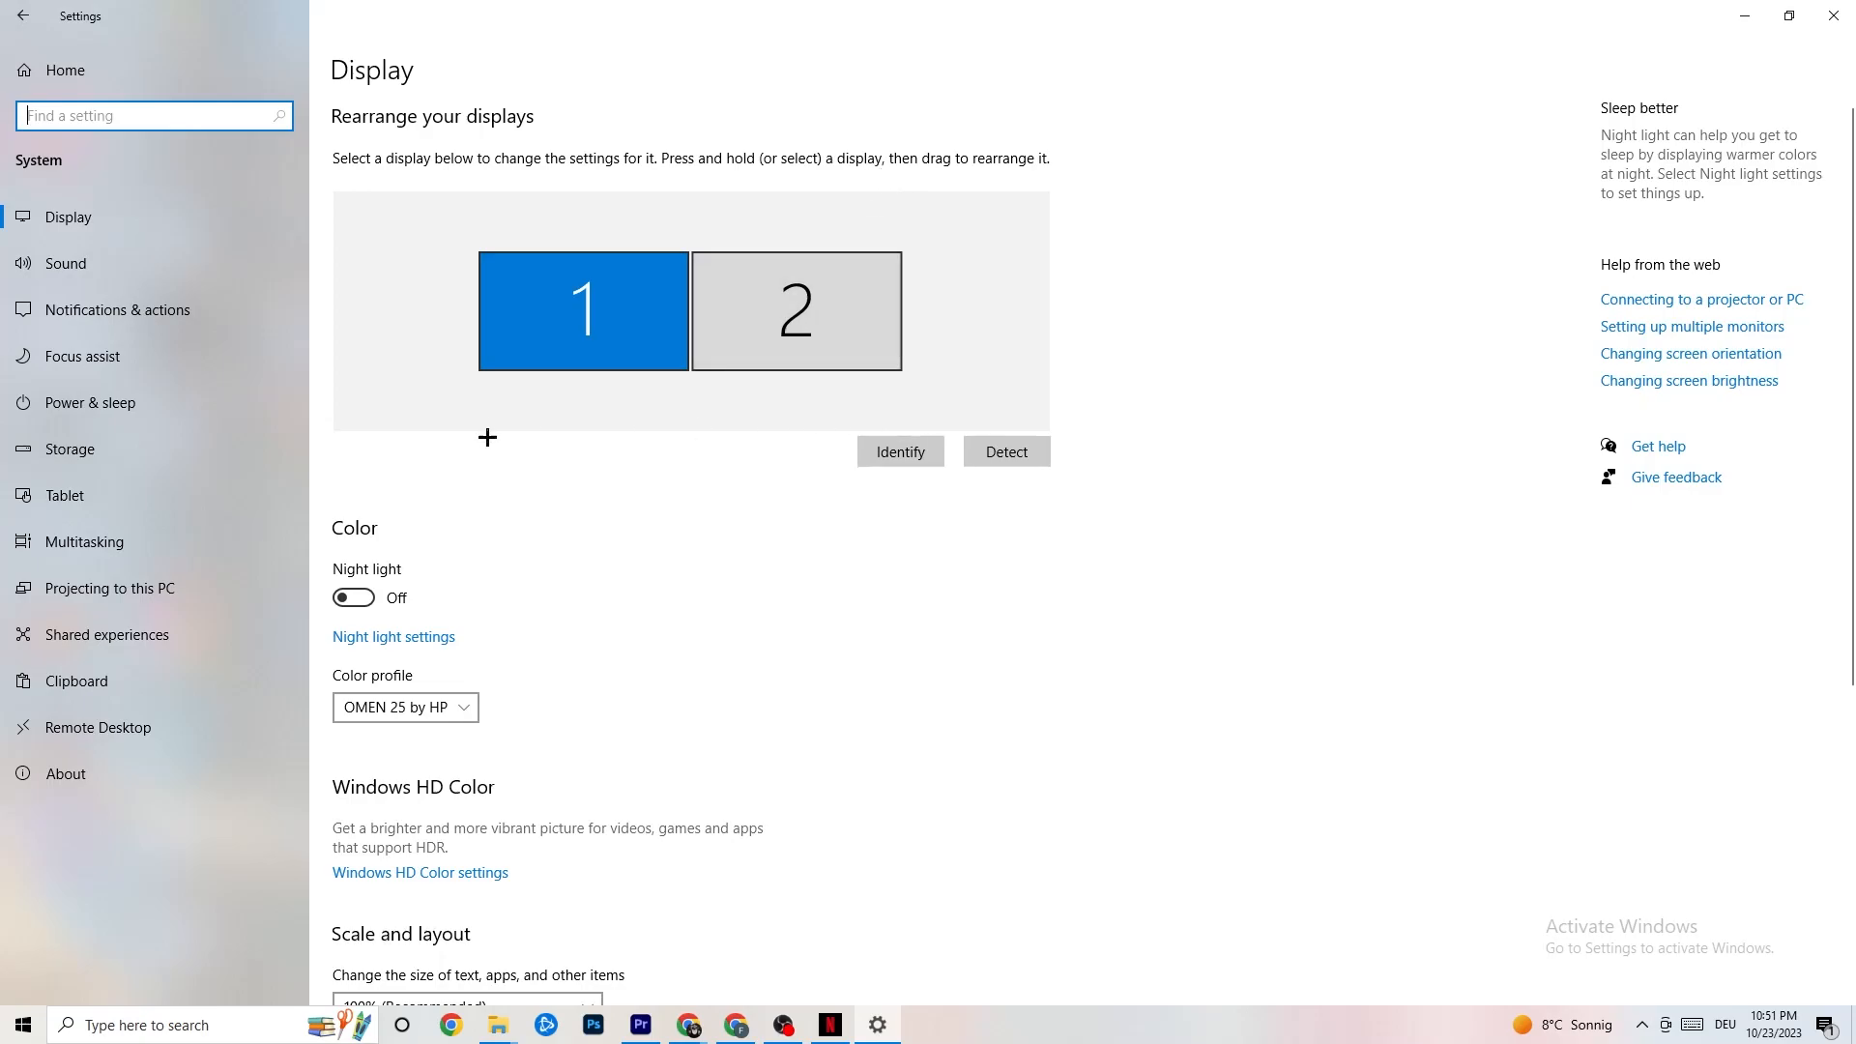
pyautogui.scroll(-3)
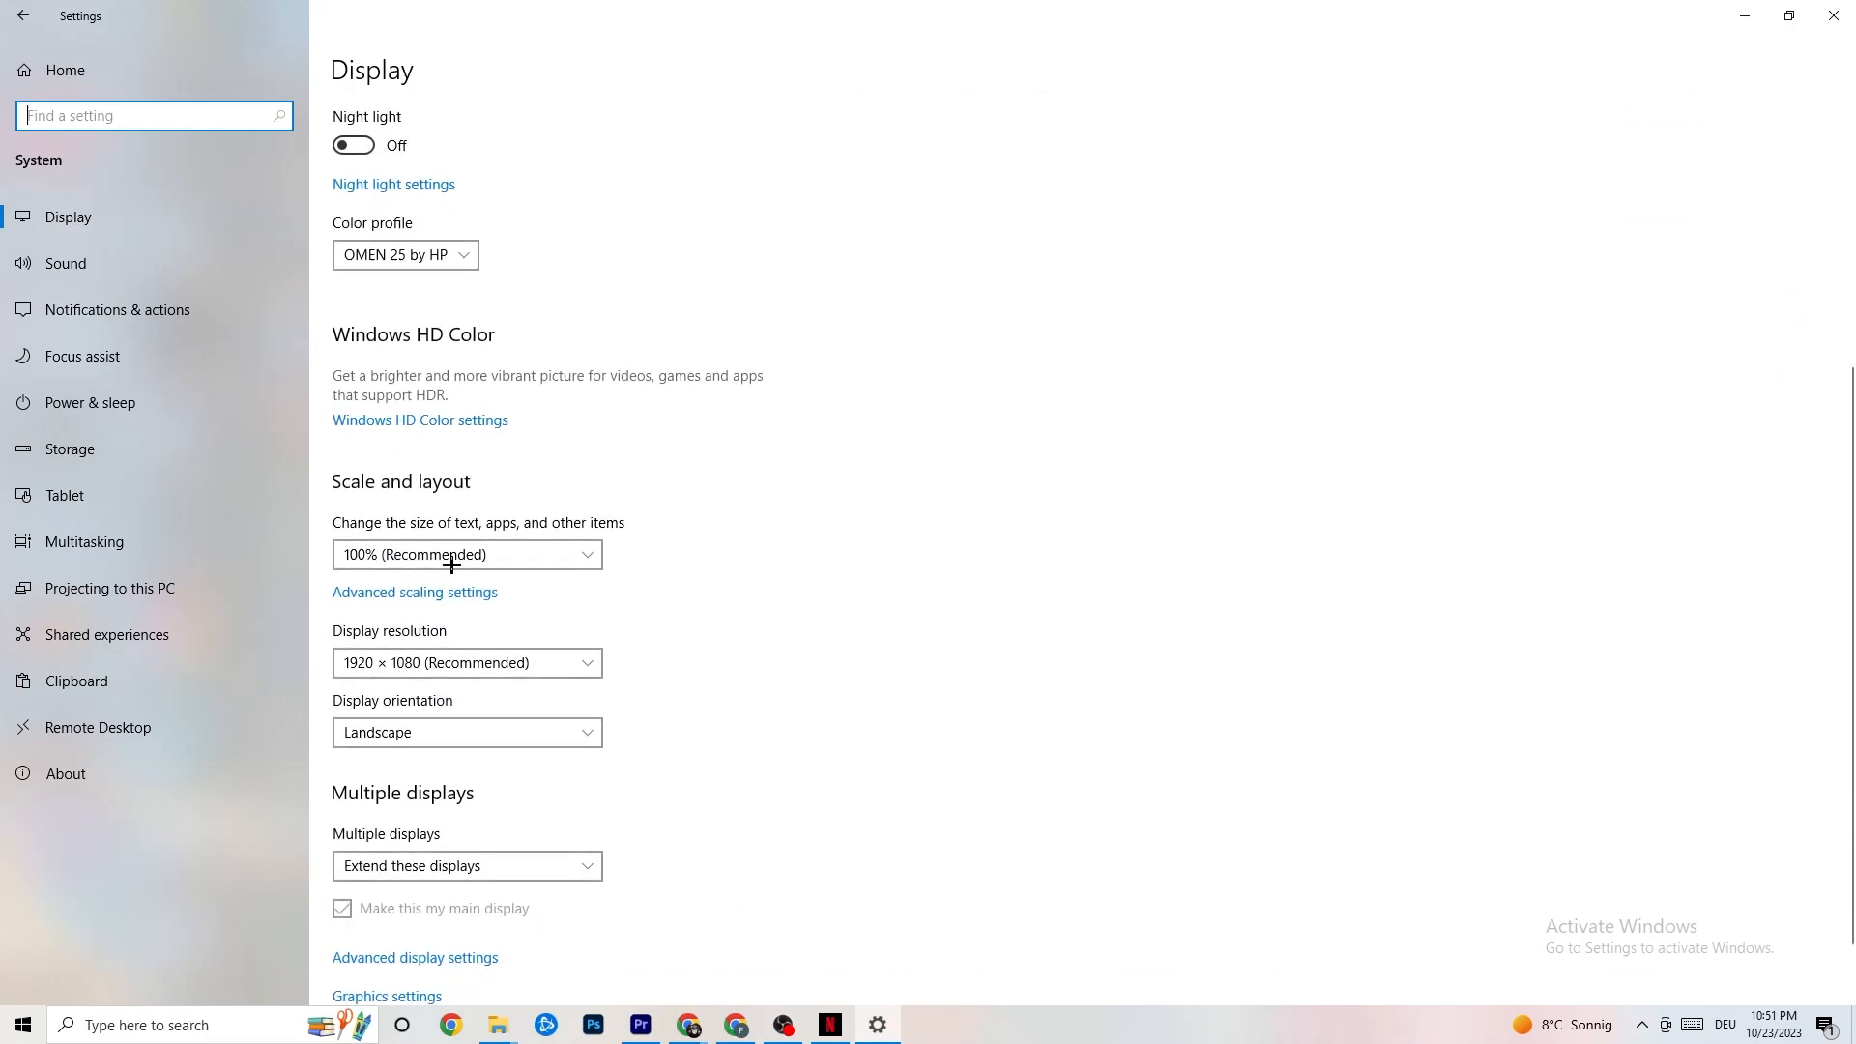
pyautogui.moveTo(413, 569)
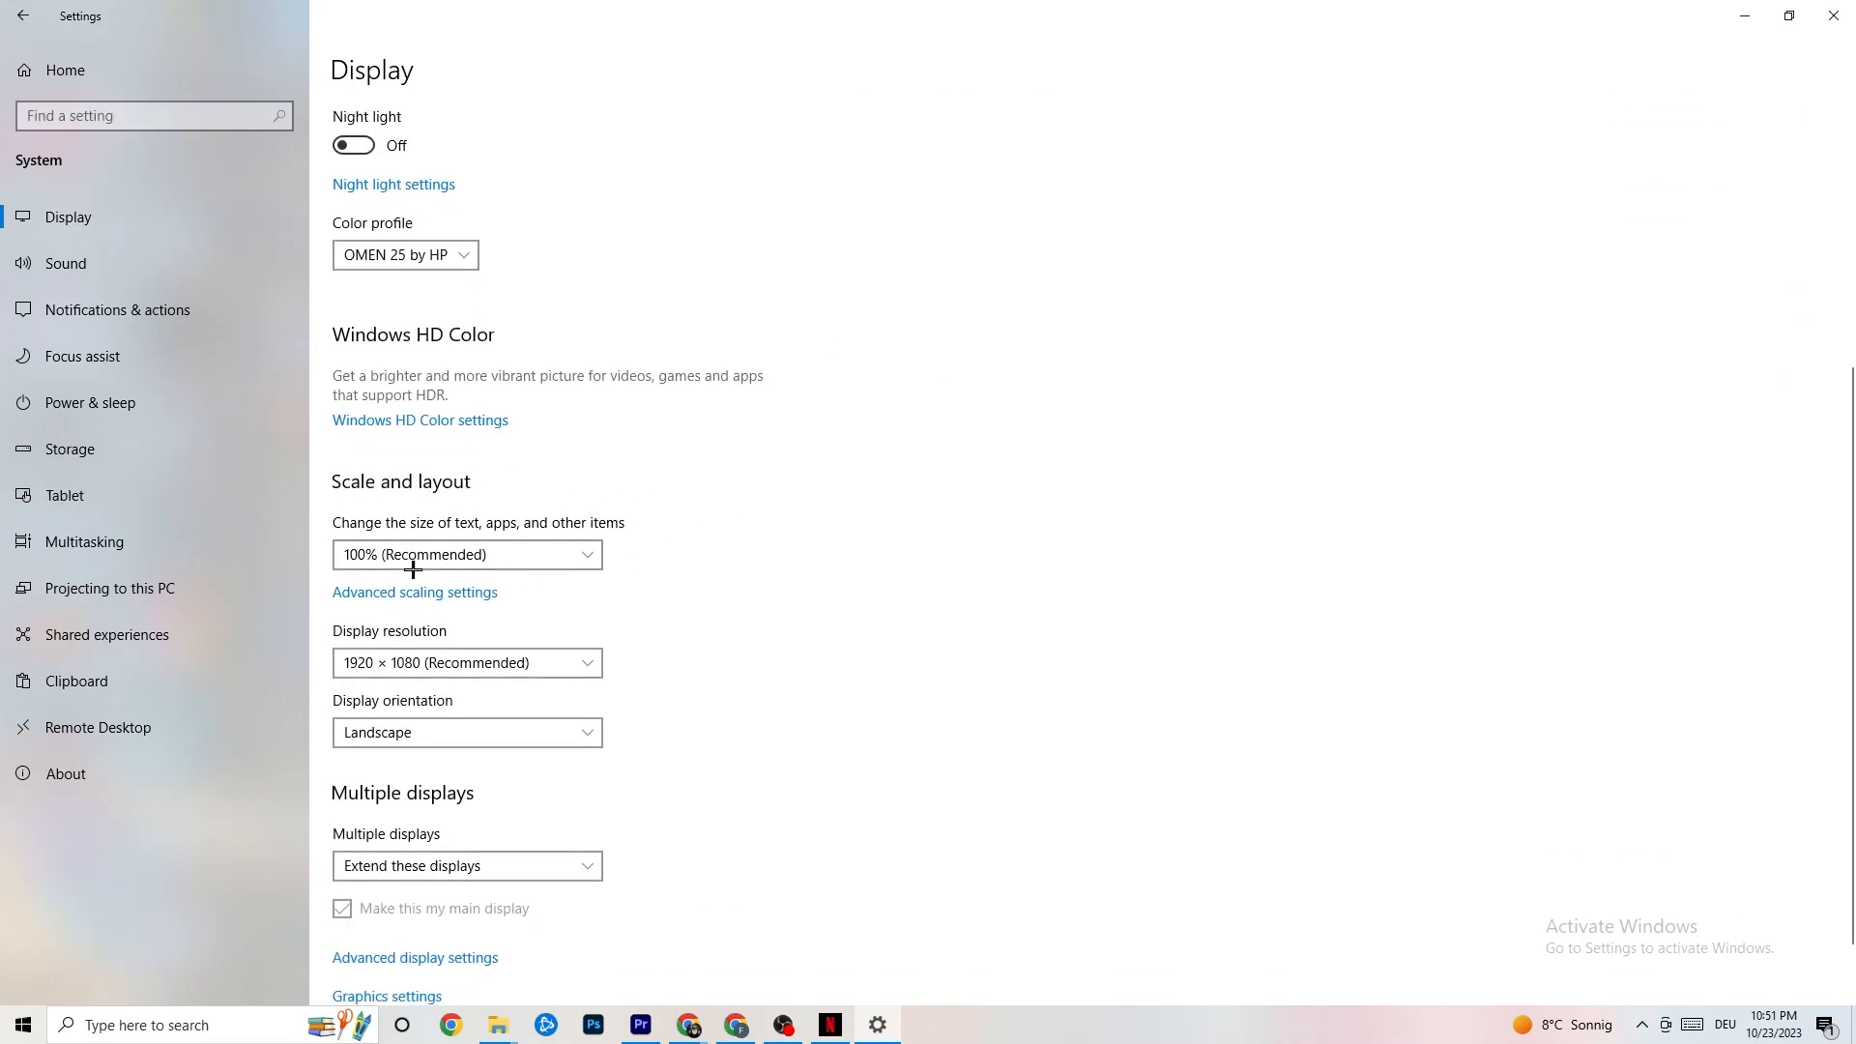
pyautogui.click(467, 555)
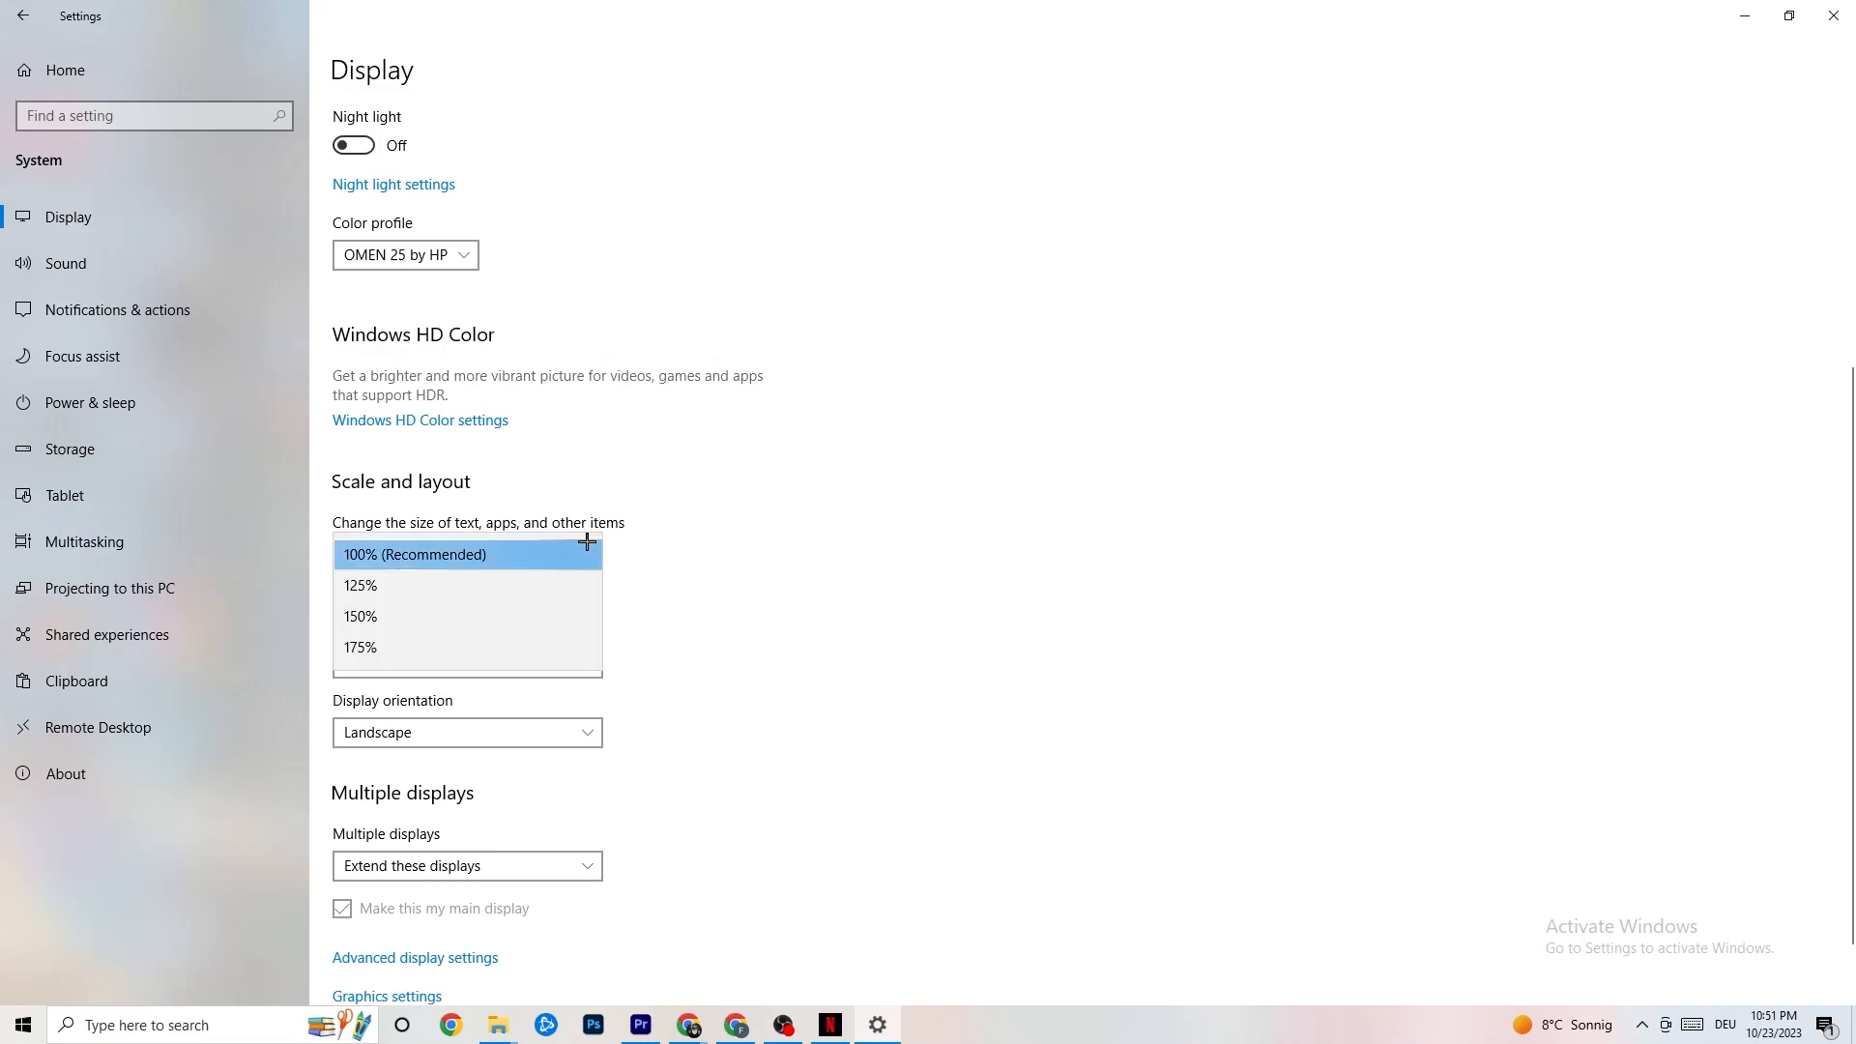
pyautogui.click(467, 554)
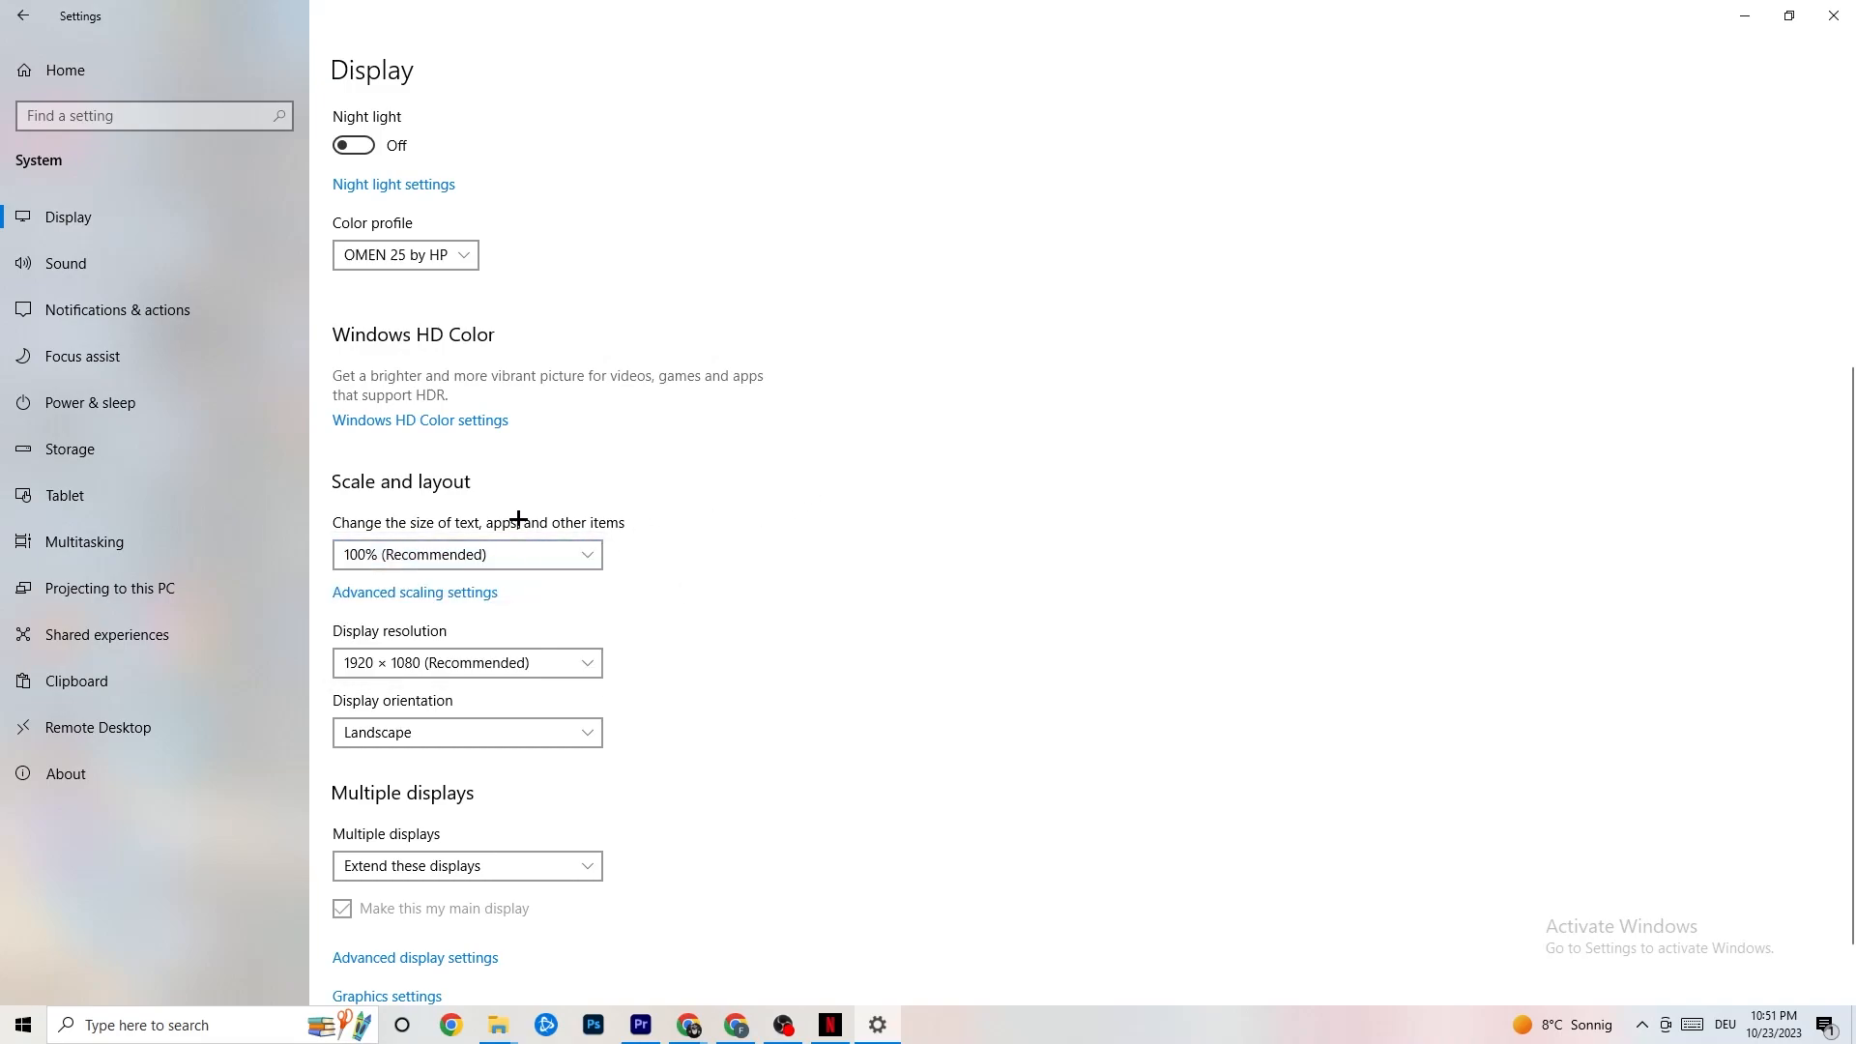
pyautogui.moveTo(503, 474)
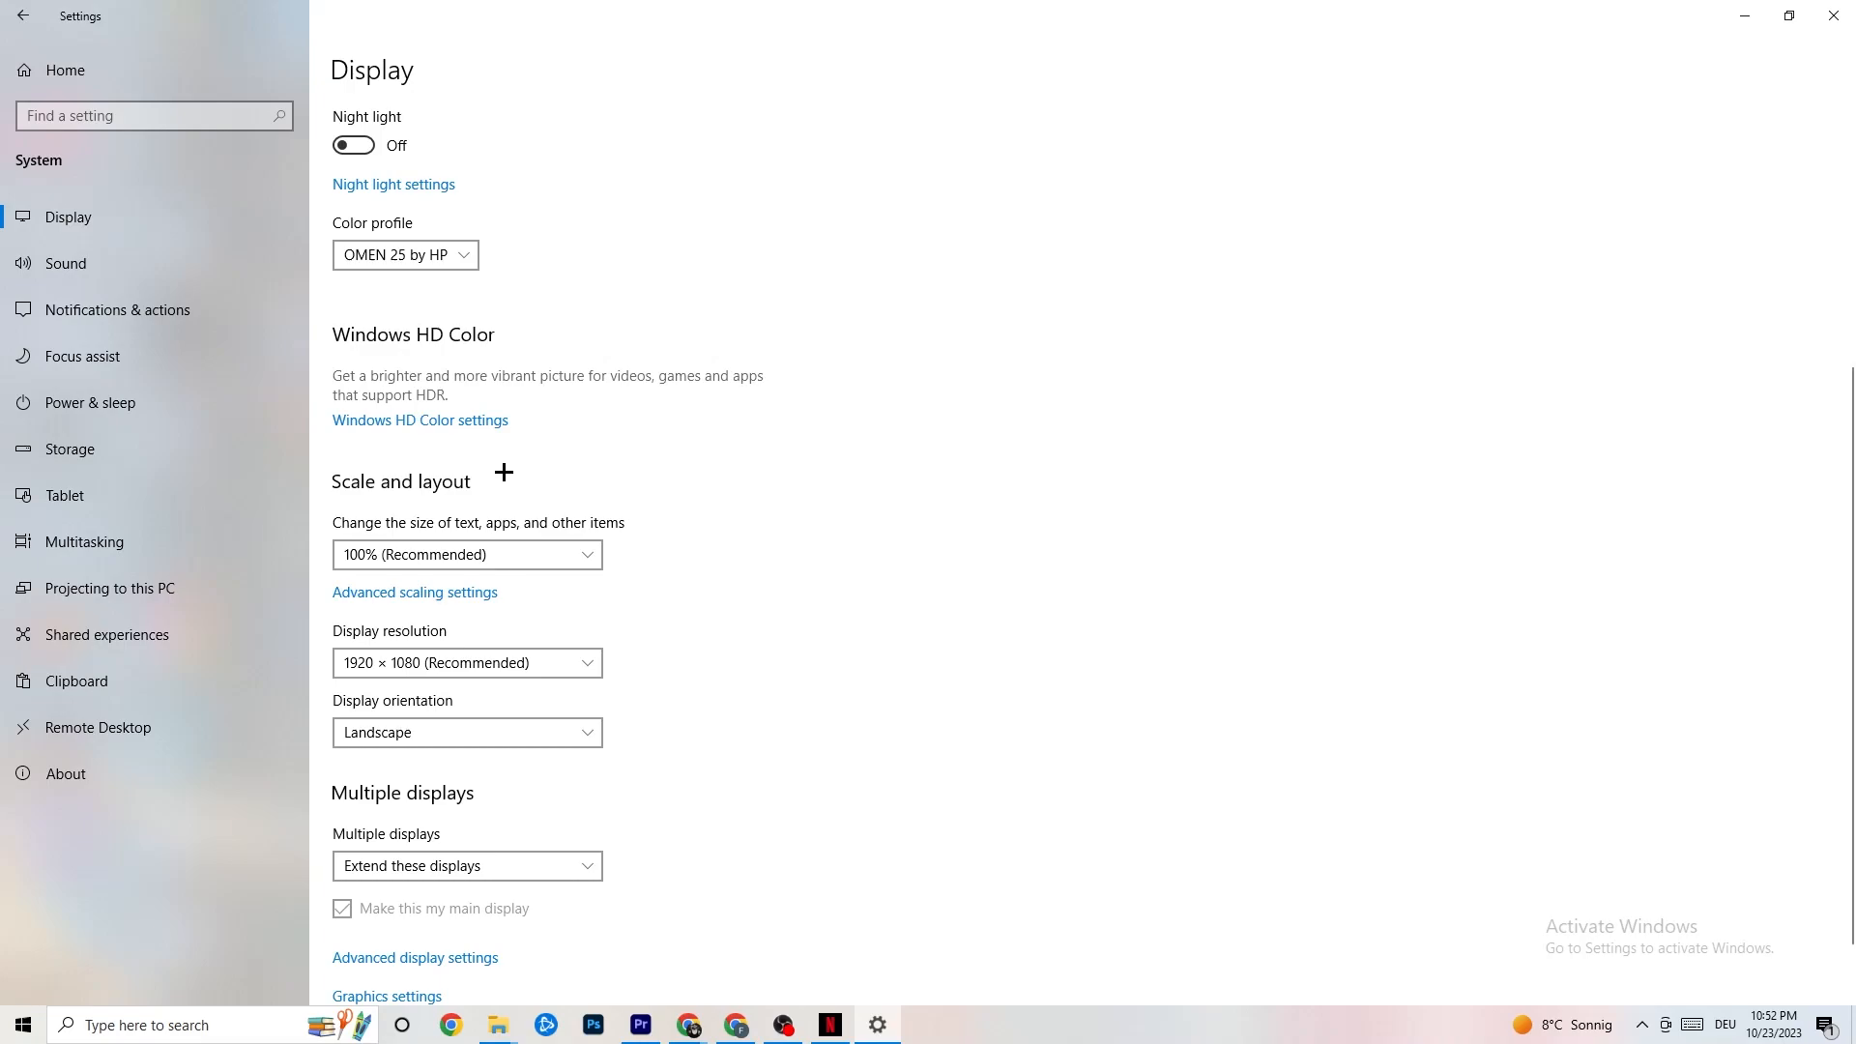
pyautogui.moveTo(122, 398)
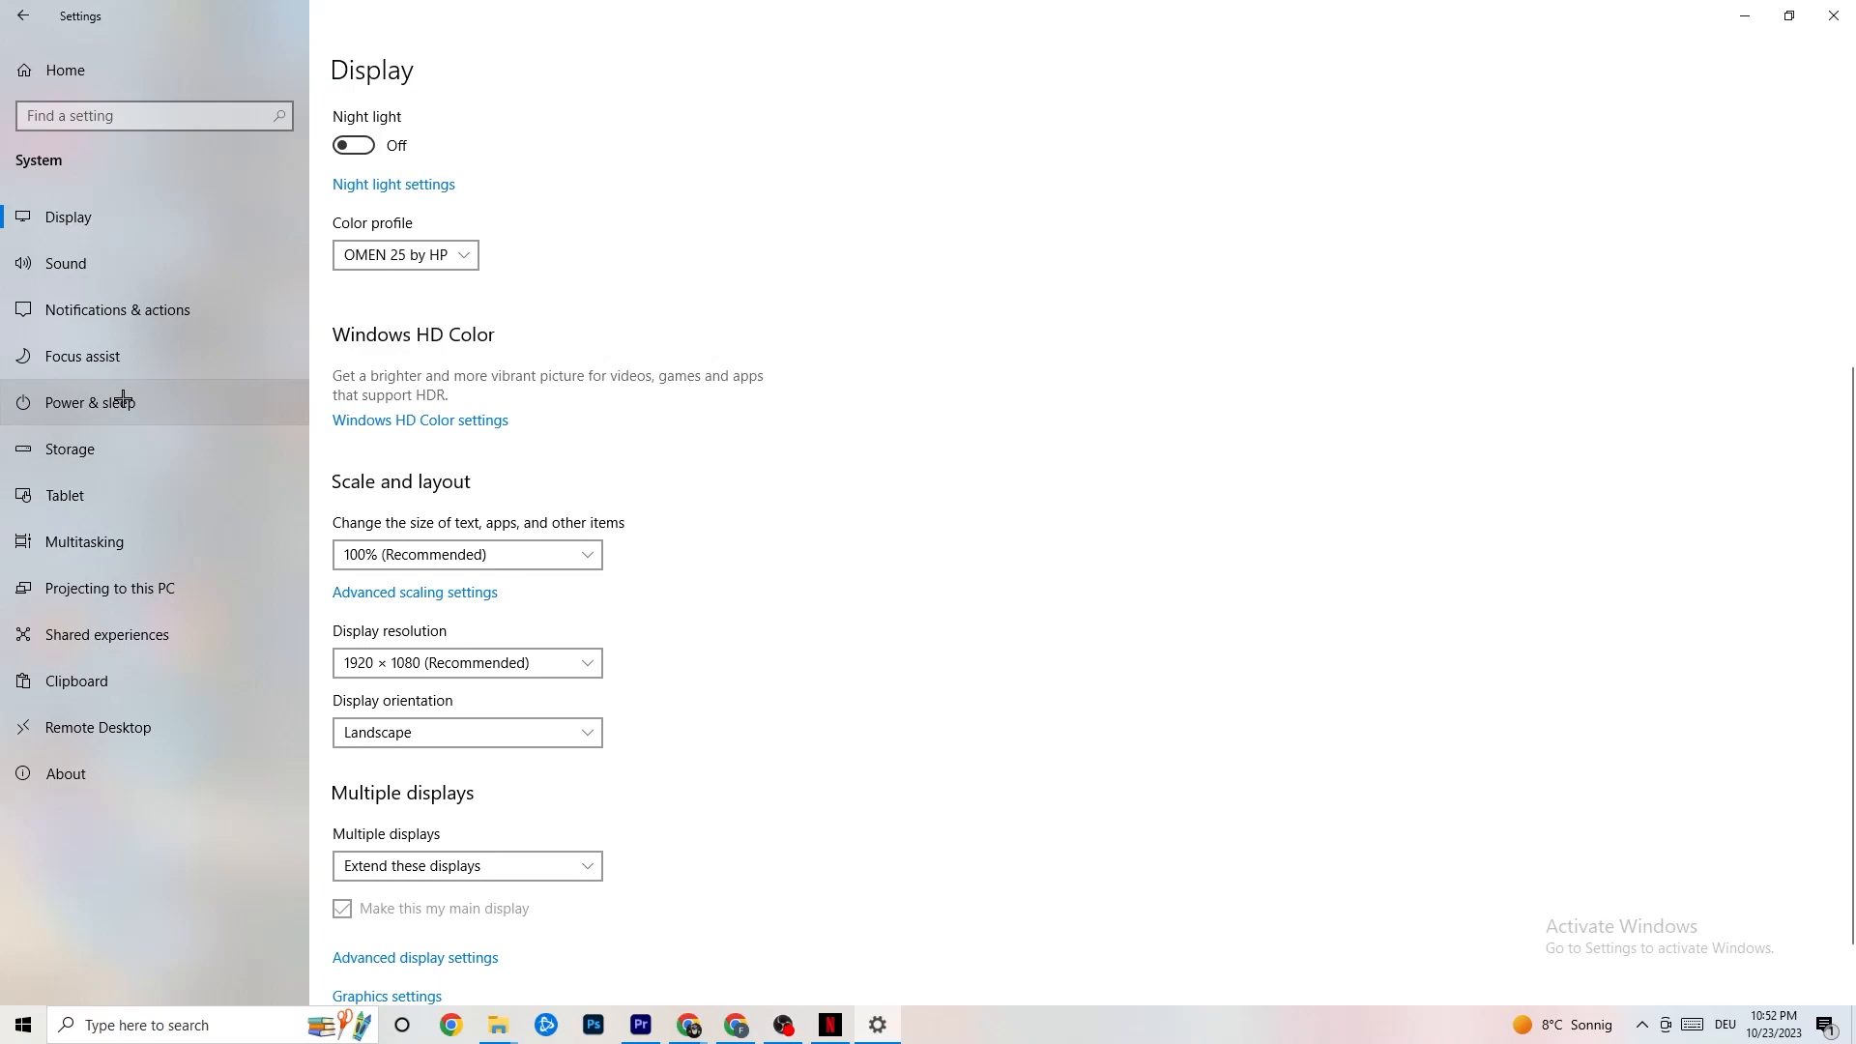
# - Review the power plans from Power & sleep, leaving Balanced selected
pyautogui.click(89, 403)
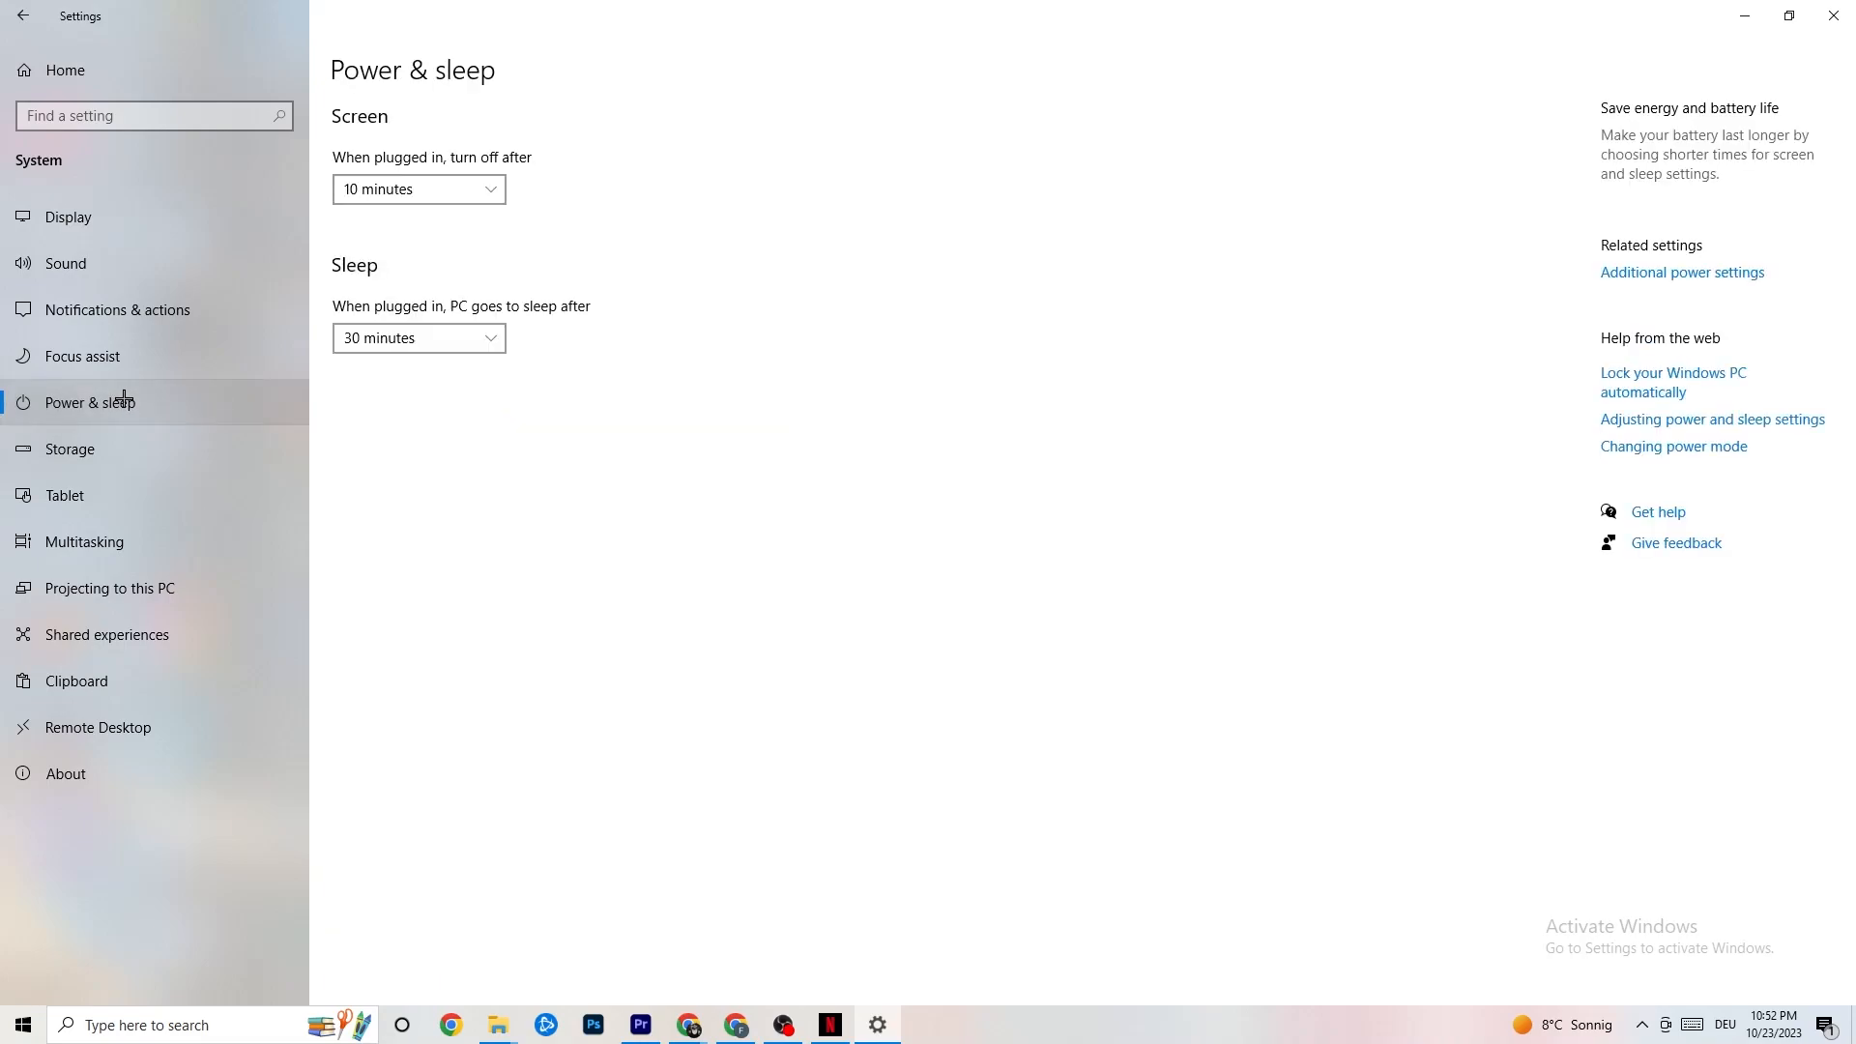
pyautogui.moveTo(1712, 242)
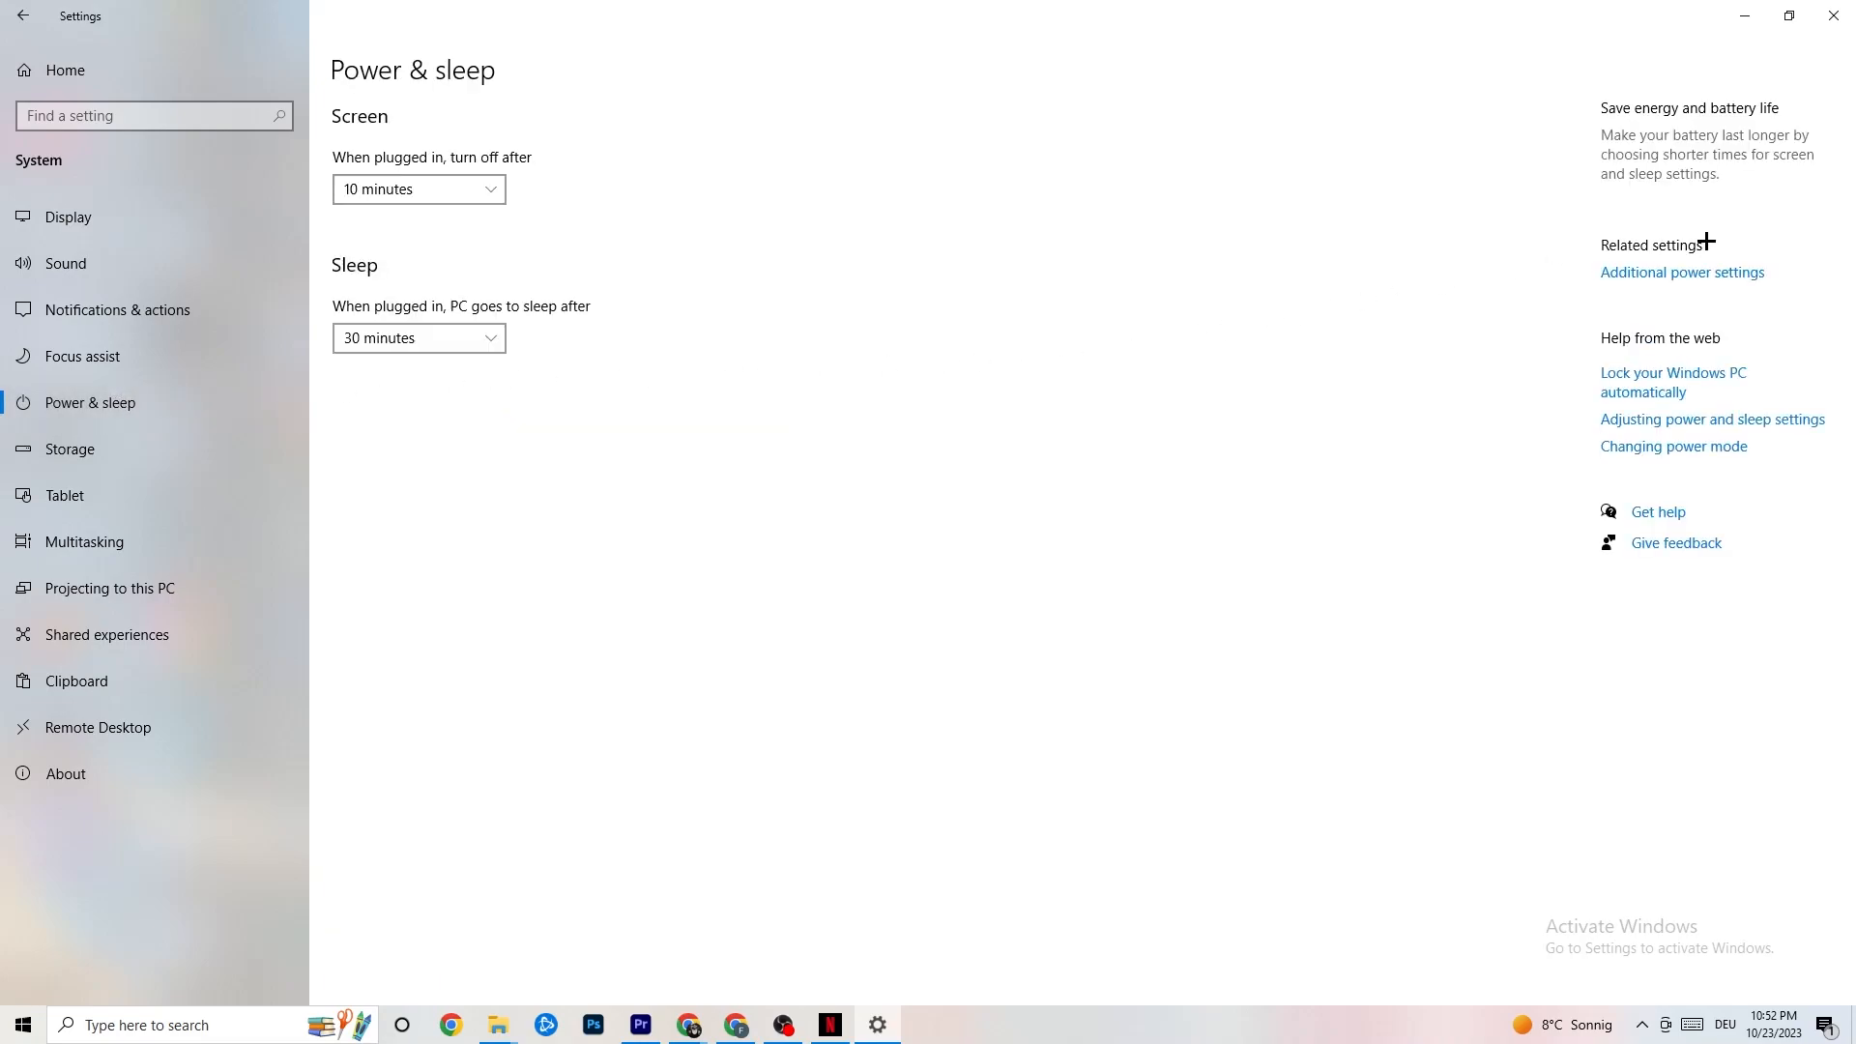
pyautogui.click(1683, 272)
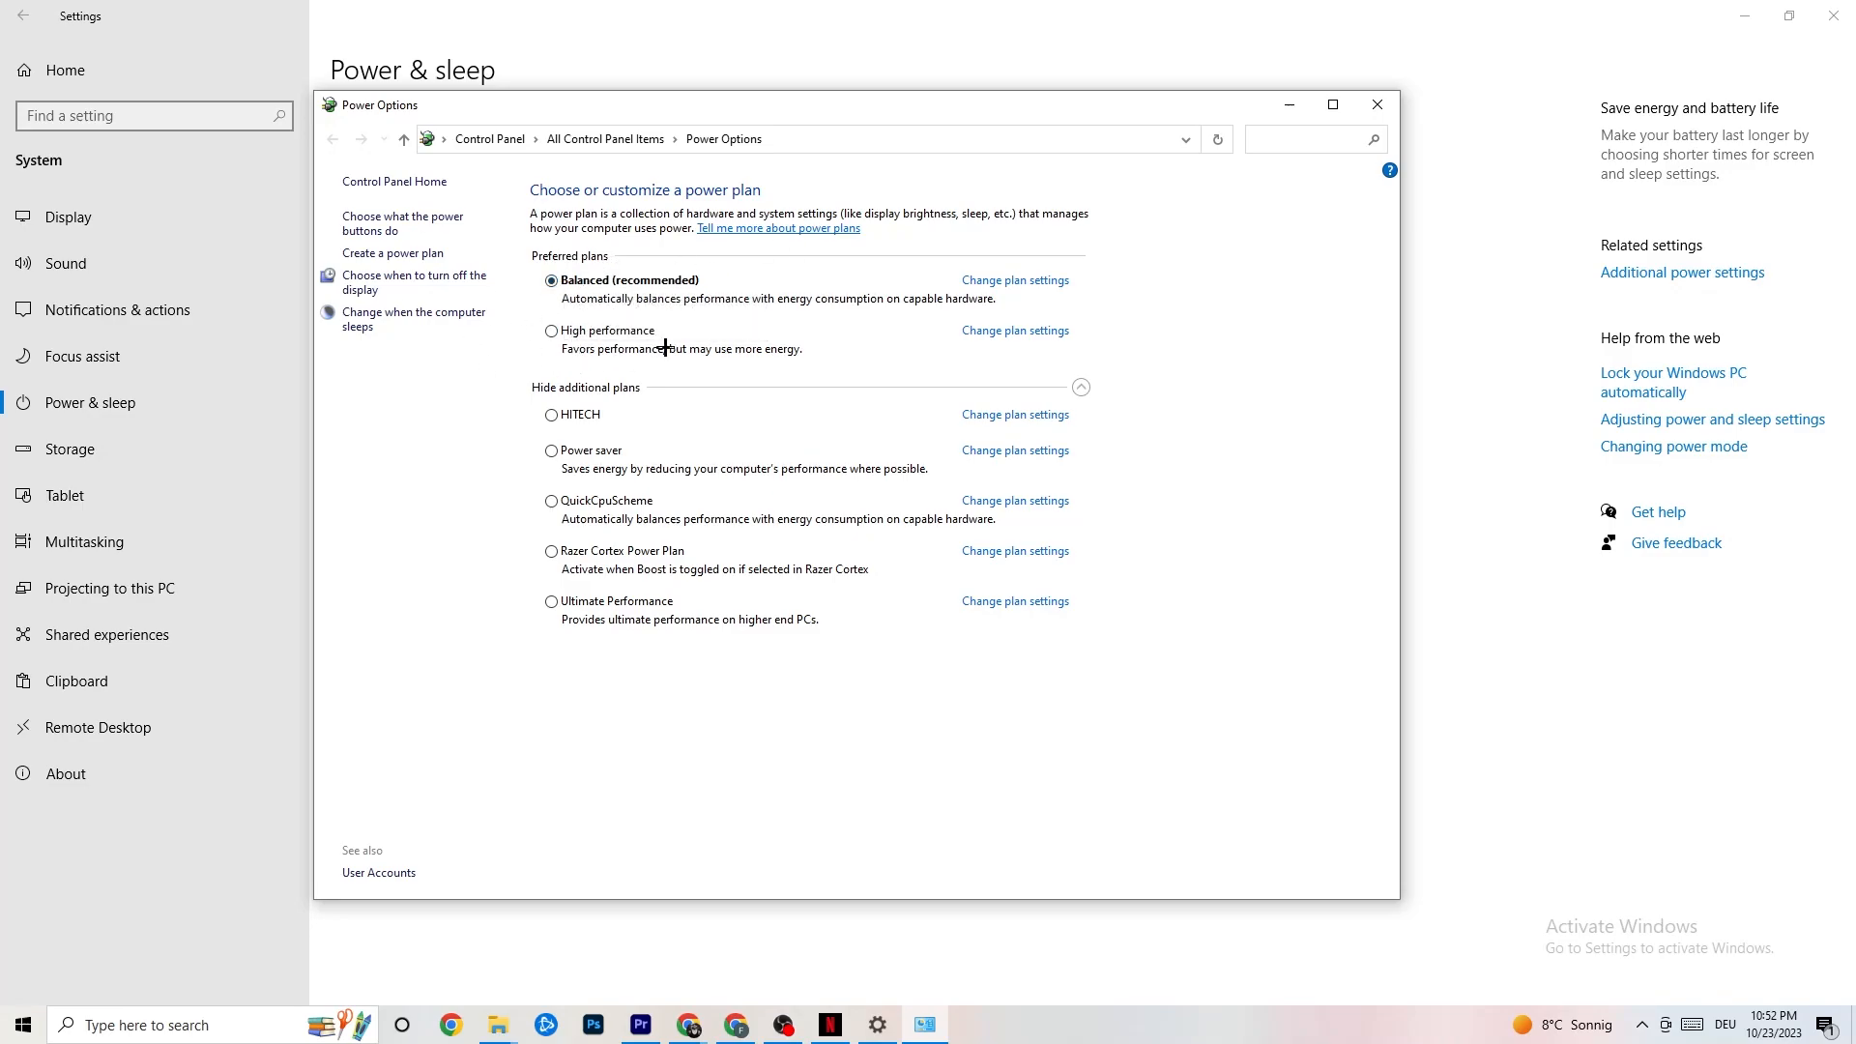
pyautogui.moveTo(529, 580)
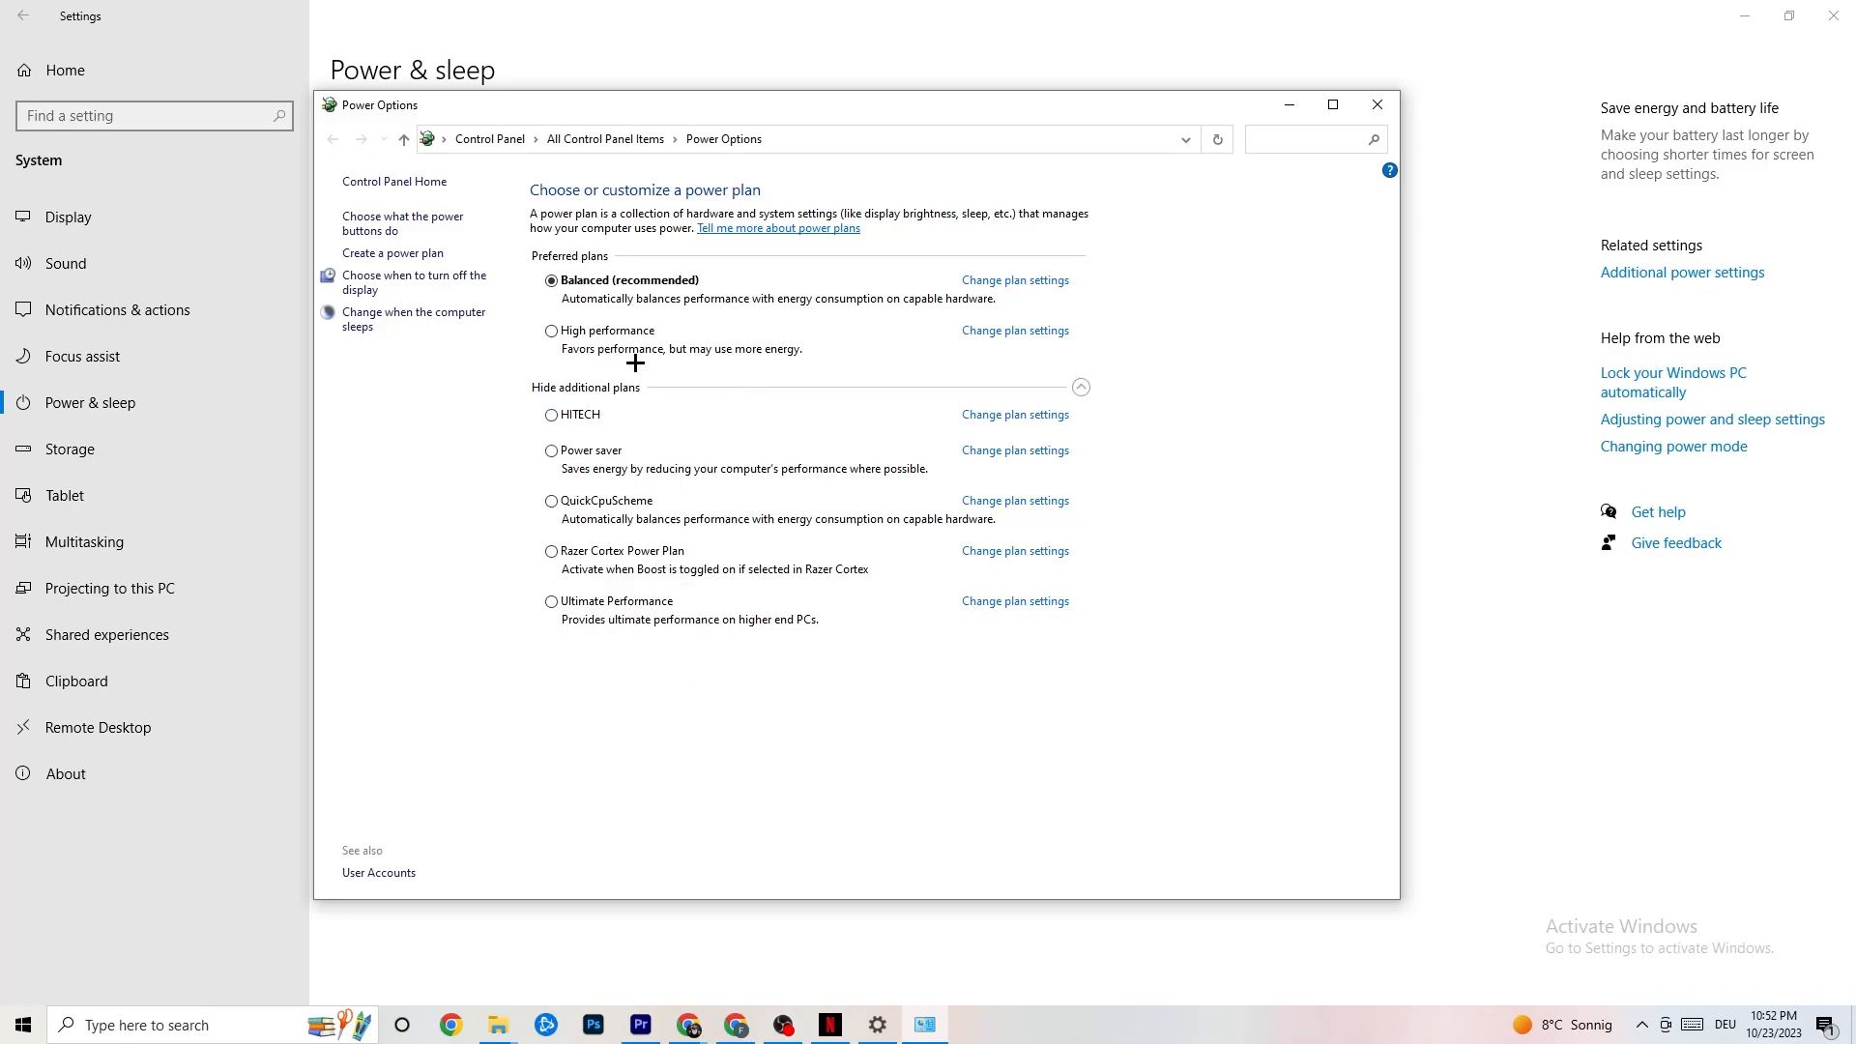
pyautogui.moveTo(833, 244)
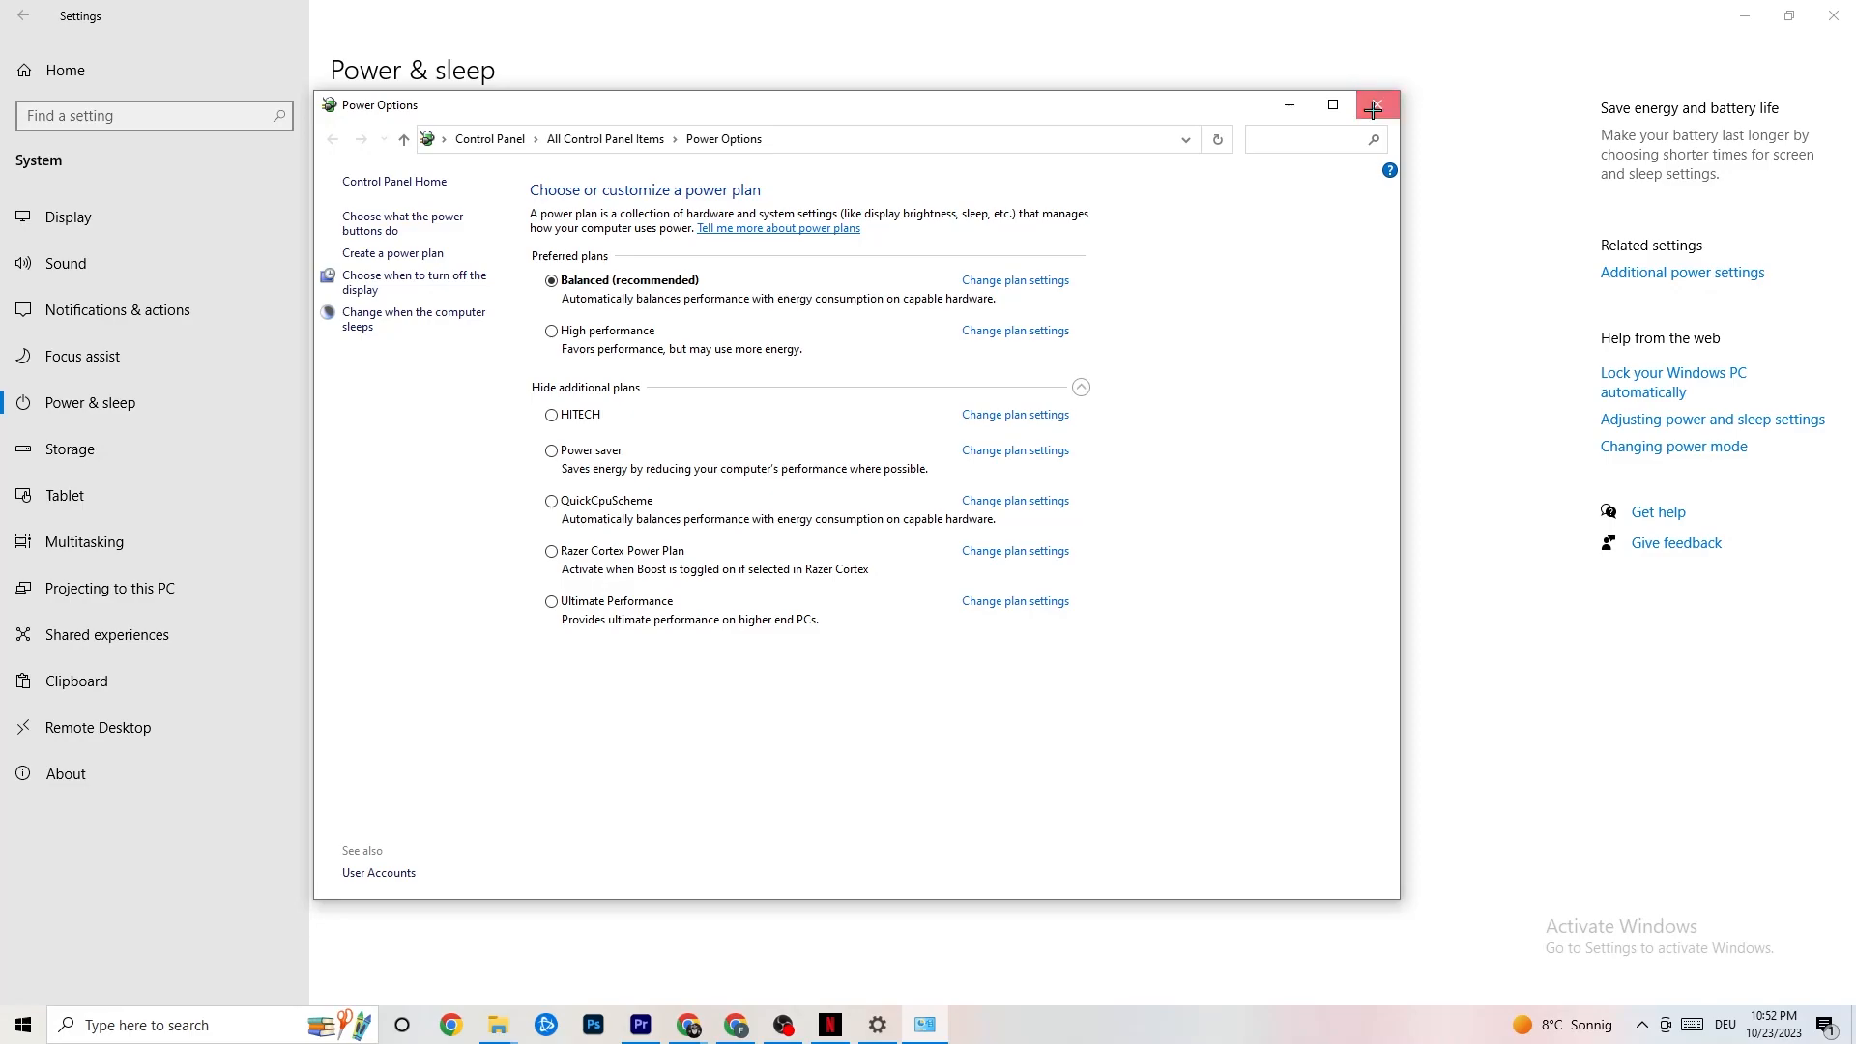
pyautogui.click(1376, 104)
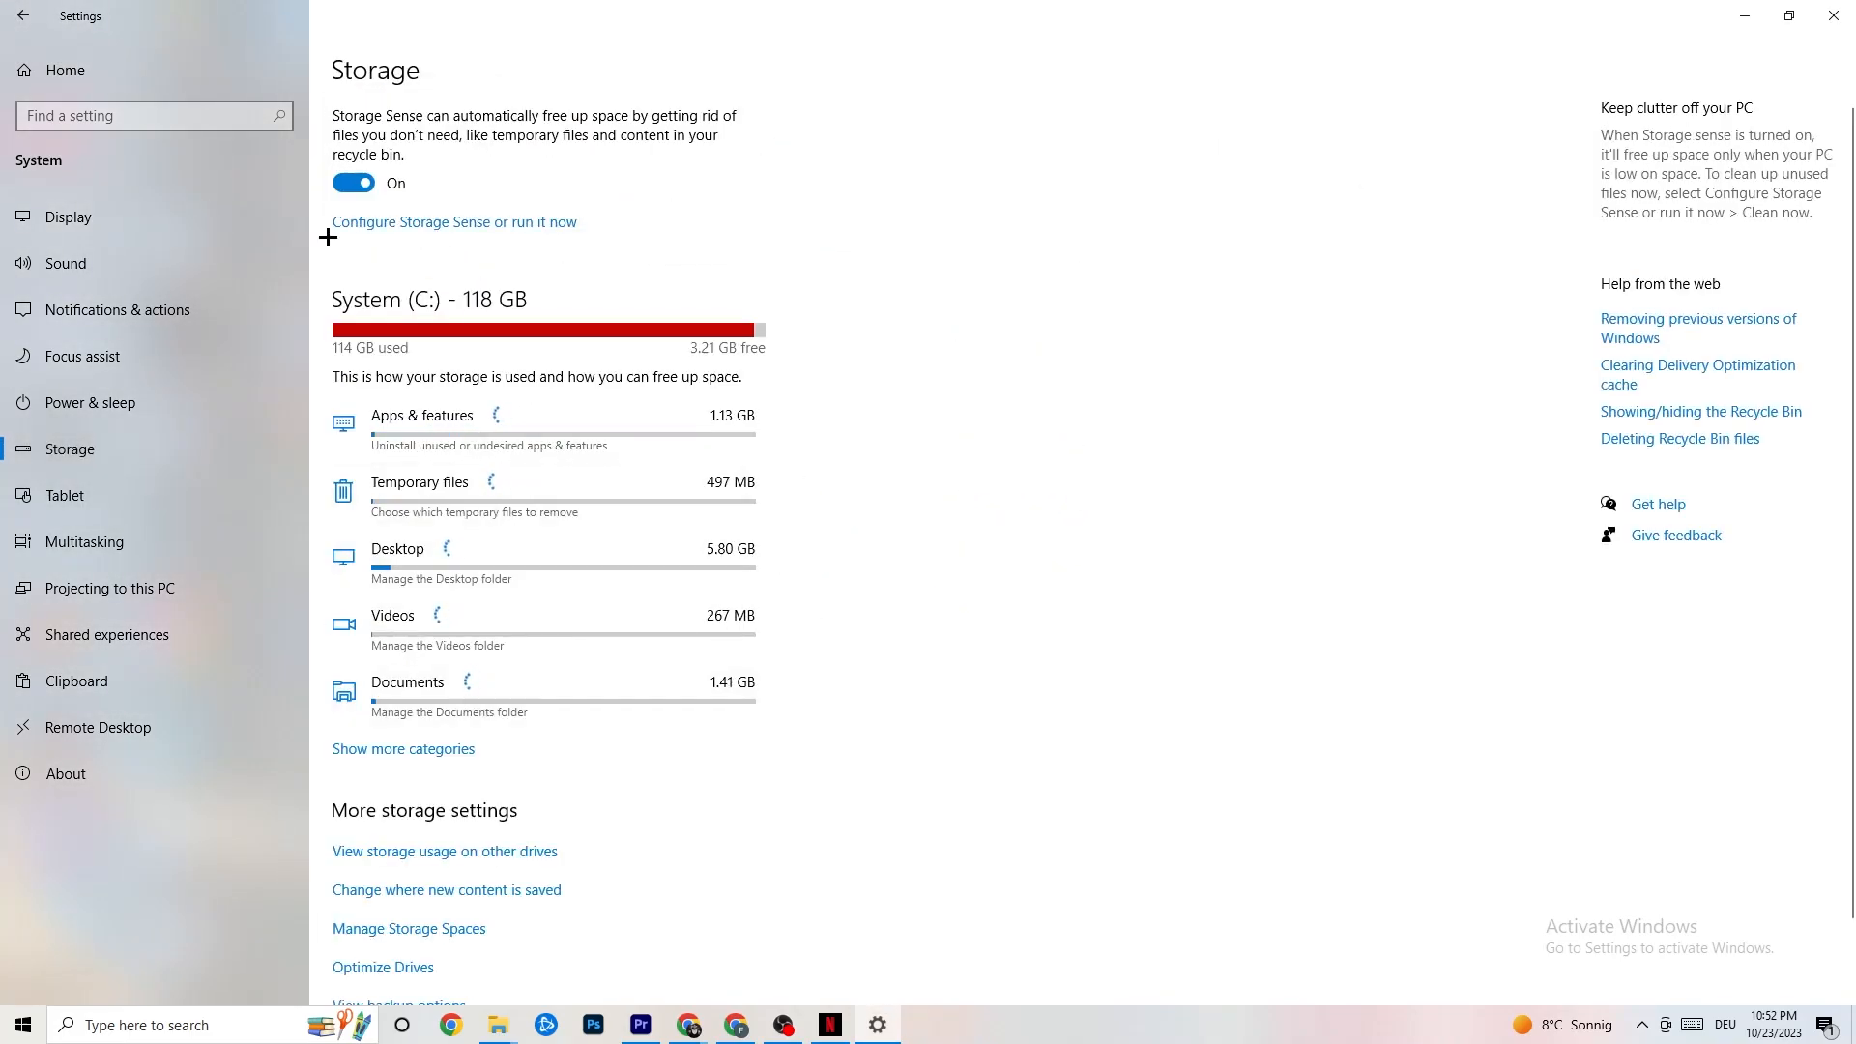
# - Keep Storage Sense running every week with 14-day recycle bin cleanup
pyautogui.click(455, 221)
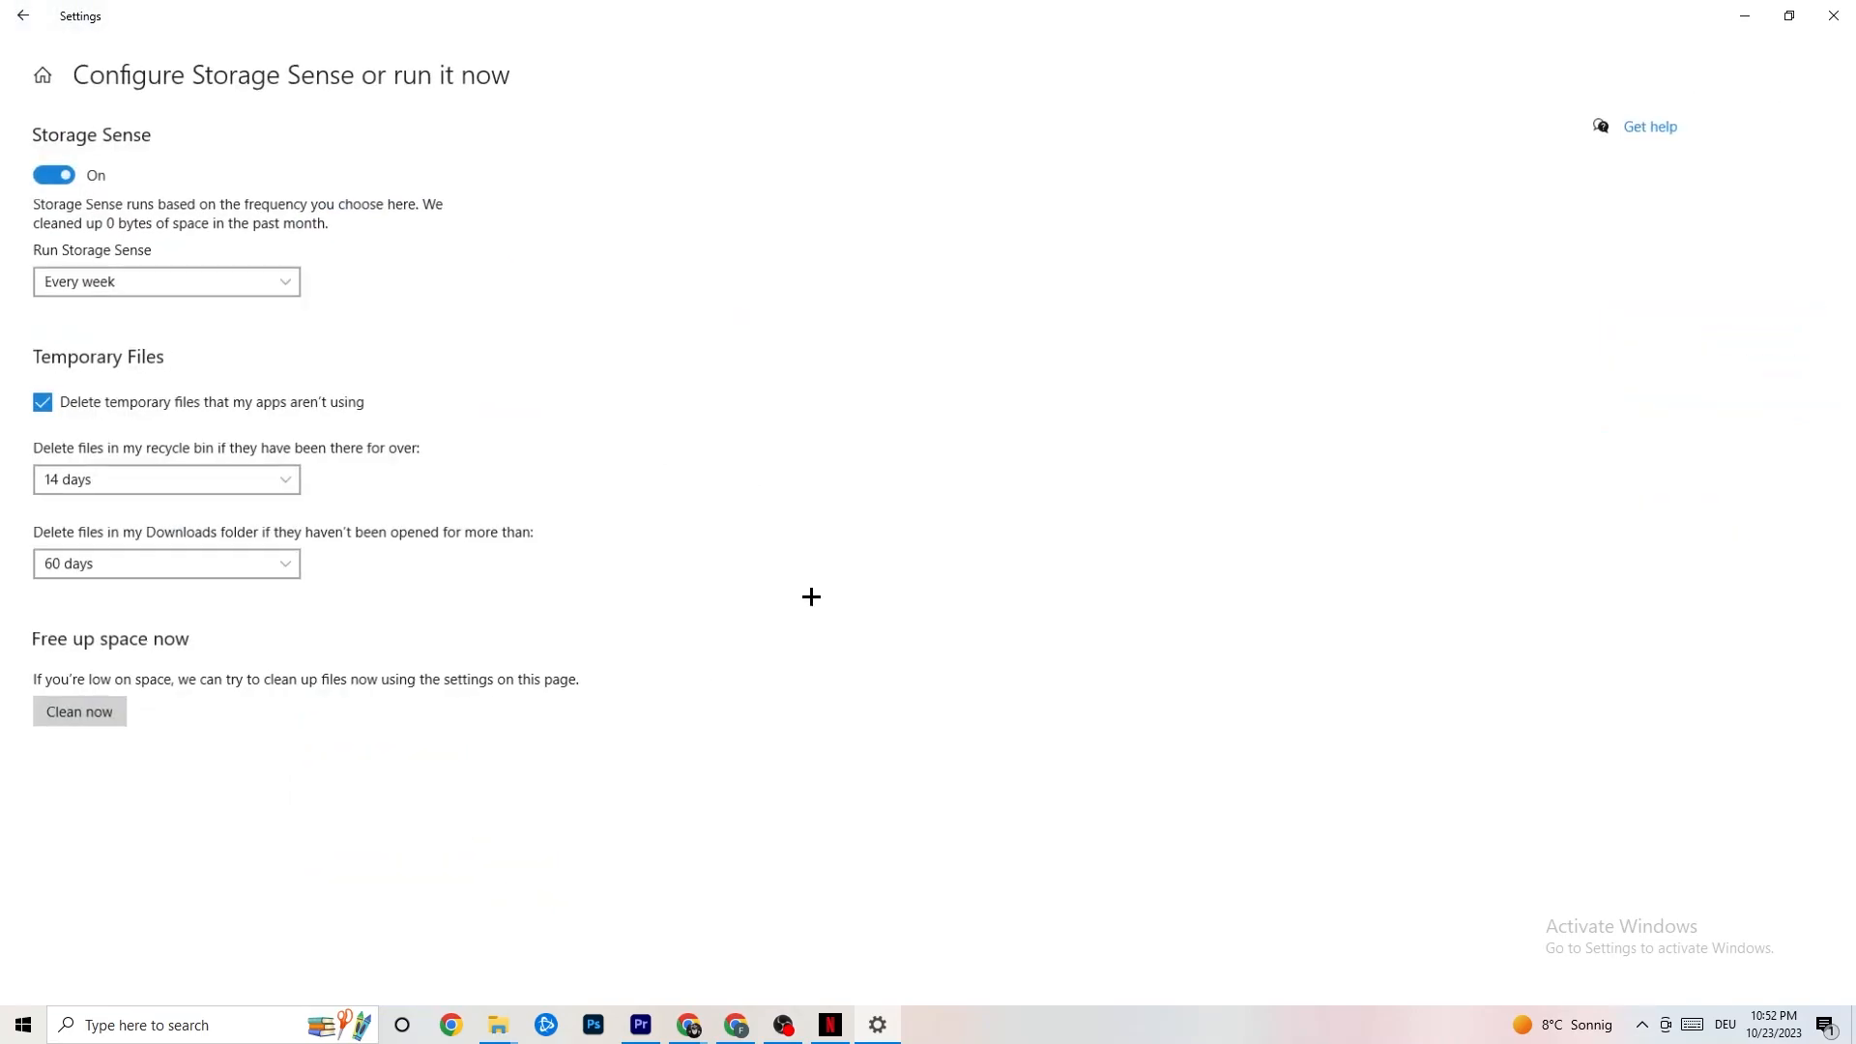
pyautogui.click(167, 281)
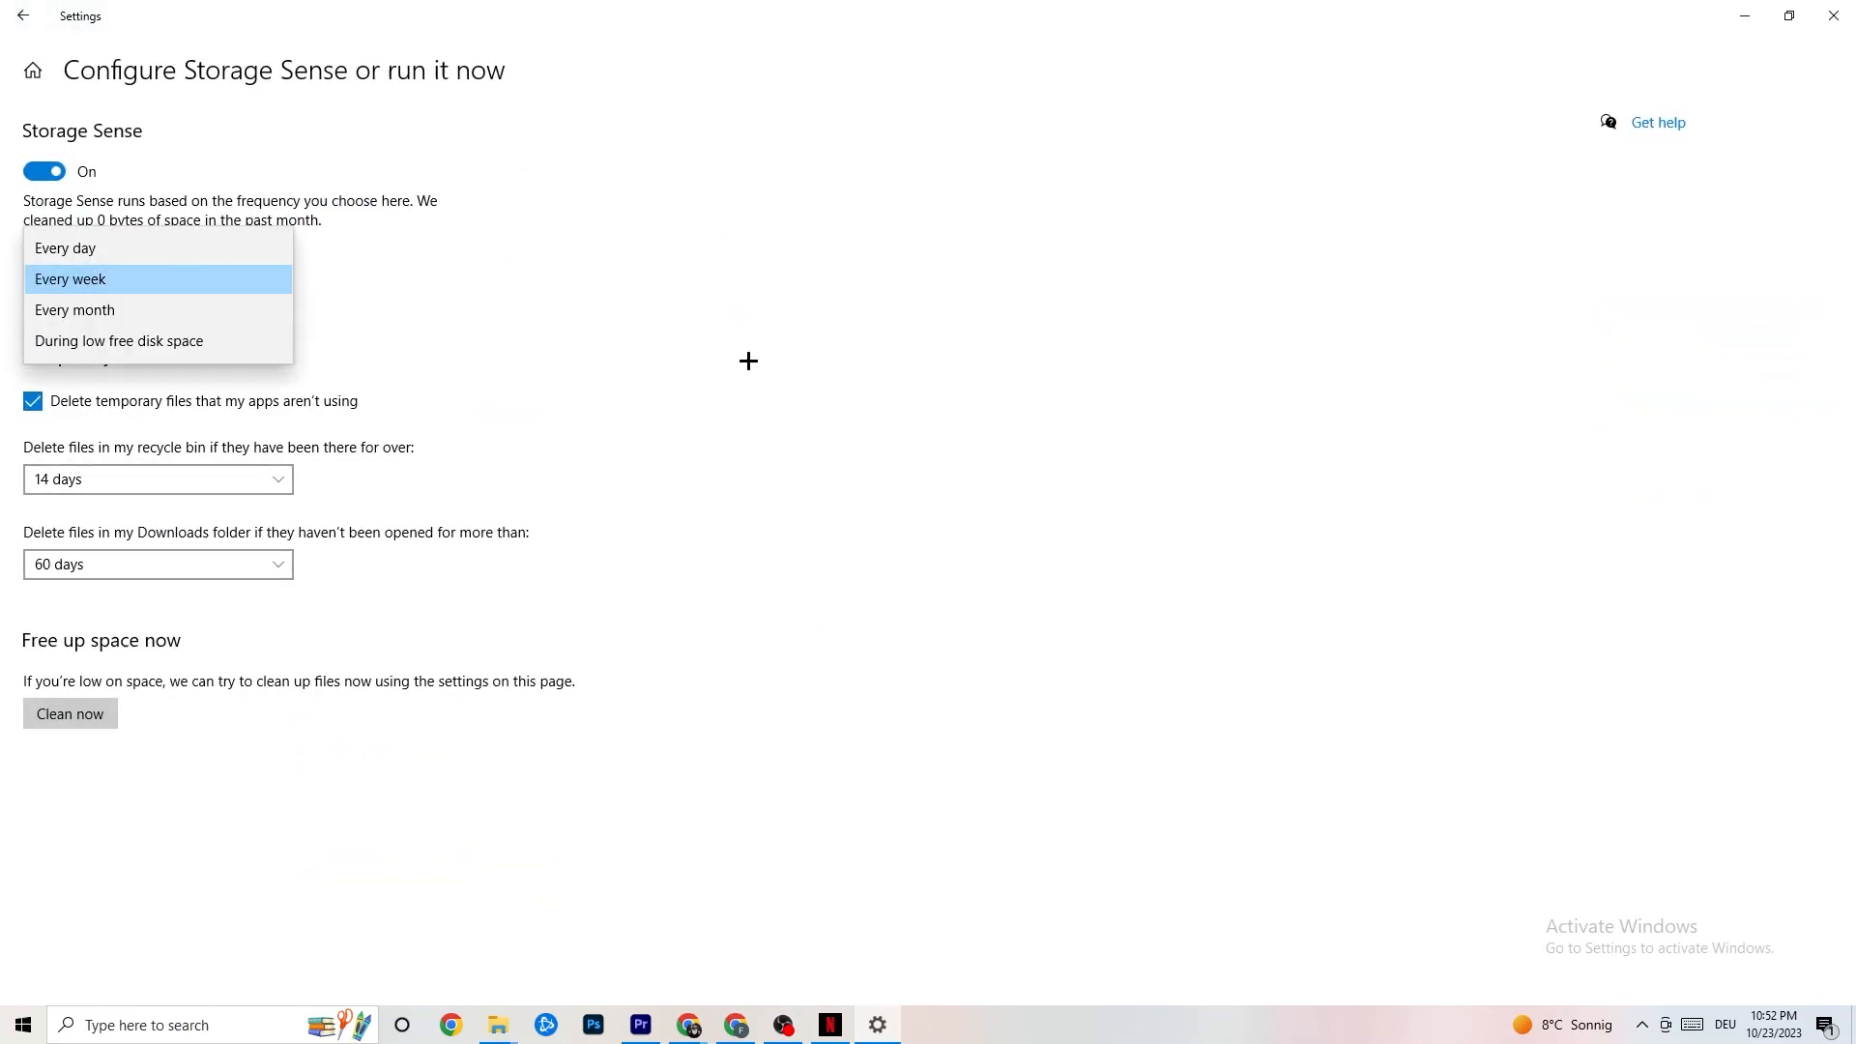
pyautogui.click(70, 278)
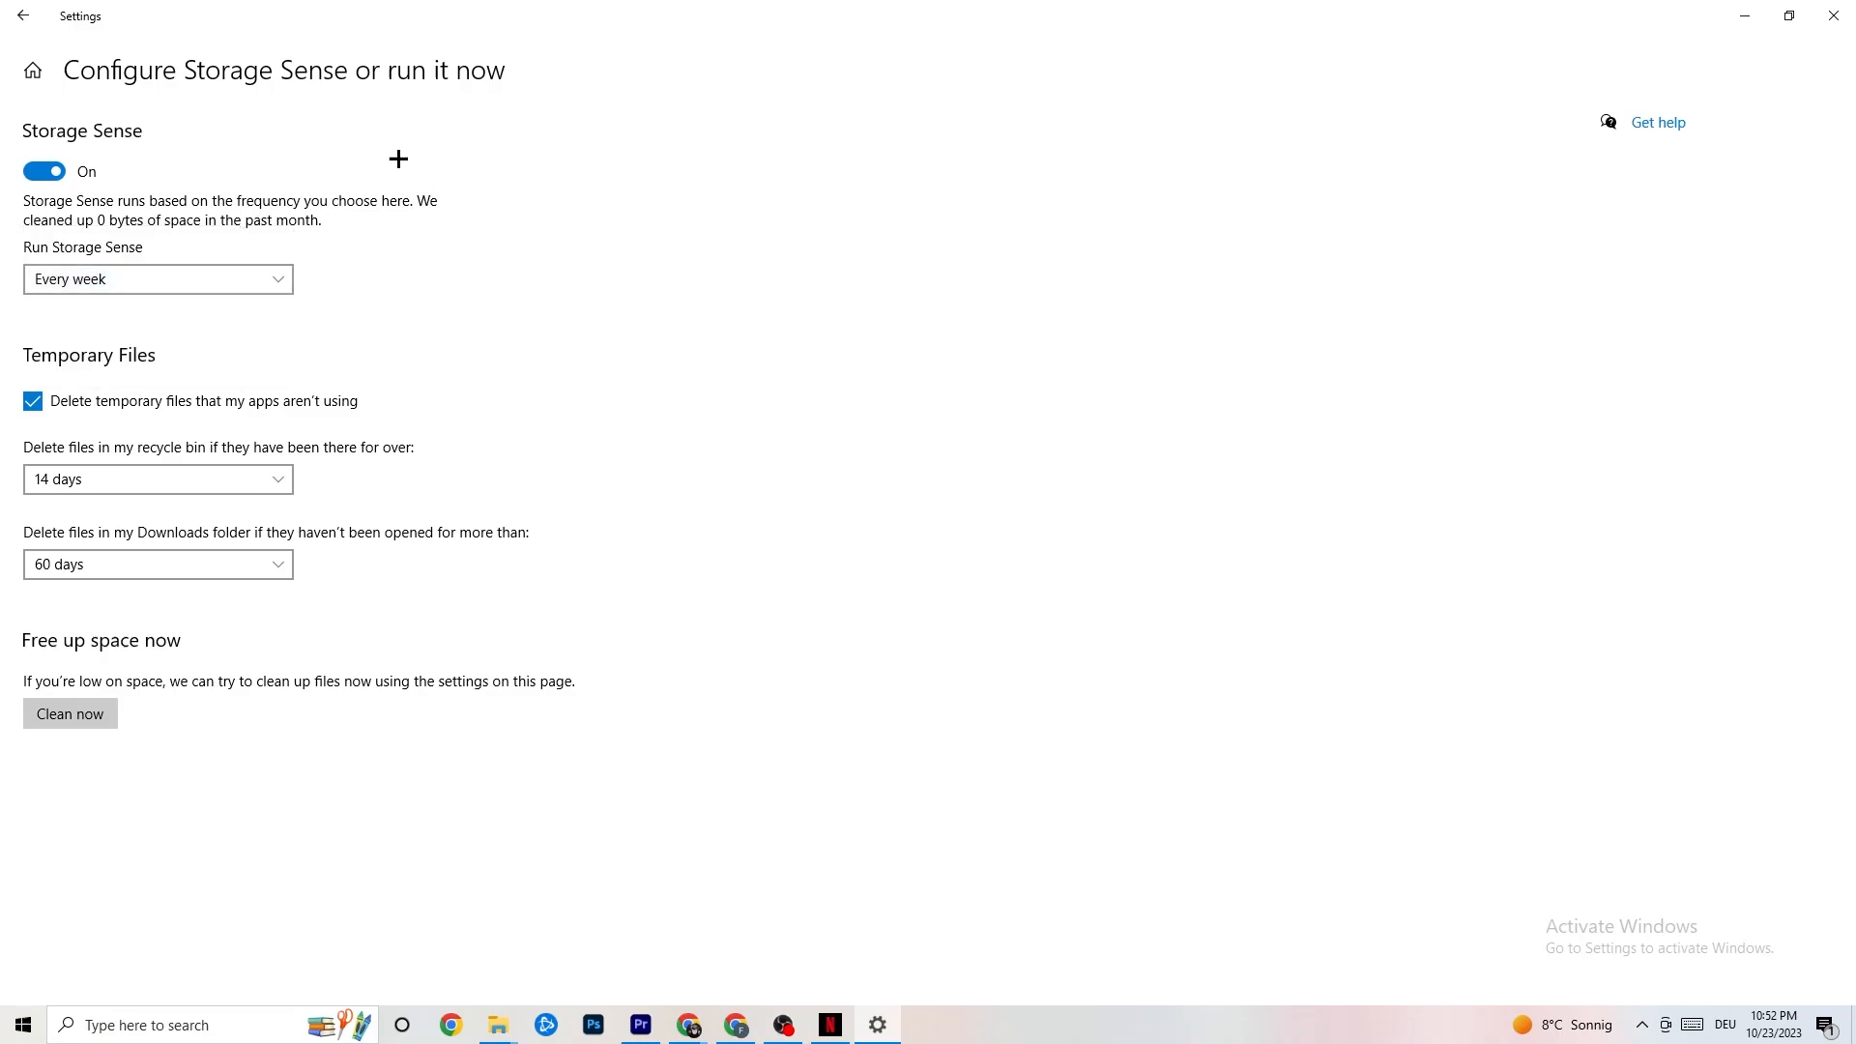
pyautogui.moveTo(120, 413)
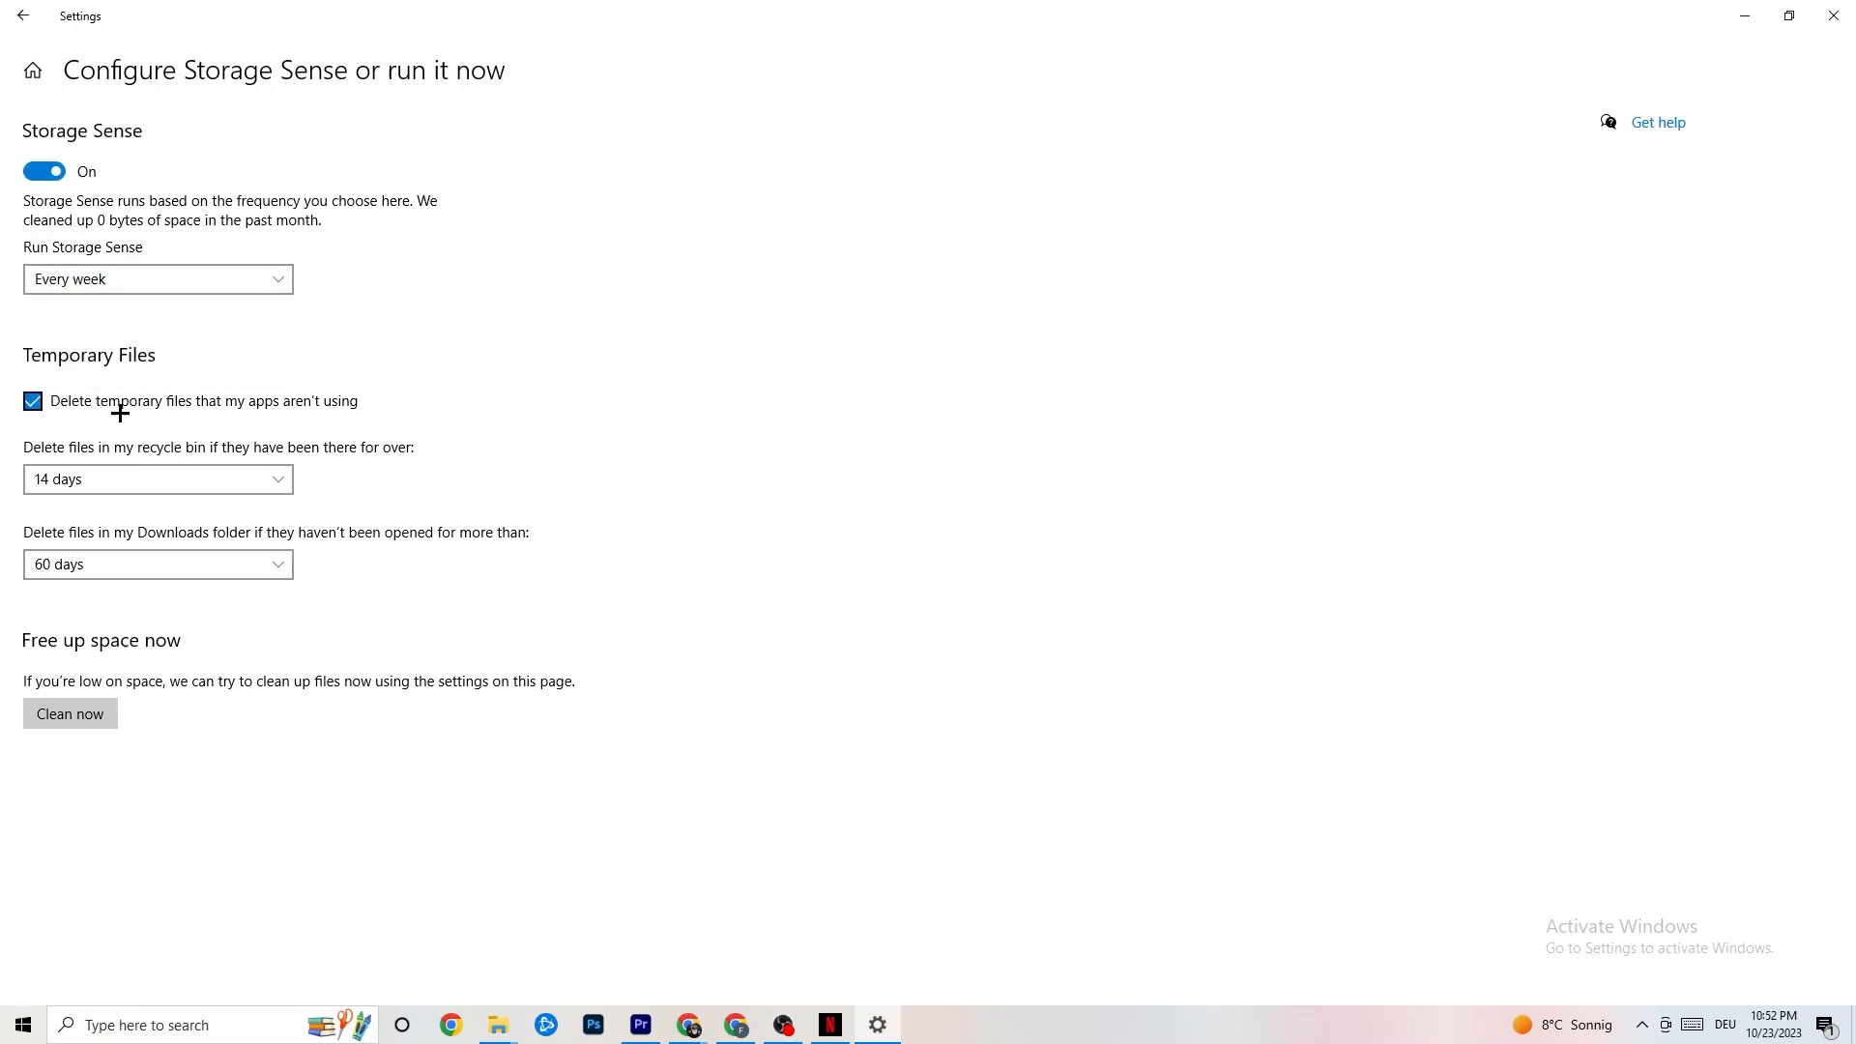
pyautogui.click(157, 478)
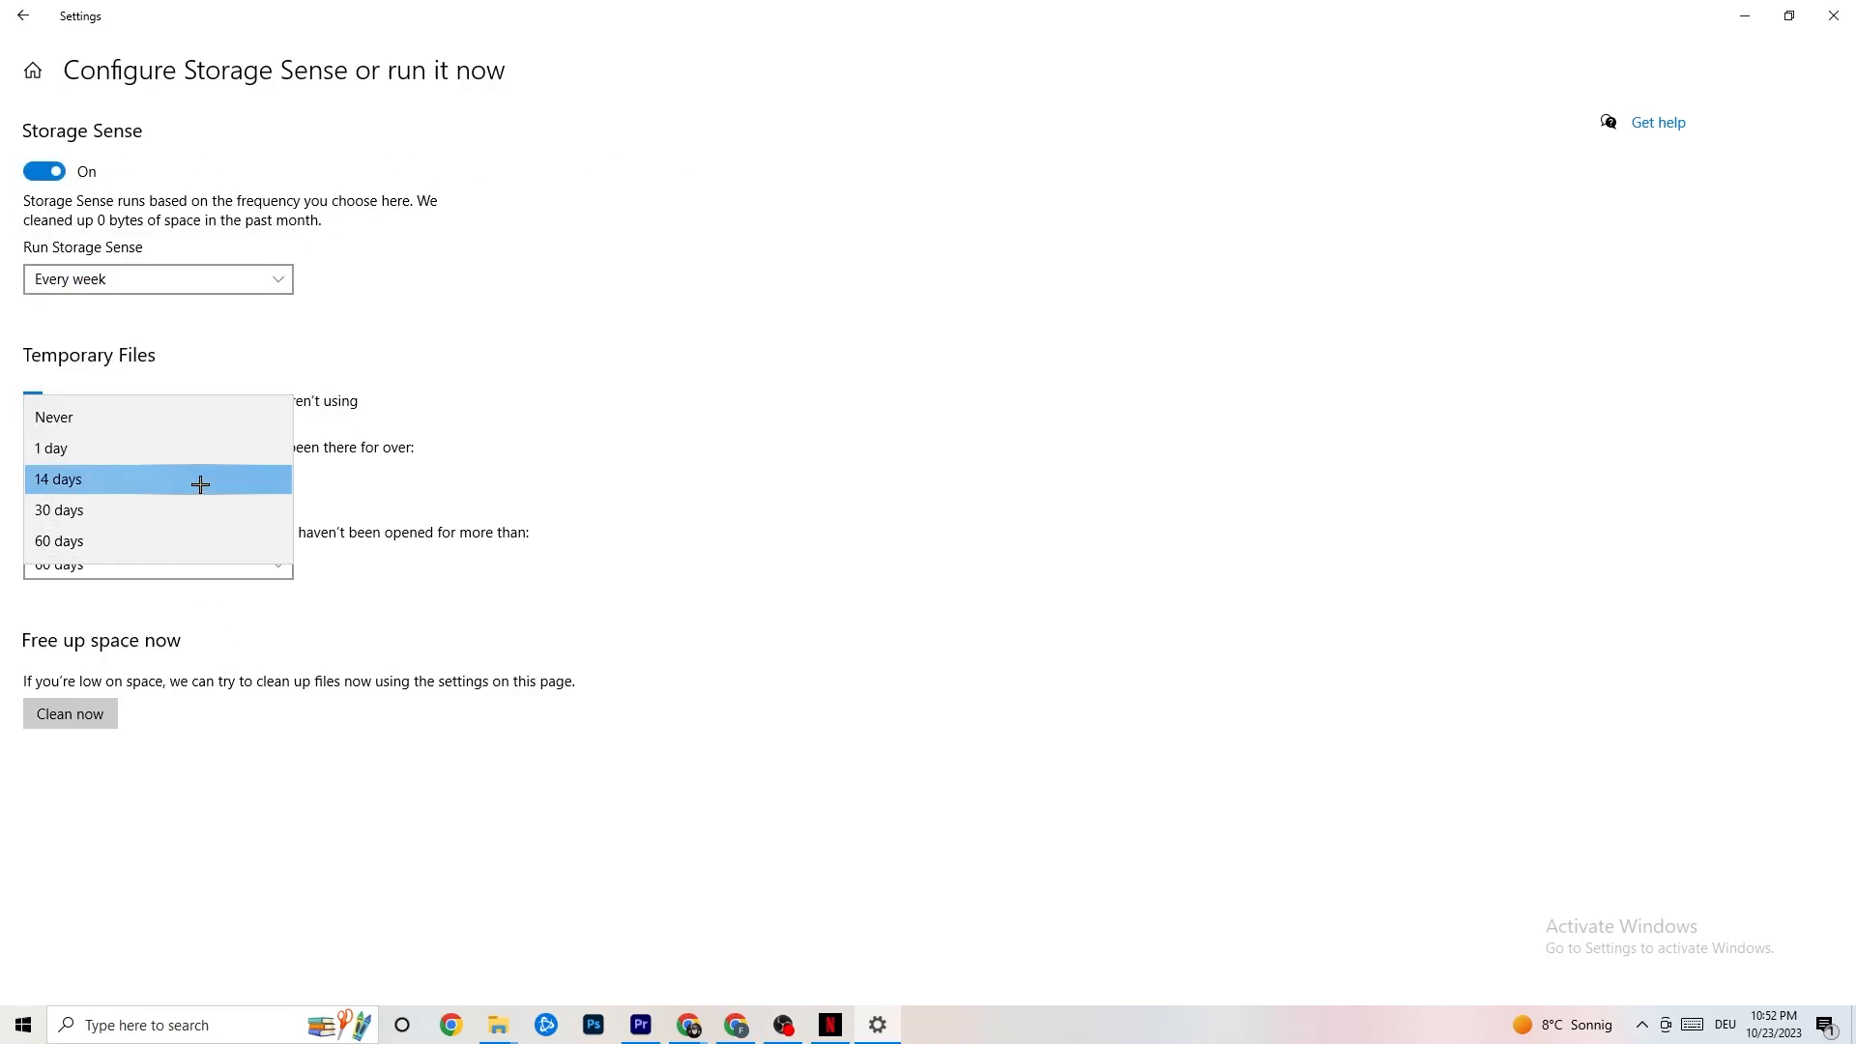
pyautogui.click(58, 479)
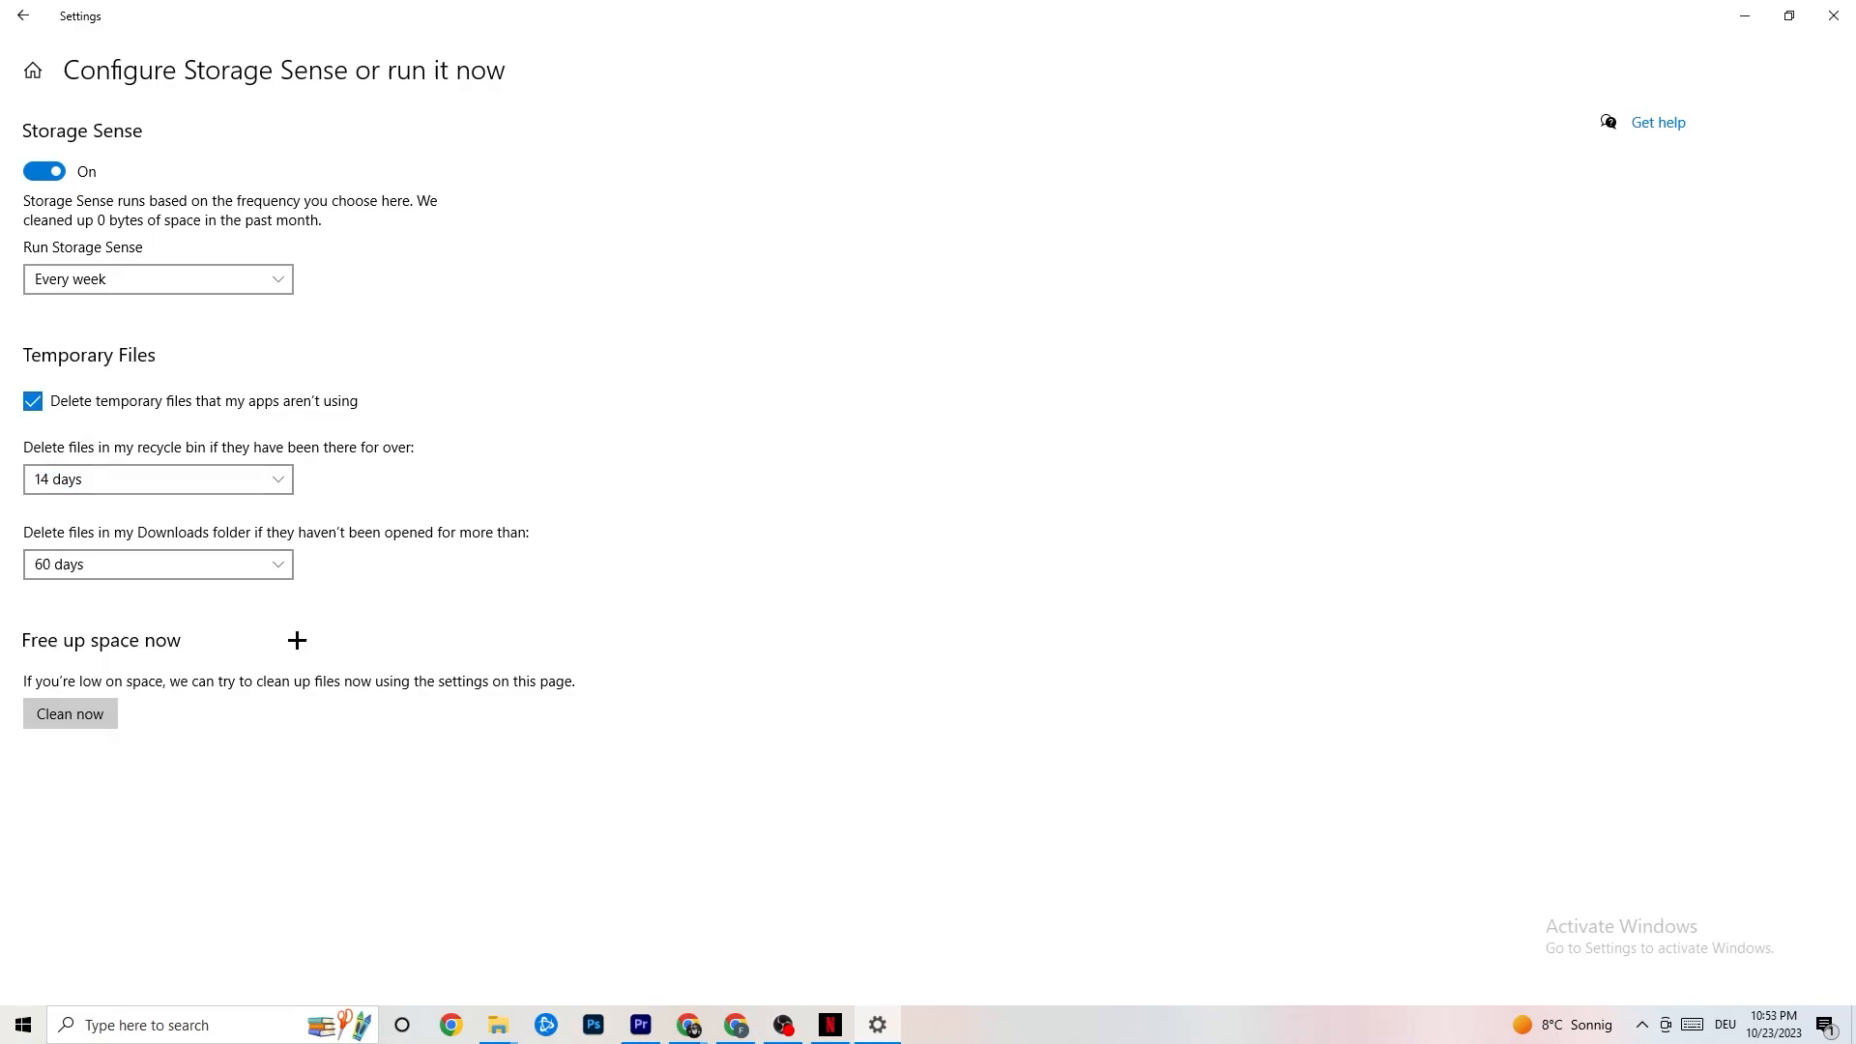
pyautogui.moveTo(777, 231)
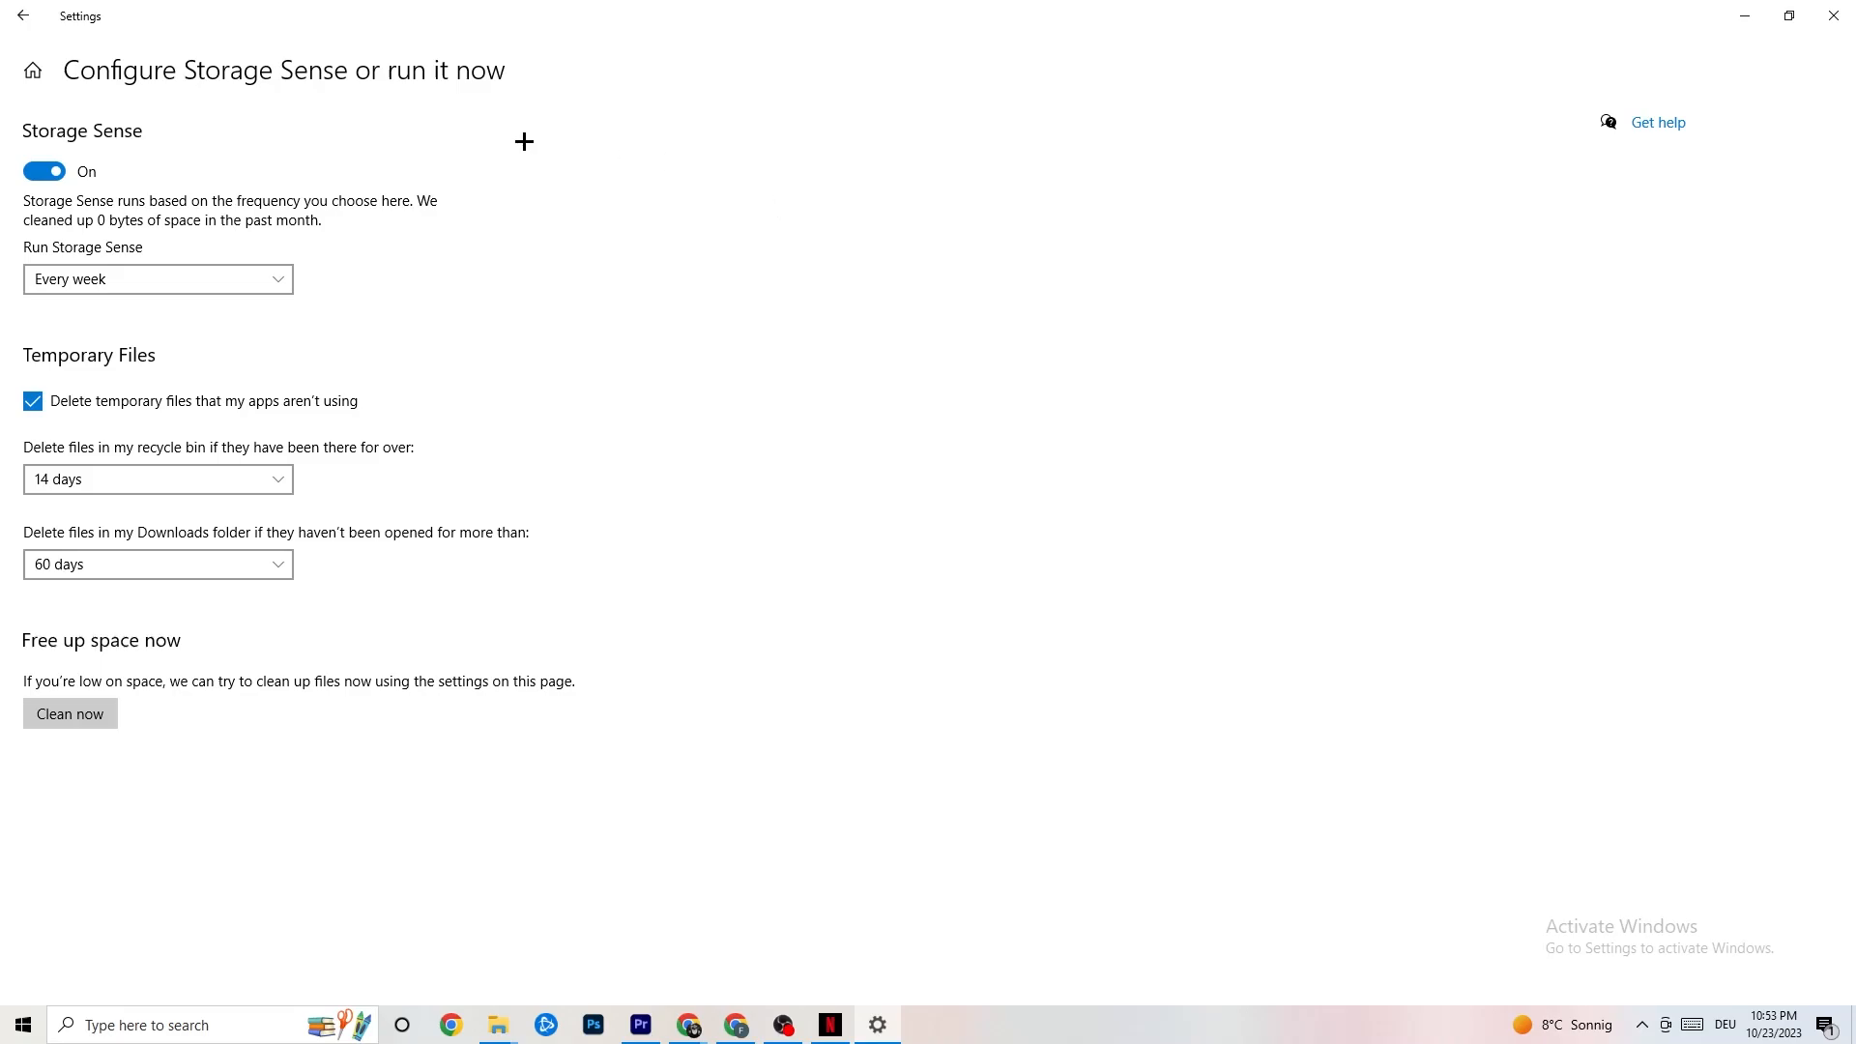
pyautogui.moveTo(40, 17)
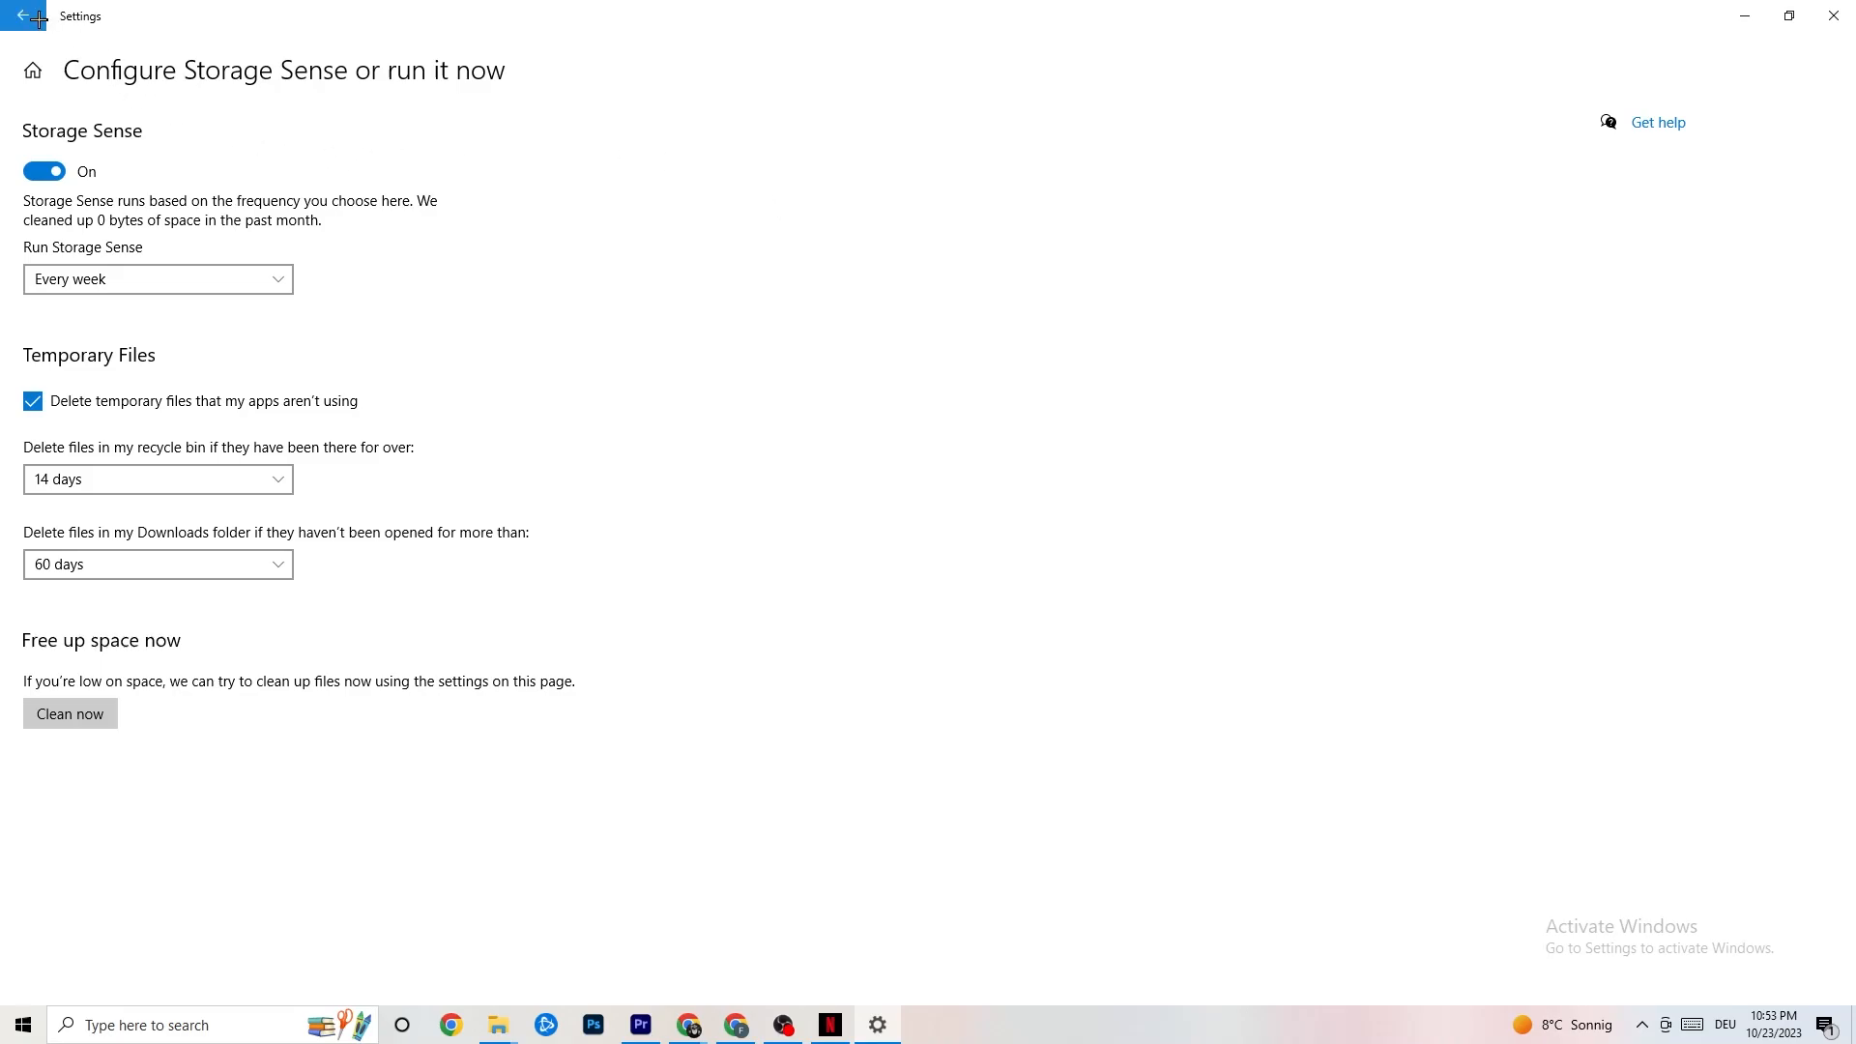
pyautogui.click(16, 18)
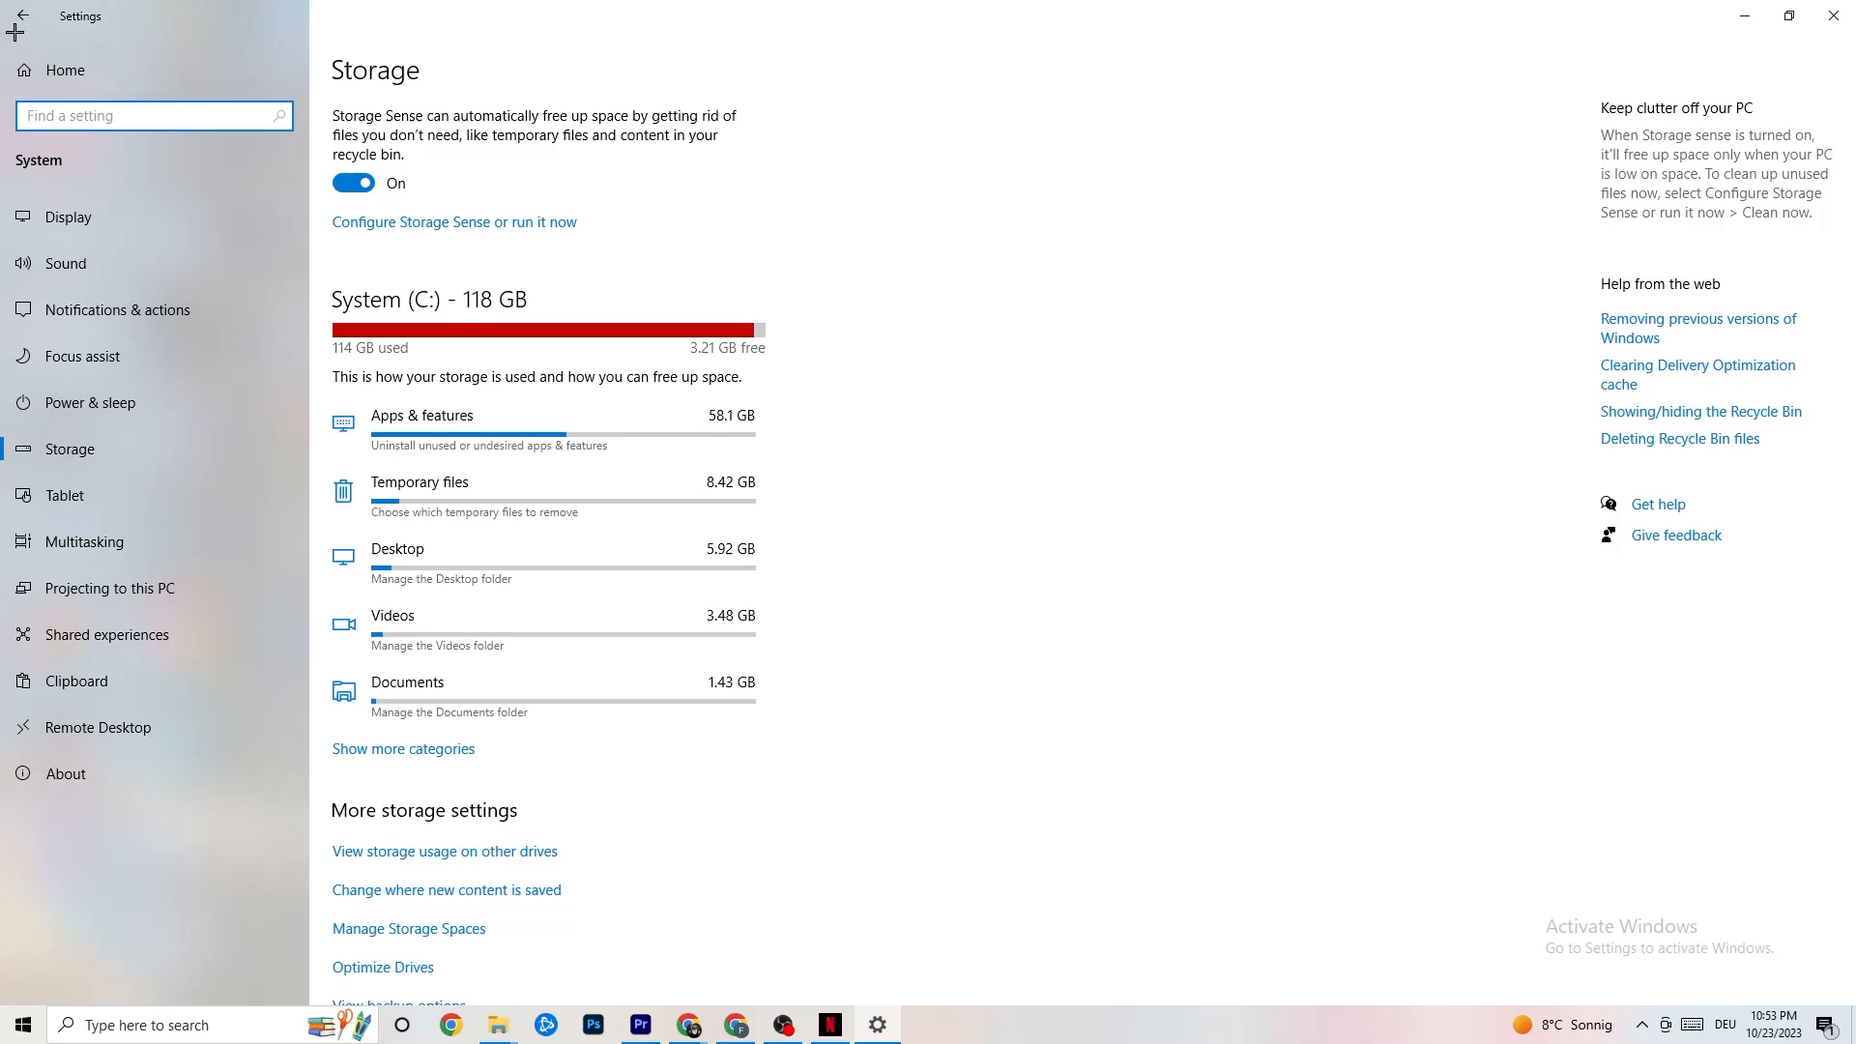
# - Confirm Xbox Game Bar is off, then view the Gaming Captures settings
pyautogui.click(37, 33)
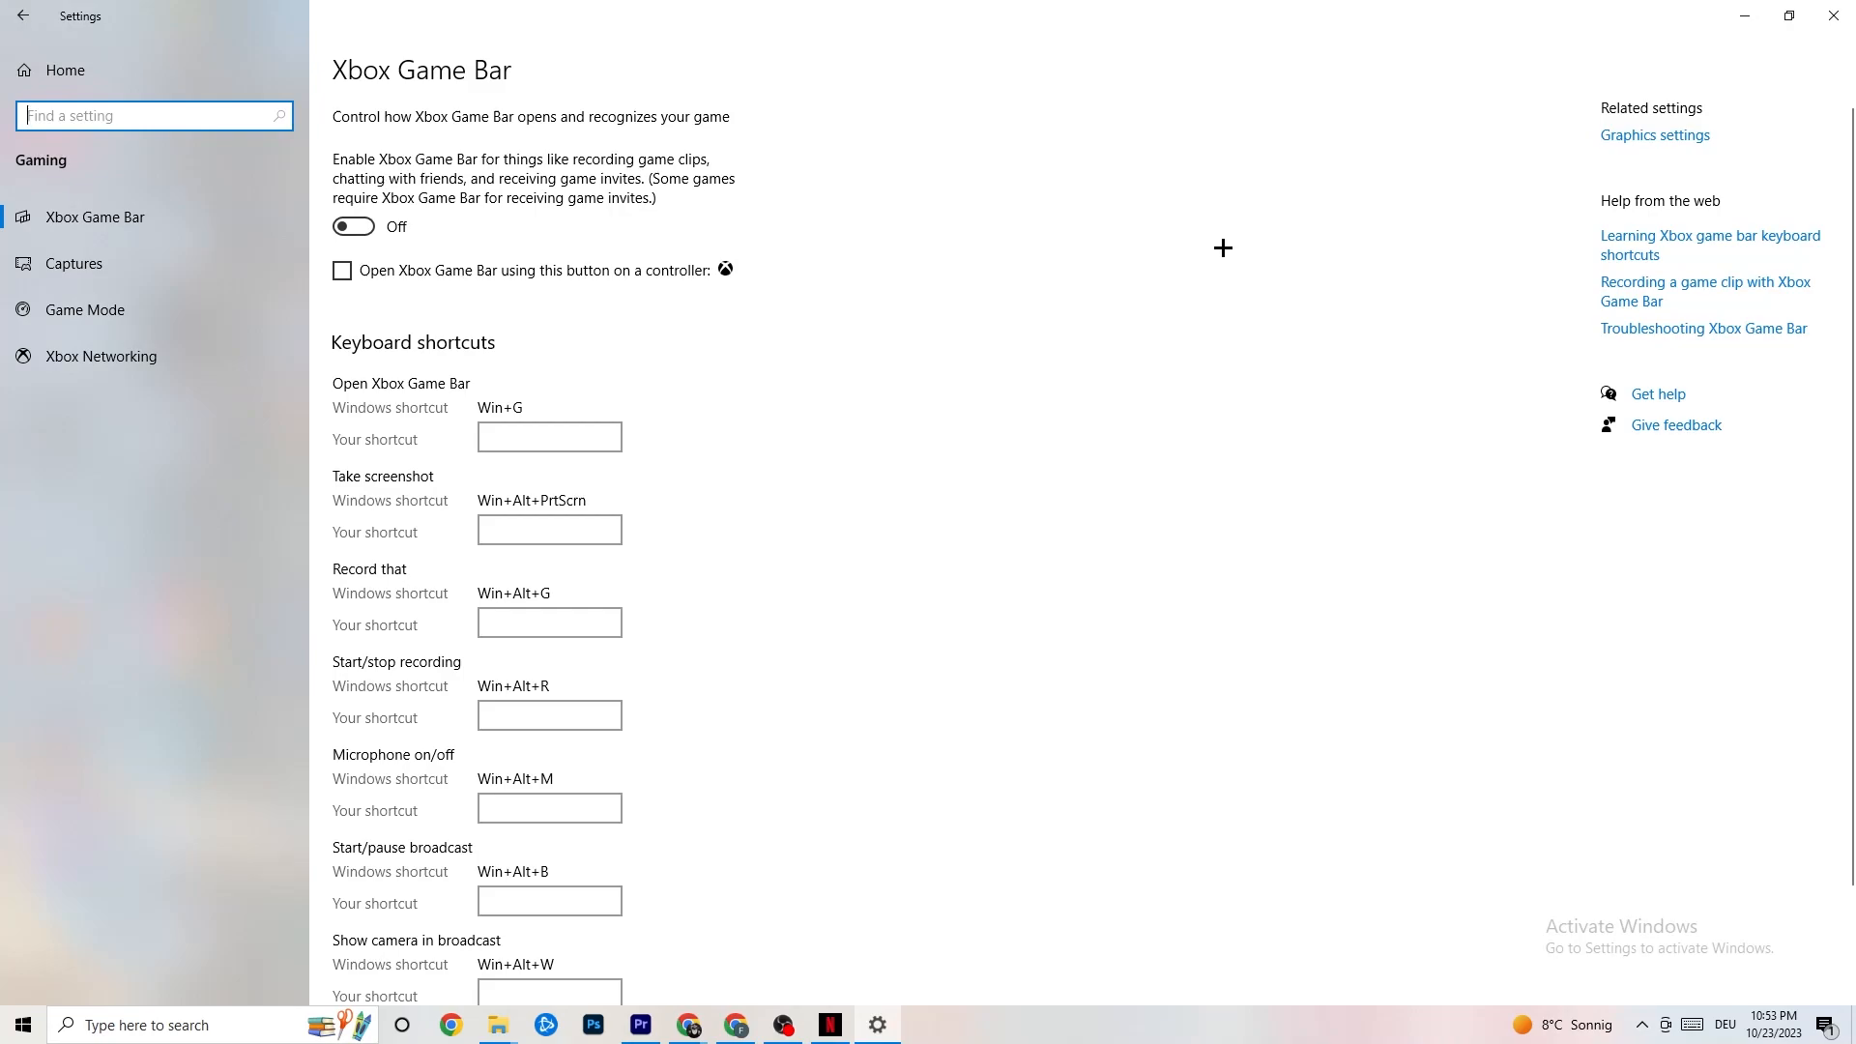
pyautogui.moveTo(1085, 228)
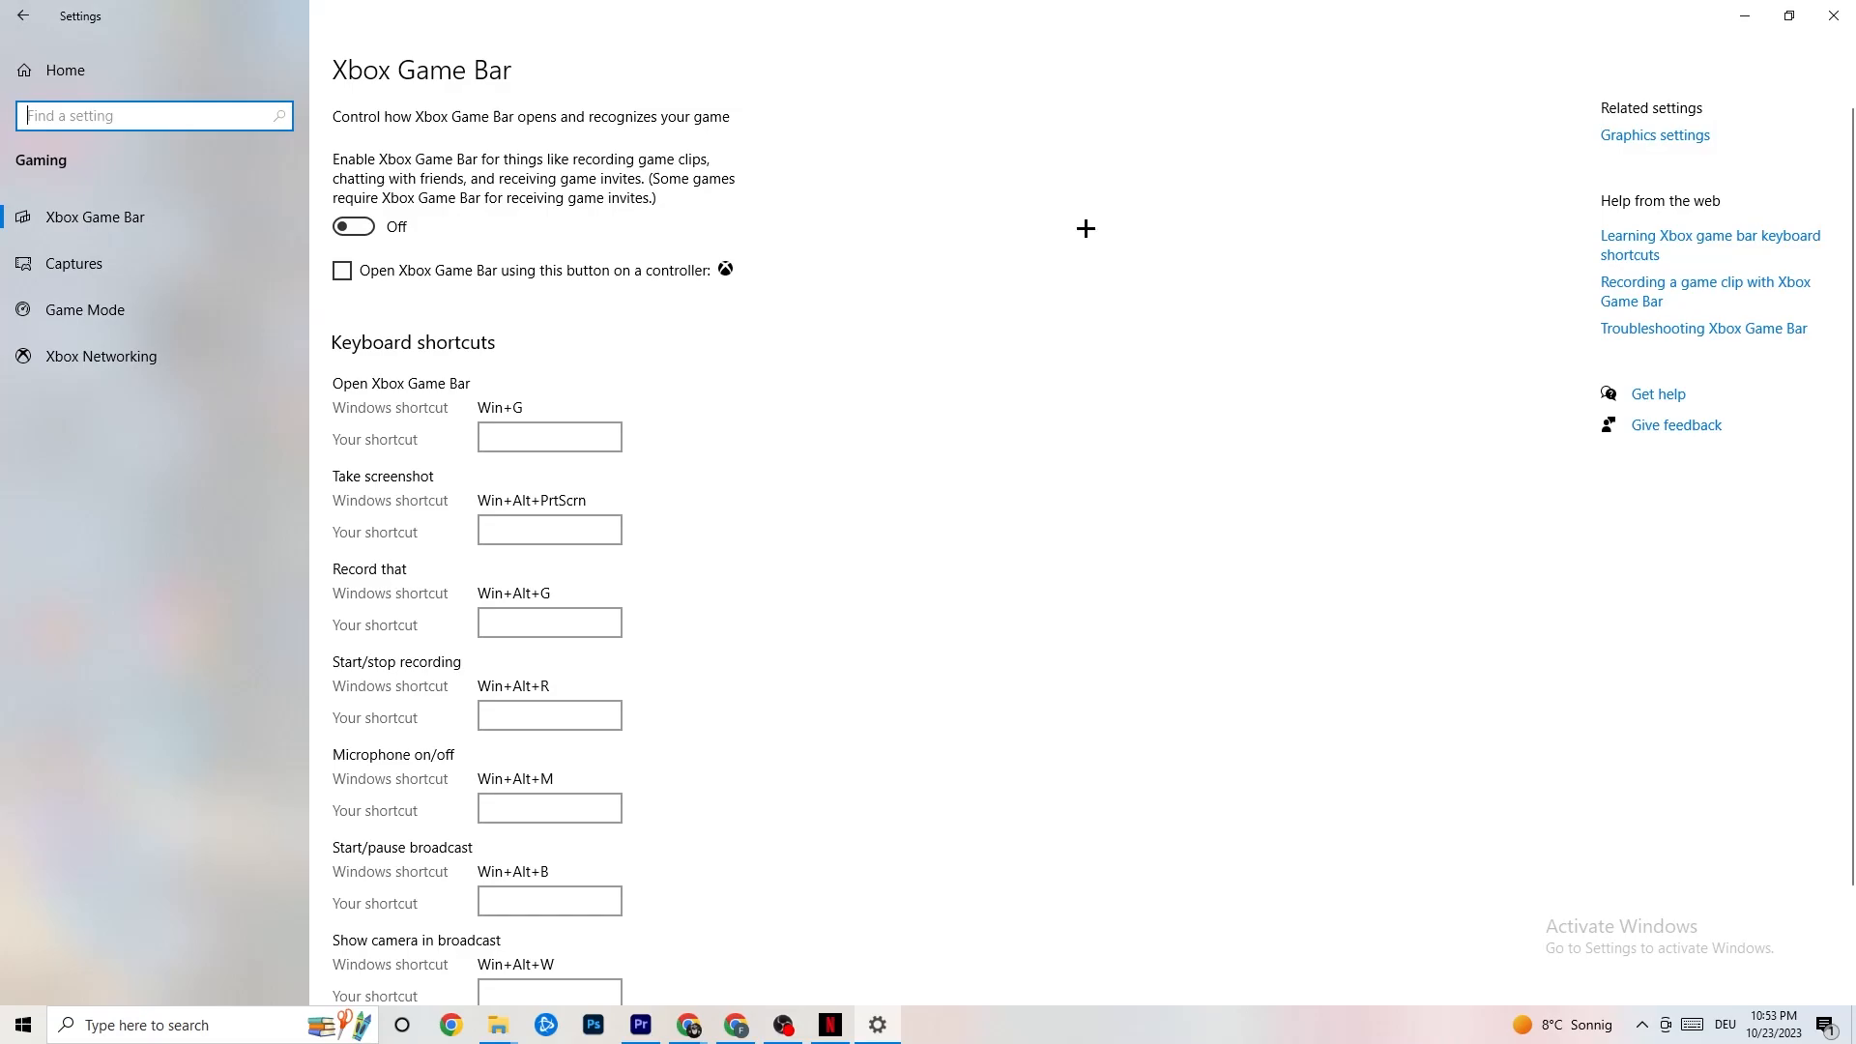
pyautogui.moveTo(520, 264)
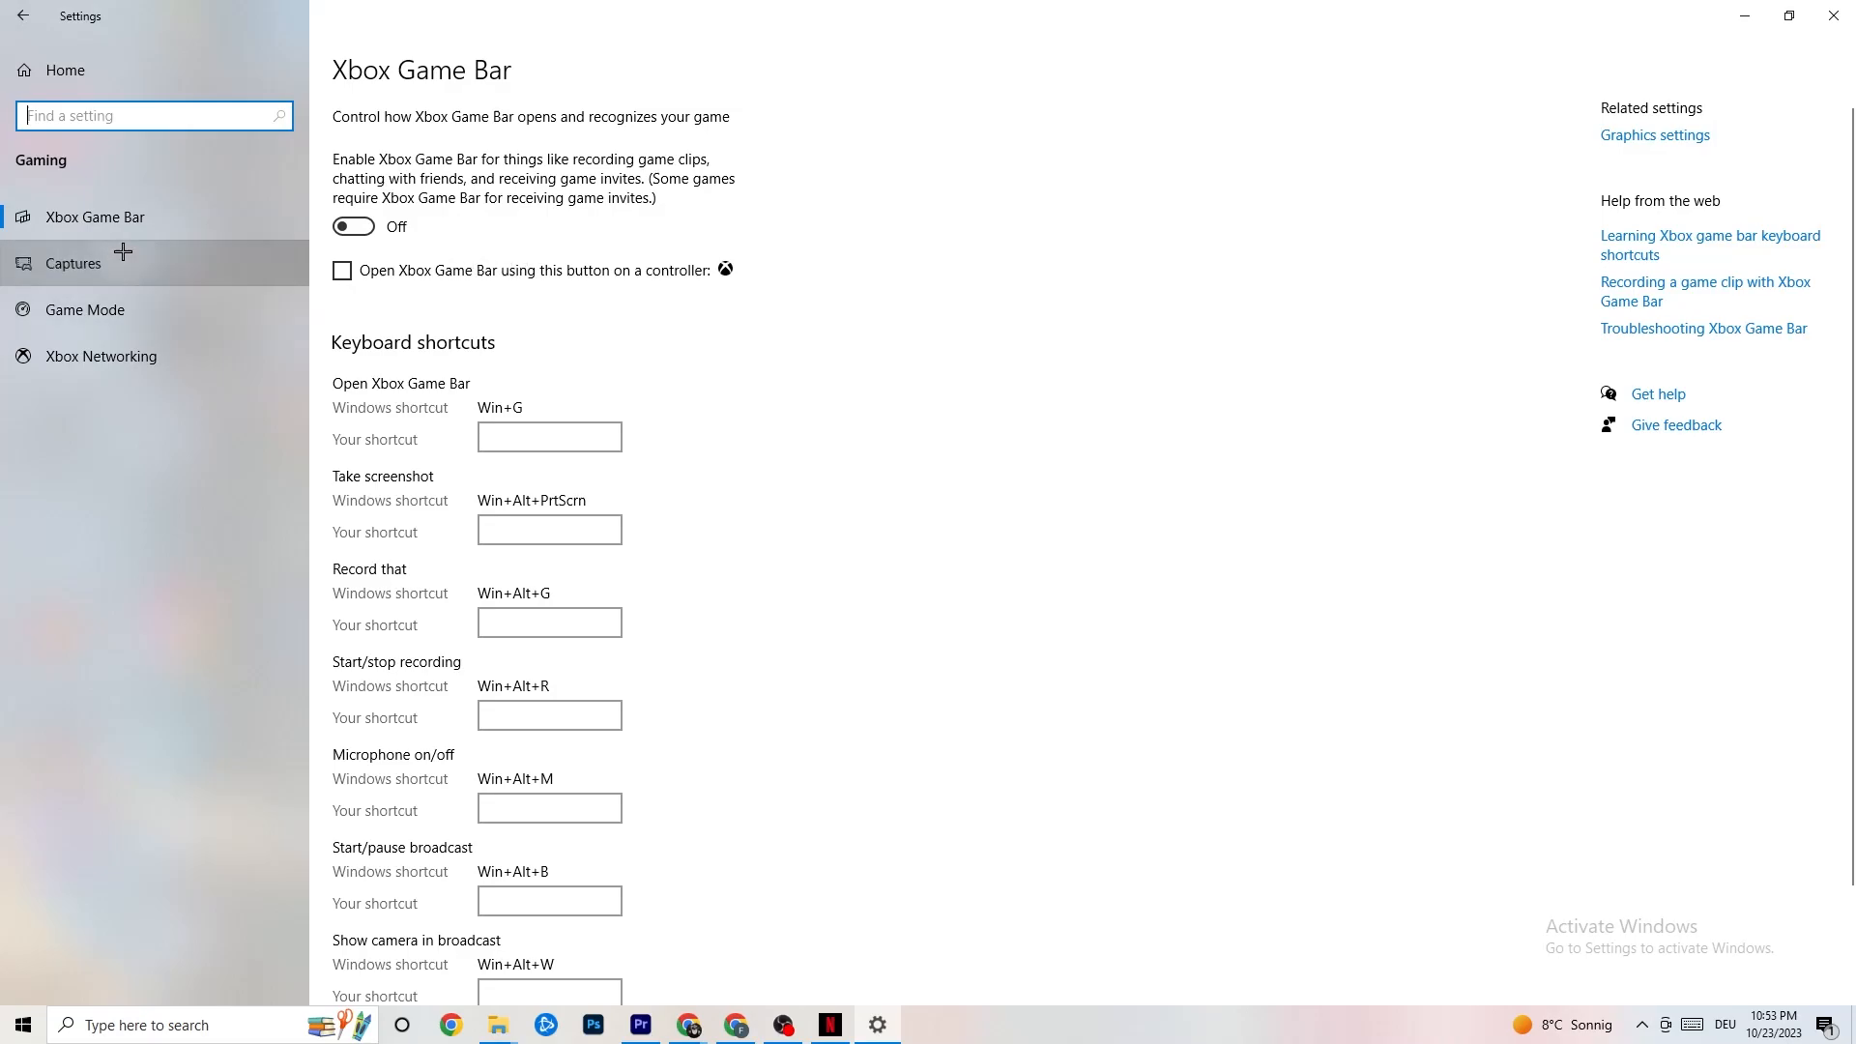
pyautogui.click(73, 263)
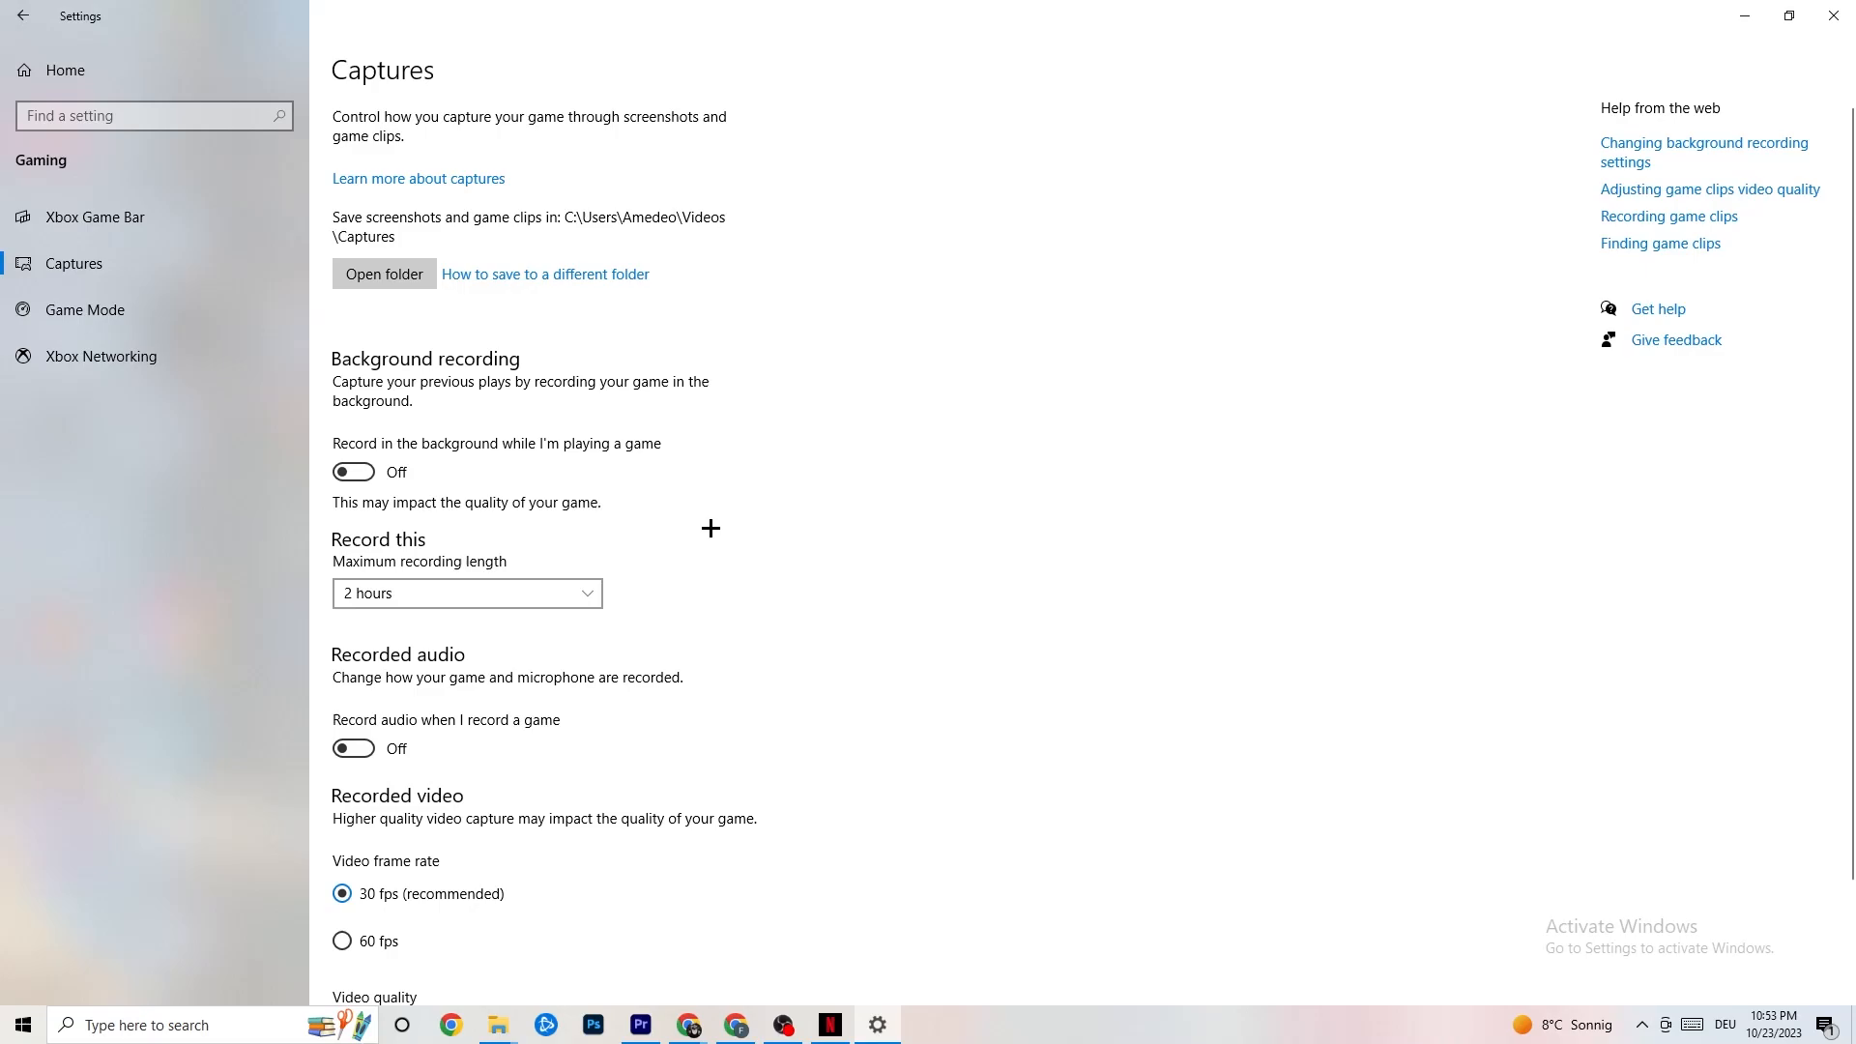
pyautogui.moveTo(459, 352)
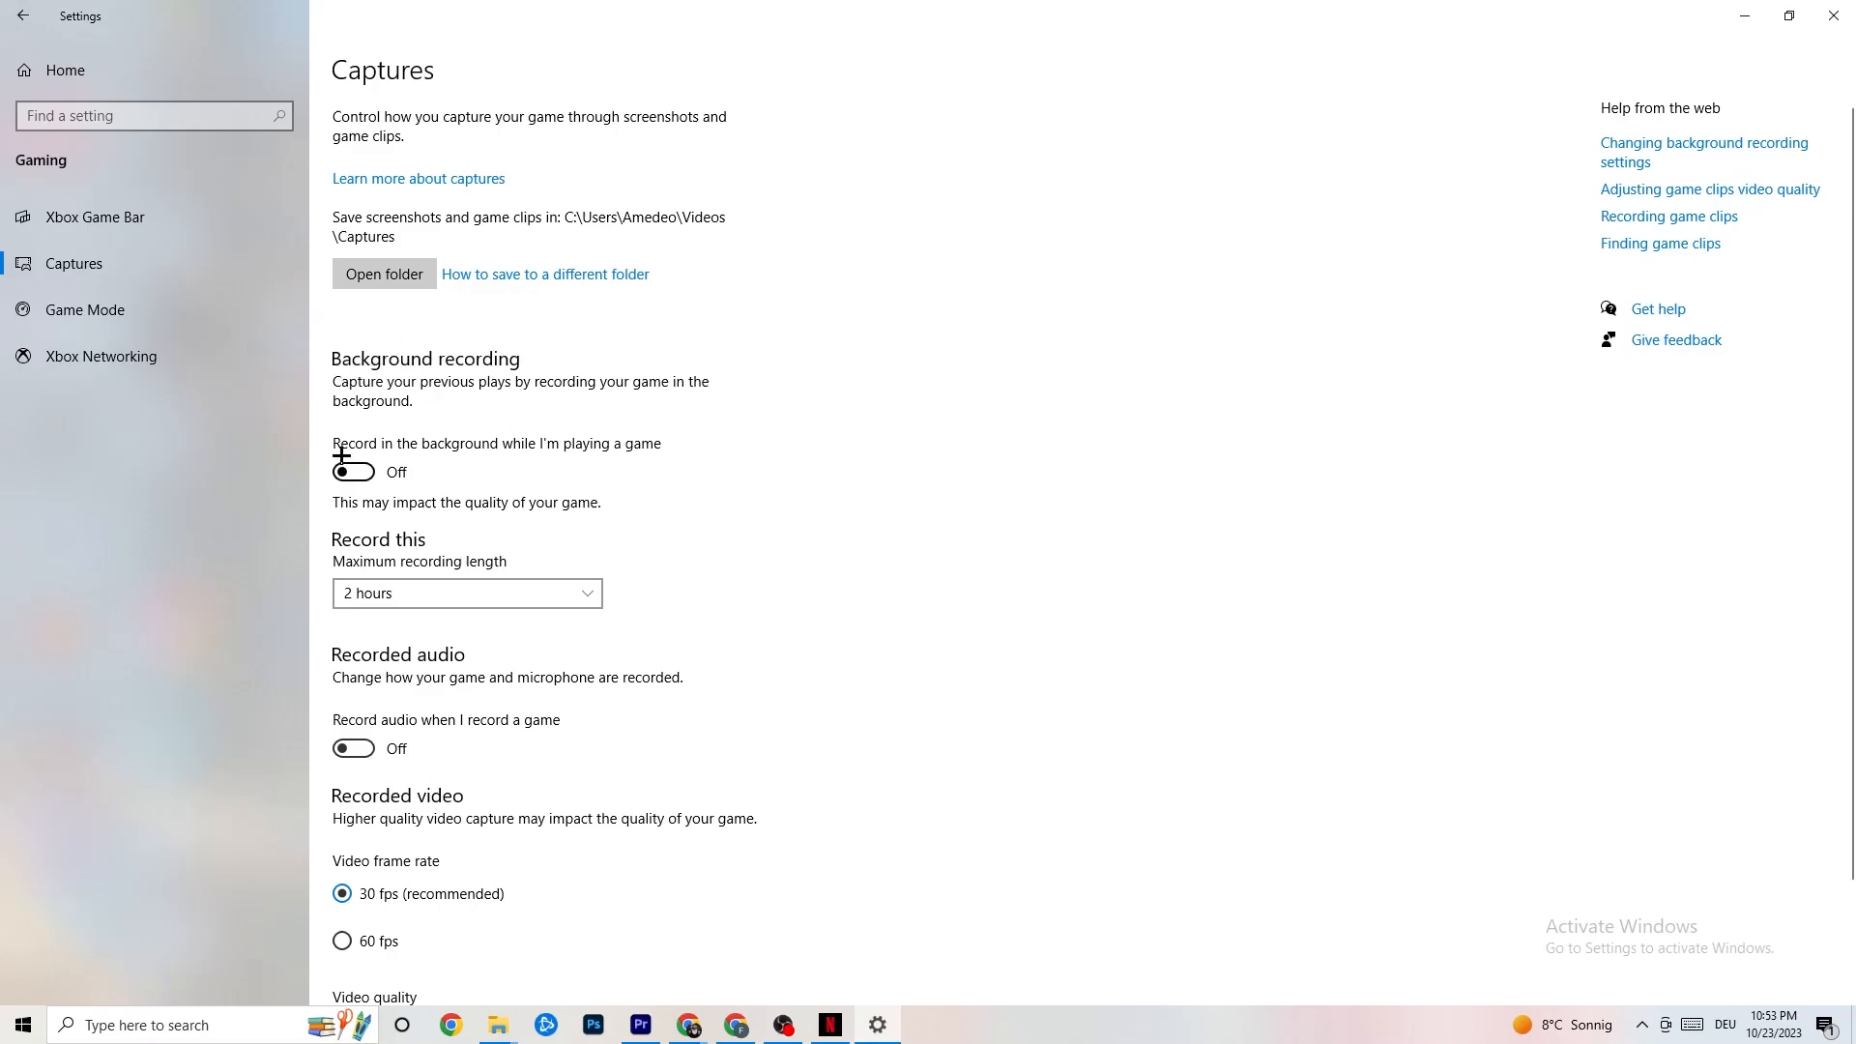
pyautogui.moveTo(672, 425)
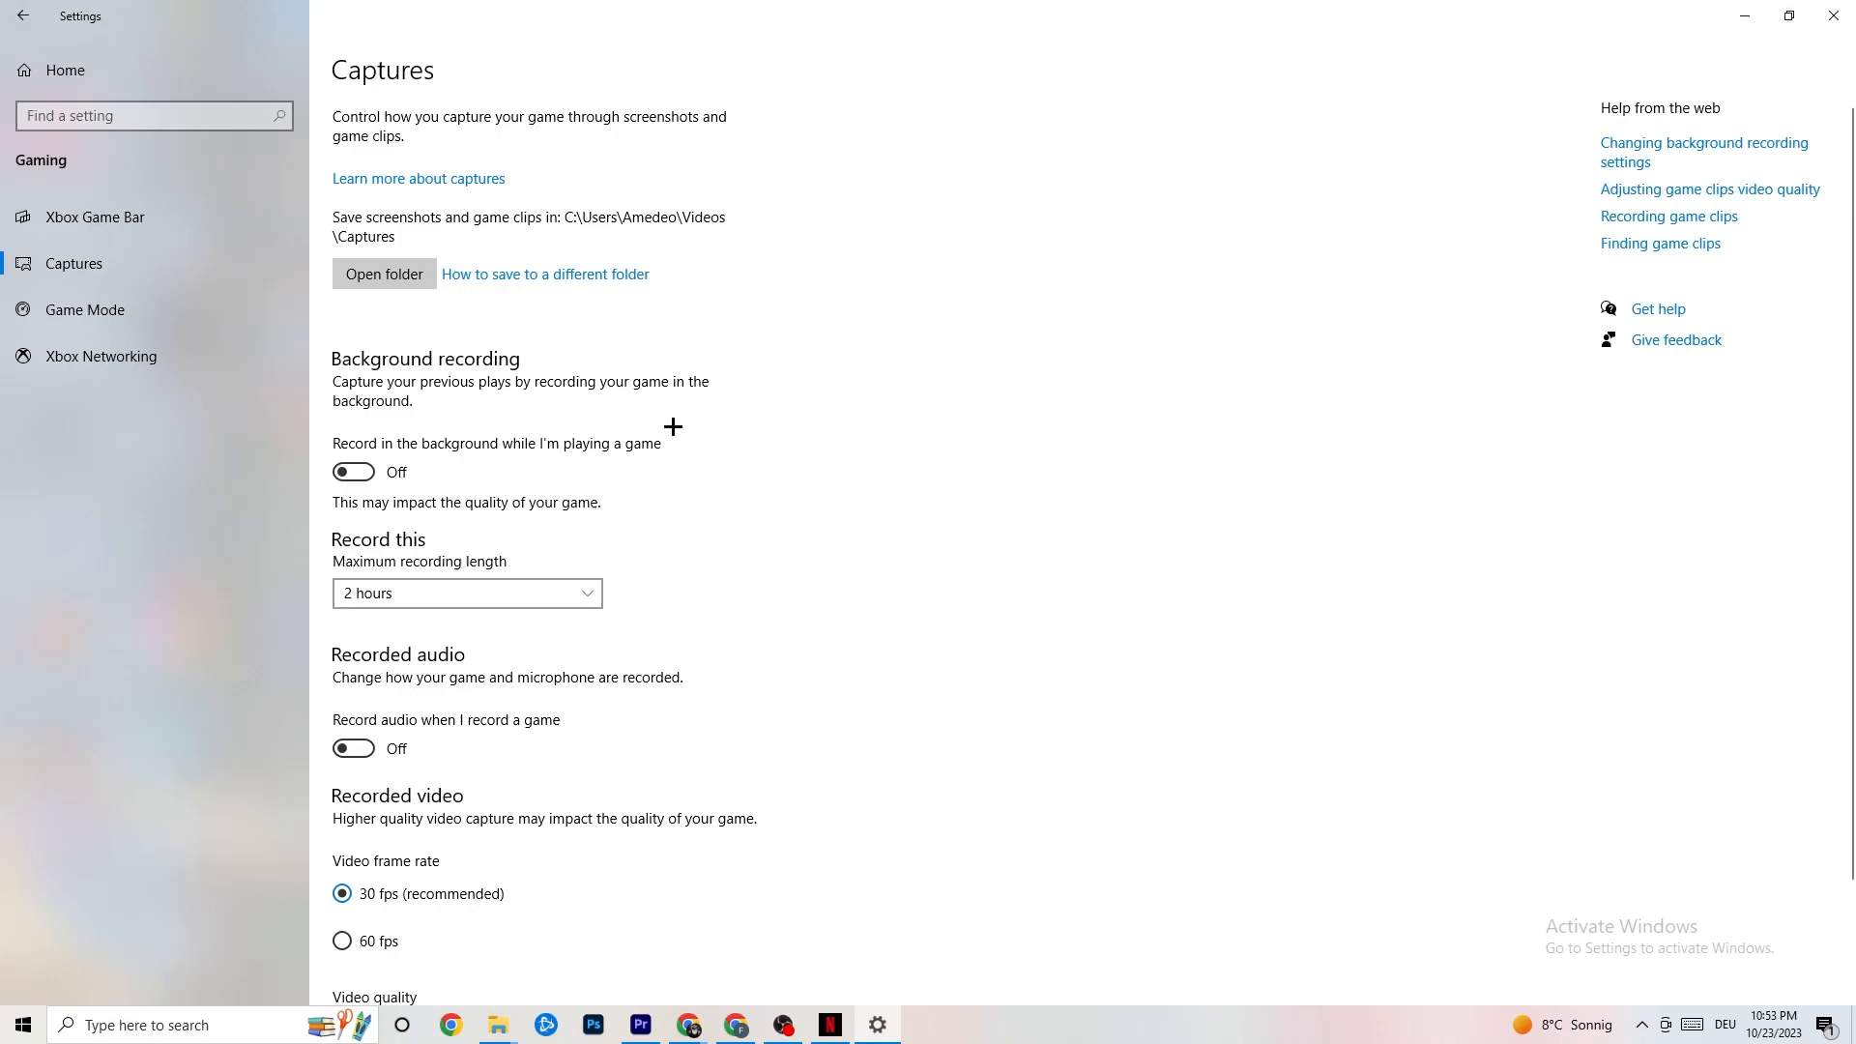
pyautogui.moveTo(682, 426)
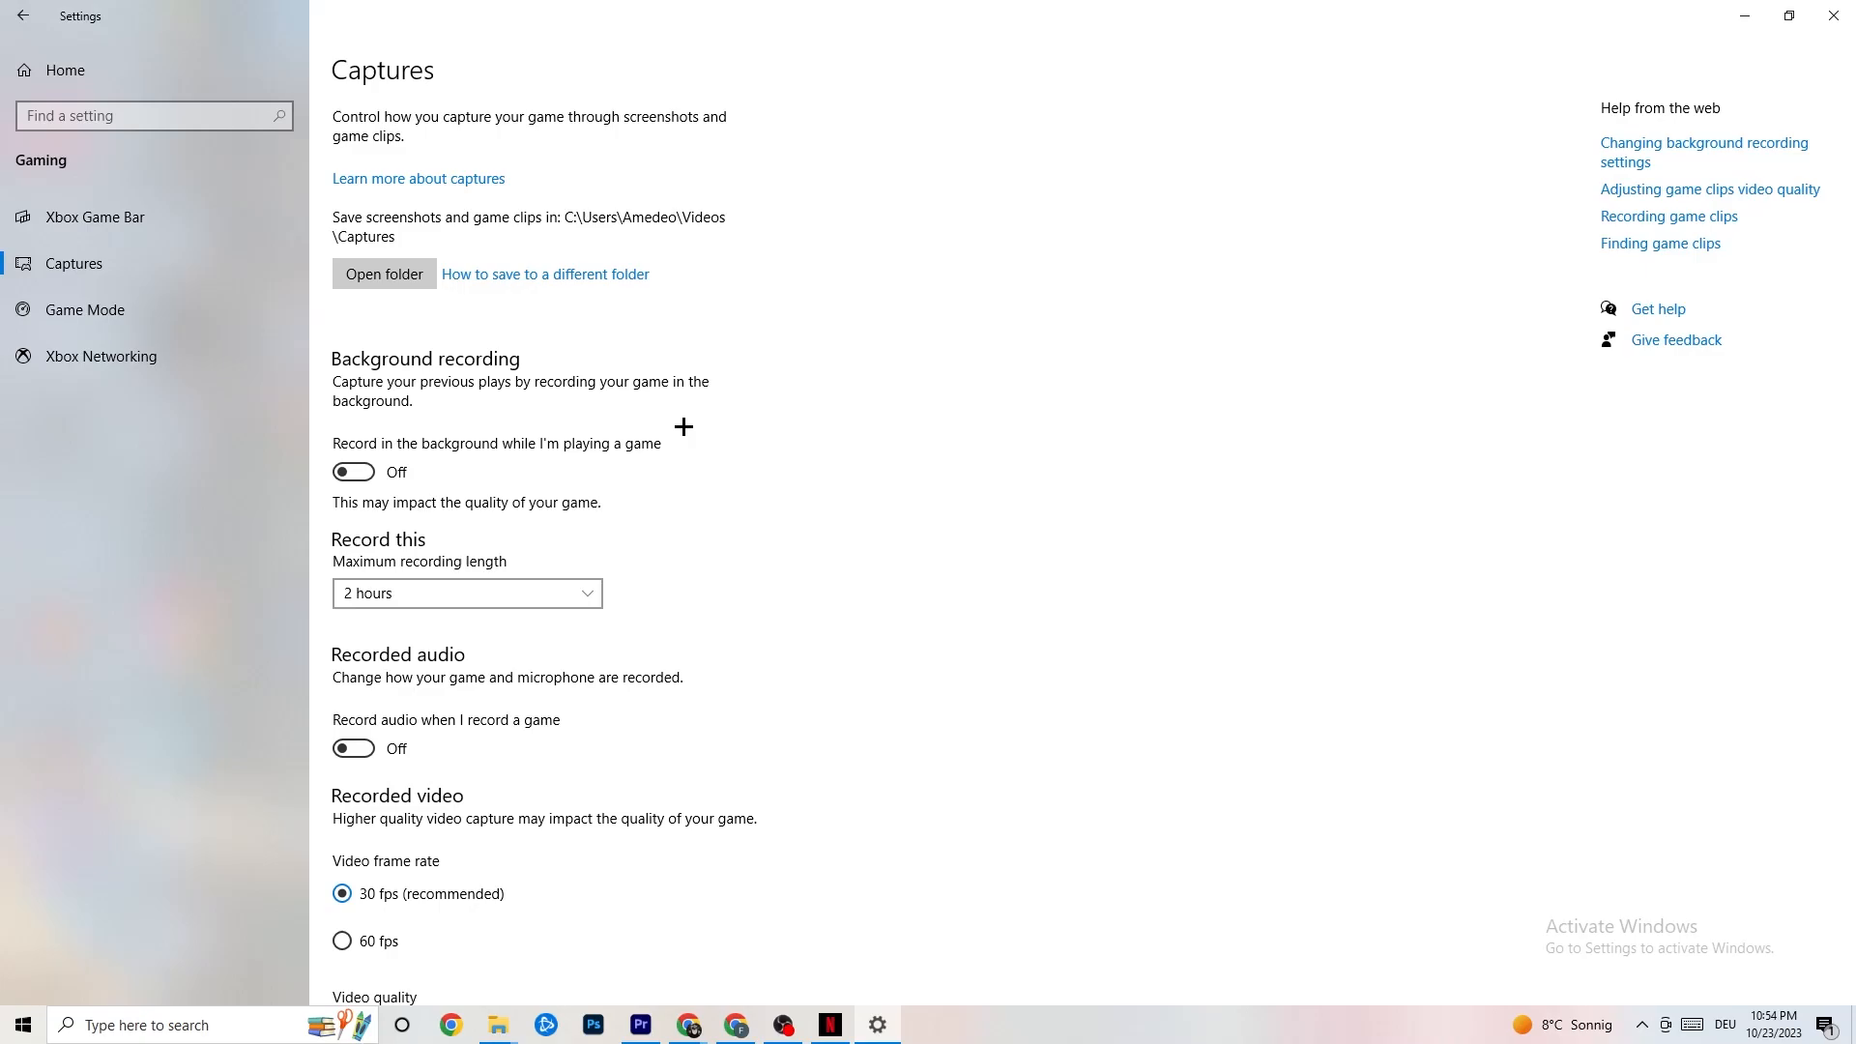
pyautogui.moveTo(486, 656)
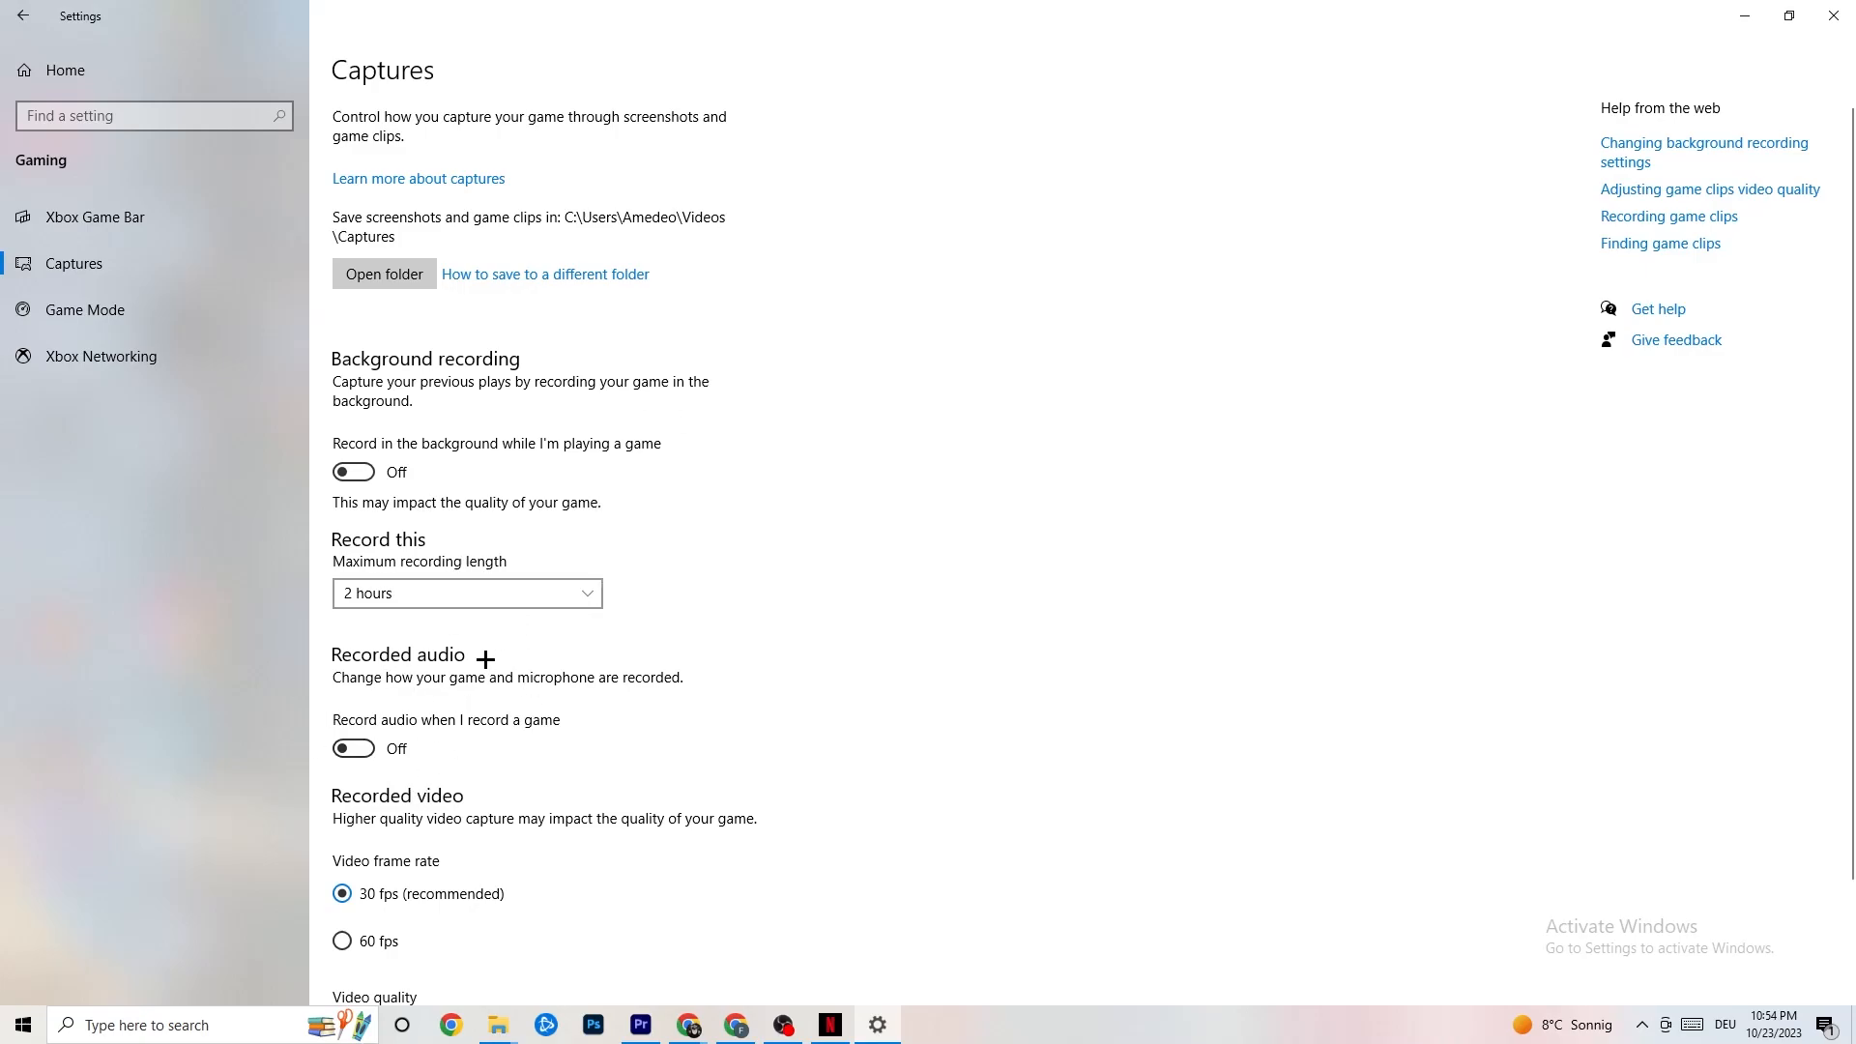
pyautogui.moveTo(491, 664)
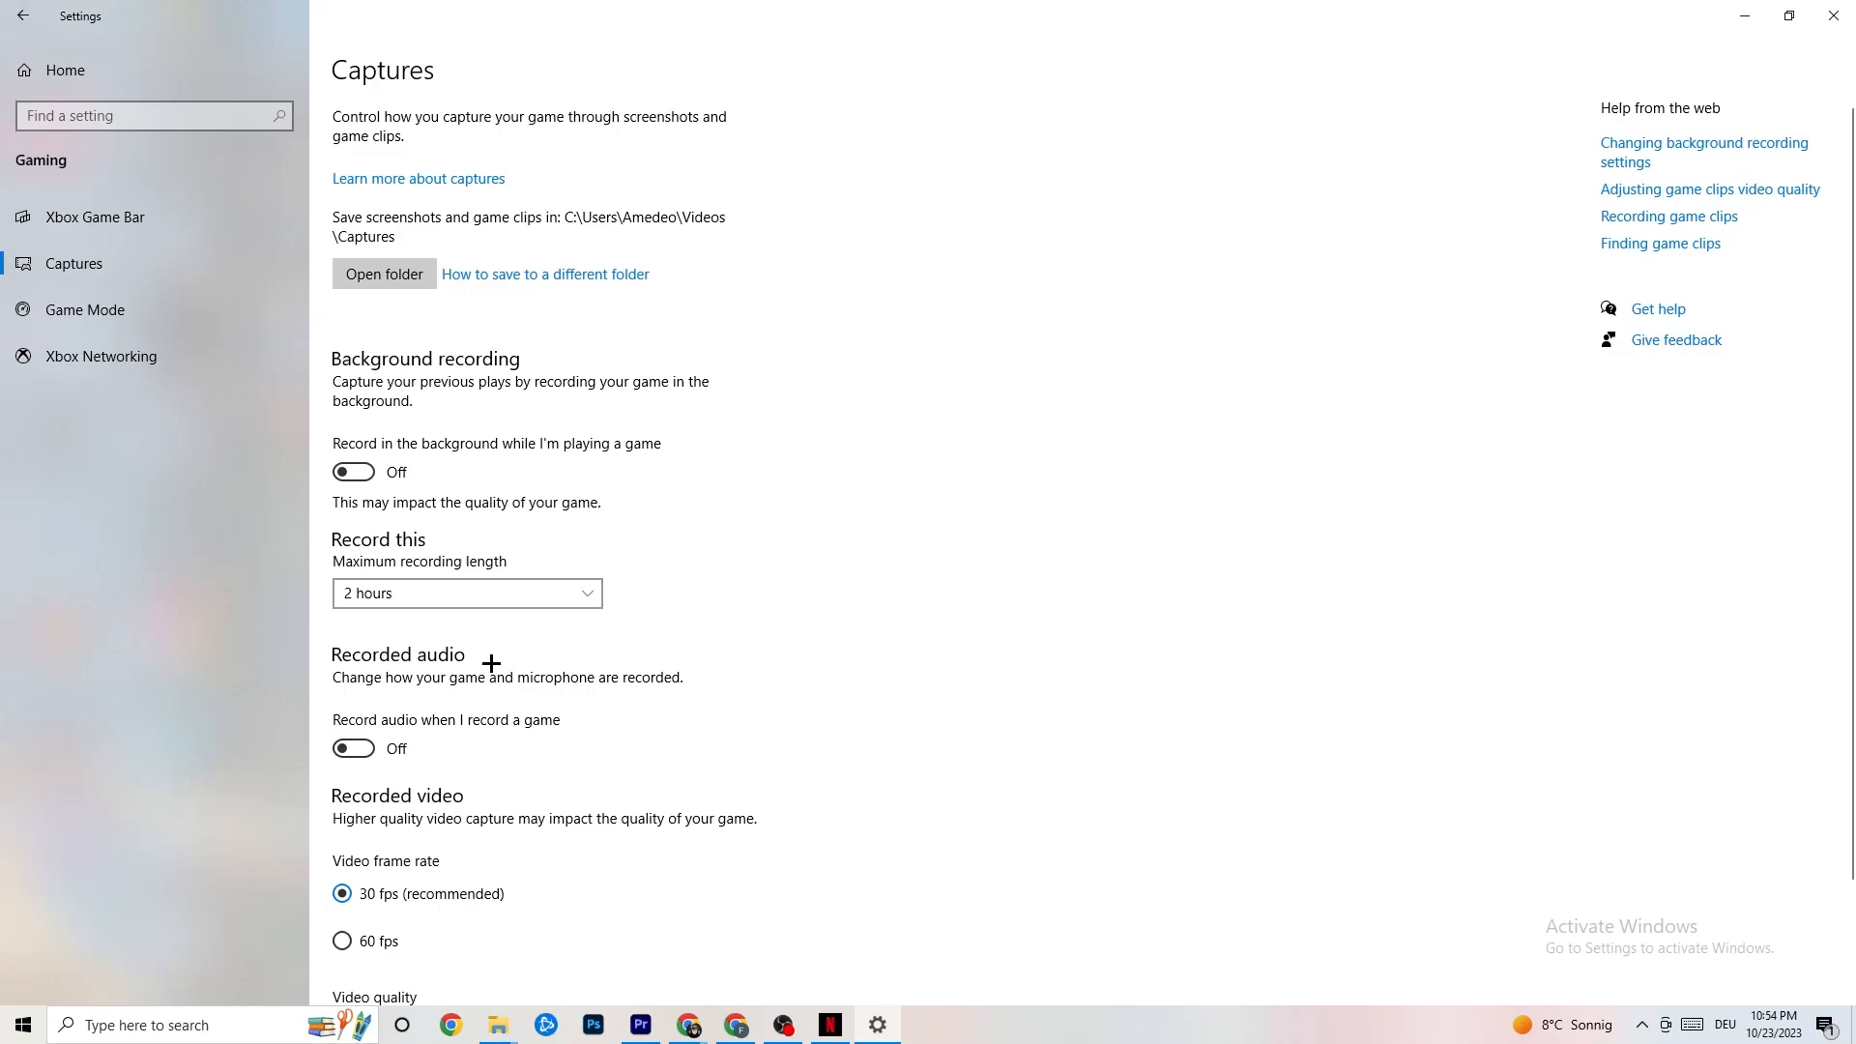
pyautogui.moveTo(484, 659)
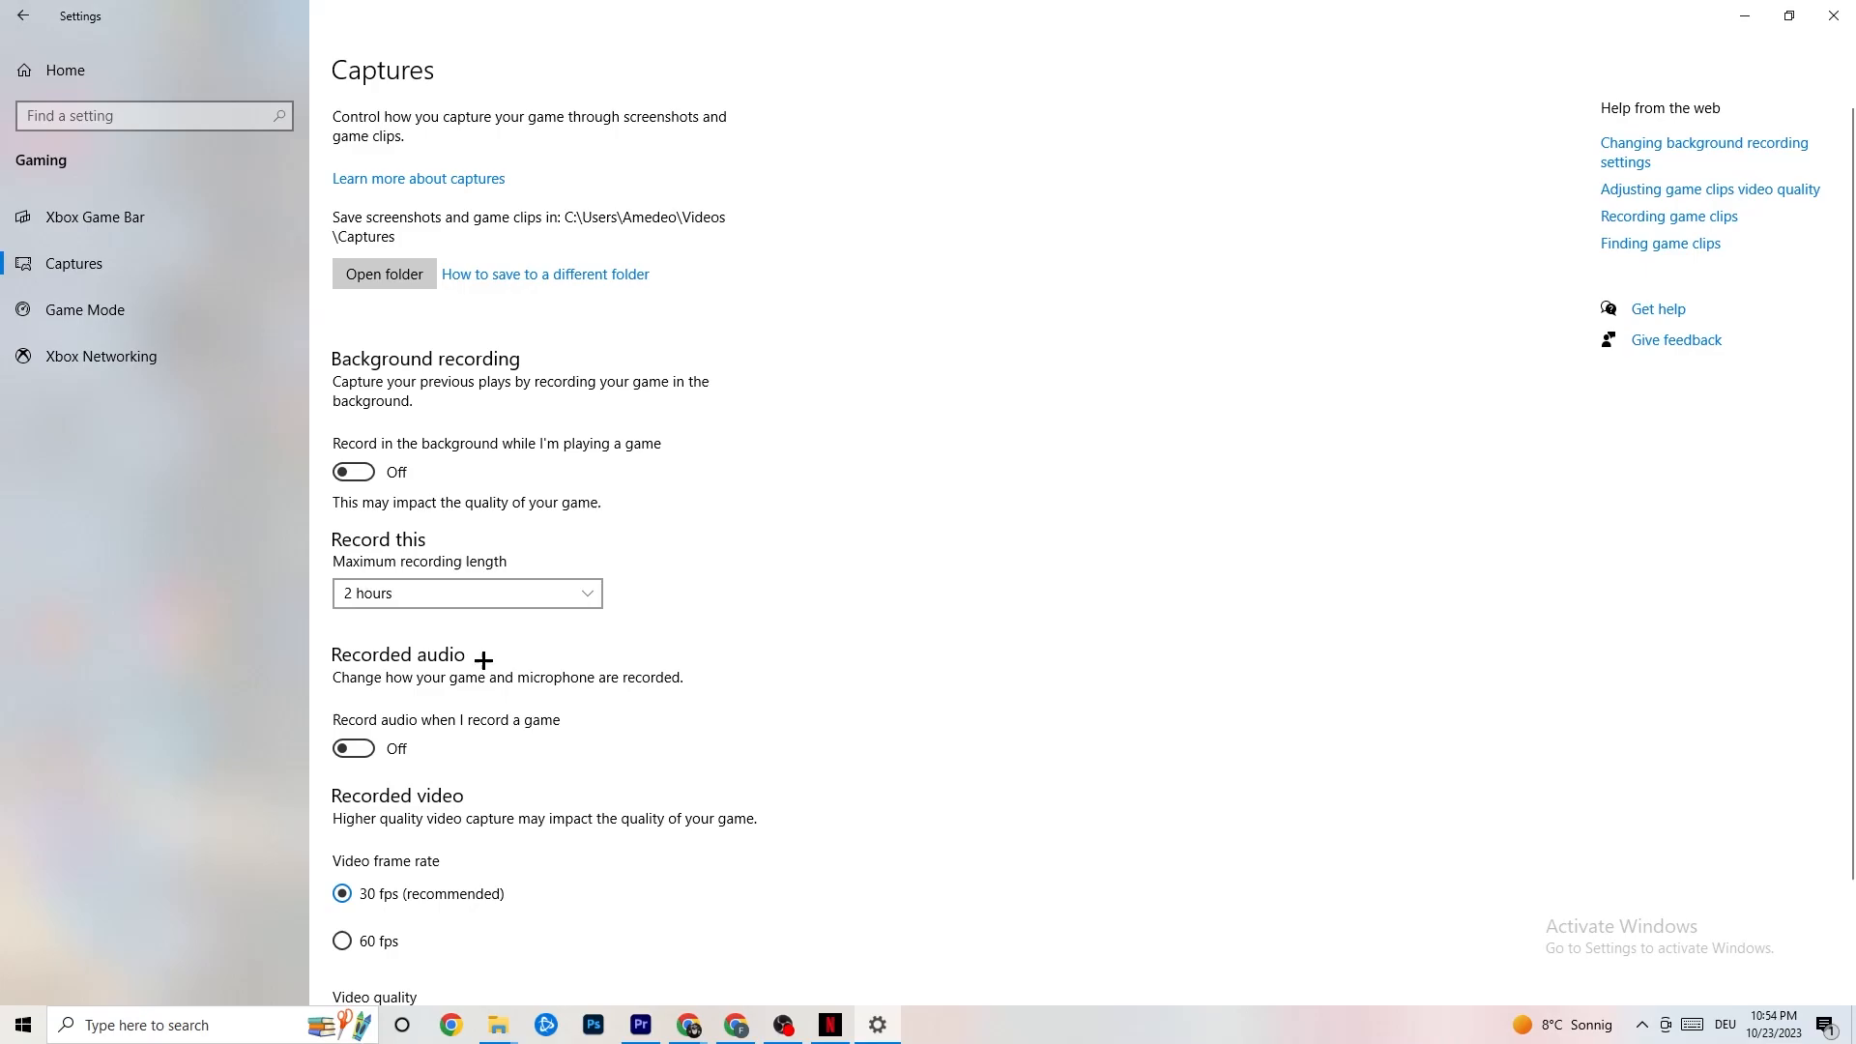
pyautogui.moveTo(455, 643)
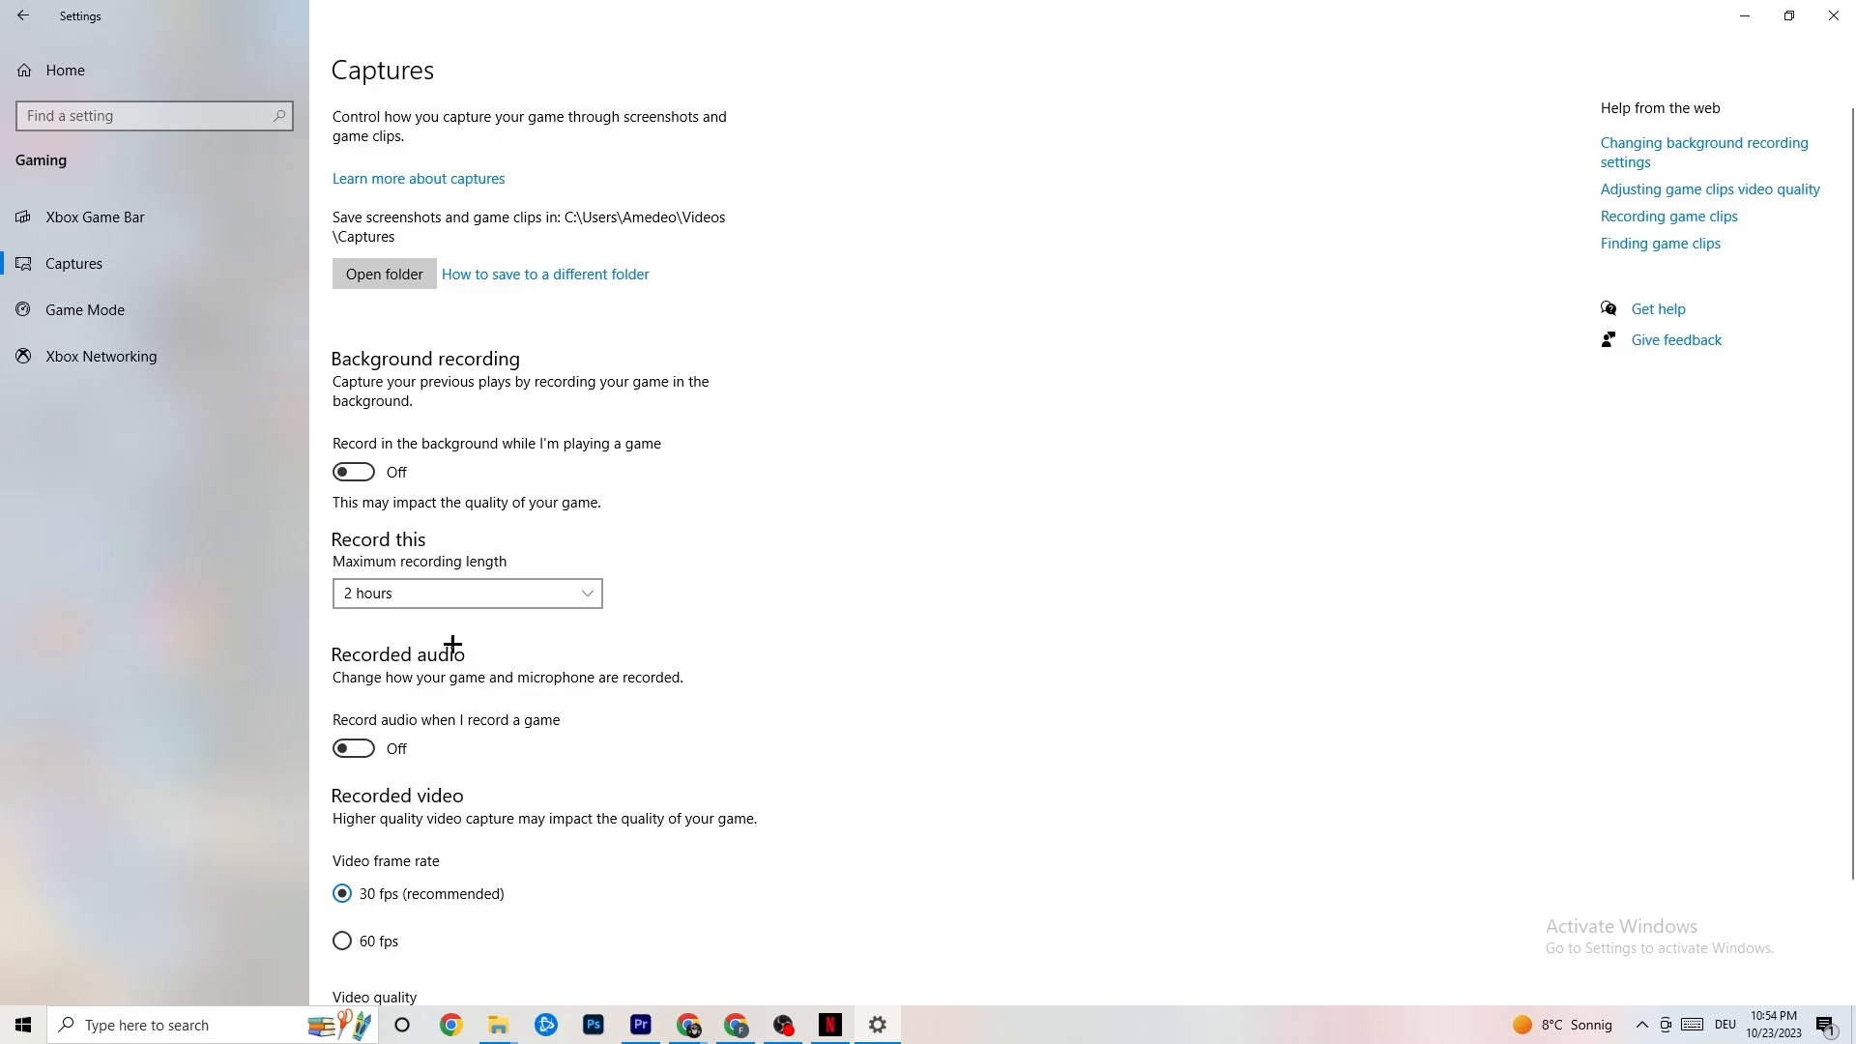
# - Verify background and audio recording are off, then view Game Mode settings
pyautogui.click(84, 309)
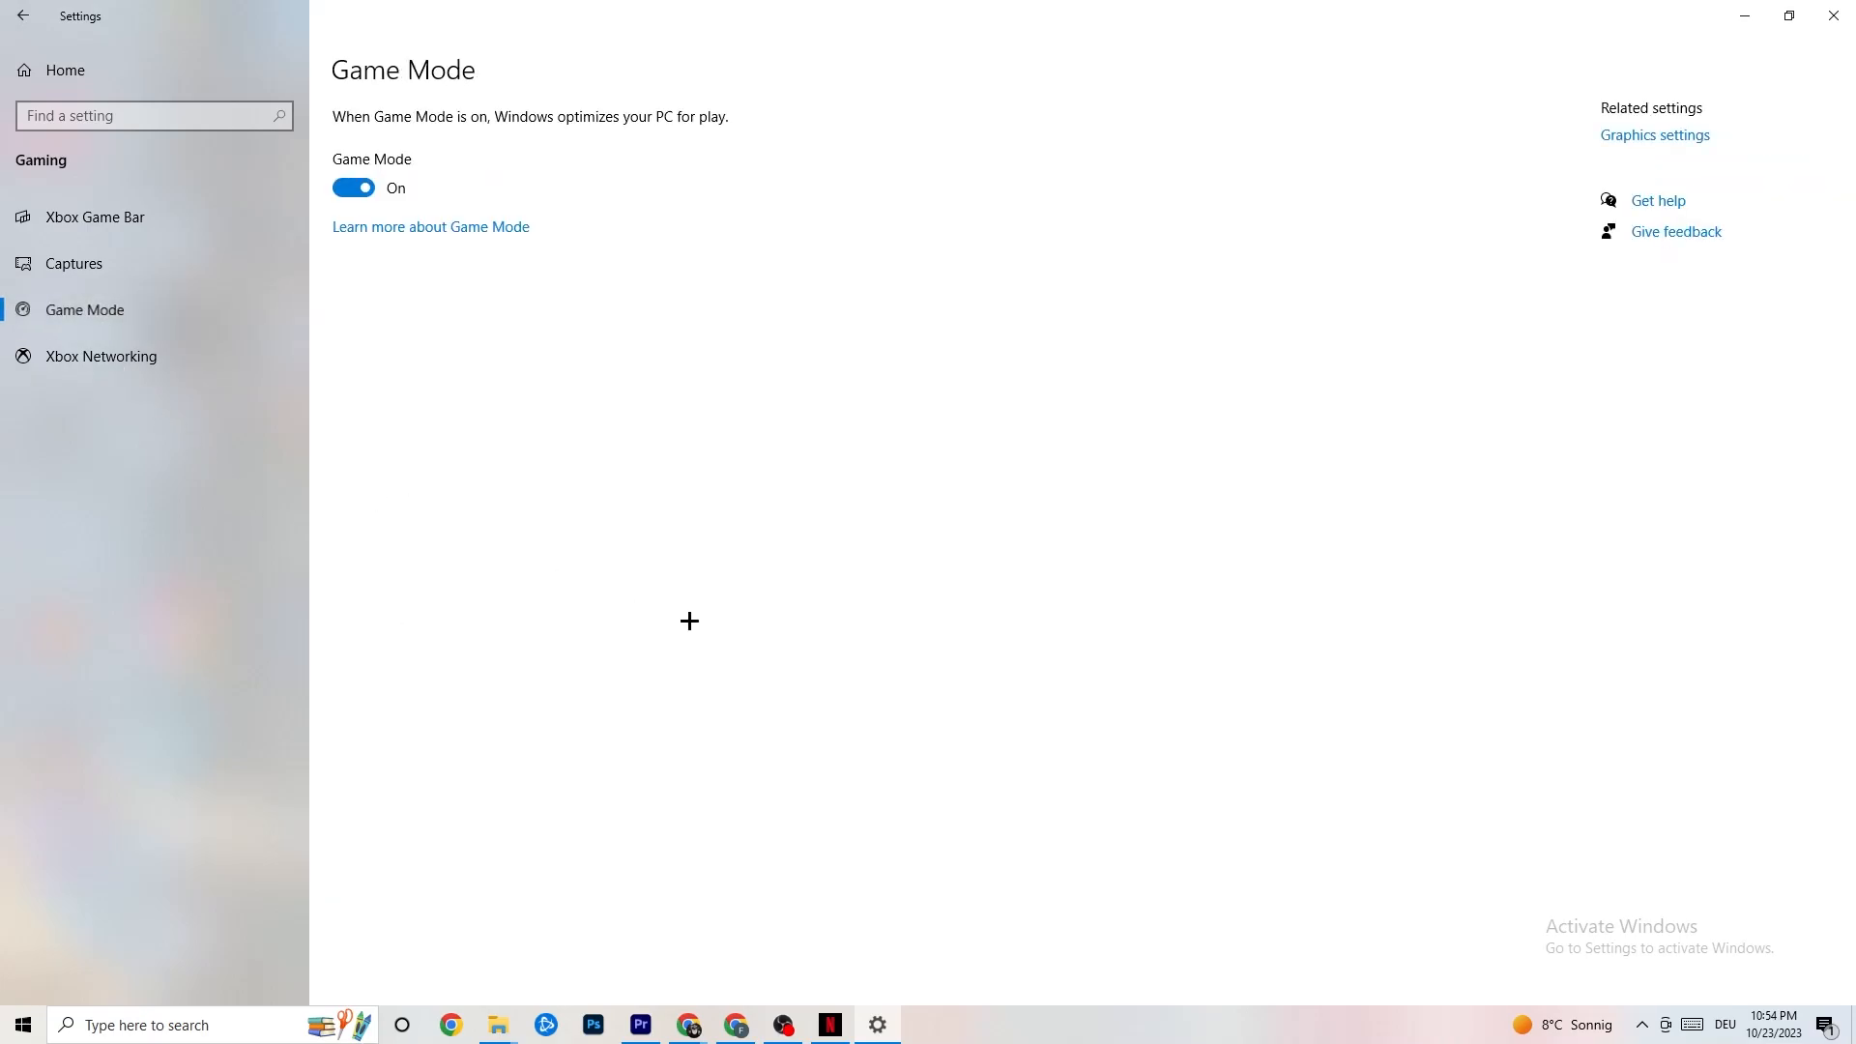
pyautogui.moveTo(647, 597)
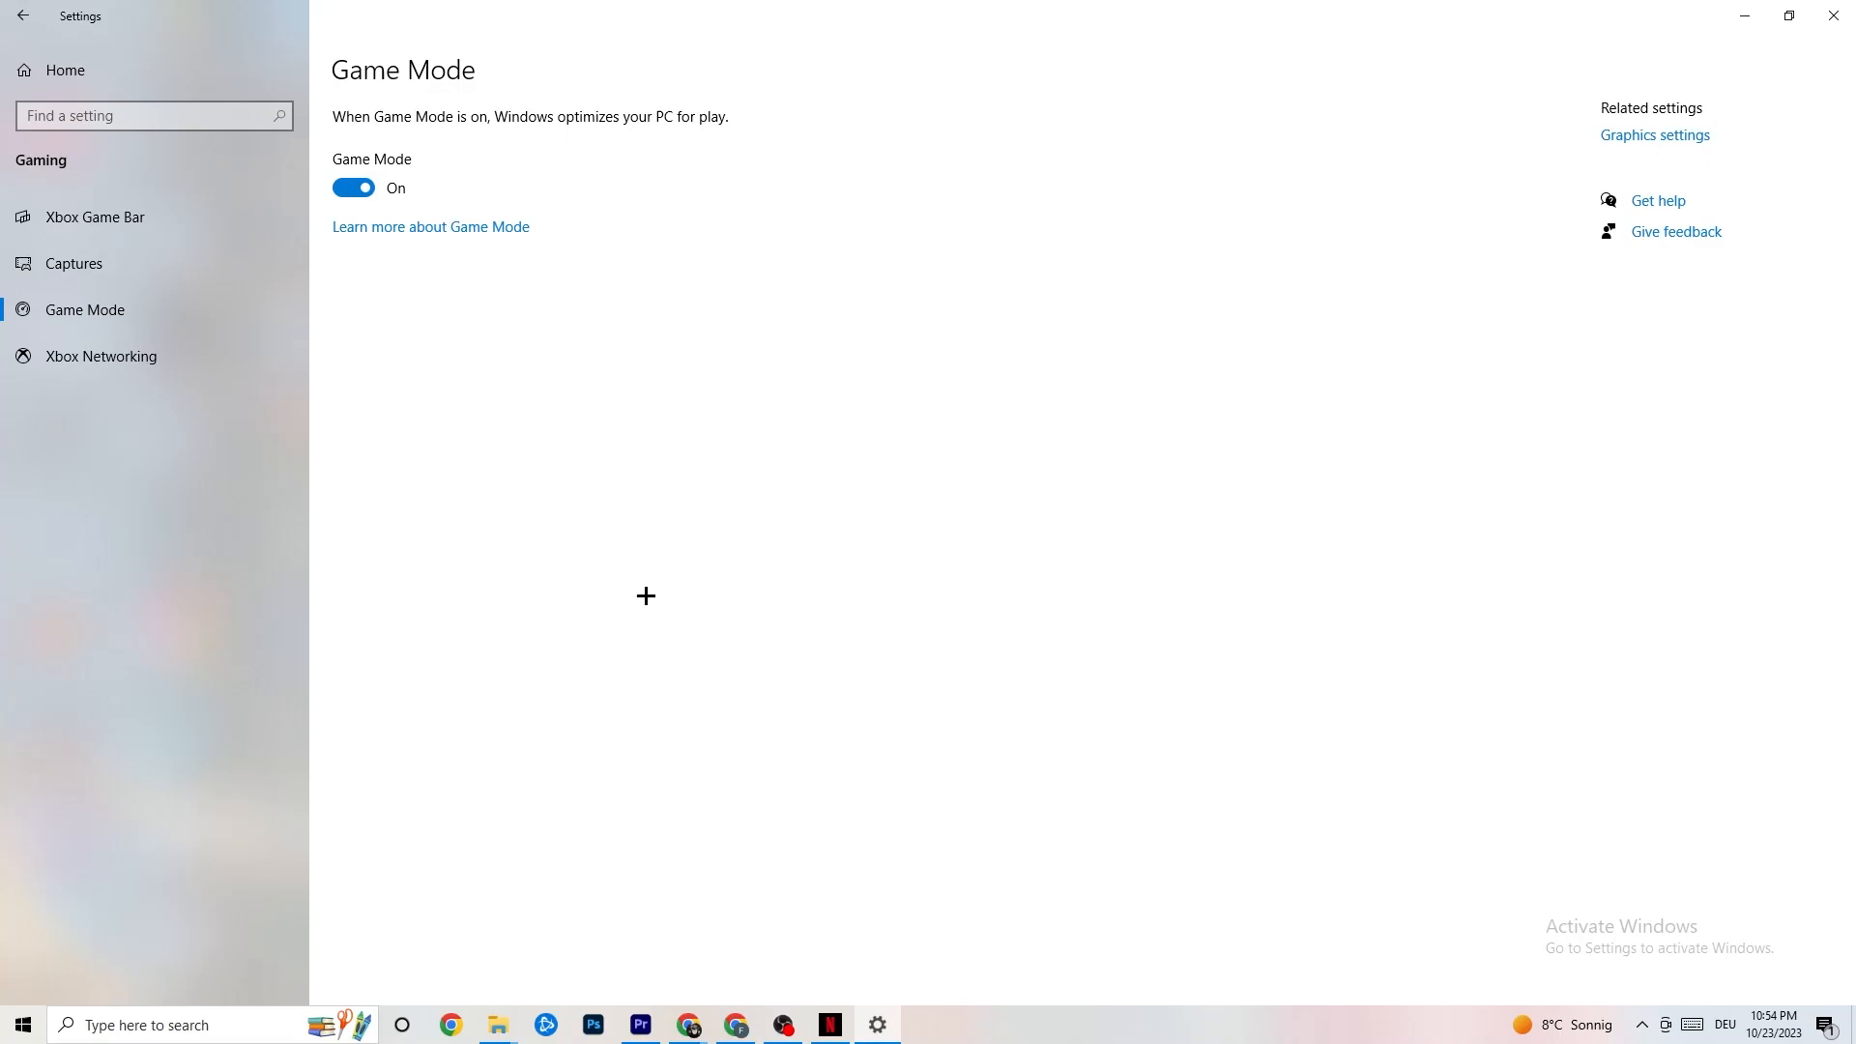
pyautogui.moveTo(697, 169)
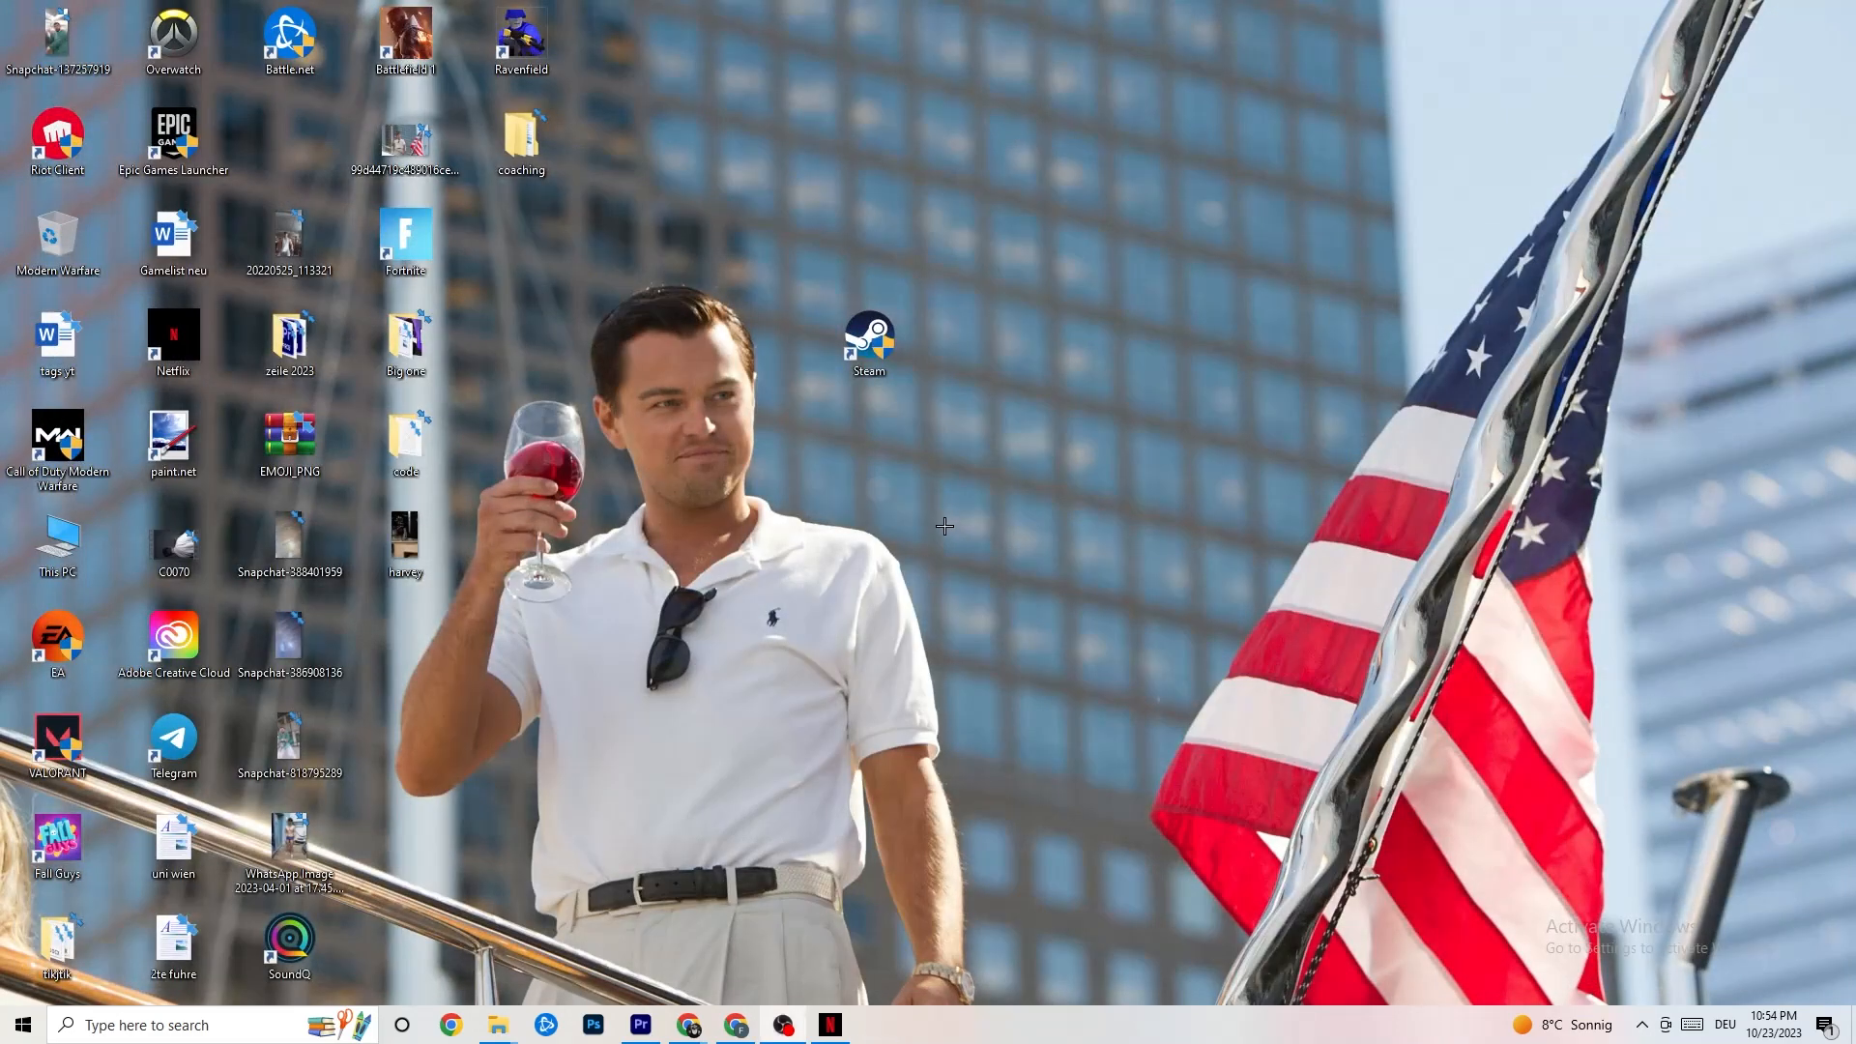
pyautogui.moveTo(577, 356)
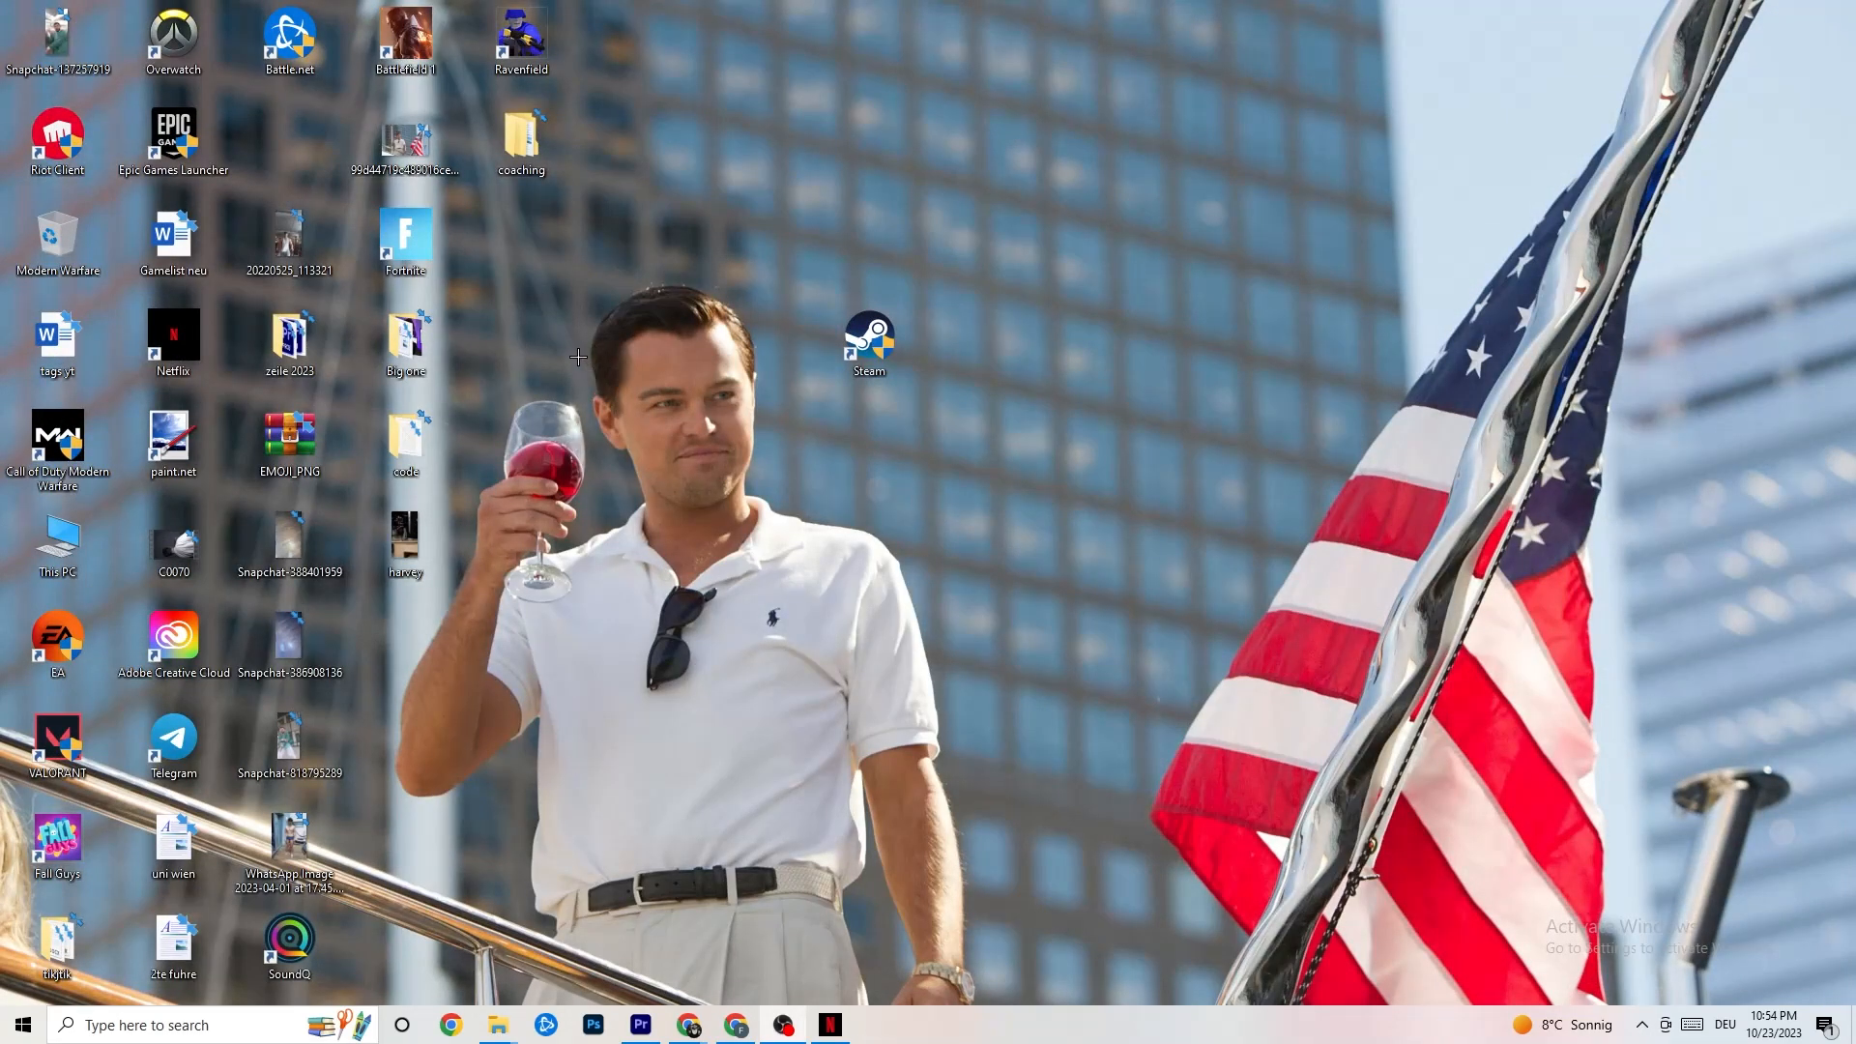
pyautogui.moveTo(671, 520)
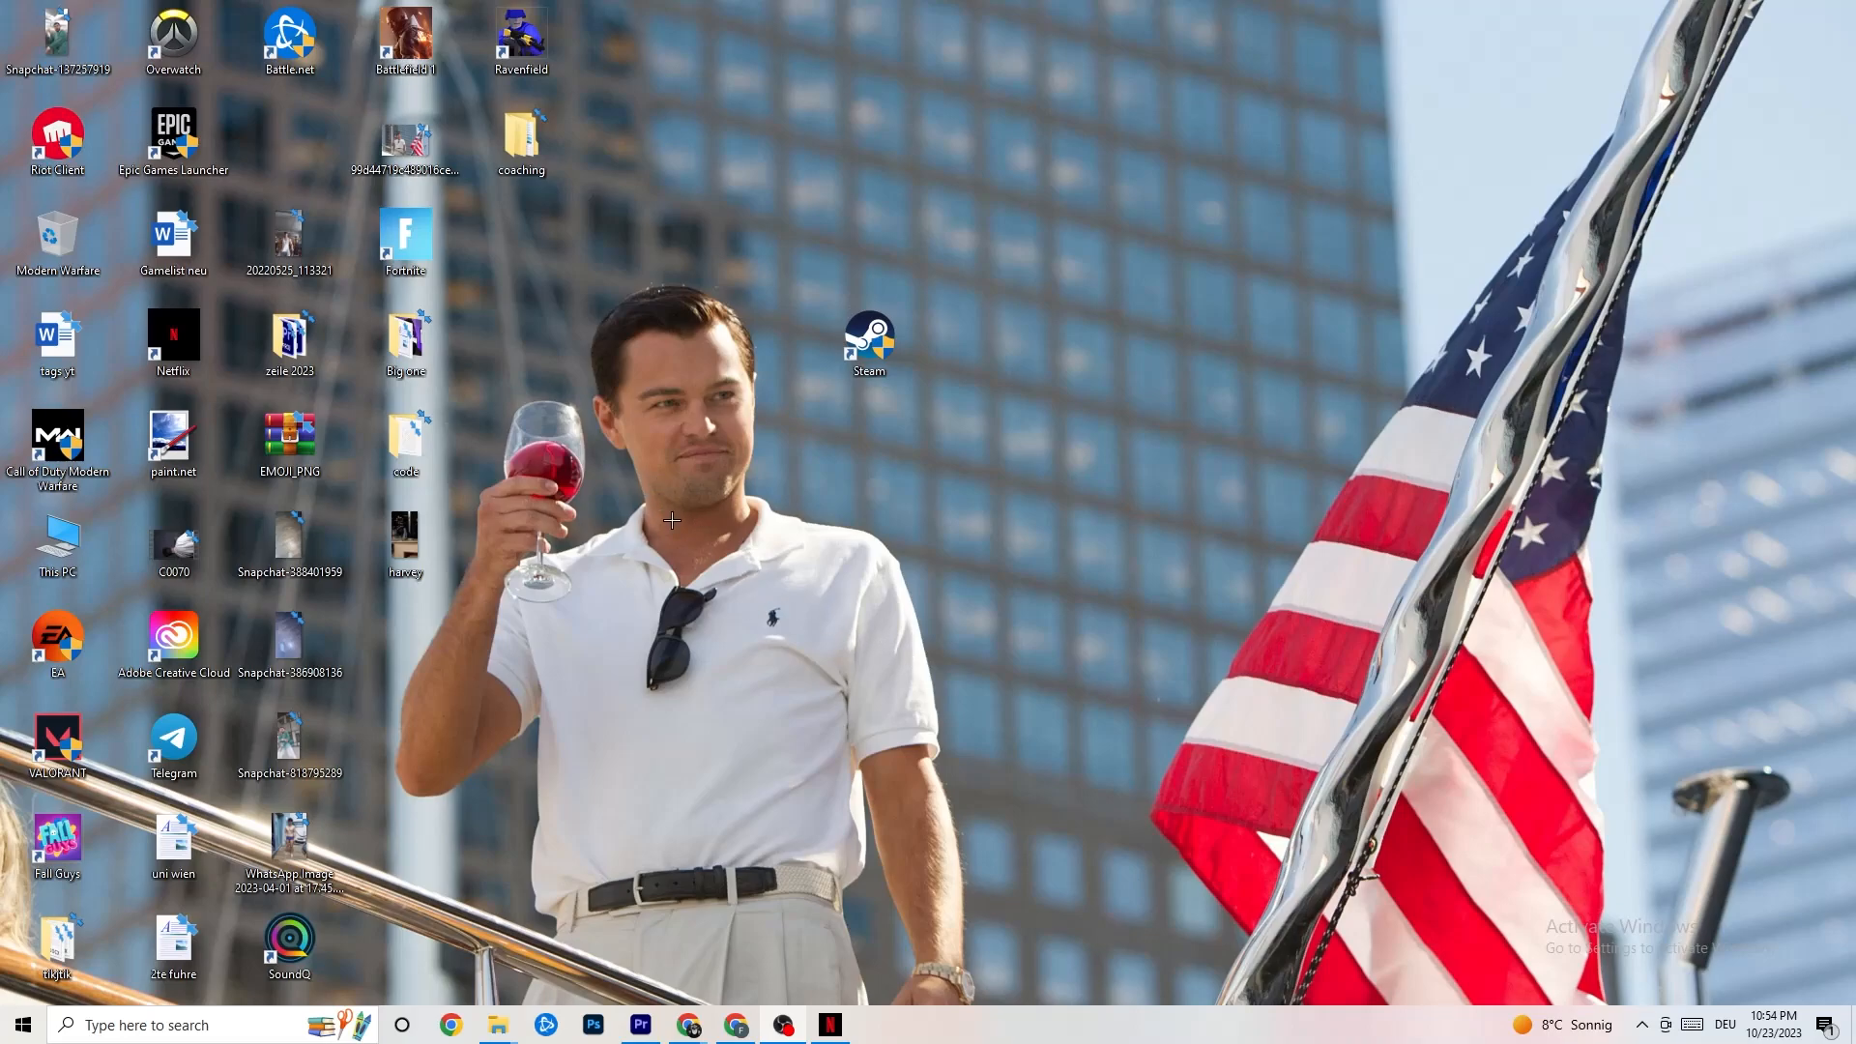
pyautogui.moveTo(954, 1039)
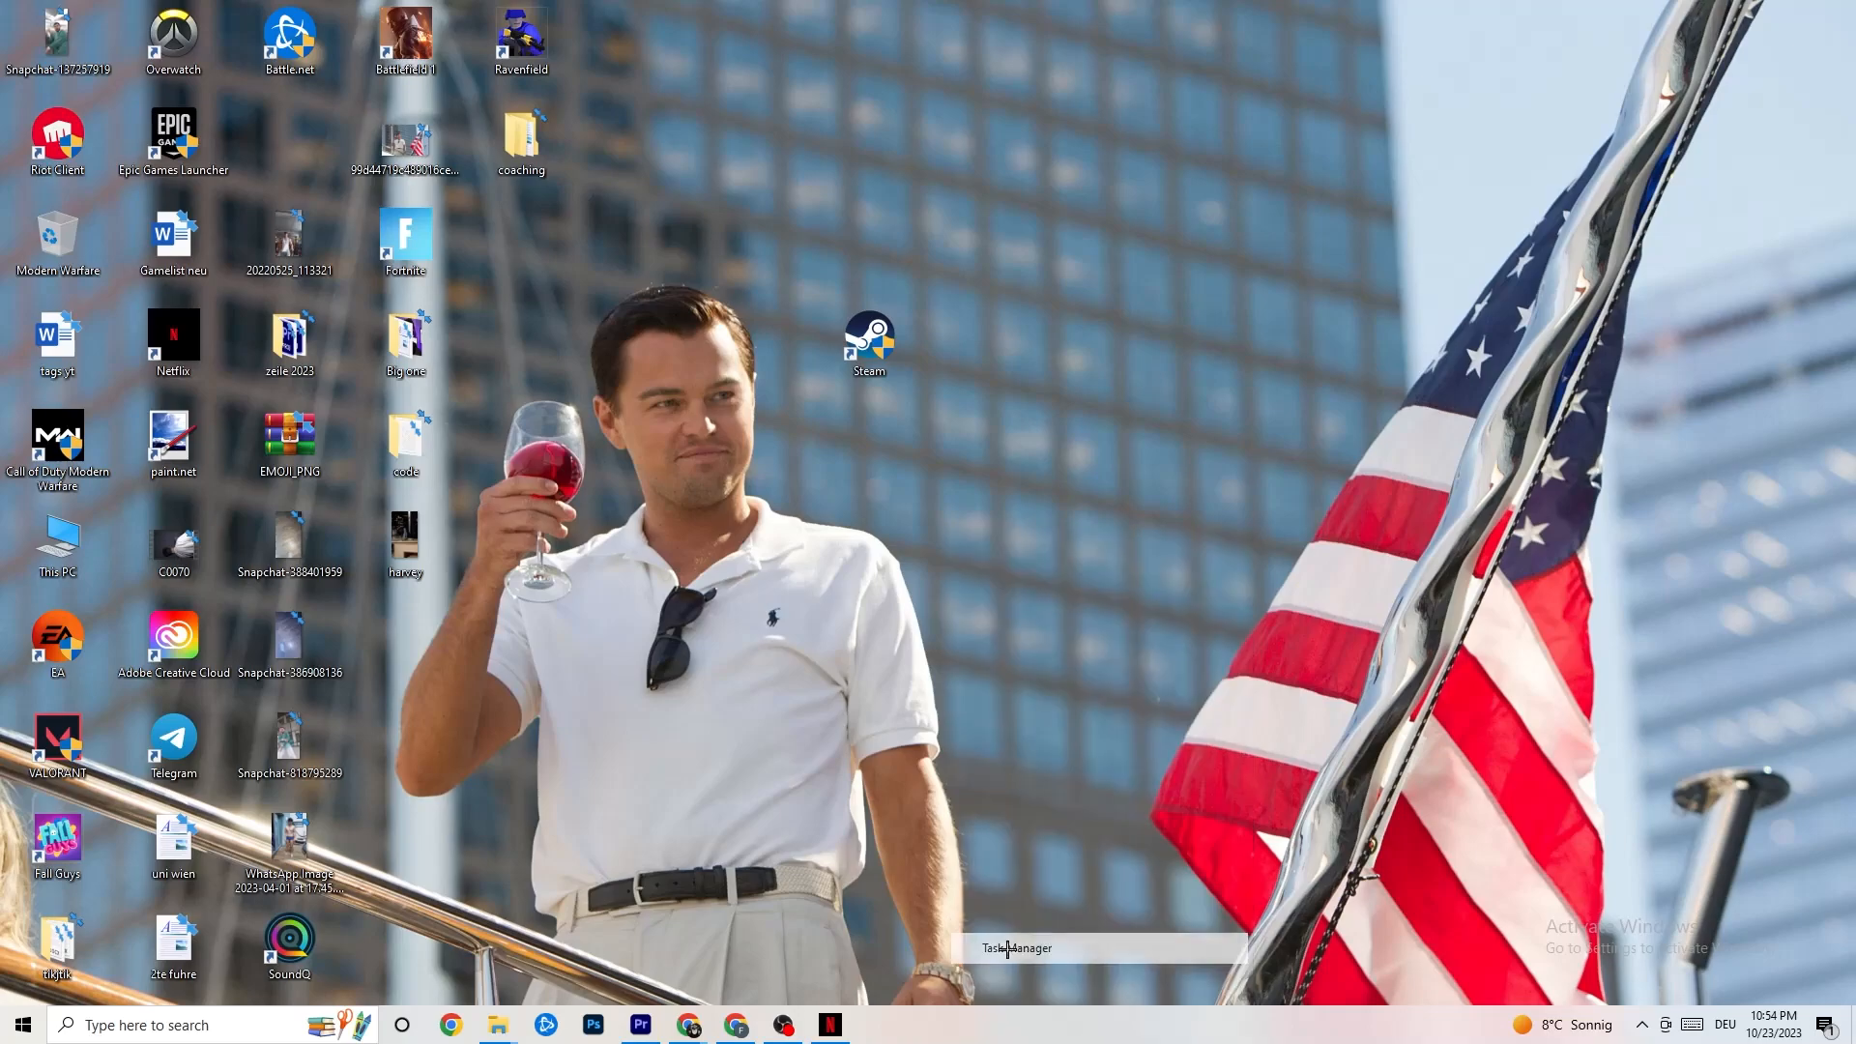
# - Open Task Manager from the taskbar's right-click menu
pyautogui.click(1012, 948)
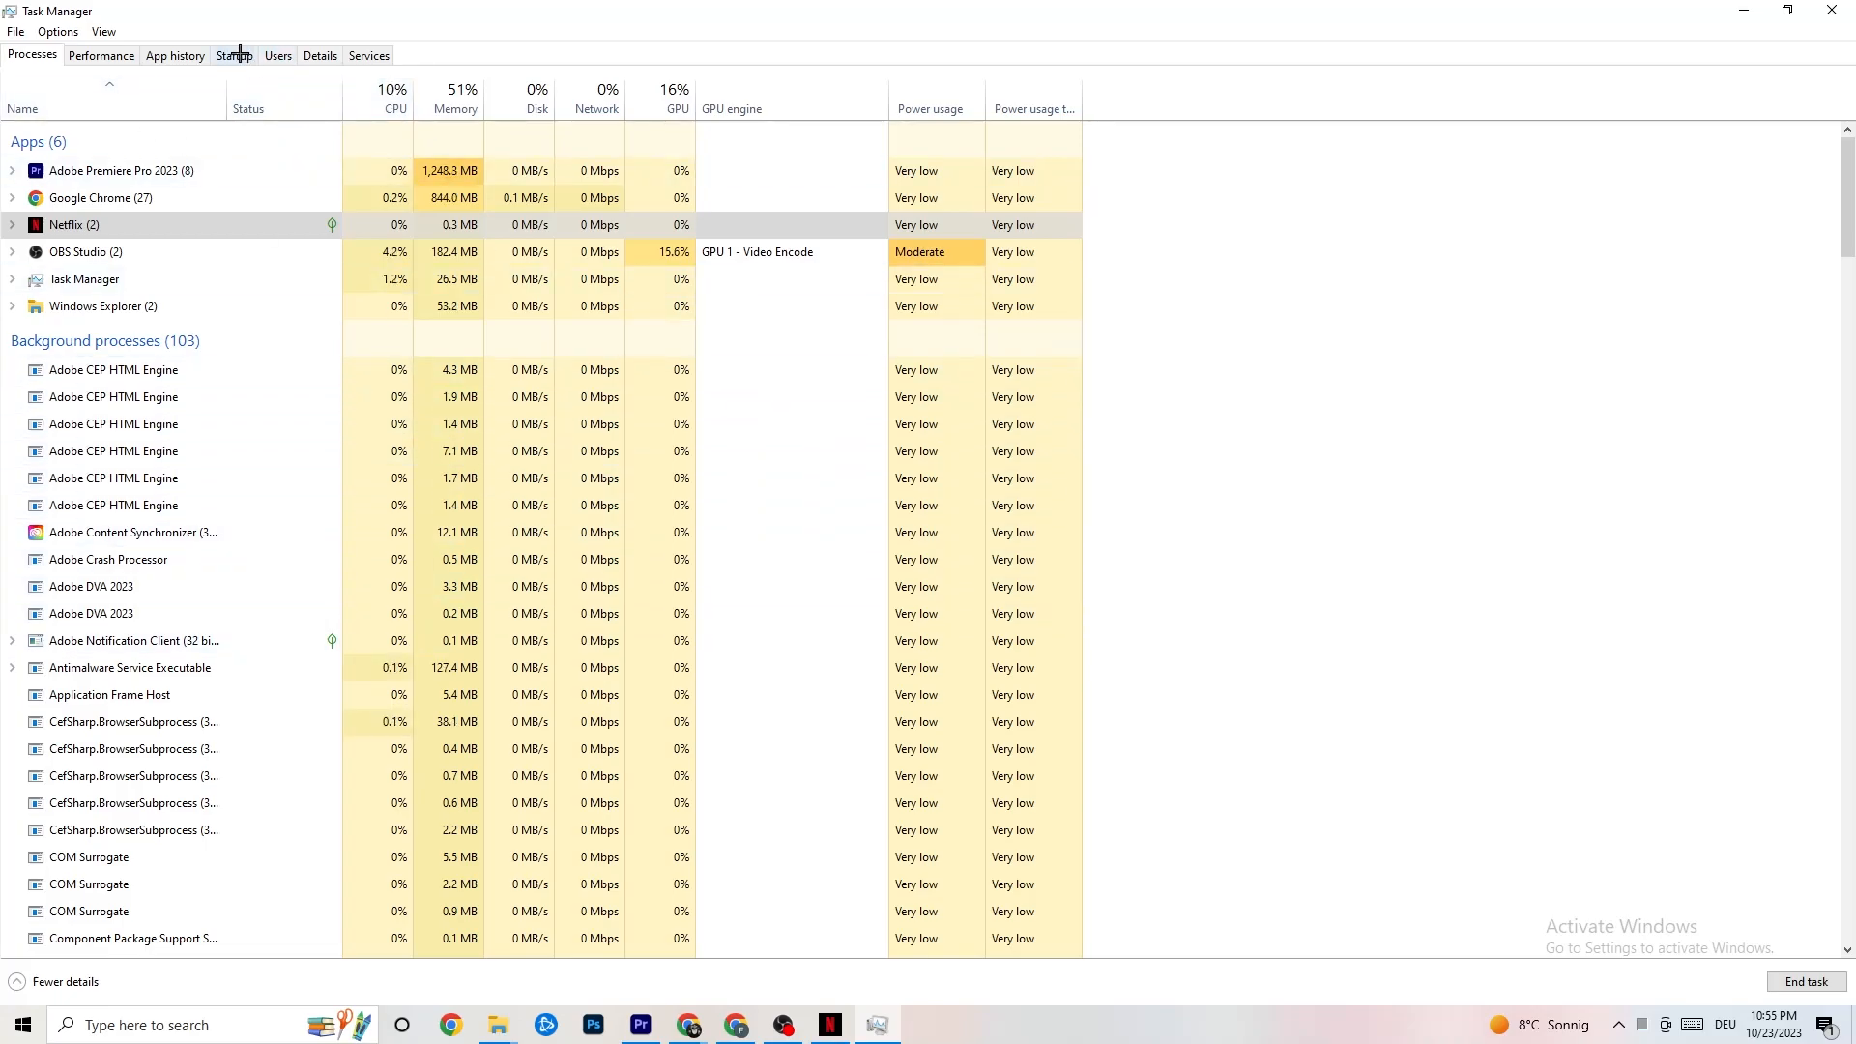
# - Select the Adobe Premiere Pro process on the Details tab, then view the Startup apps list
pyautogui.click(320, 56)
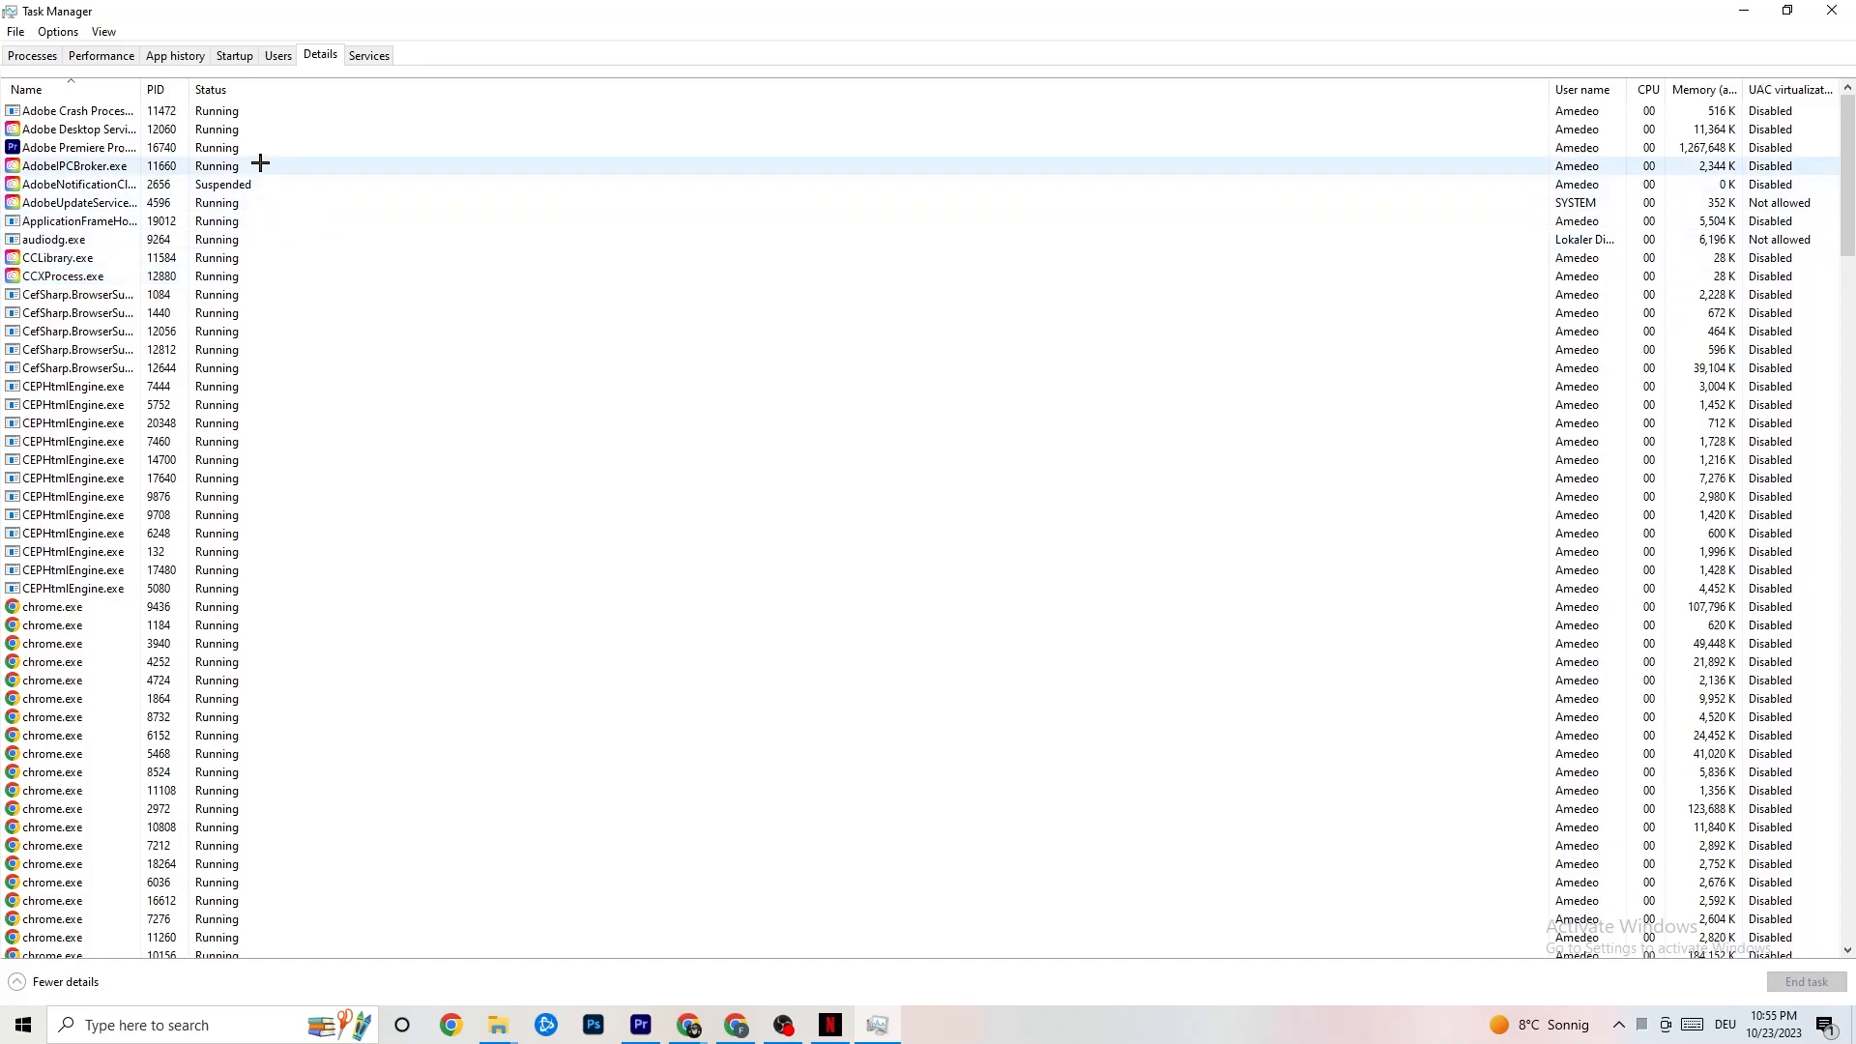
pyautogui.click(87, 148)
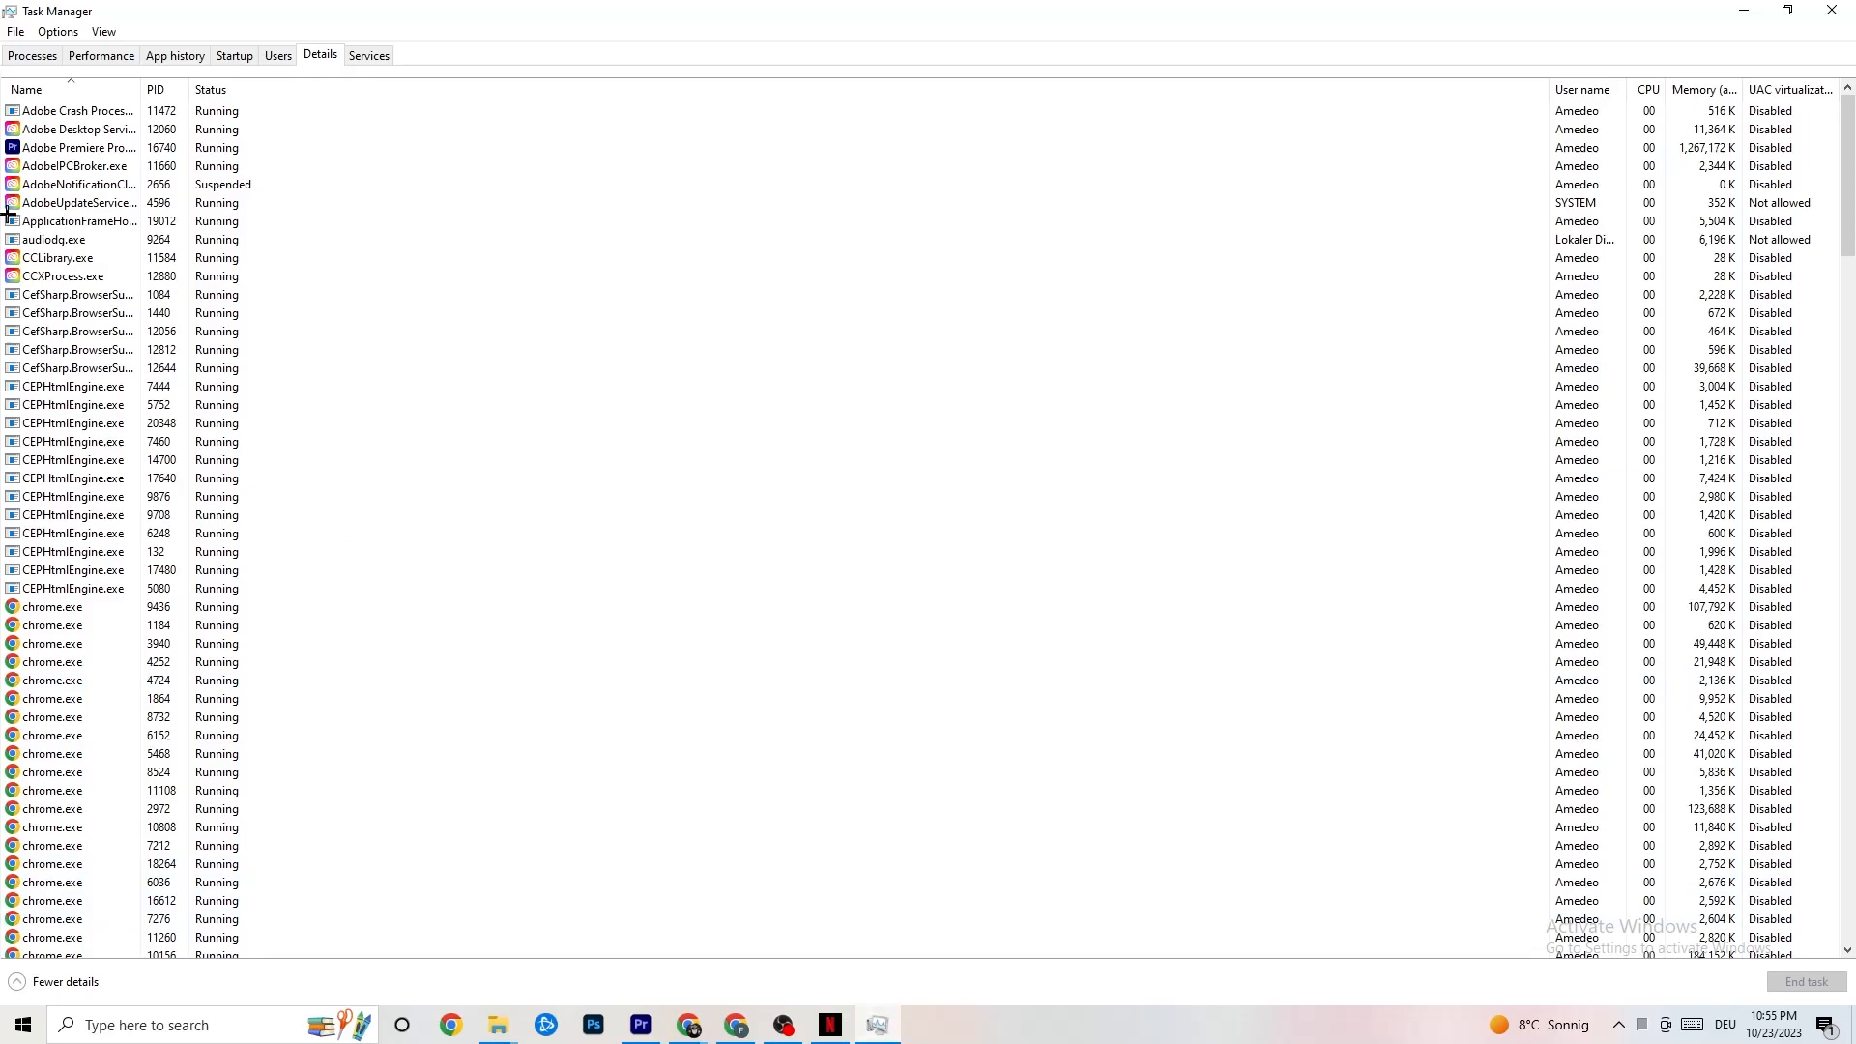
pyautogui.click(77, 147)
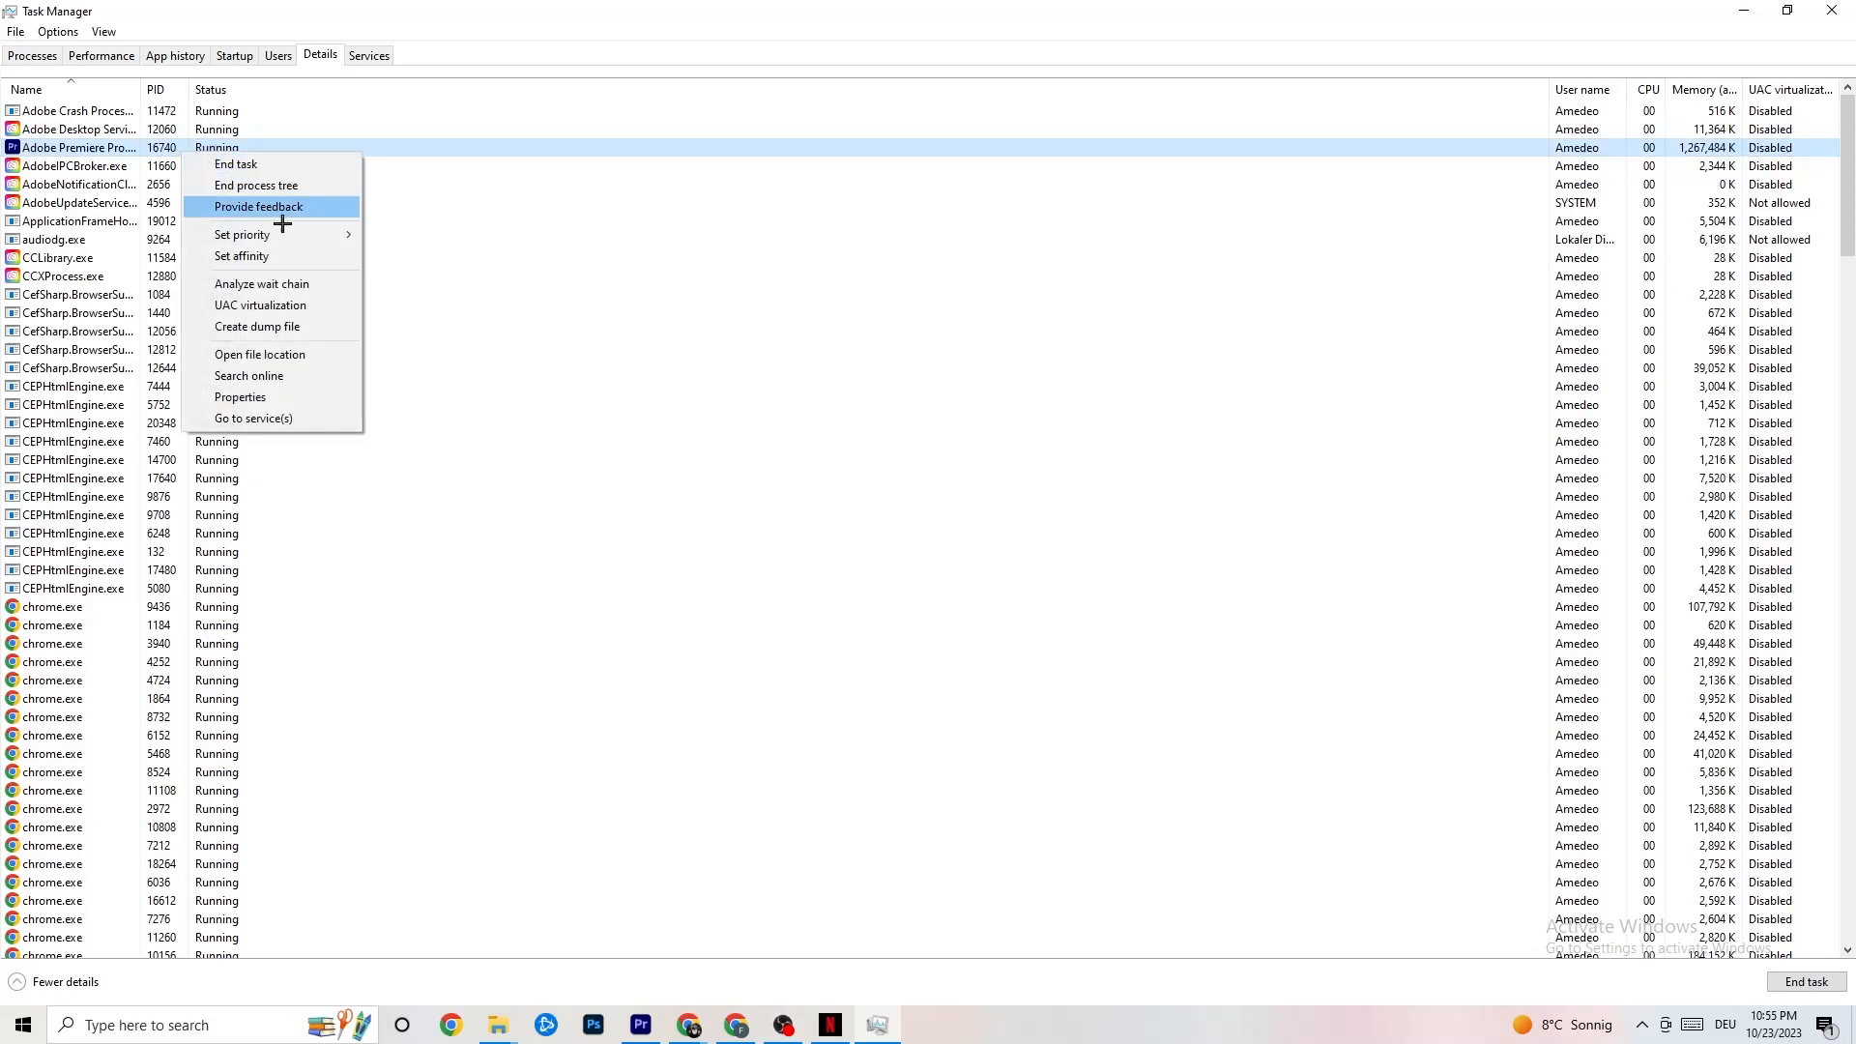
pyautogui.moveTo(242, 234)
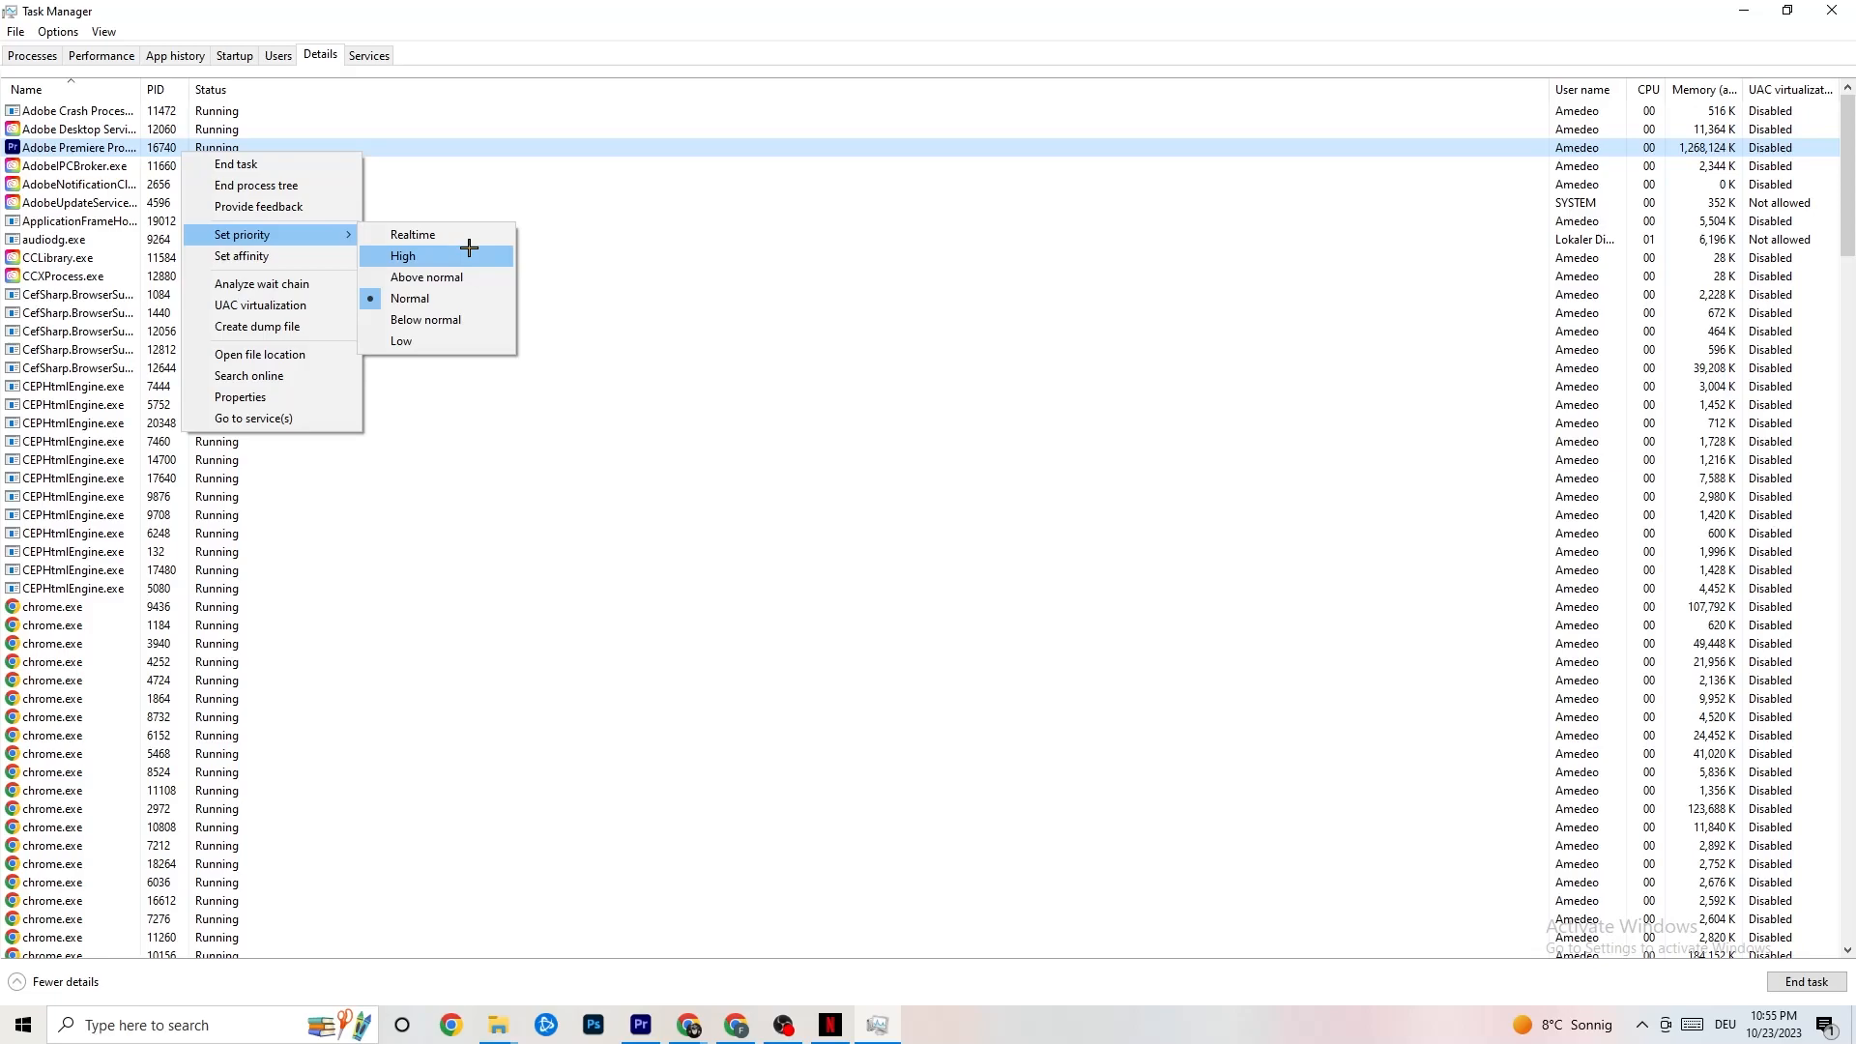
pyautogui.moveTo(749, 203)
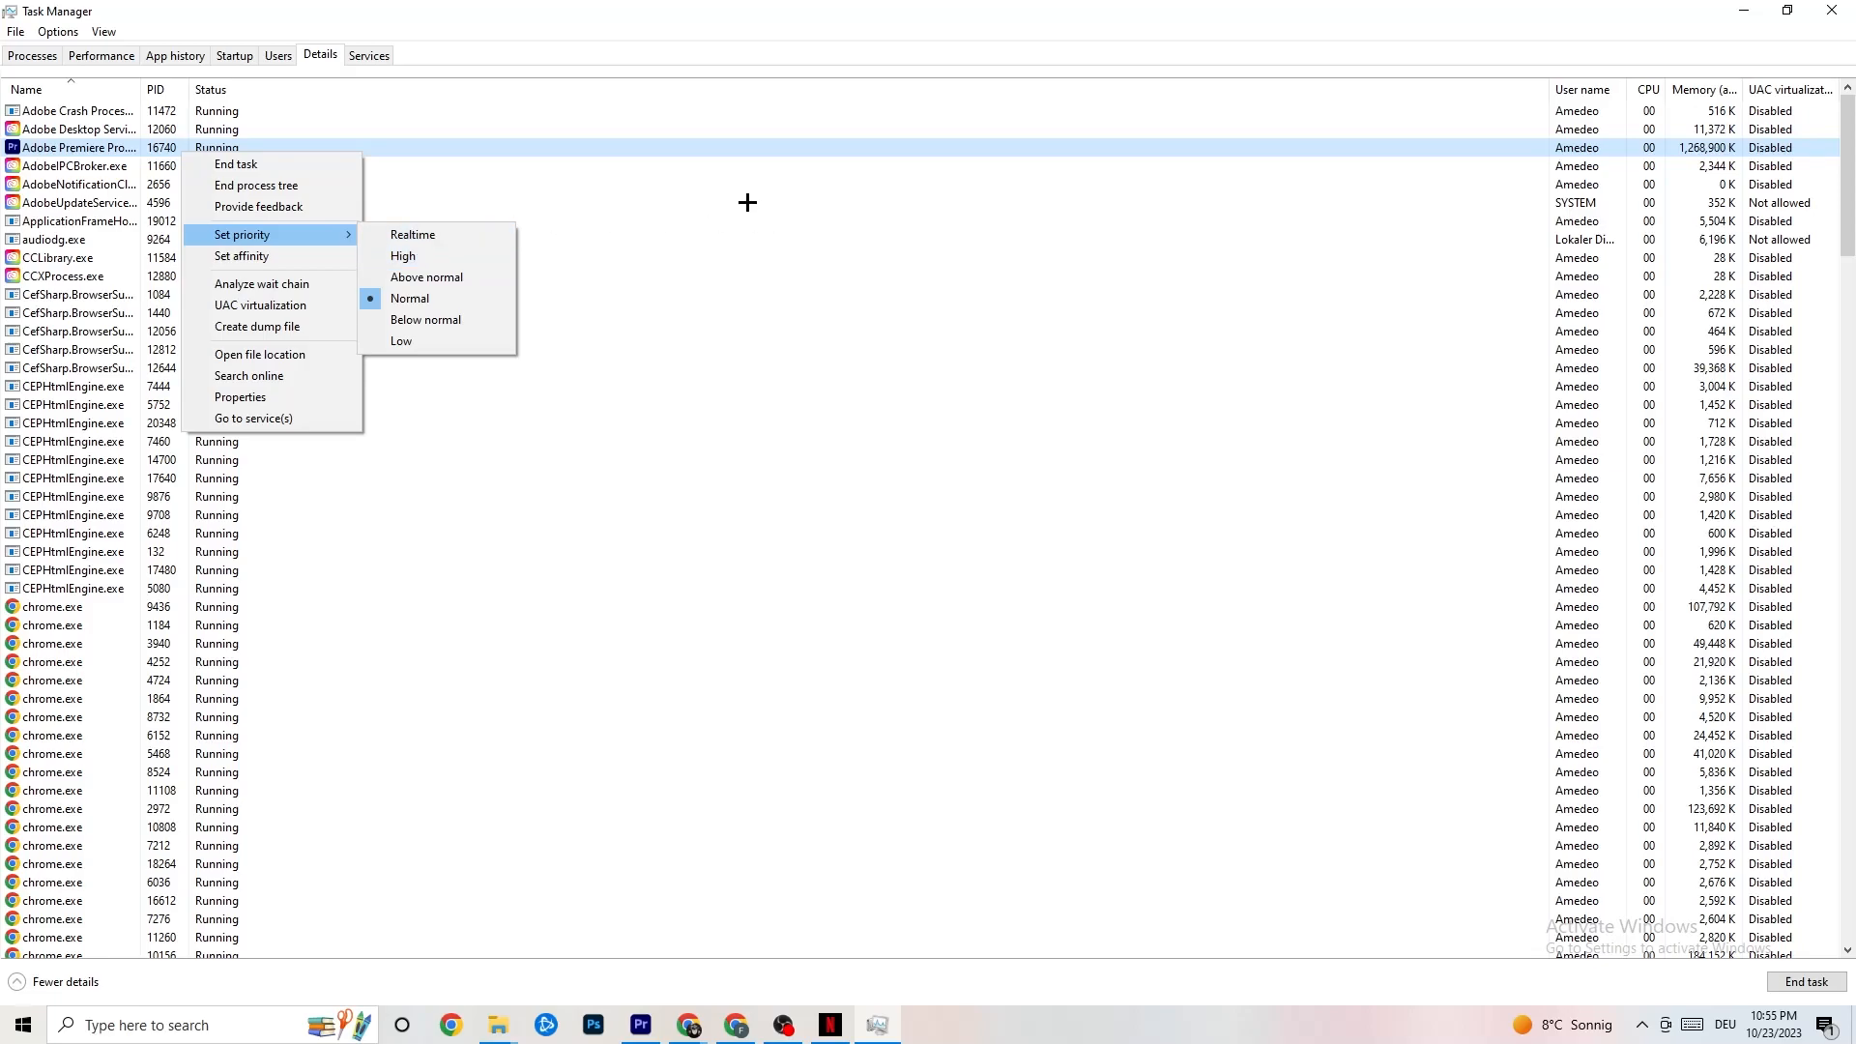
pyautogui.moveTo(1003, 224)
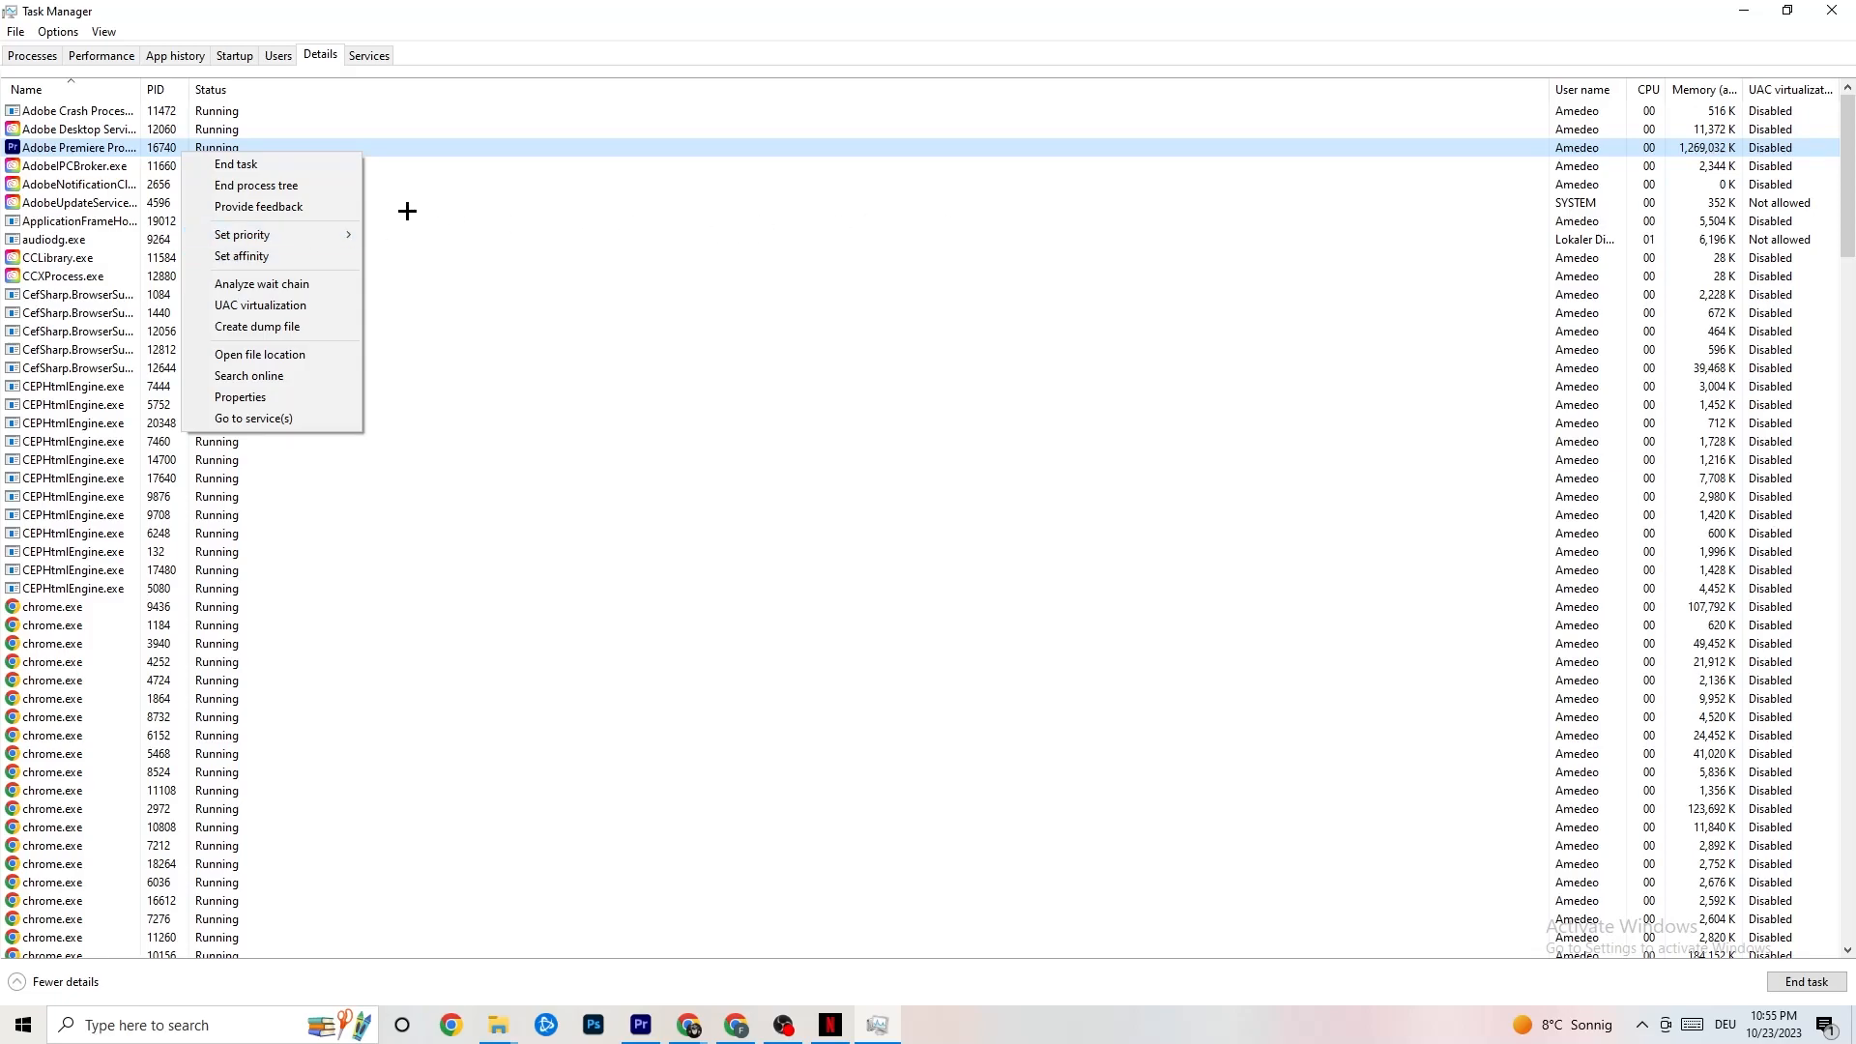
pyautogui.click(235, 55)
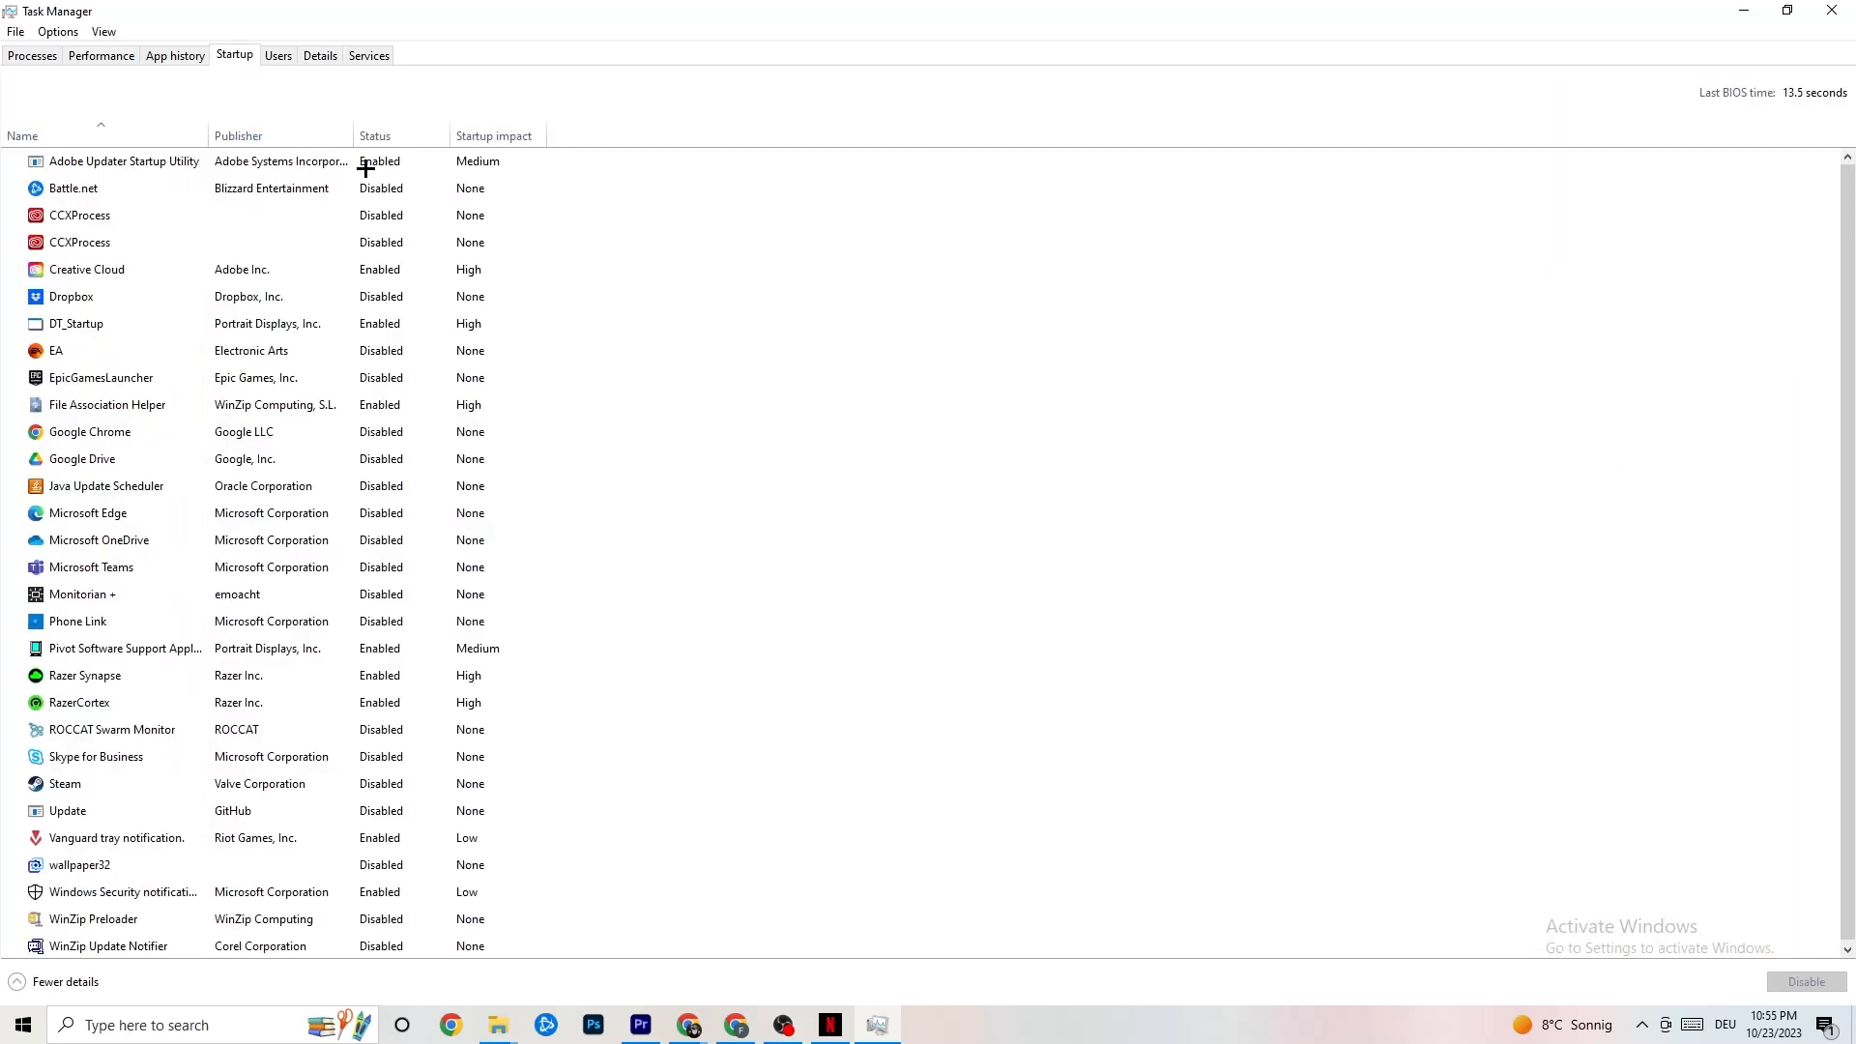
pyautogui.click(79, 215)
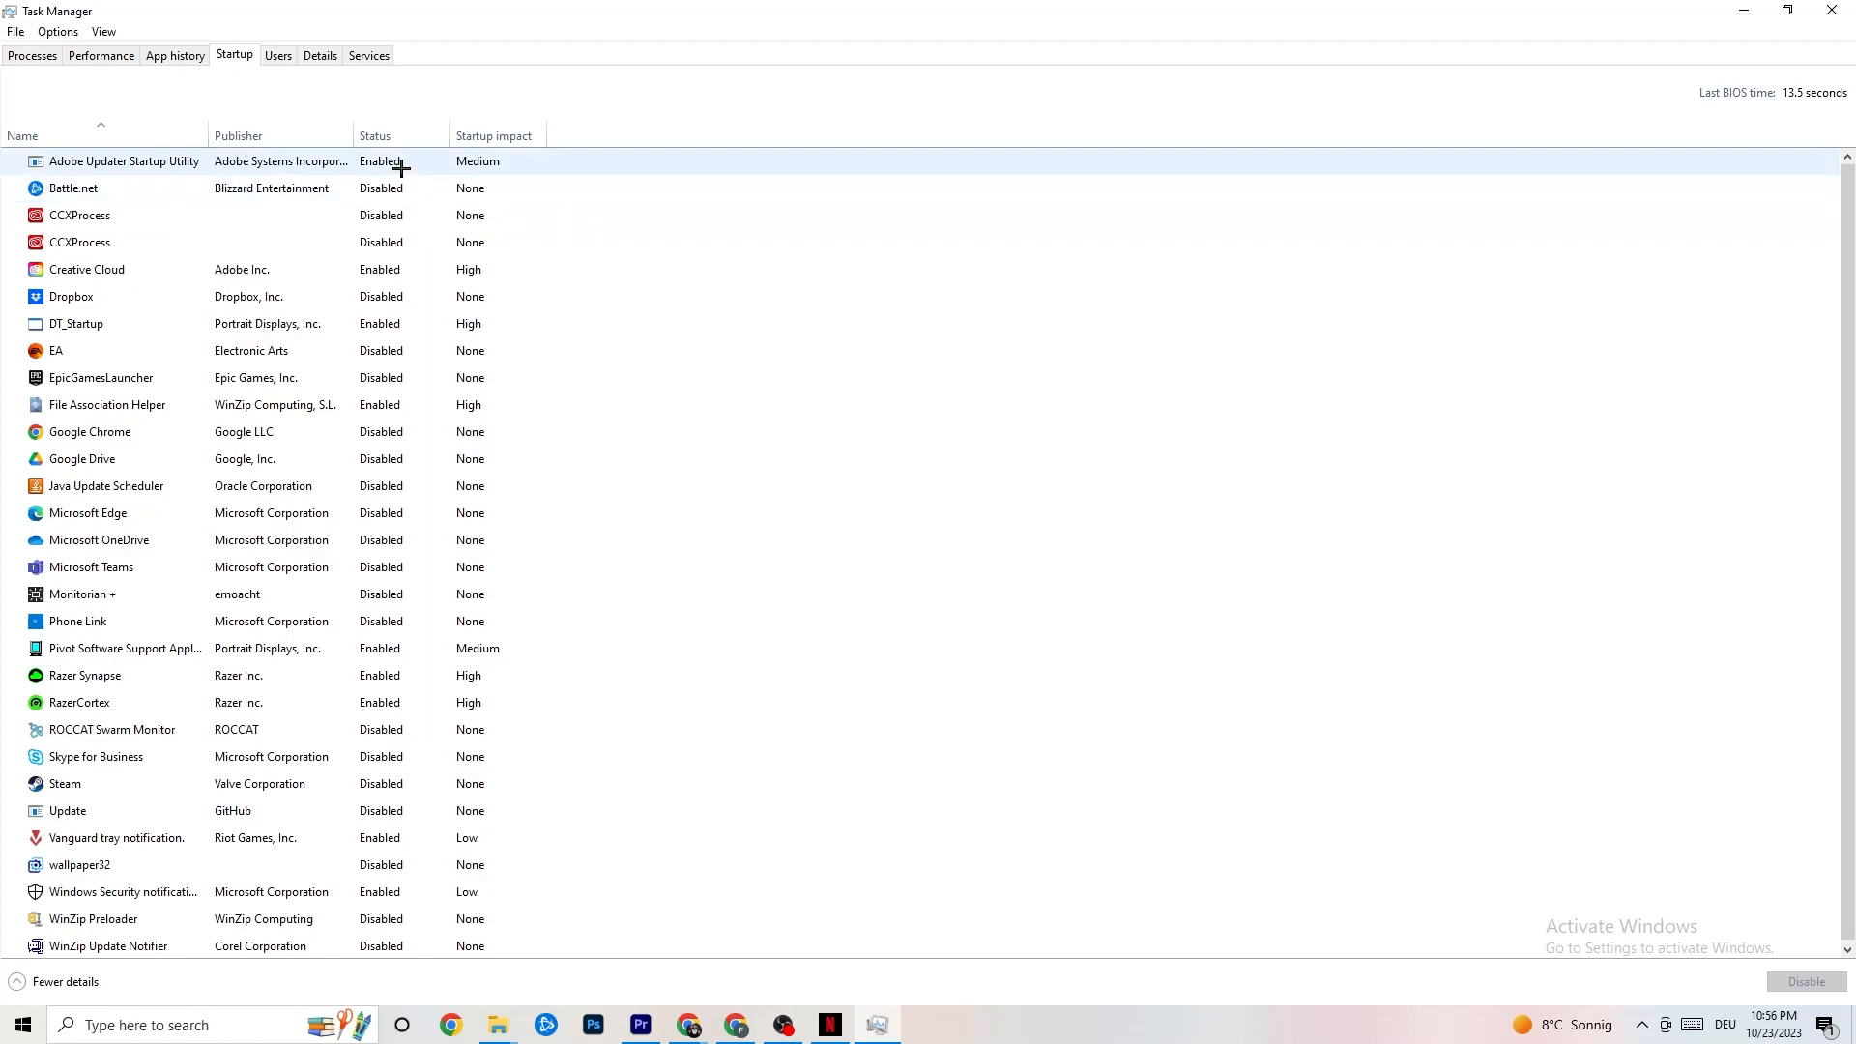
pyautogui.moveTo(375, 163)
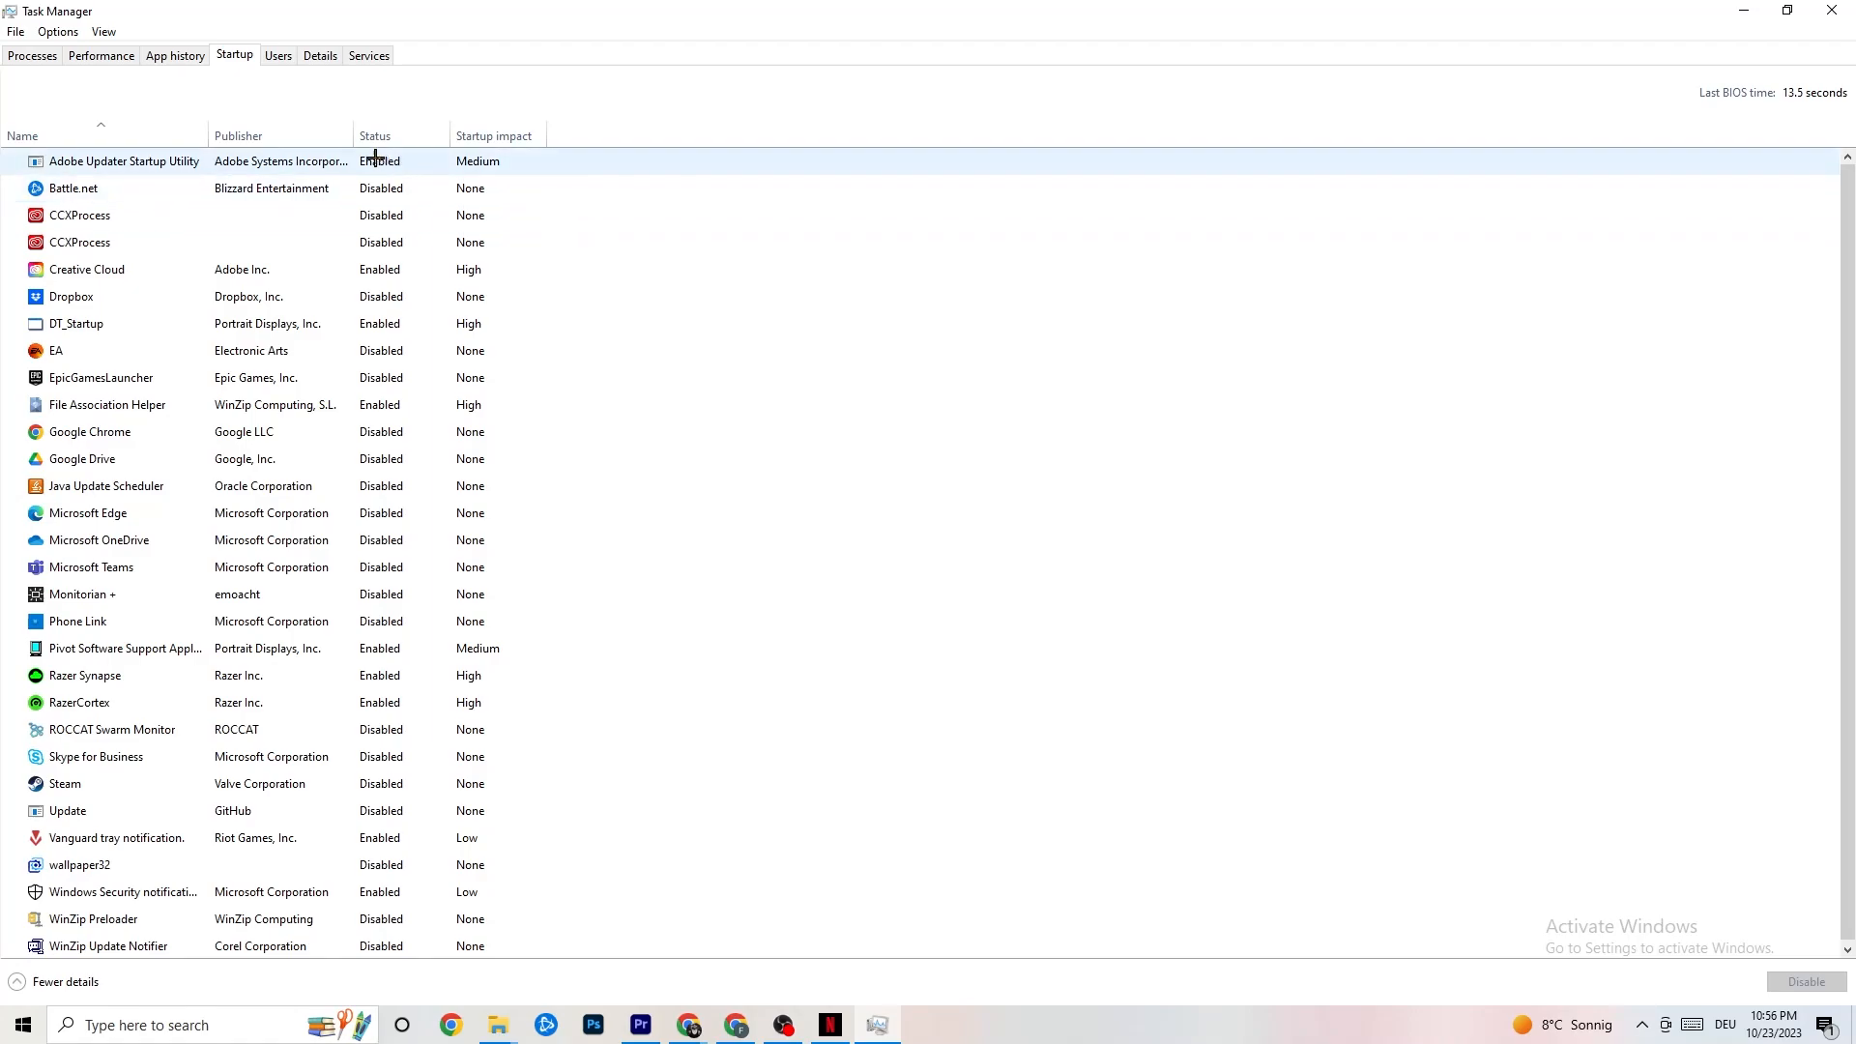
pyautogui.rightClick(81, 458)
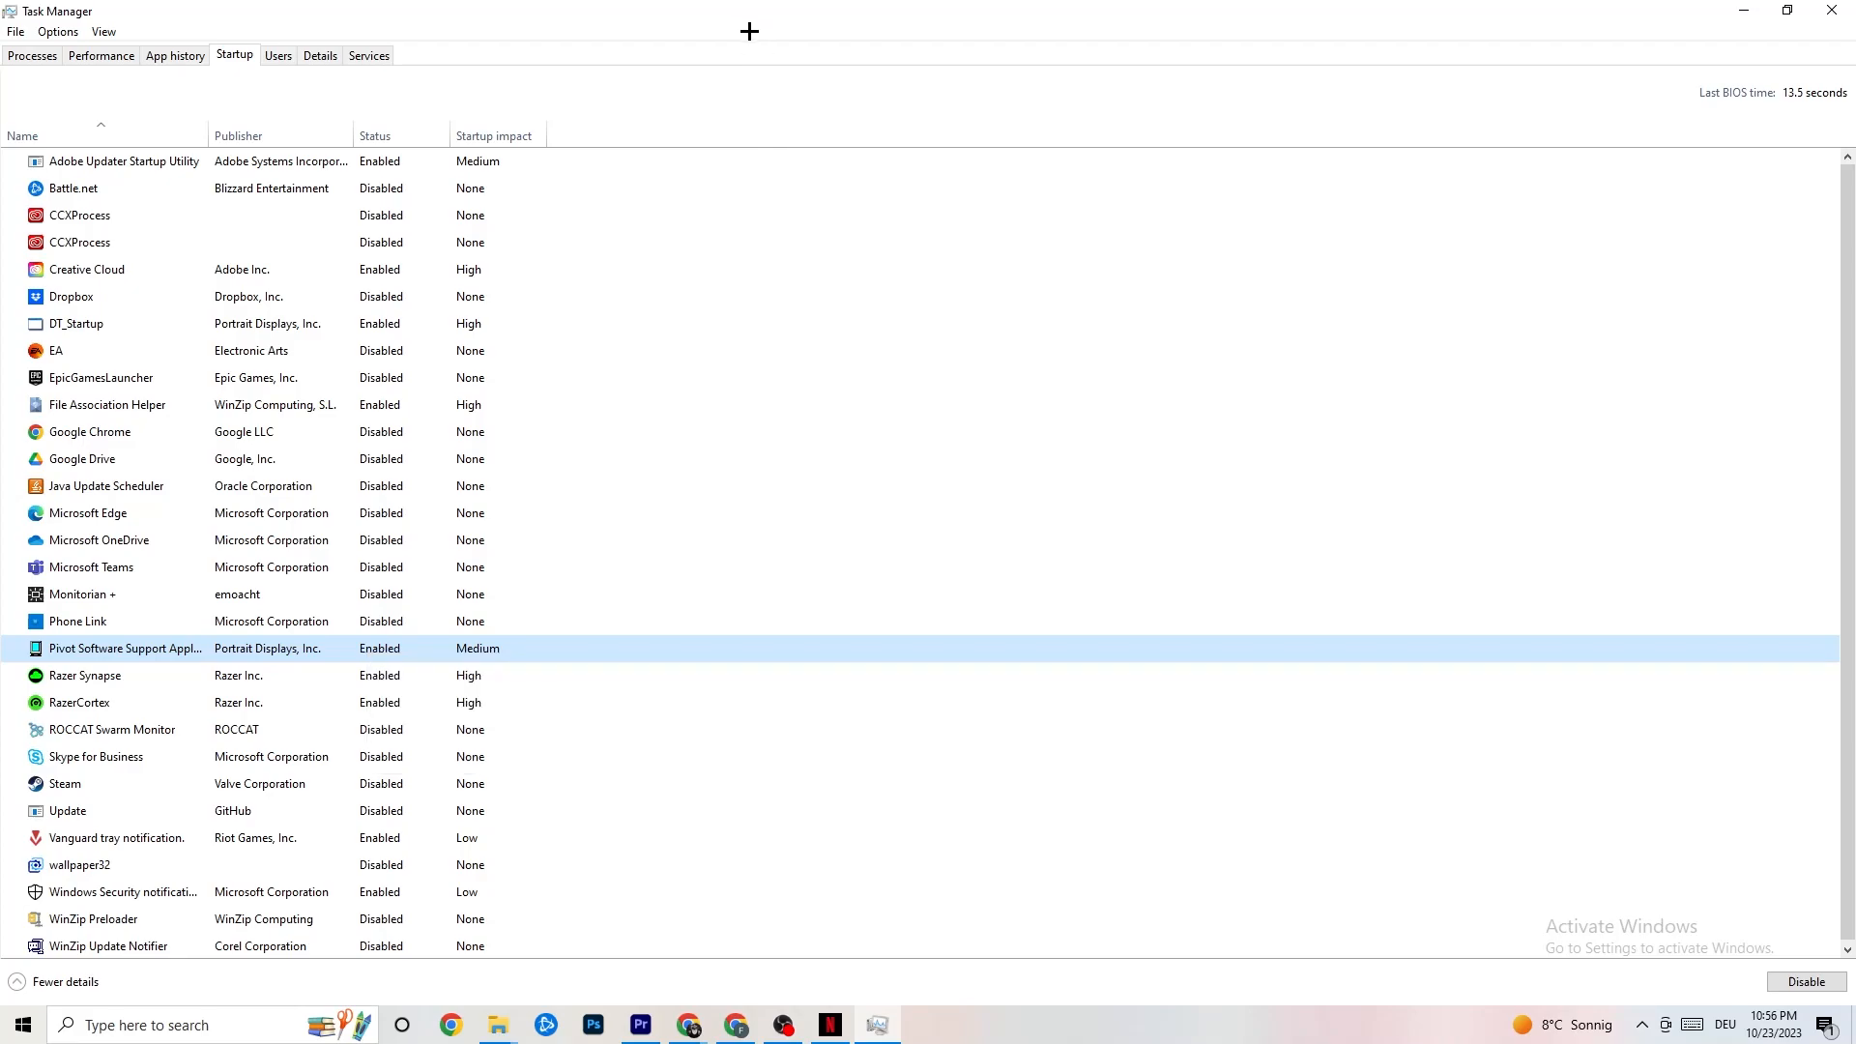
pyautogui.moveTo(778, 103)
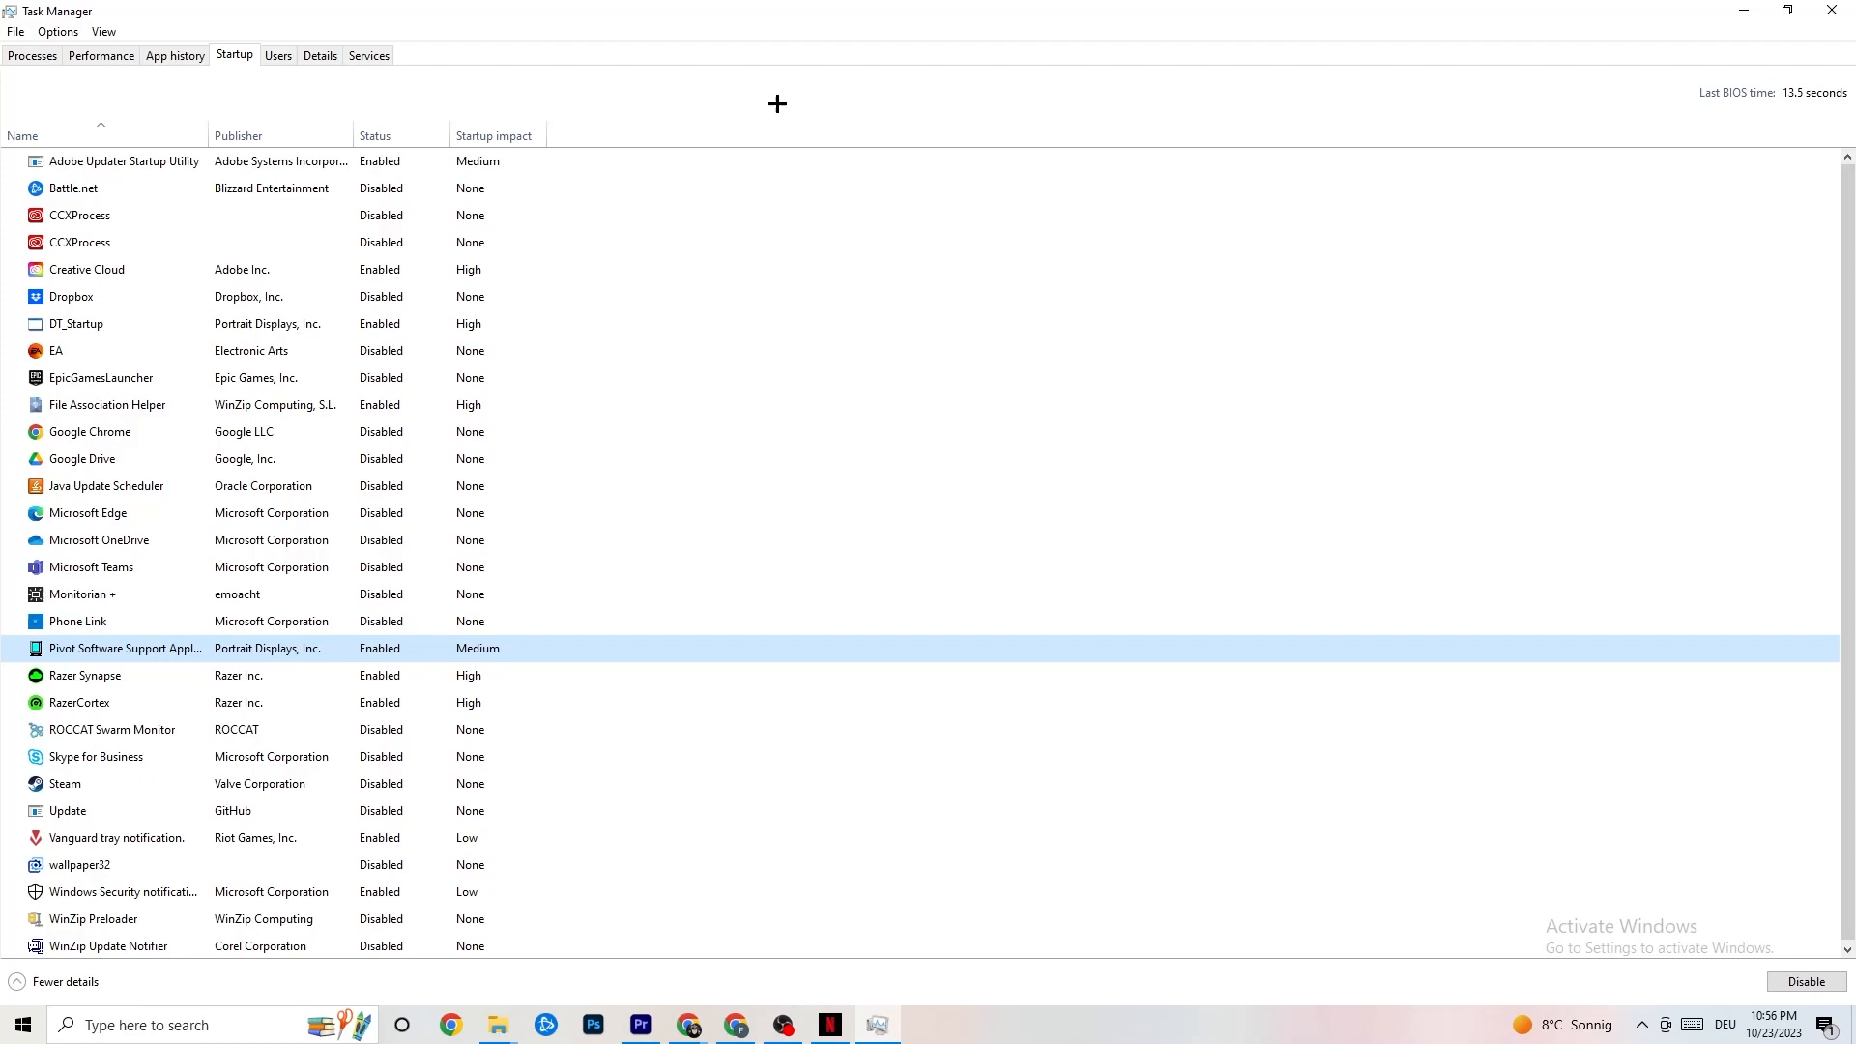